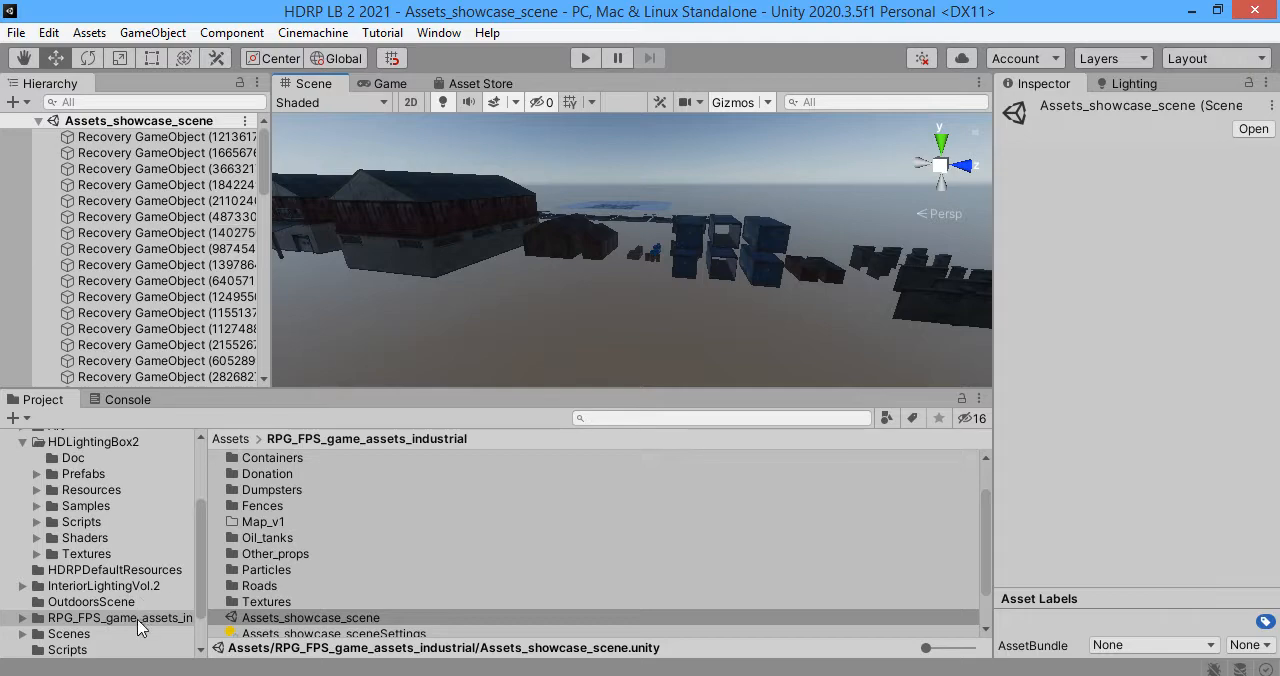
# Step: Load the Map_v1 scene and fly the view over the industrial map's rooftops
pyautogui.doubleClick(264, 596)
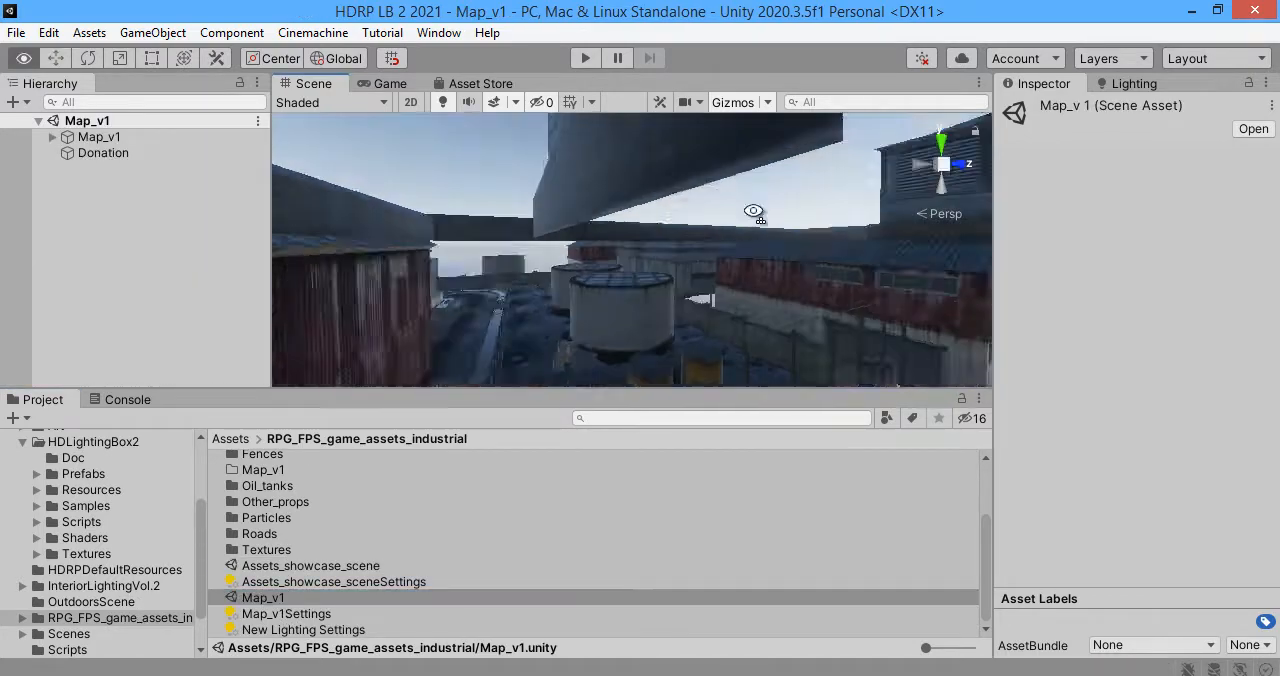
pyautogui.moveTo(752, 210); pyautogui.dragTo(632, 320)
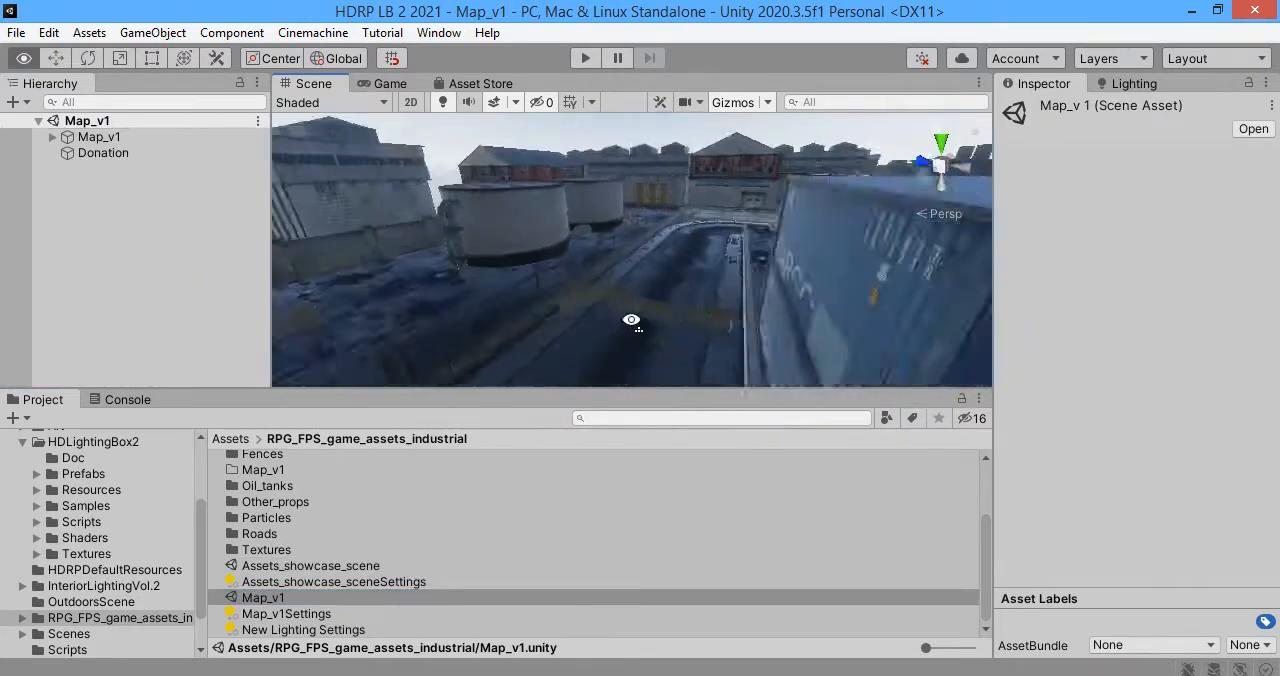
pyautogui.moveTo(630, 320); pyautogui.dragTo(772, 204)
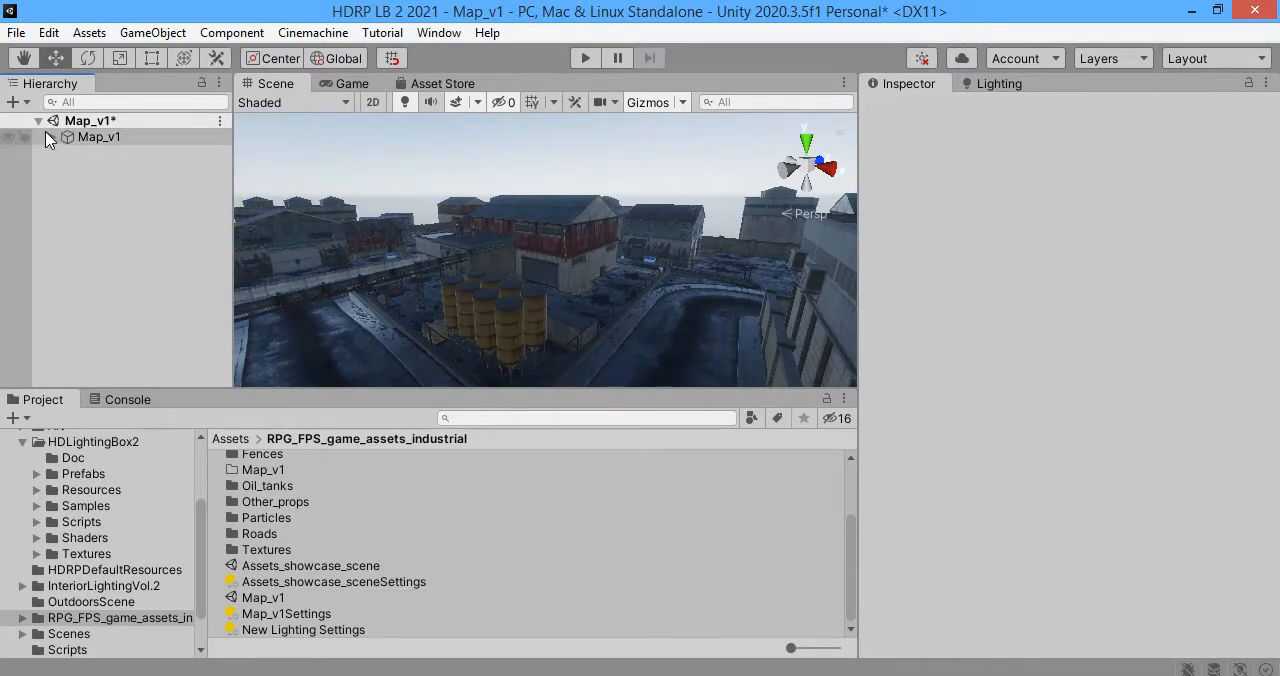
# Step: Delete Map_v1's old particle and light groups from the Hierarchy
pyautogui.click(98, 136)
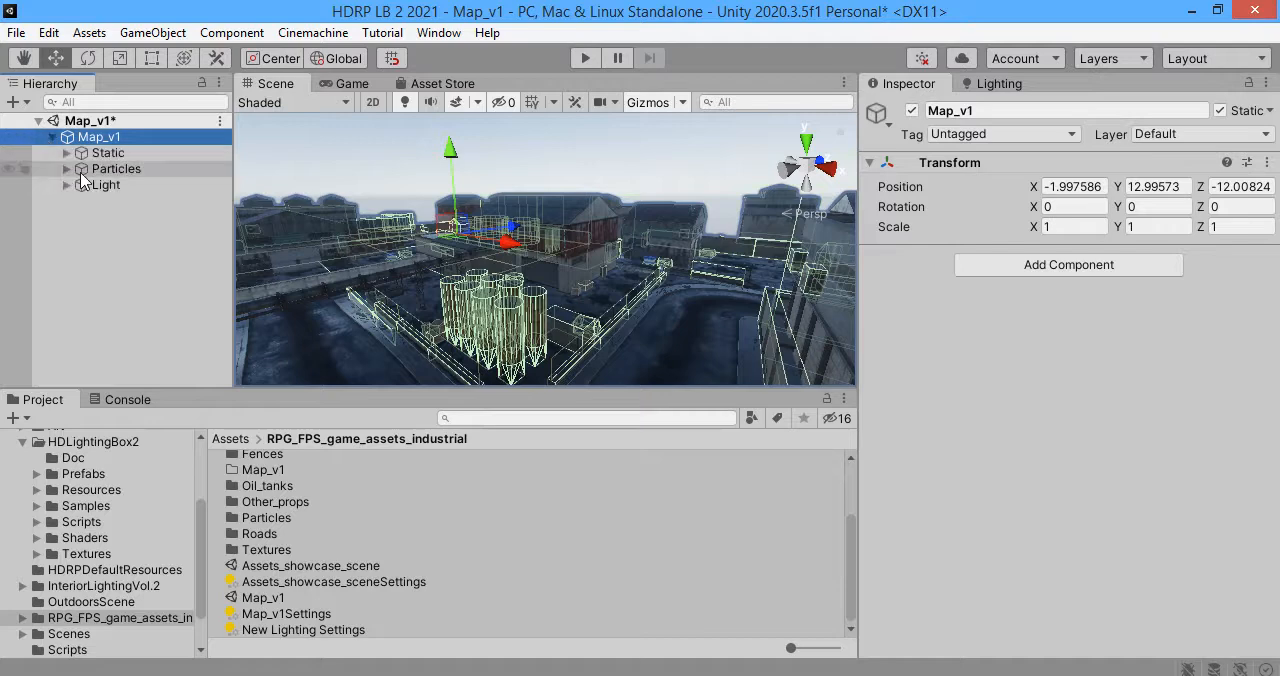
pyautogui.click(104, 168)
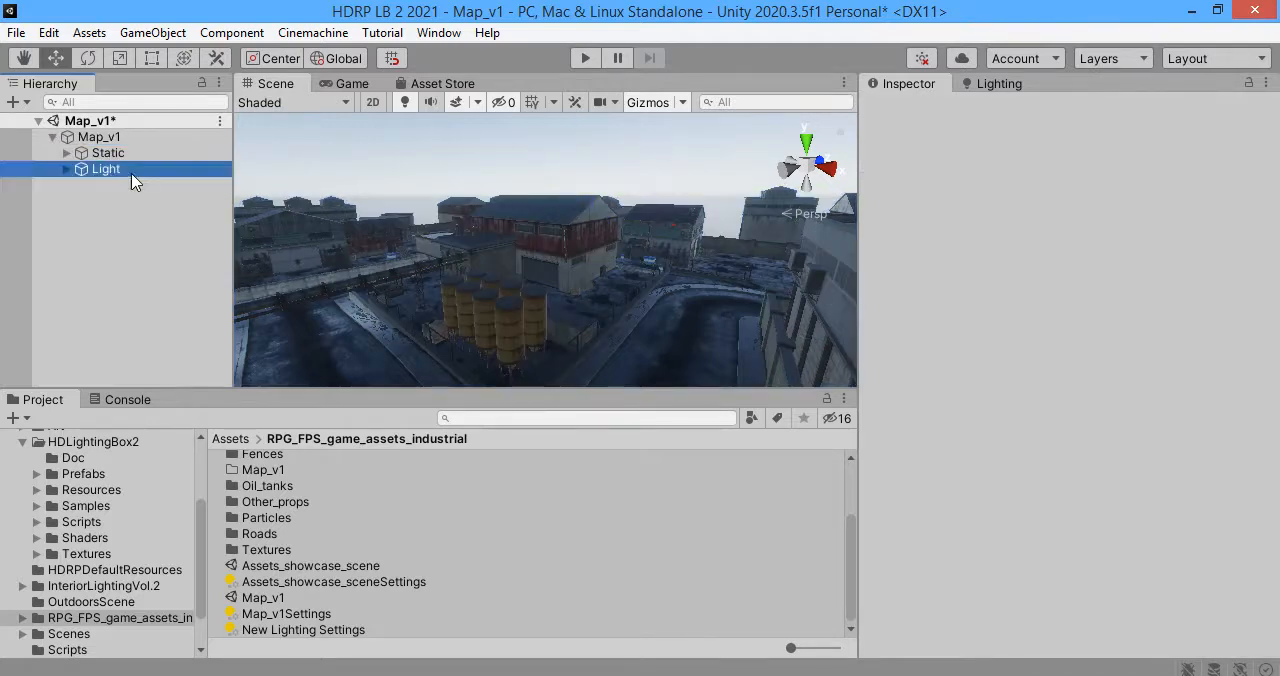
pyautogui.click(152, 32)
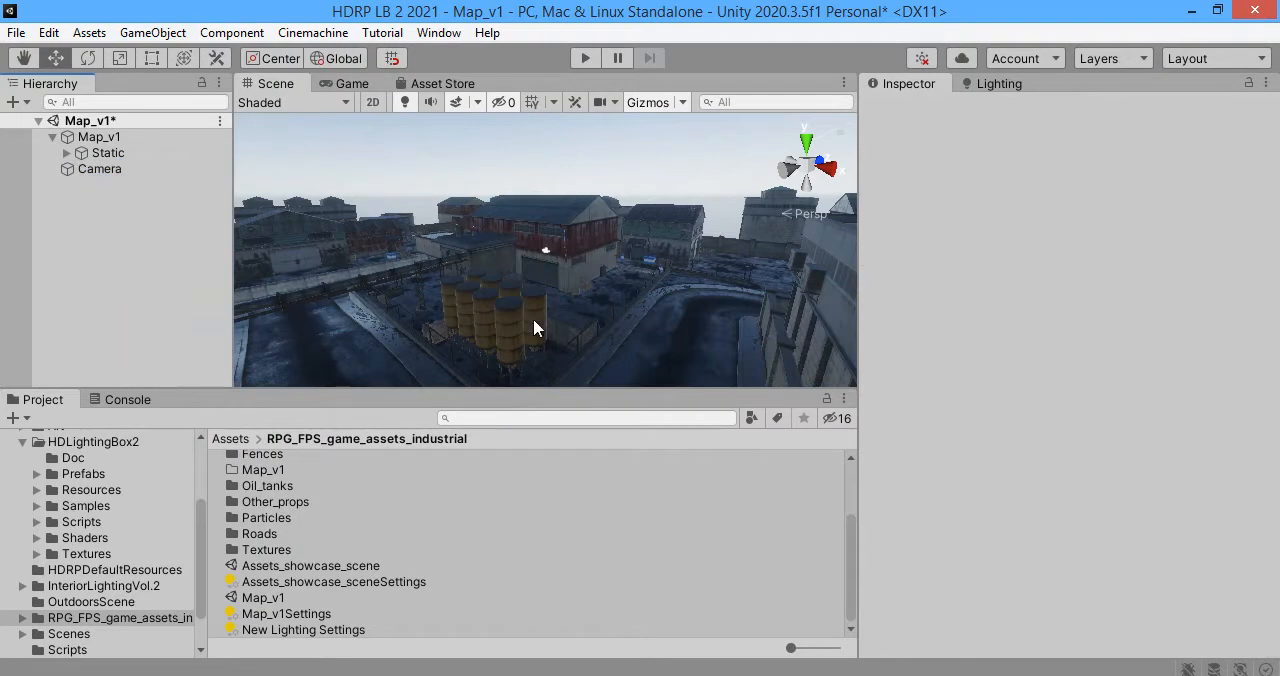
# Step: Add a new Directional Light to the scene via GameObject > Light
pyautogui.click(152, 32)
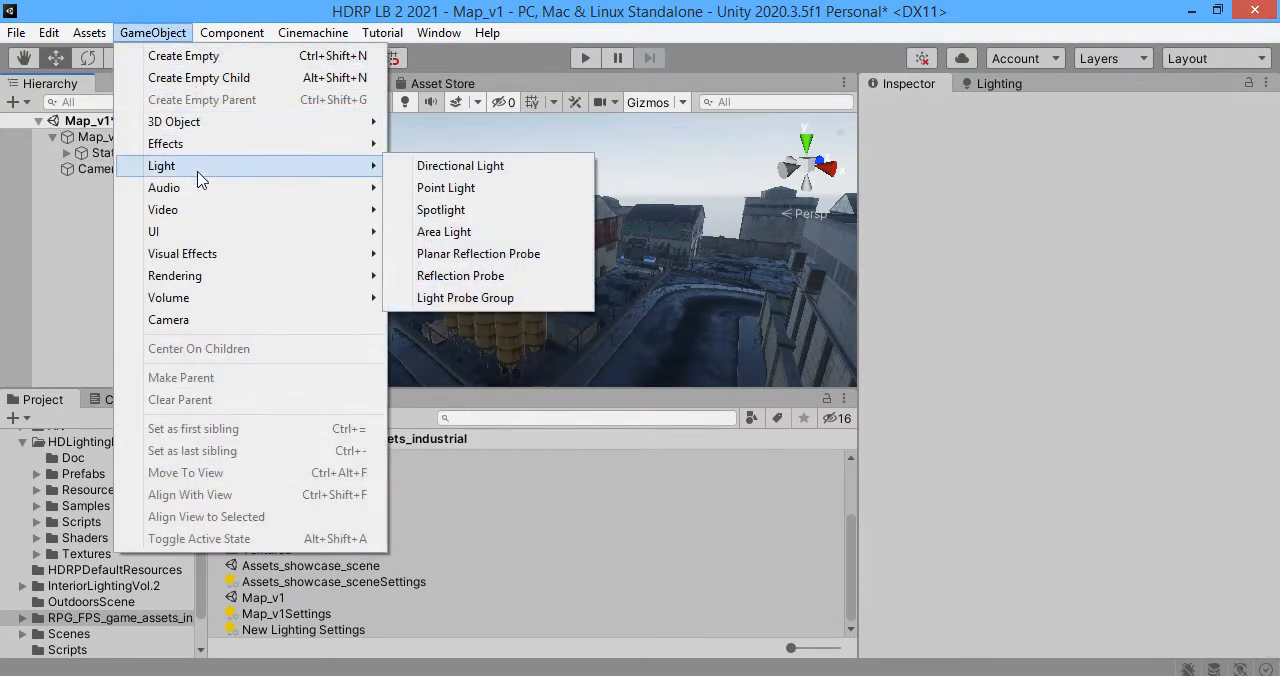
pyautogui.click(460, 164)
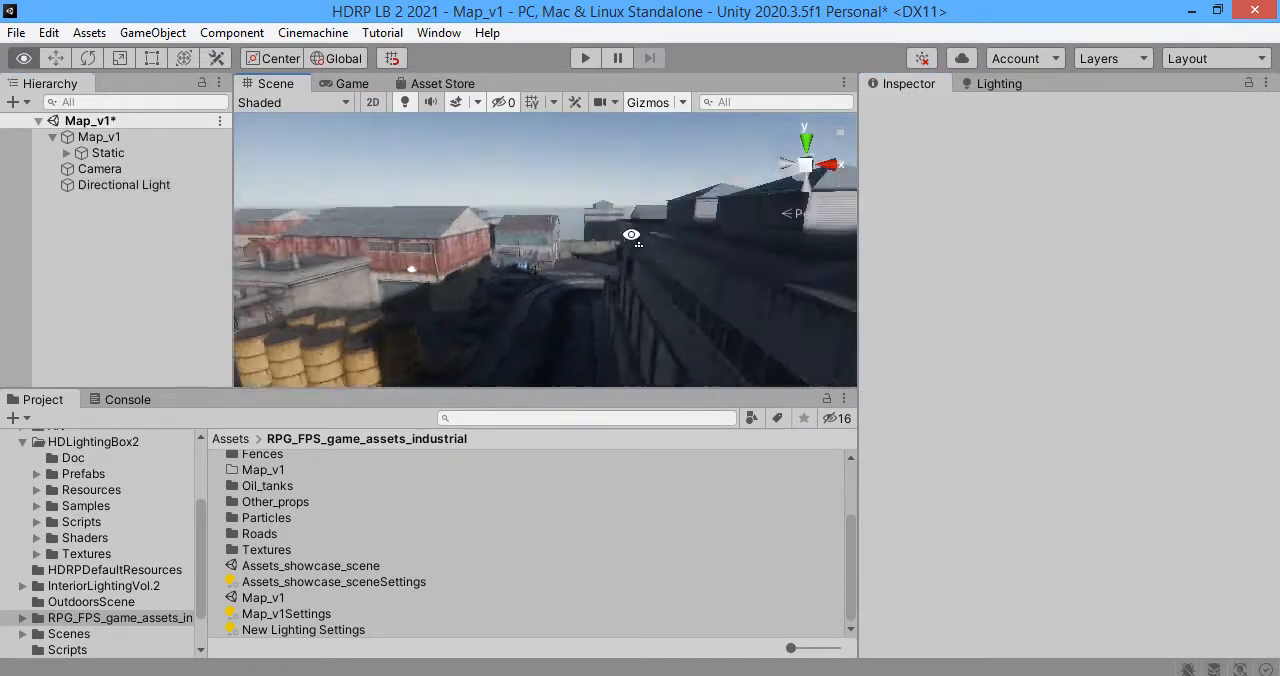
pyautogui.moveTo(630, 236); pyautogui.dragTo(660, 306)
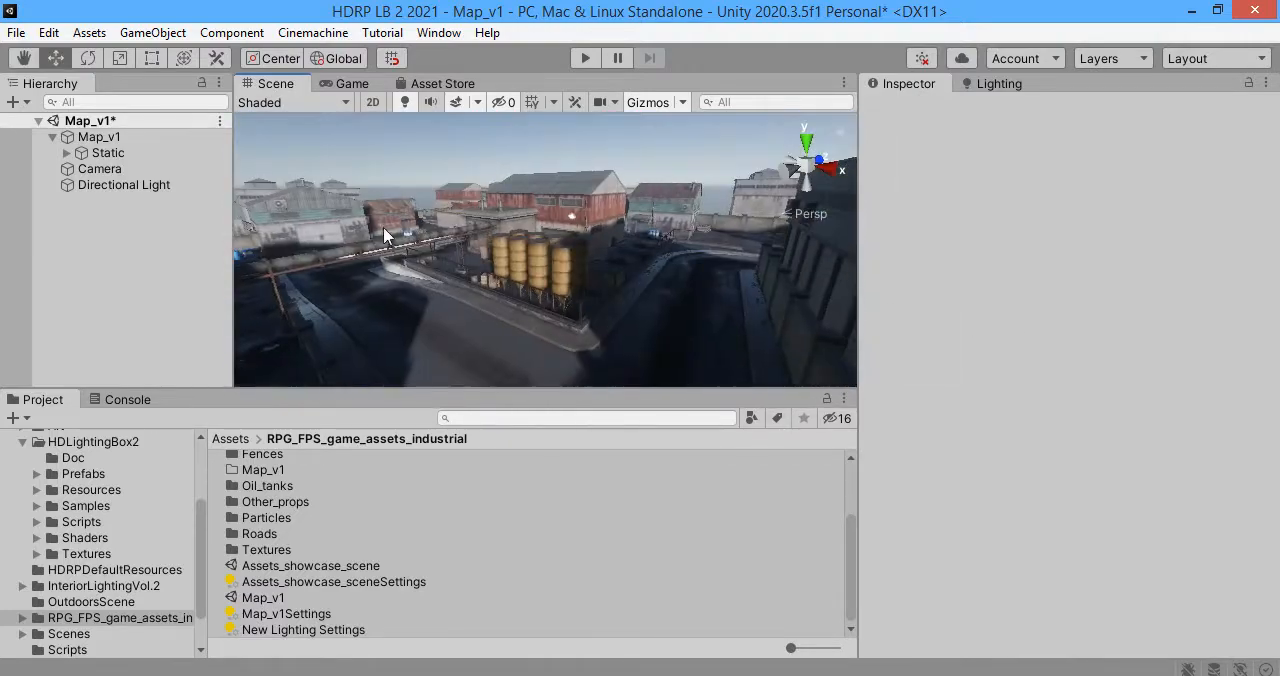
pyautogui.click(438, 32)
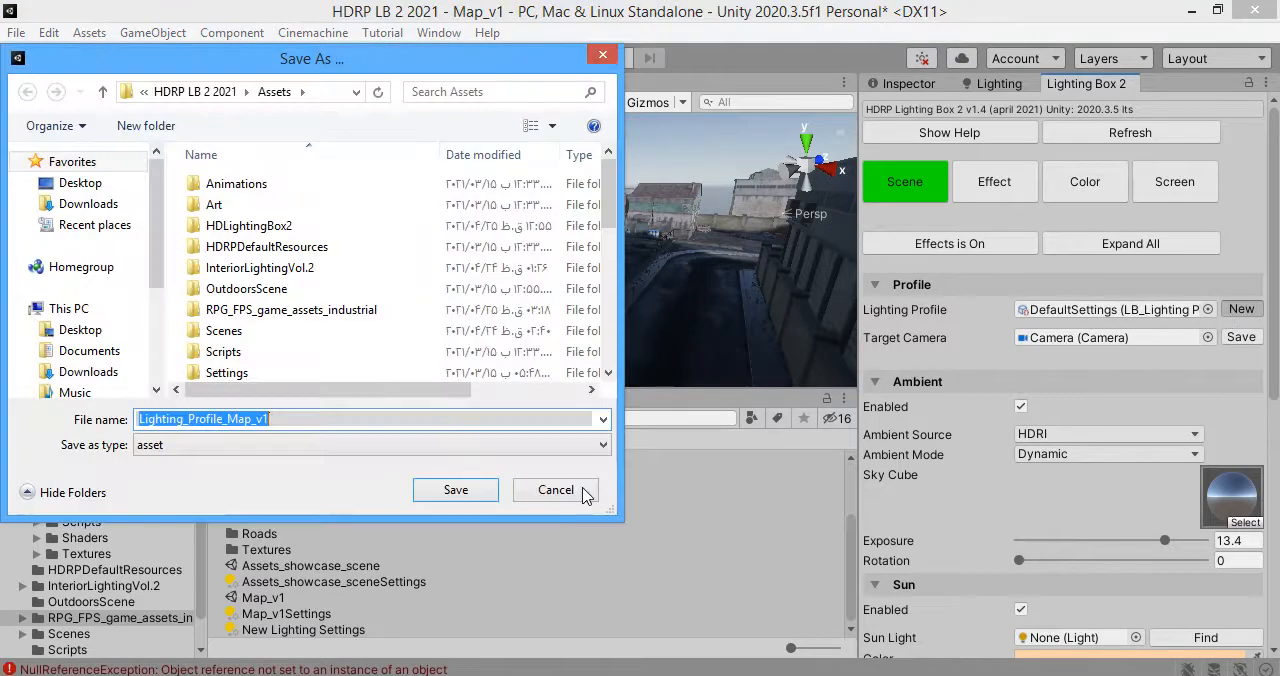
# Step: Save Lighting_Profile_Map_v1 as the scene's Lighting Box profile and disable its Sun option
pyautogui.click(456, 488)
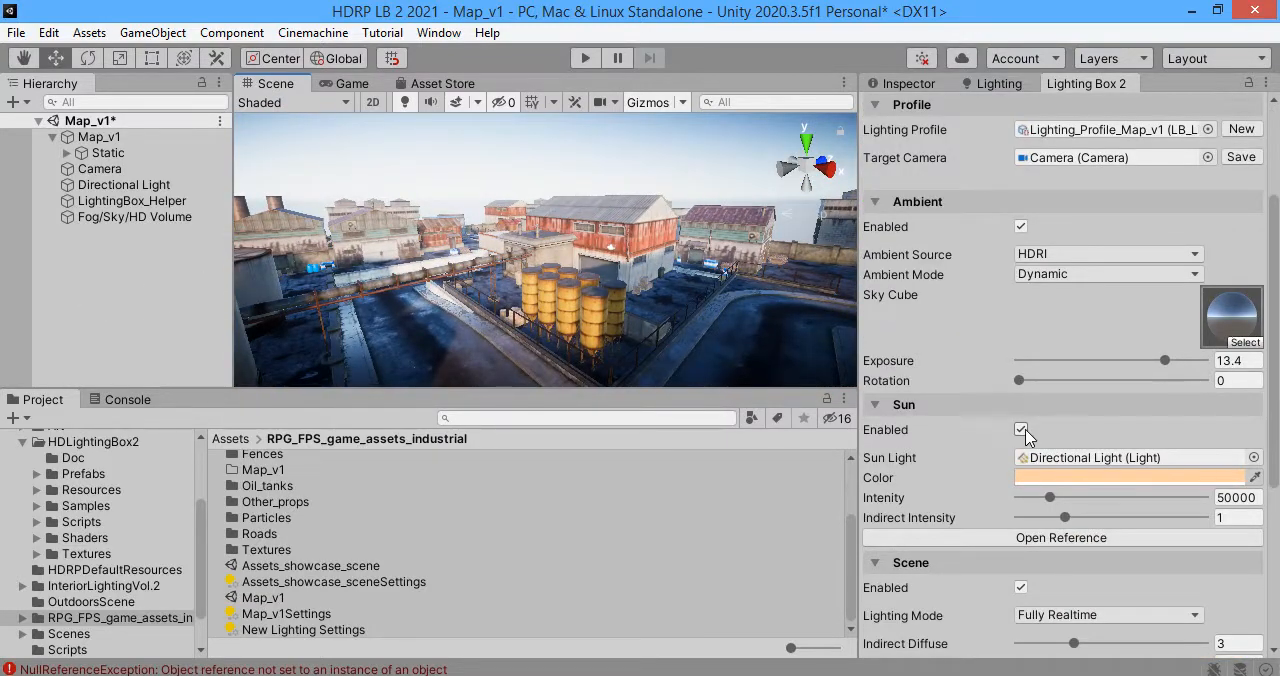
pyautogui.click(1020, 428)
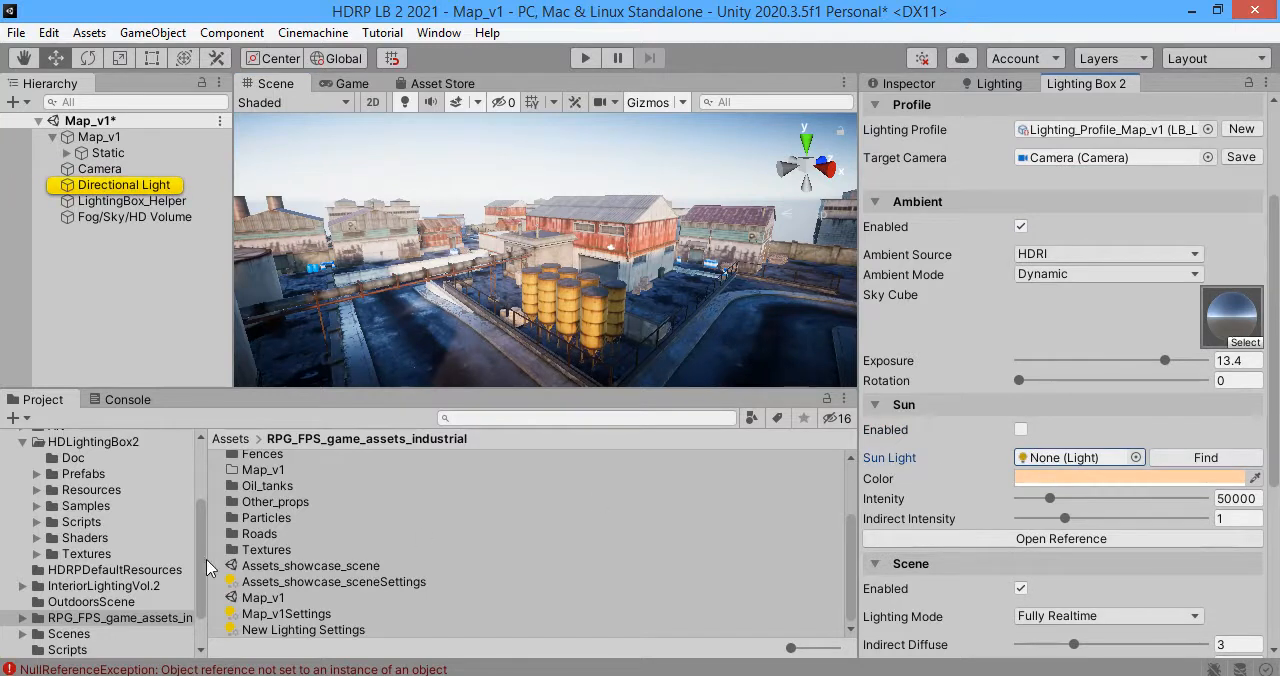
pyautogui.click(104, 584)
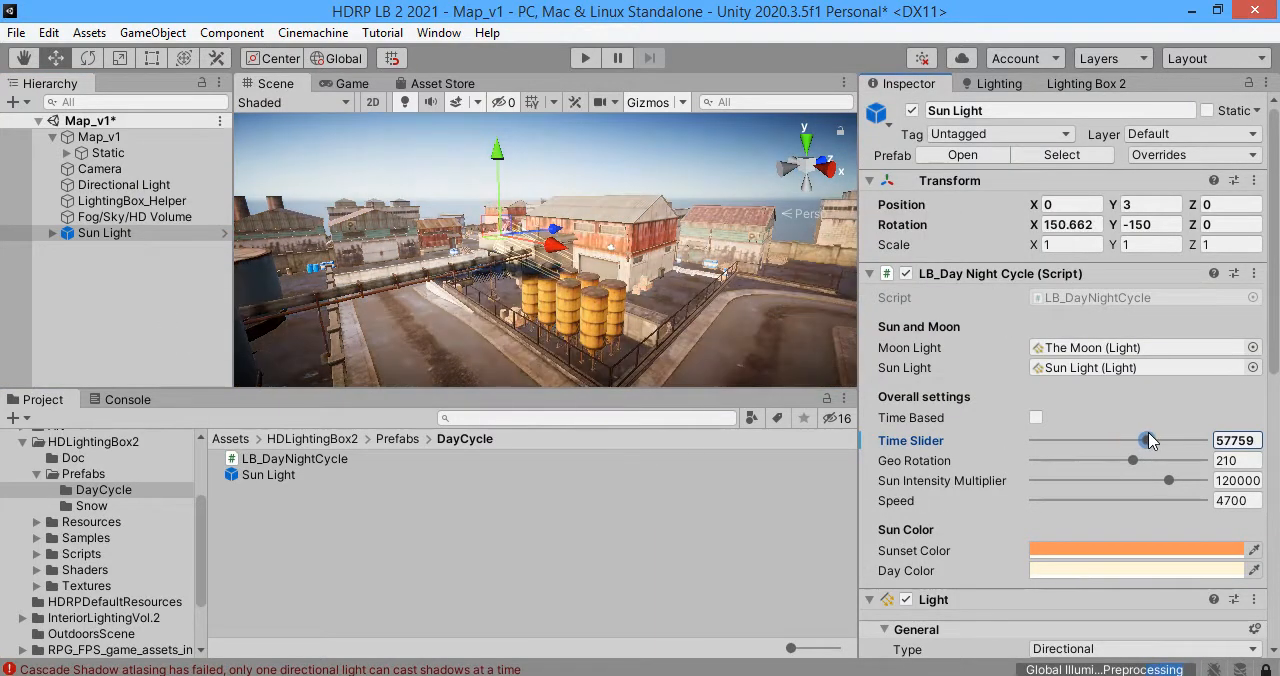
# Step: Set the Sun Light's time of day and enable its shadow map casting
pyautogui.moveTo(1148, 440); pyautogui.dragTo(1138, 440)
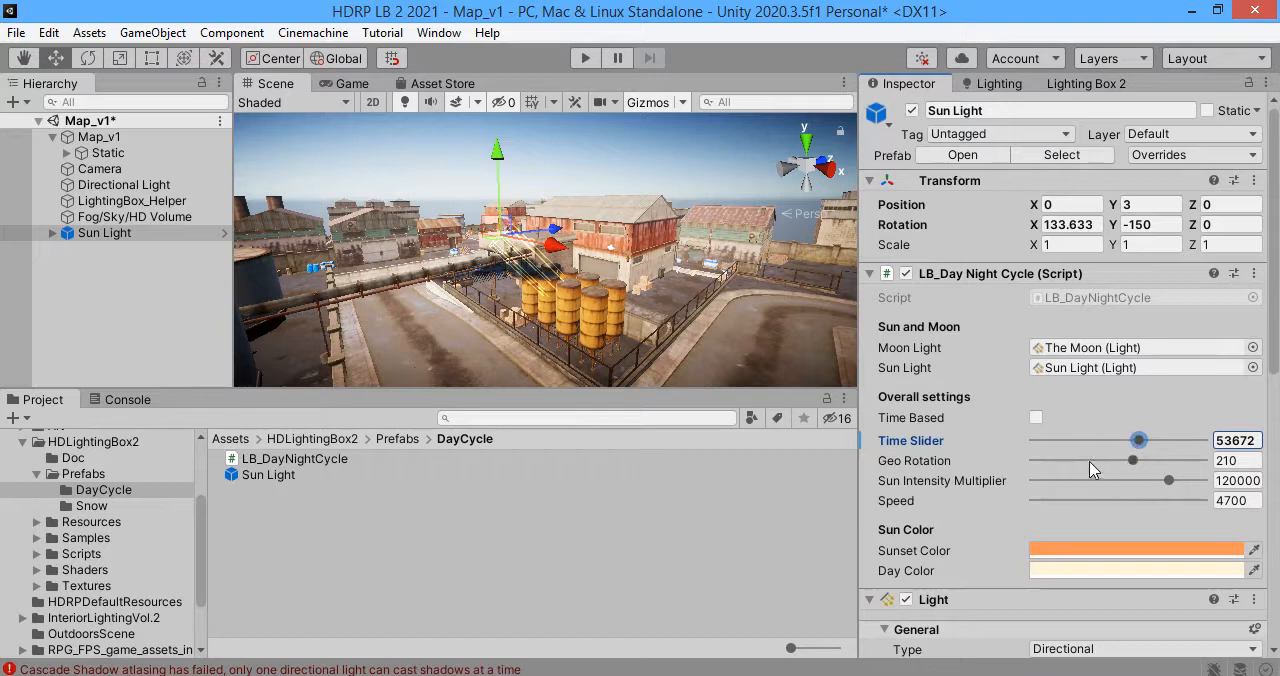
pyautogui.scroll(-3)
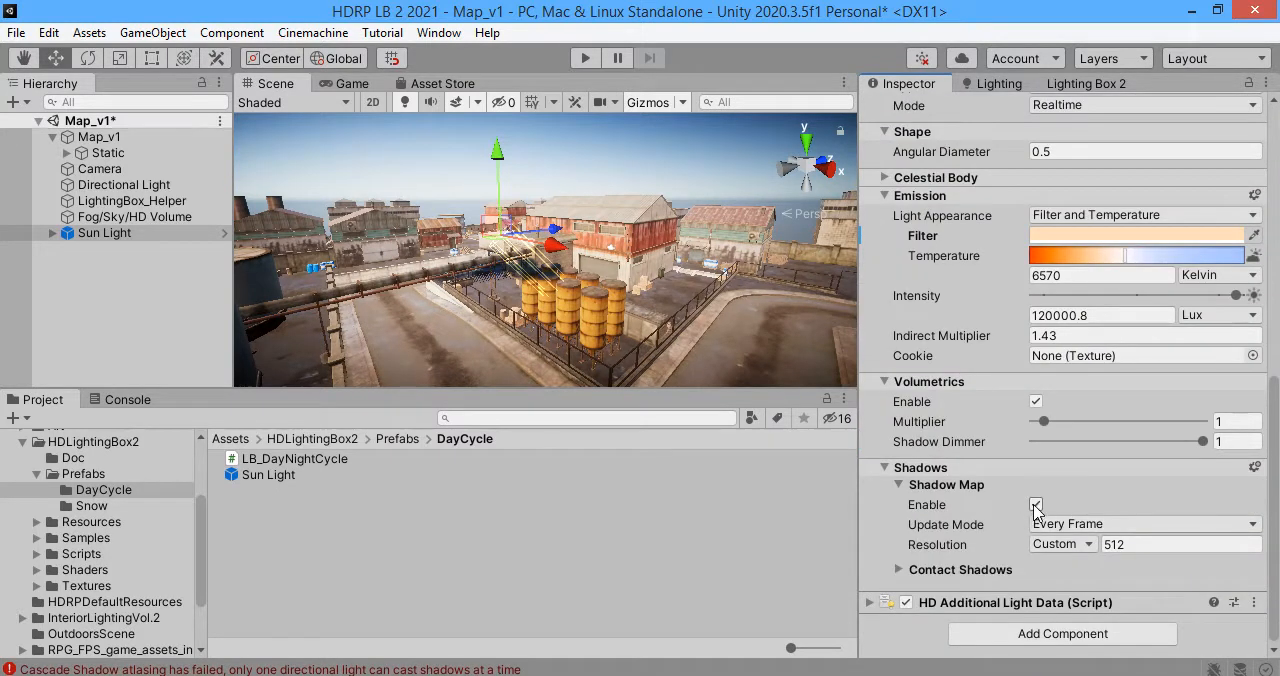
pyautogui.click(1036, 504)
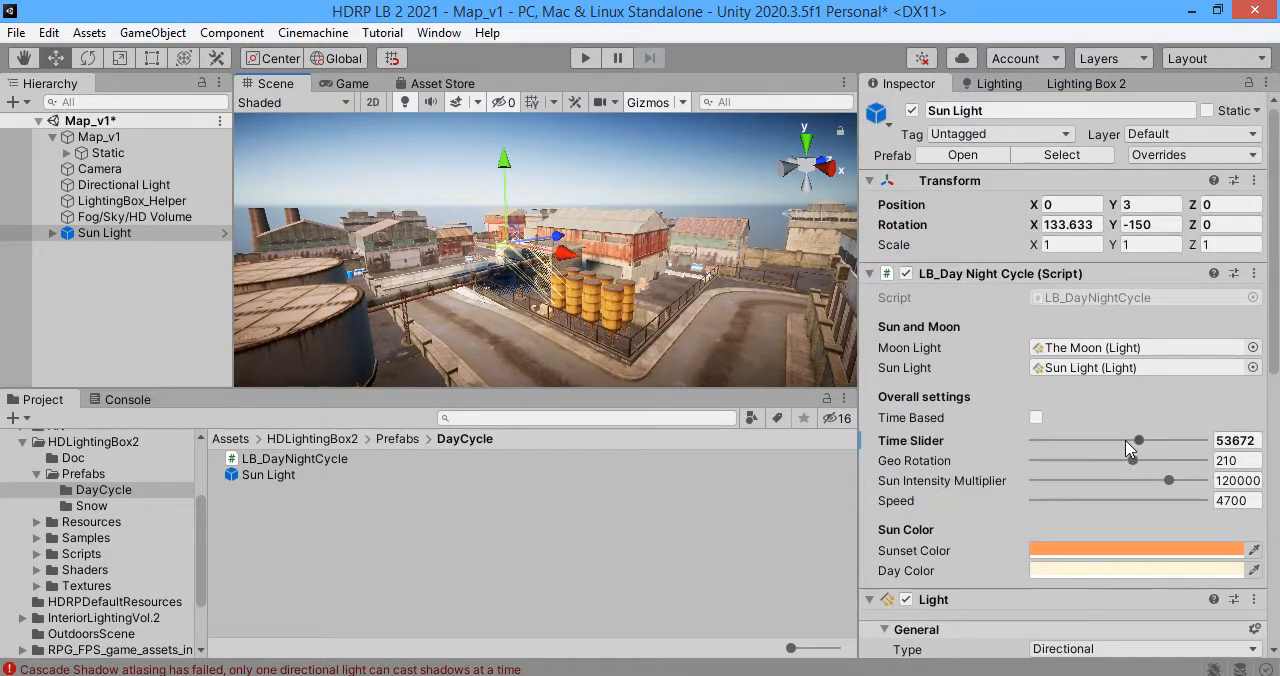
# Step: Zero the sun's geo rotation, move time of day to late afternoon, and check the shadow errors
pyautogui.moveTo(1136, 460); pyautogui.dragTo(1030, 460)
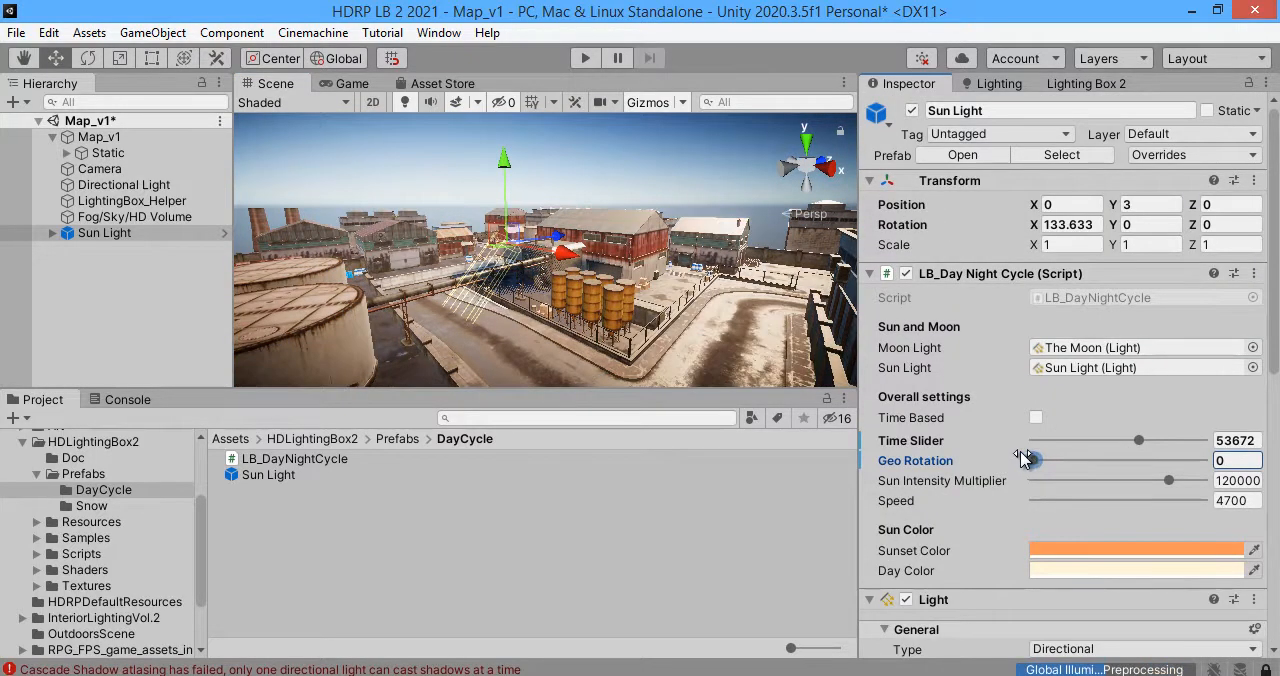
pyautogui.moveTo(1138, 440); pyautogui.dragTo(1084, 440)
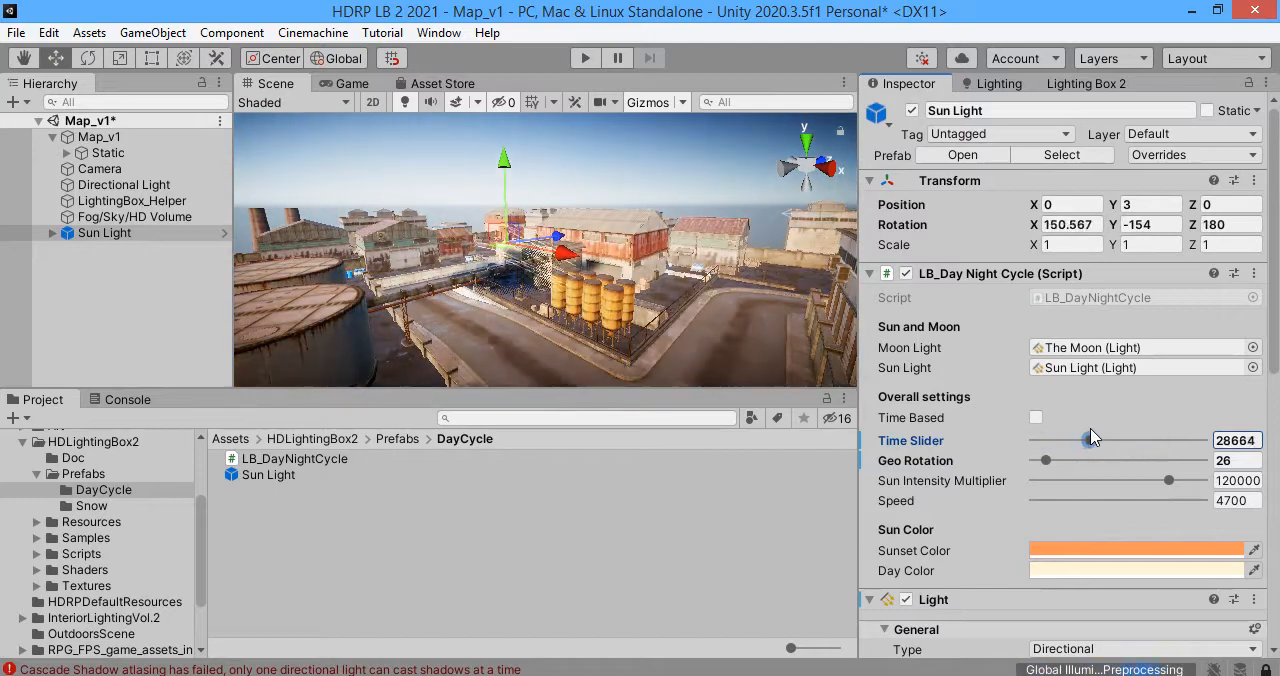
pyautogui.moveTo(1084, 440); pyautogui.dragTo(1152, 440)
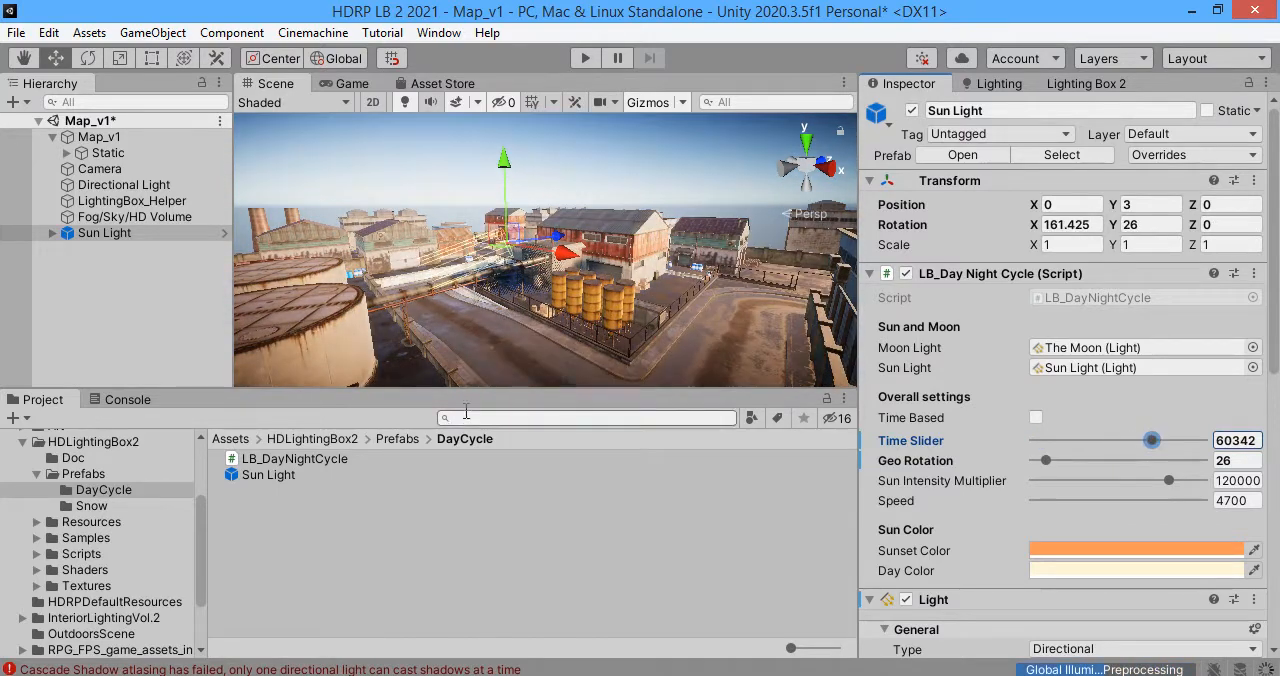
pyautogui.click(124, 184)
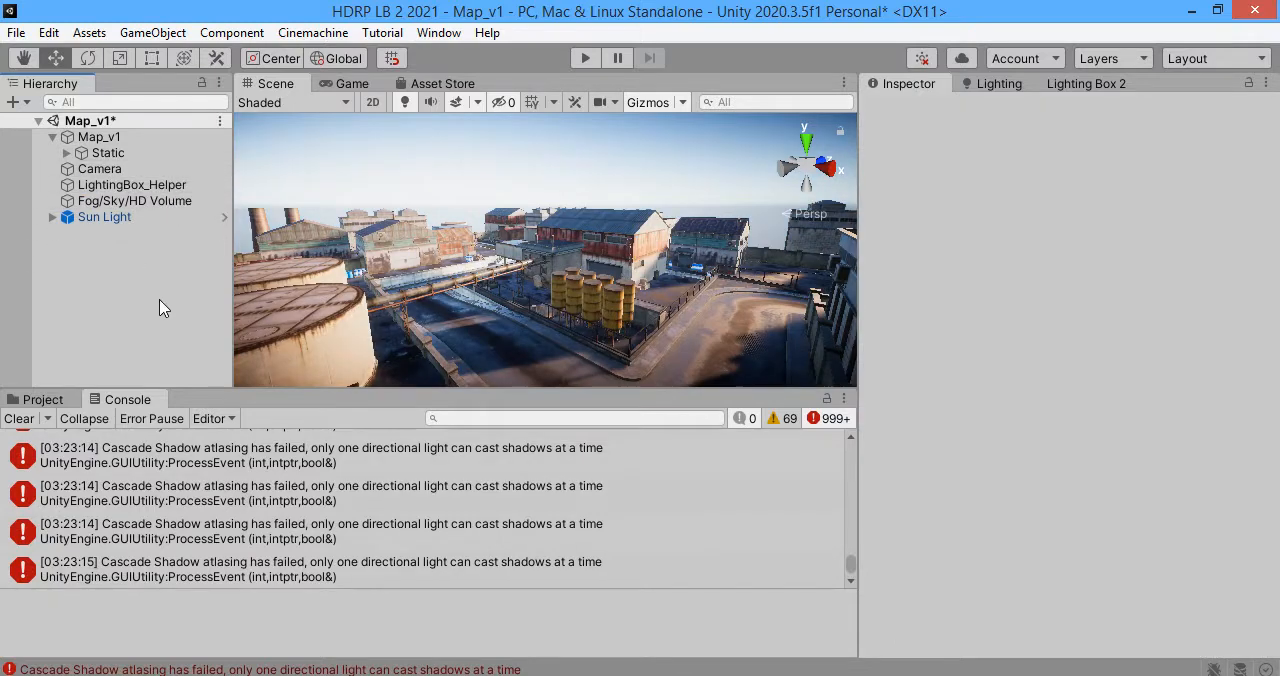
# Step: Clear the console's shadow errors and settle the Sun Light's time of day at late afternoon
pyautogui.click(104, 216)
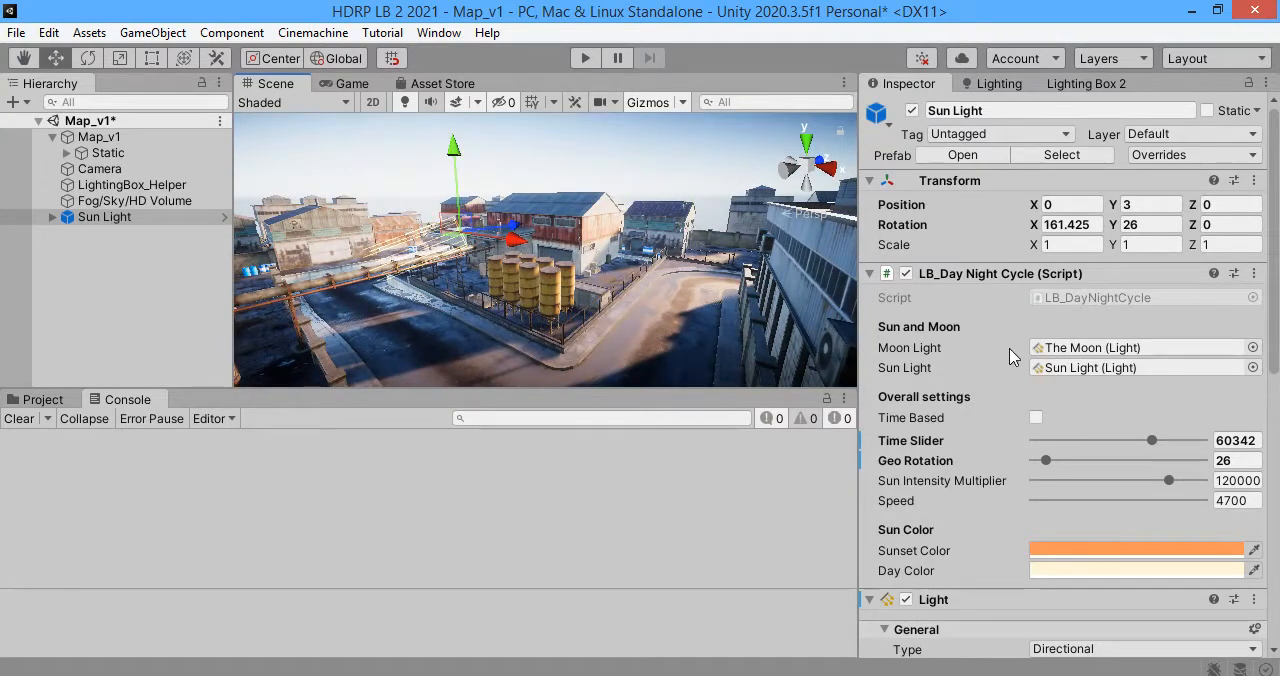
pyautogui.moveTo(1152, 440); pyautogui.dragTo(1128, 440)
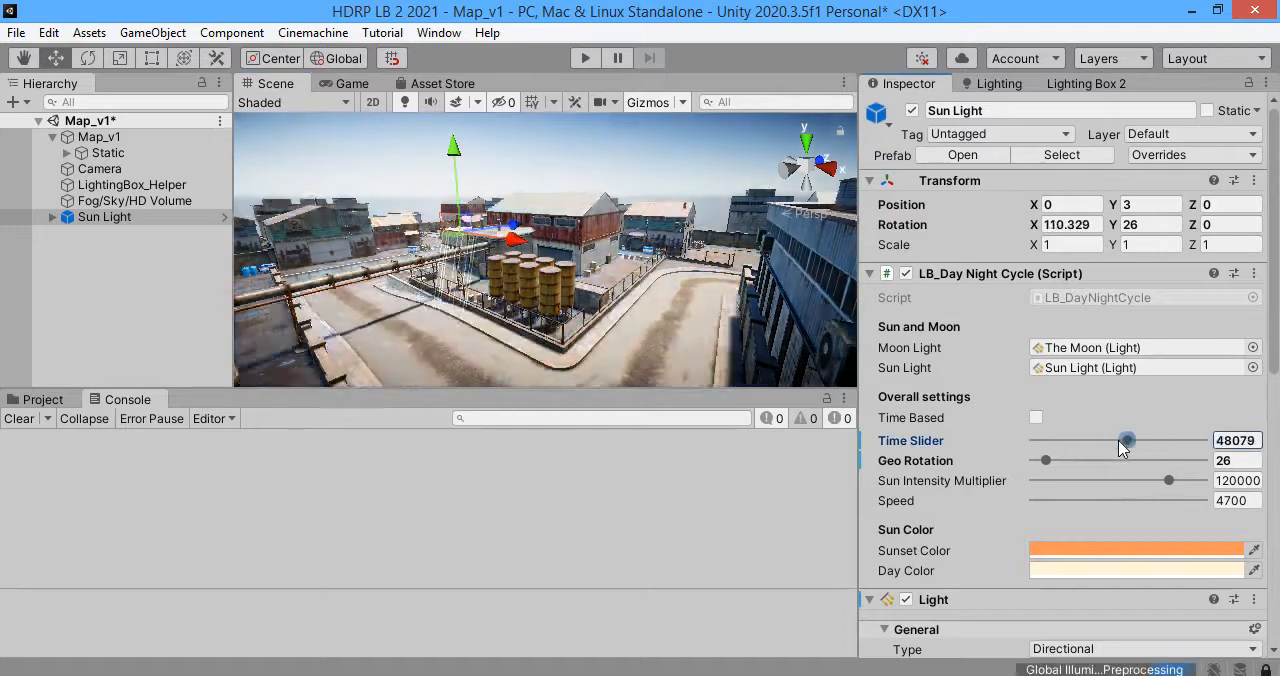
pyautogui.moveTo(1126, 440); pyautogui.dragTo(1130, 440)
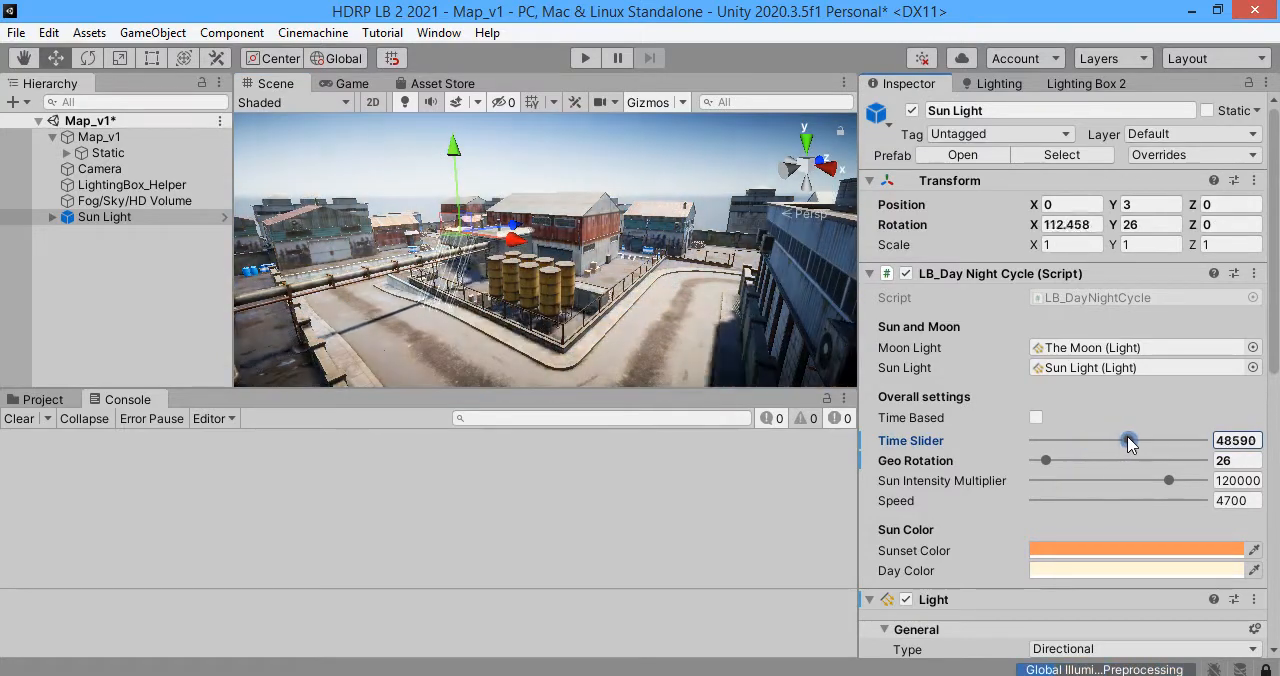
pyautogui.moveTo(1128, 440); pyautogui.dragTo(1152, 440)
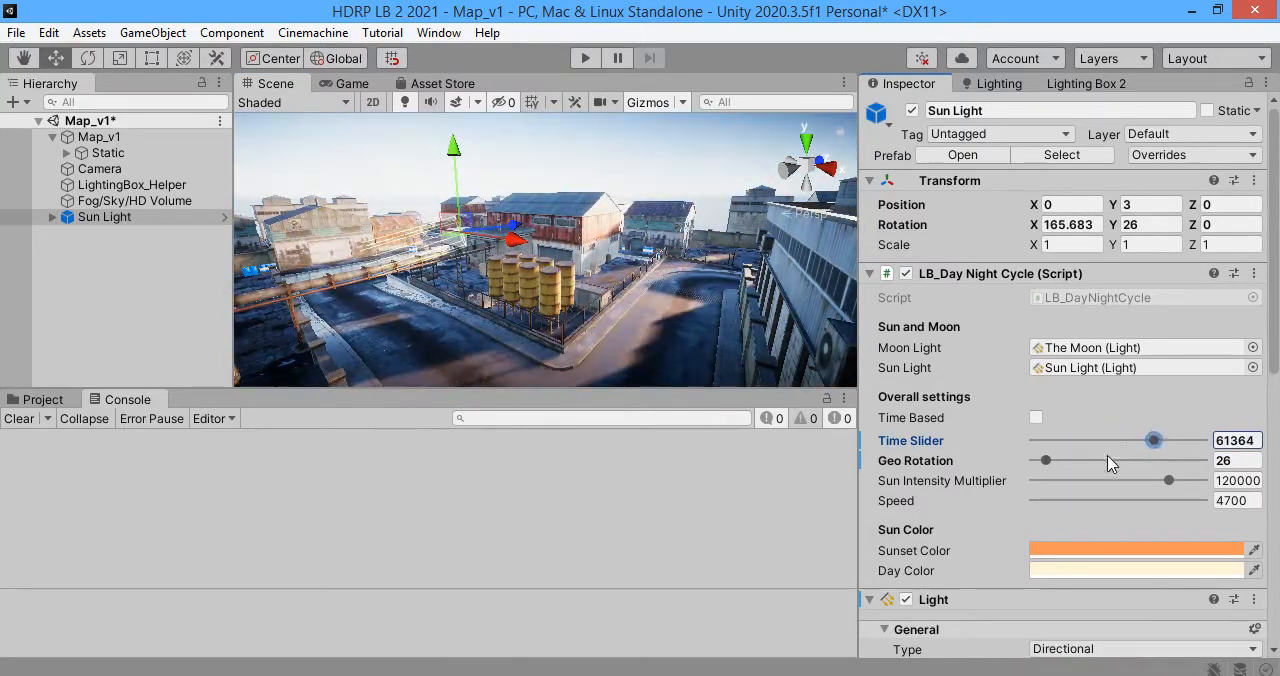
# Step: Retune the sun's geo rotation and time of day so long shadows fall across the map
pyautogui.moveTo(1044, 460); pyautogui.dragTo(1180, 460)
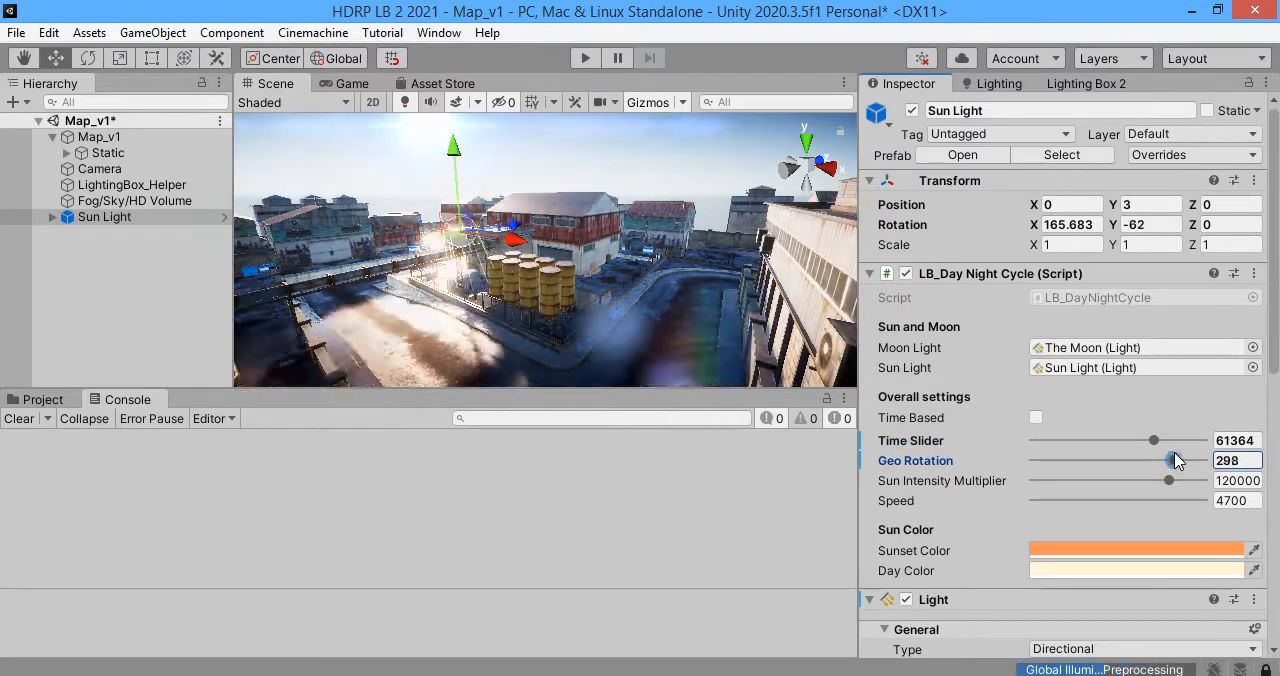
pyautogui.moveTo(1170, 460); pyautogui.dragTo(1064, 460)
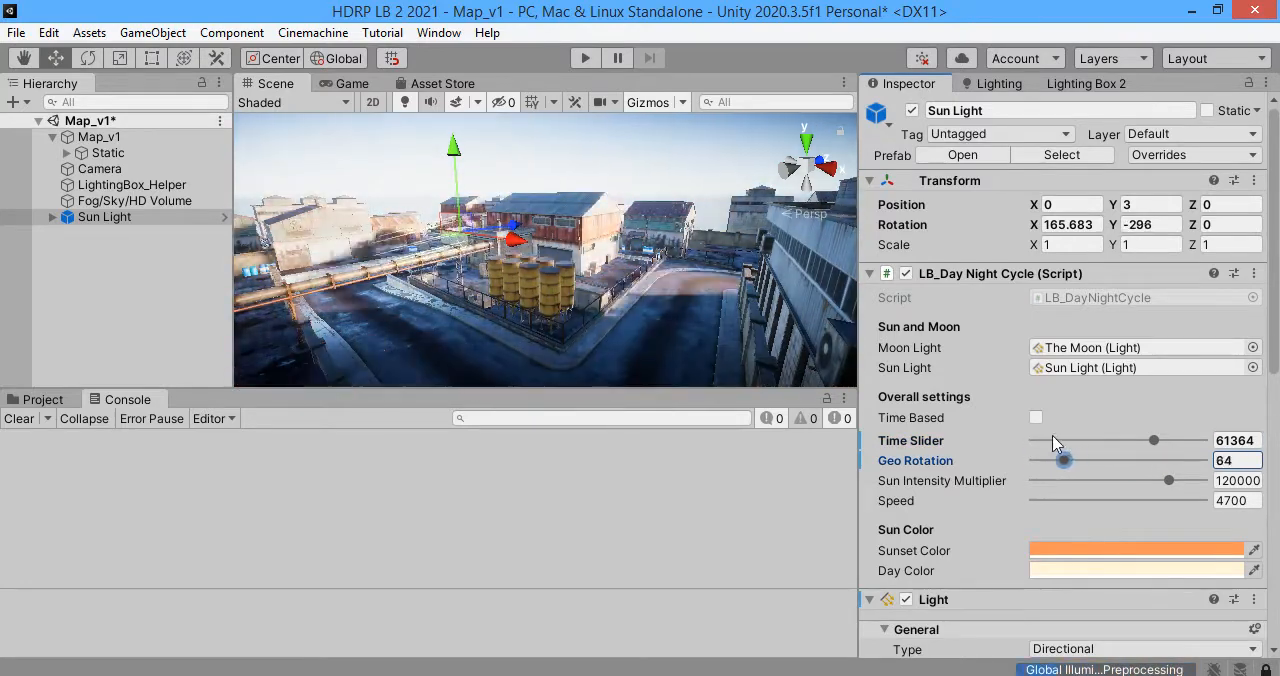
pyautogui.moveTo(1064, 460); pyautogui.dragTo(1082, 460)
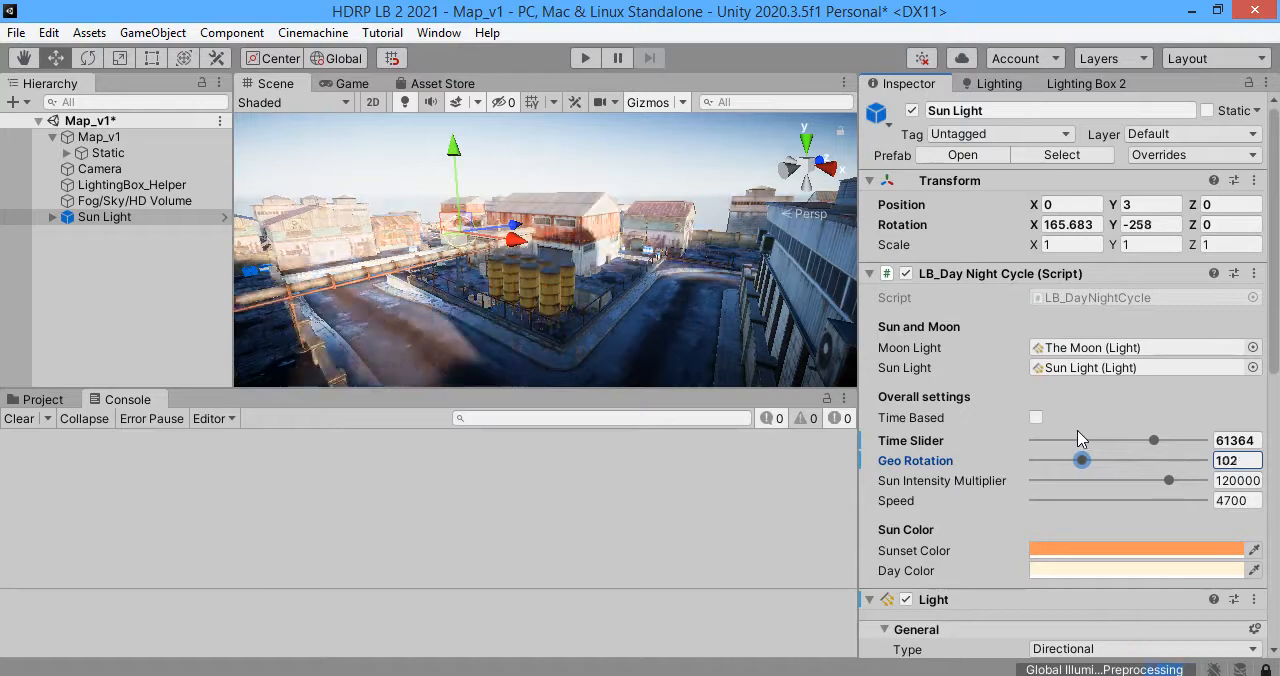
pyautogui.moveTo(1152, 440); pyautogui.dragTo(1064, 440)
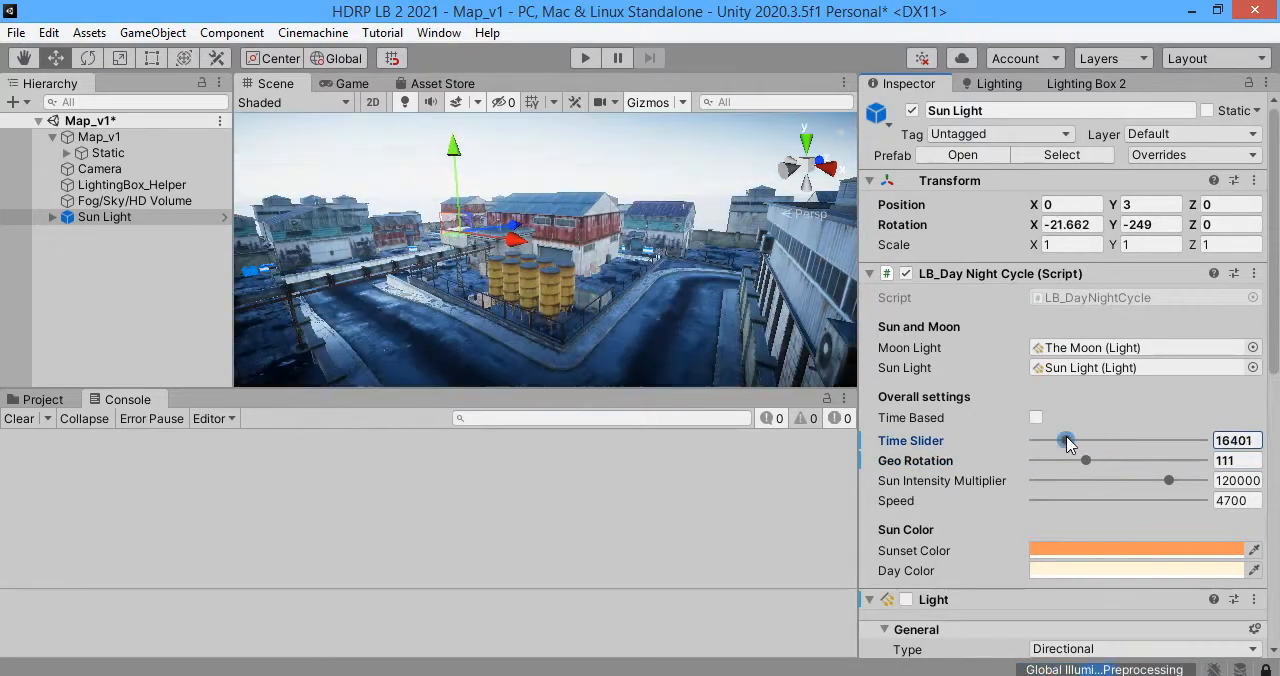
pyautogui.moveTo(1088, 460); pyautogui.dragTo(1124, 460)
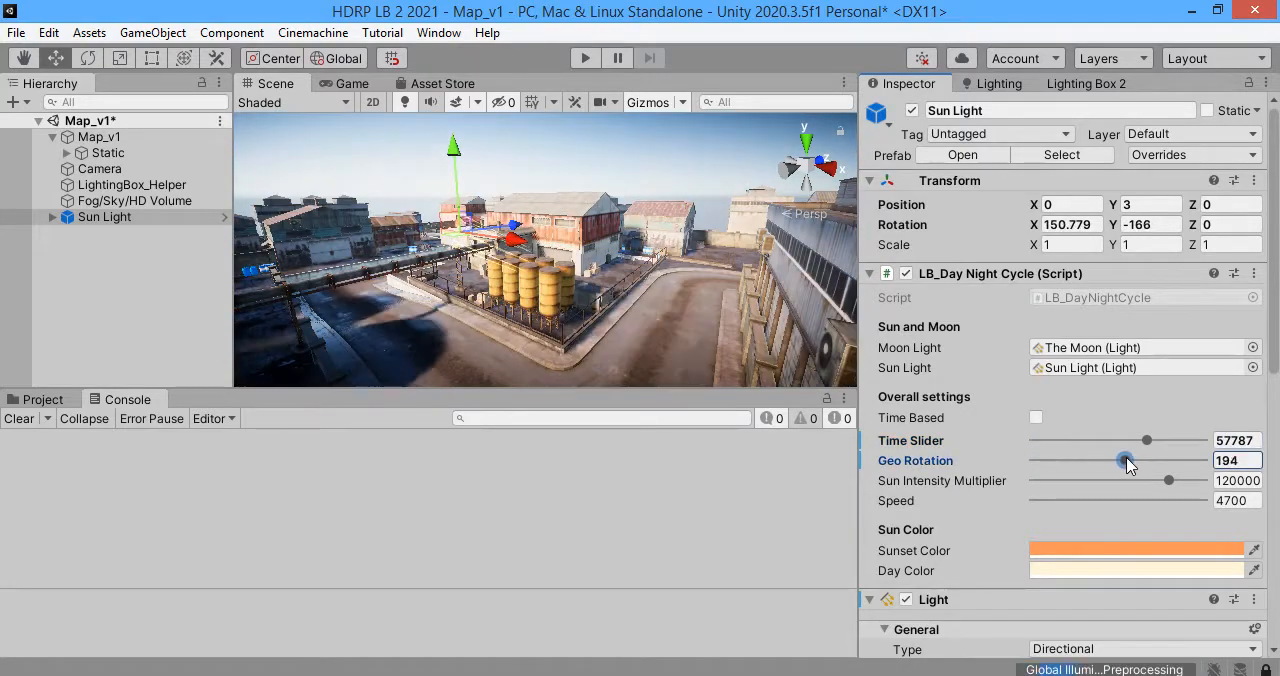
pyautogui.moveTo(1128, 460); pyautogui.dragTo(1050, 460)
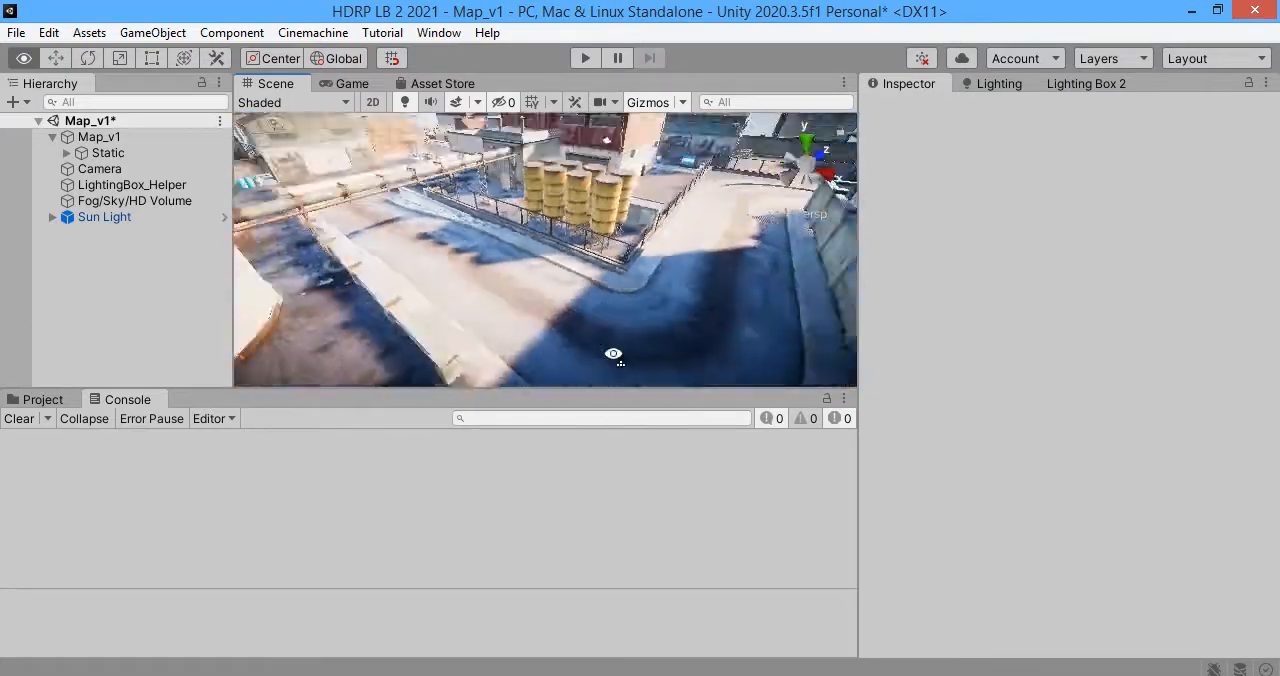
# Step: Show the Lighting Box 2 panel with the map's dynamic HDRI ambient settings
pyautogui.click(1088, 84)
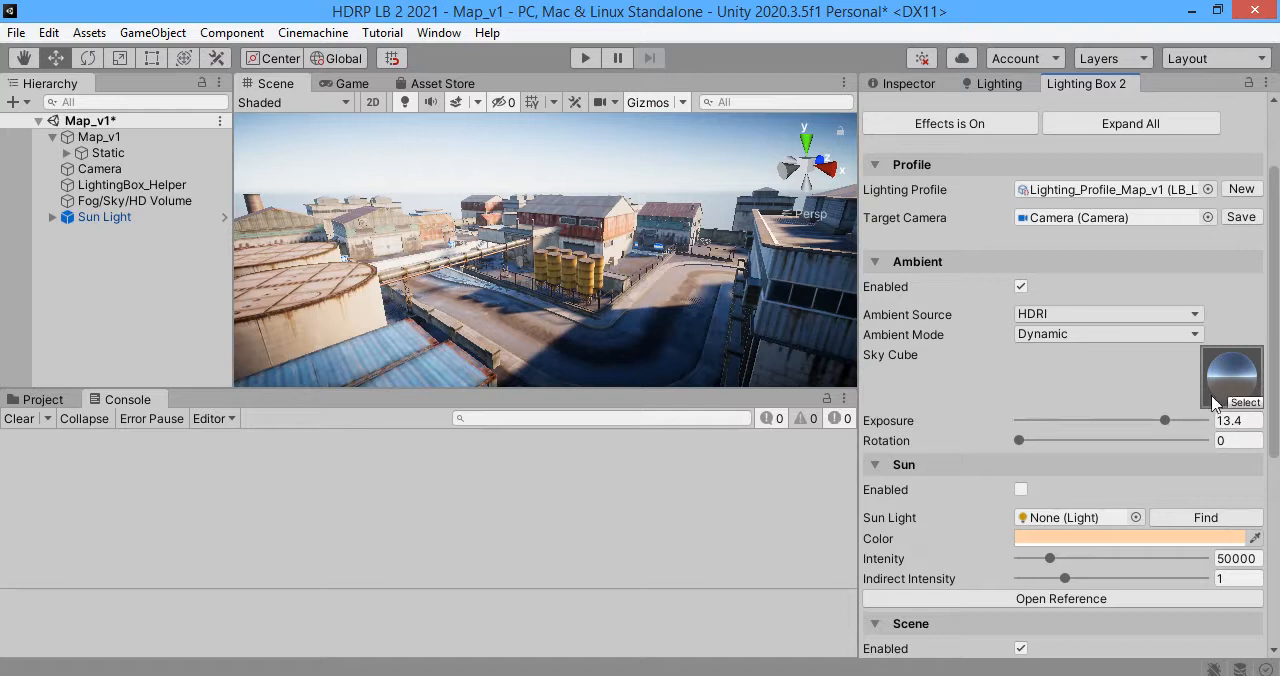
pyautogui.moveTo(710, 340)
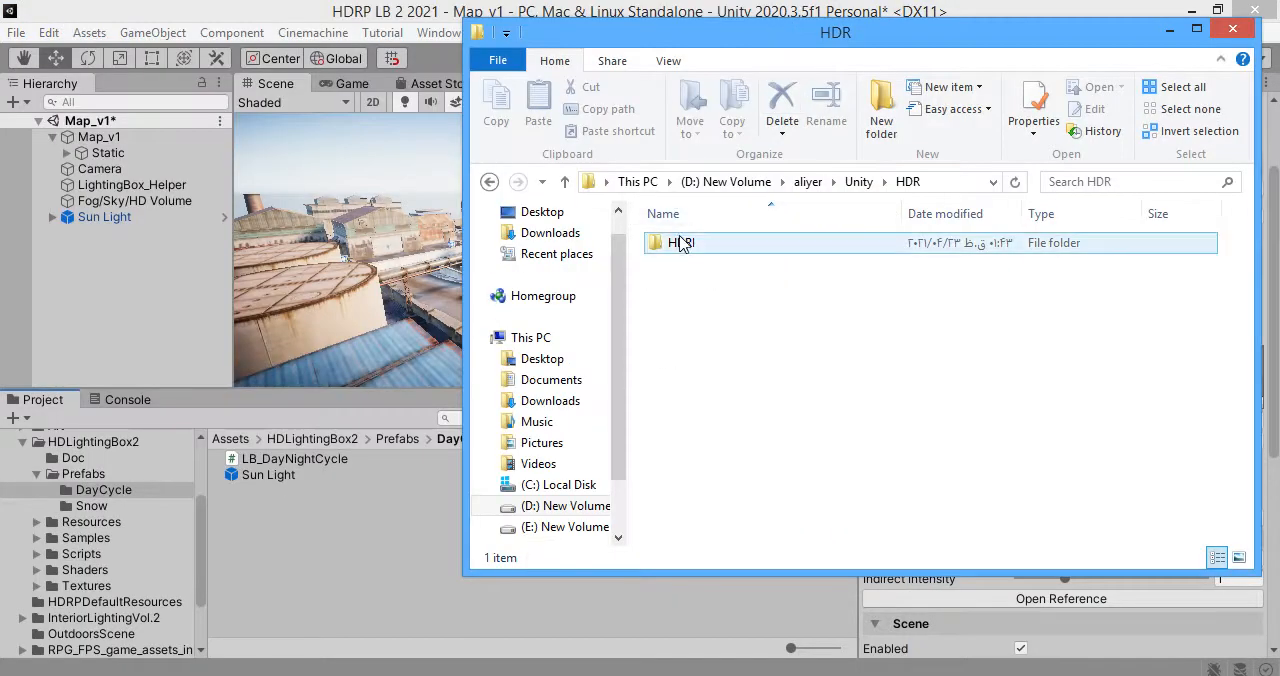
# Step: Search the HDR folder for 'Ryzen 5 3600', find nothing, and return to Unity
pyautogui.click(680, 244)
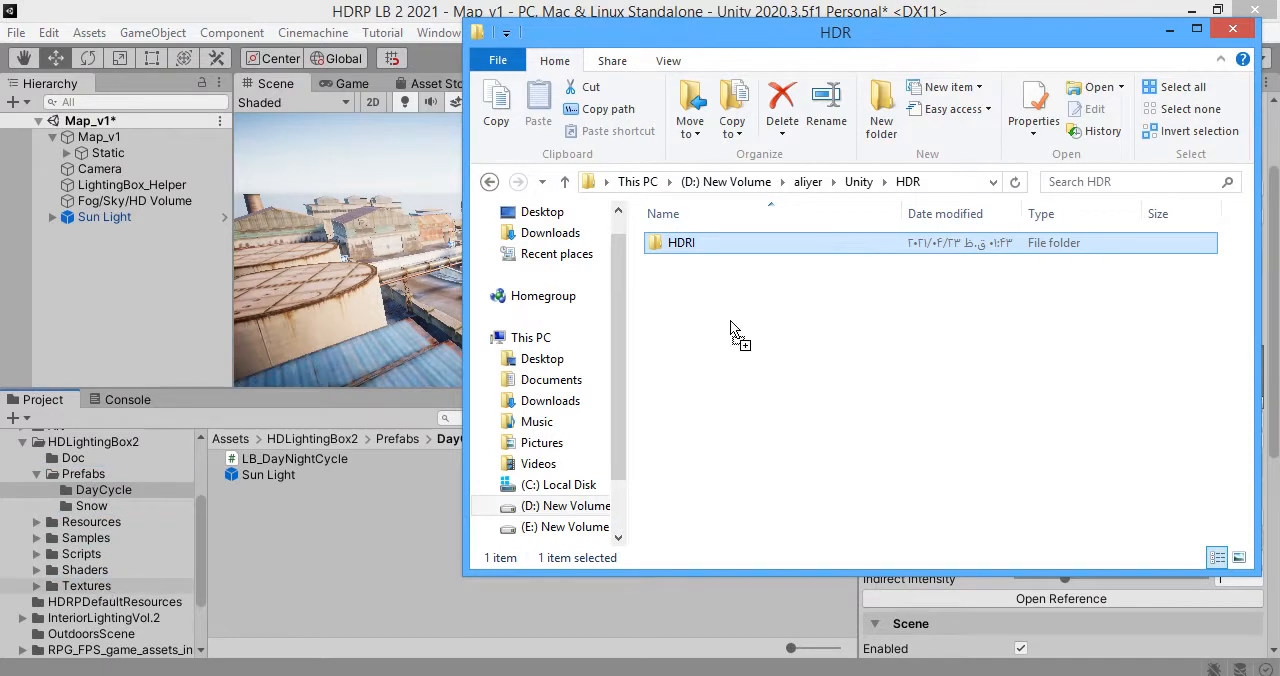
pyautogui.moveTo(684, 264)
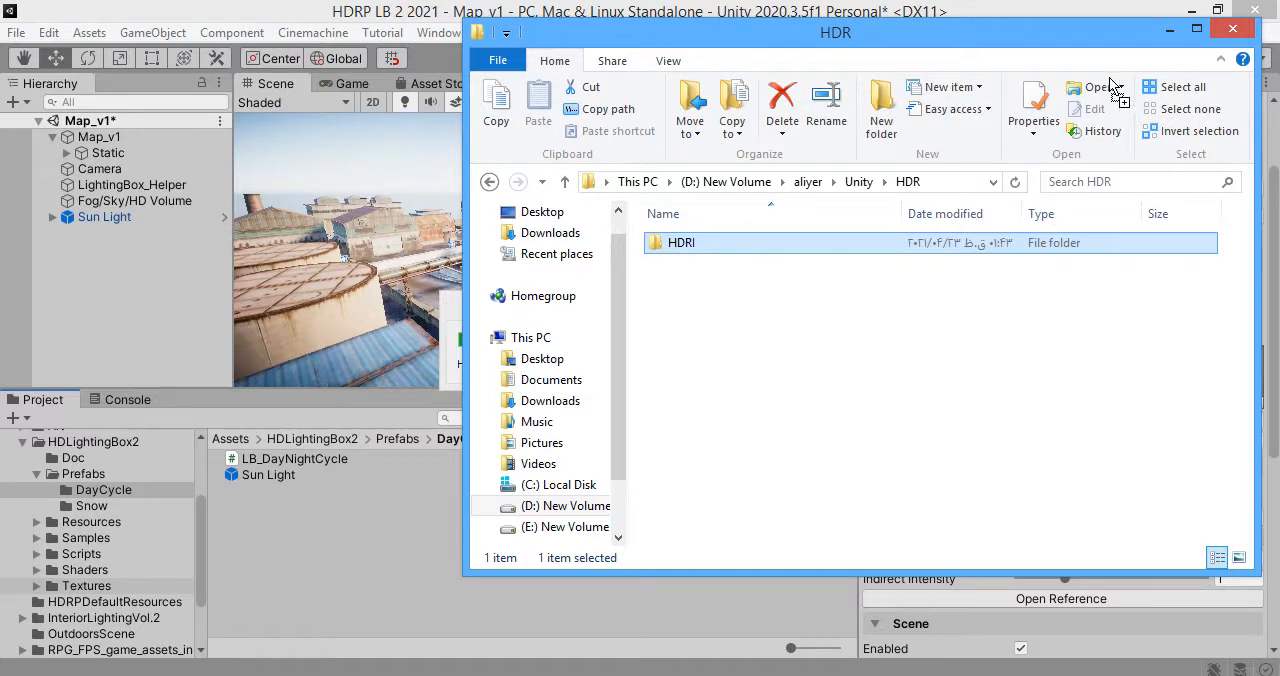
pyautogui.moveTo(704, 584)
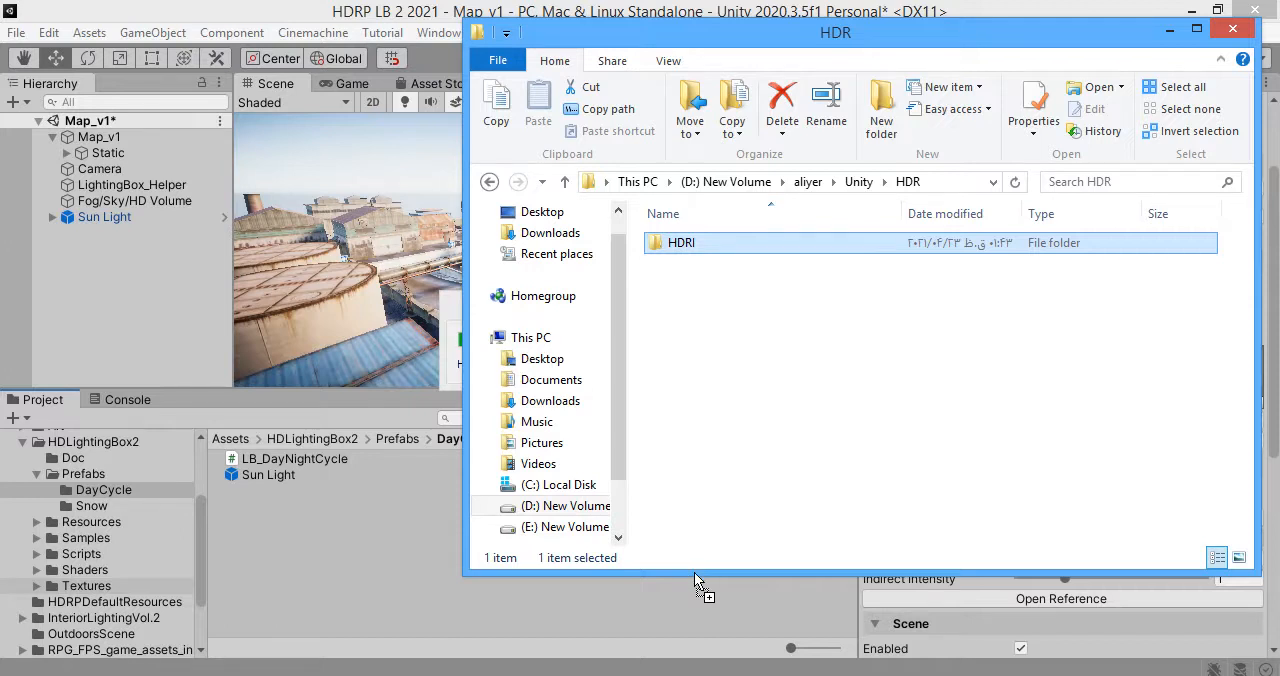
pyautogui.moveTo(716, 510)
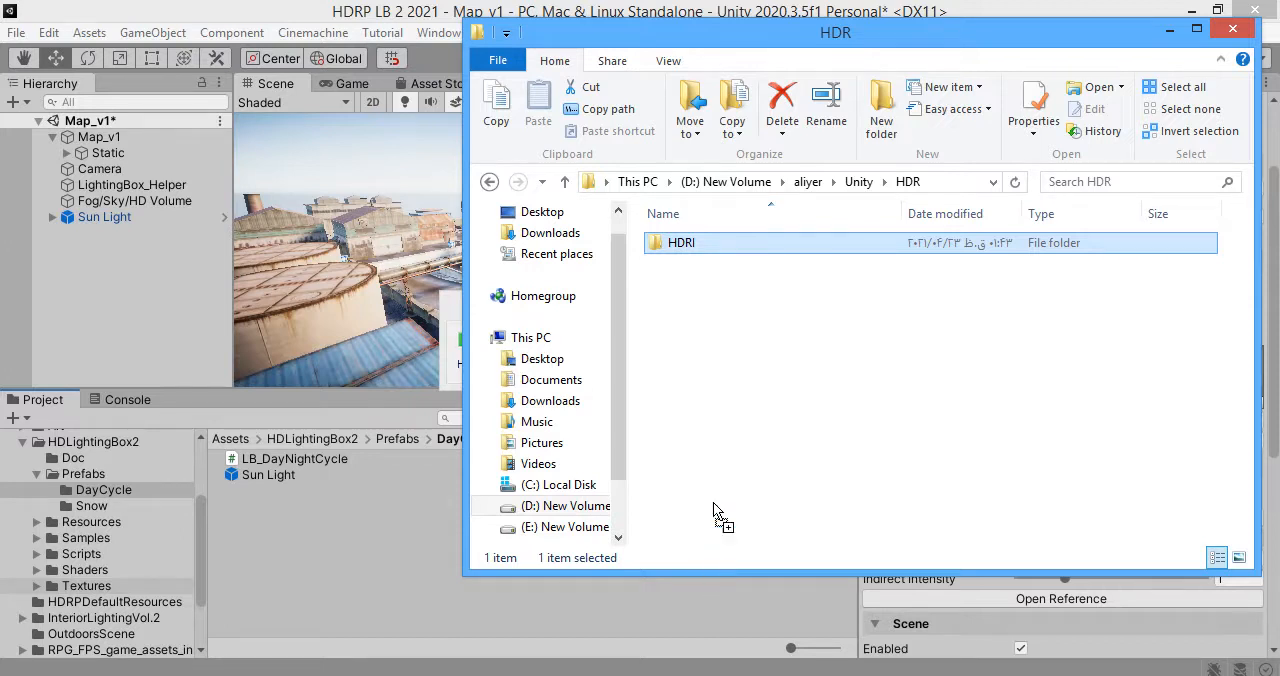
pyautogui.moveTo(772, 244)
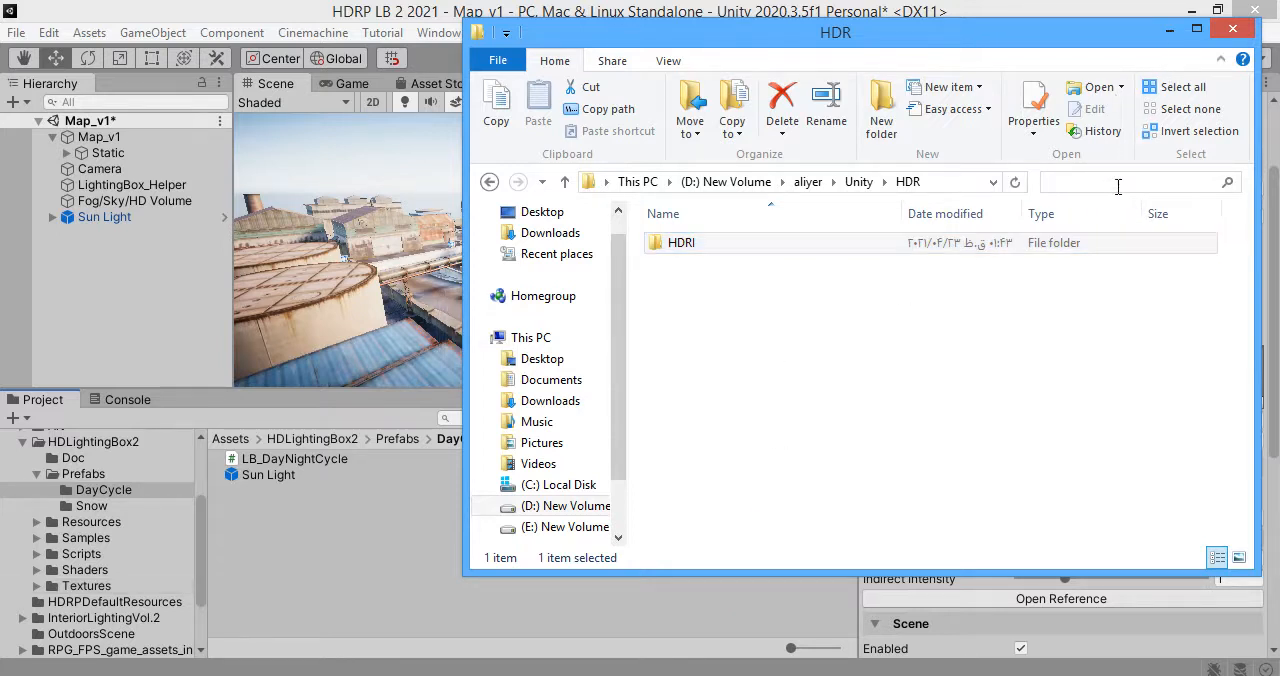
pyautogui.click(1140, 180)
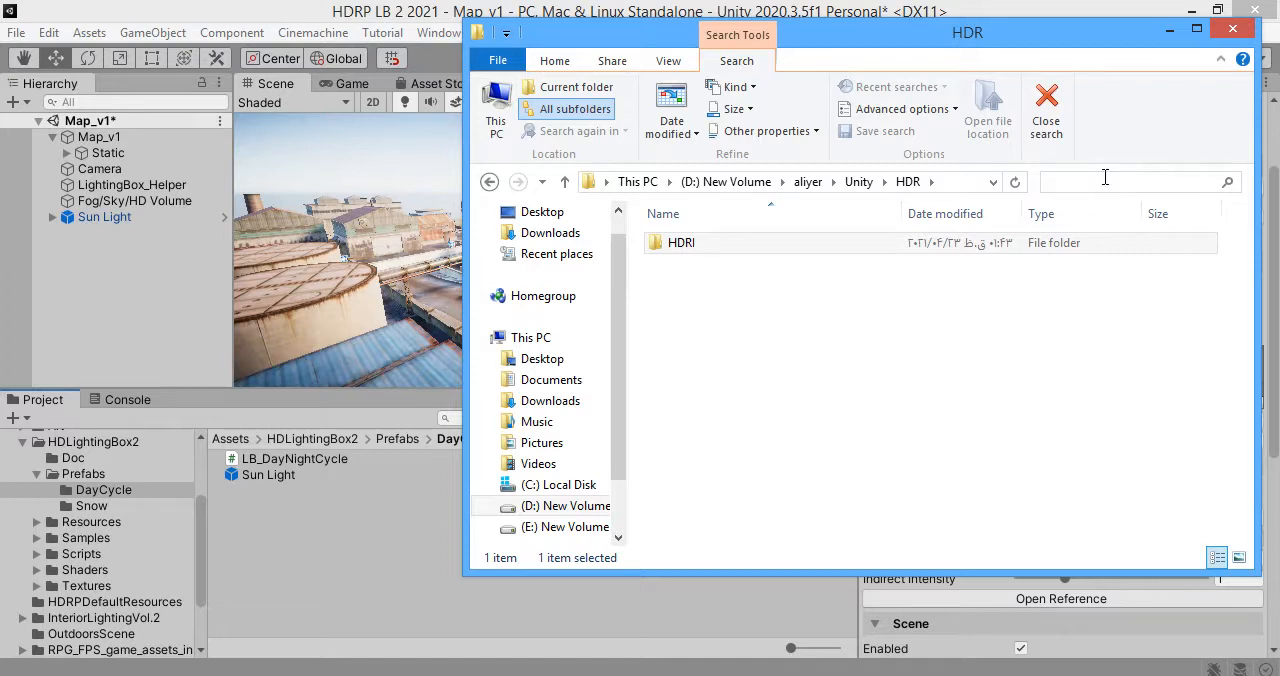
pyautogui.write('Ryze')
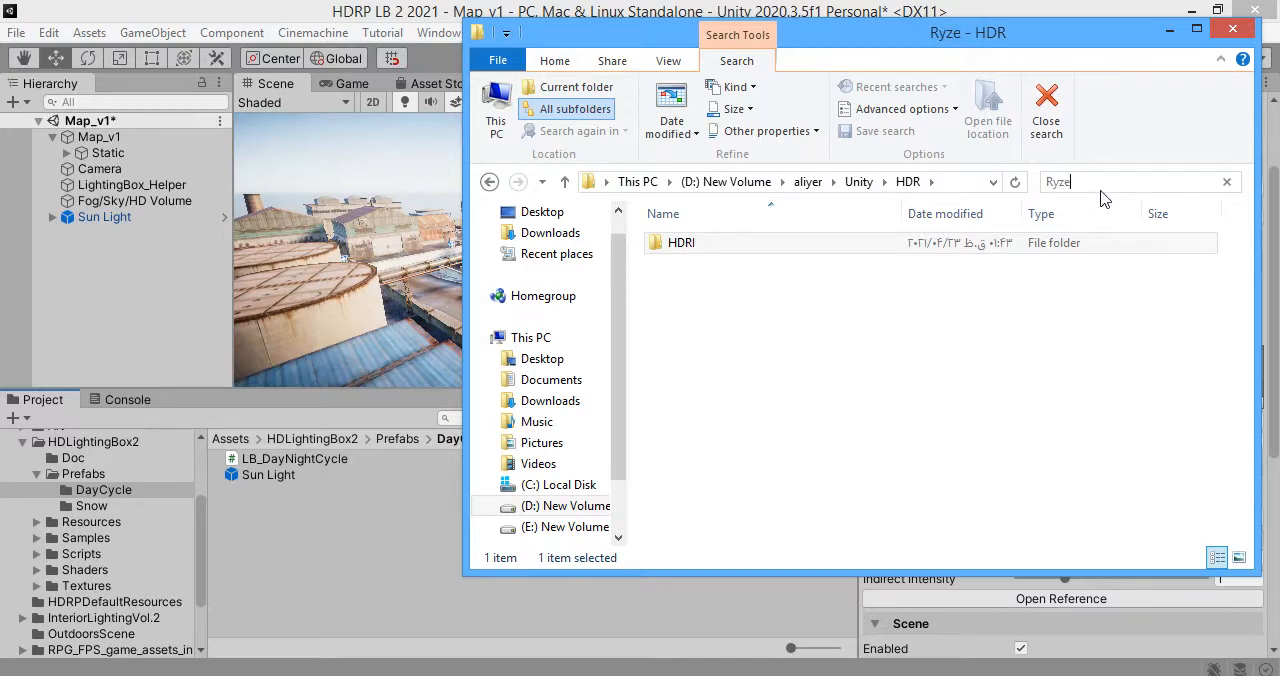
pyautogui.write('Ryzen 5 3600')
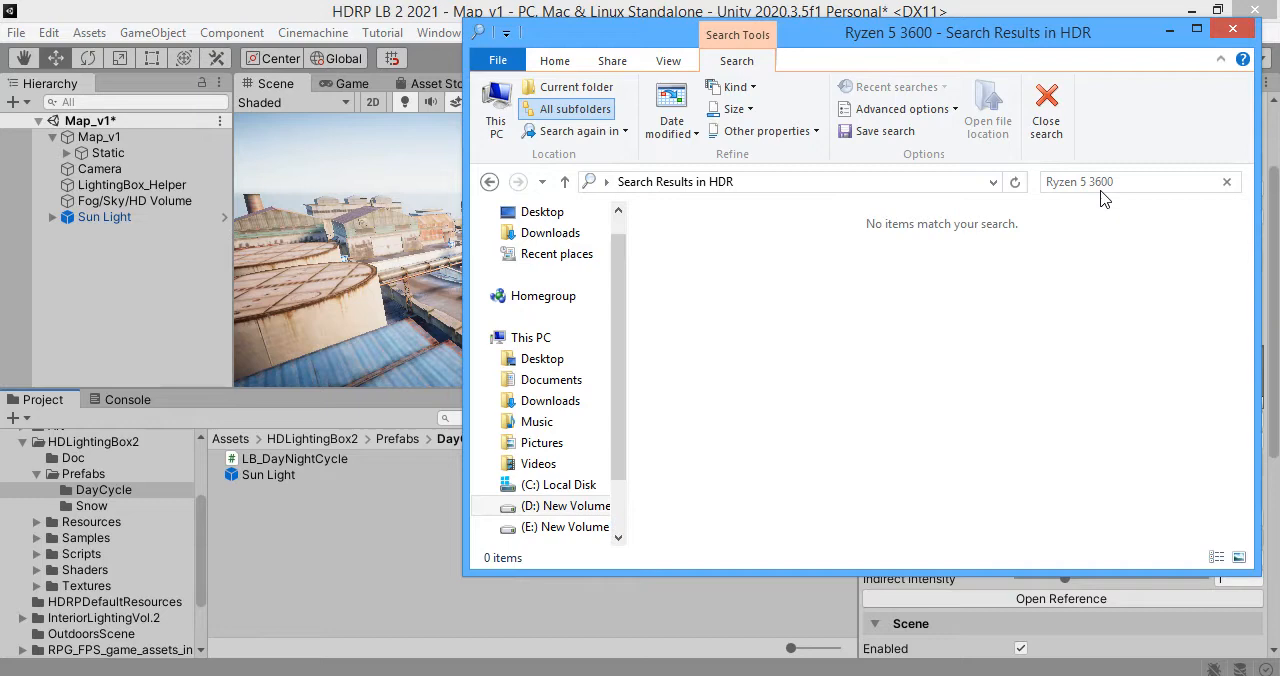
pyautogui.click(1232, 28)
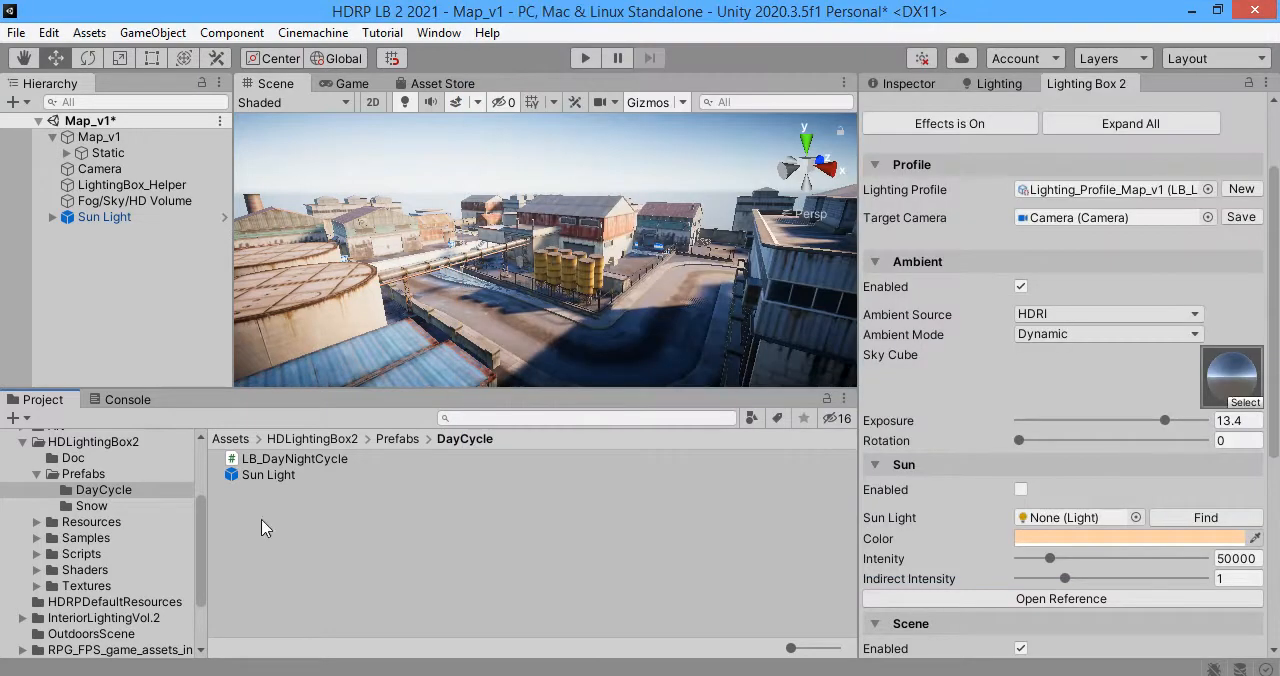
# Step: Select all 26 HDRI sky textures and enable Generate Mip Maps under Advanced import settings
pyautogui.click(86, 584)
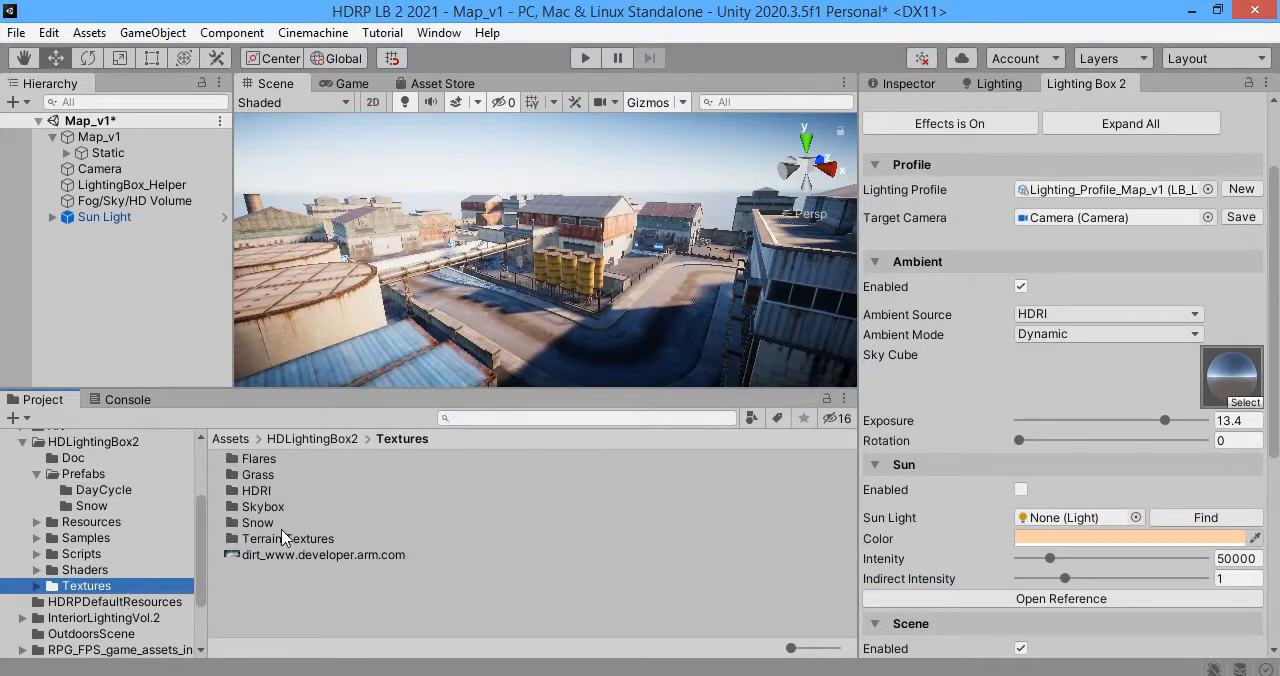
pyautogui.doubleClick(256, 490)
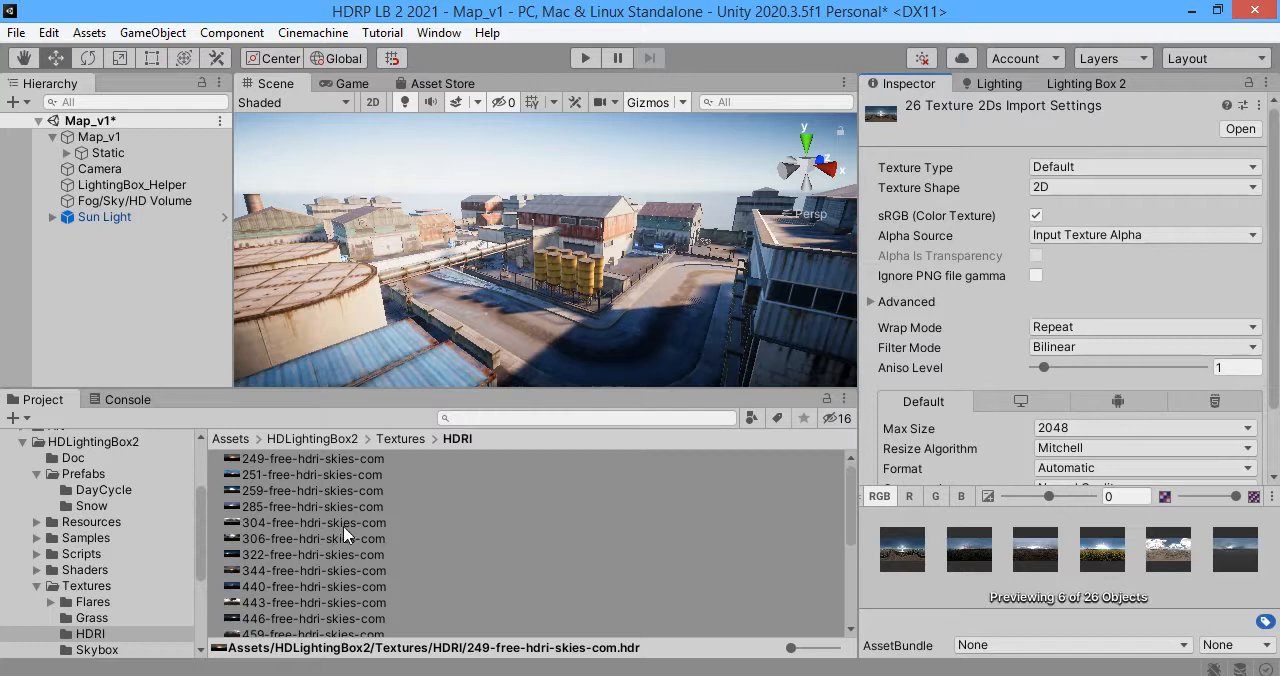
pyautogui.click(1144, 410)
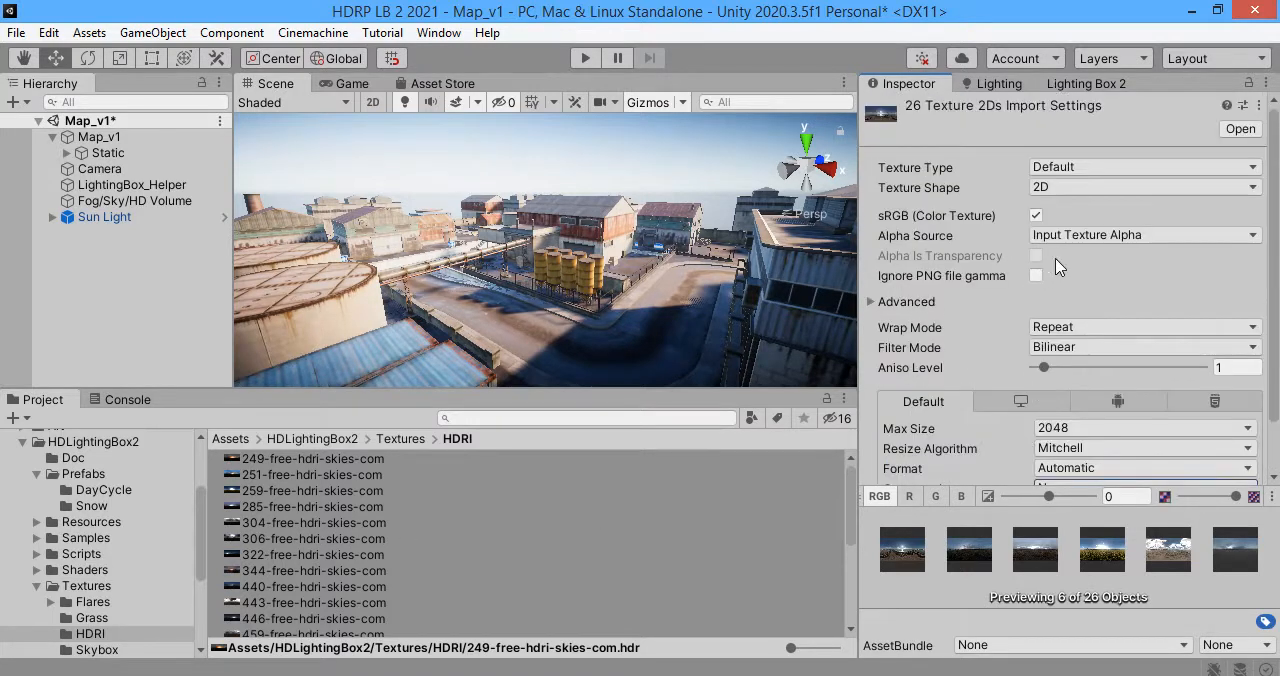
pyautogui.click(872, 300)
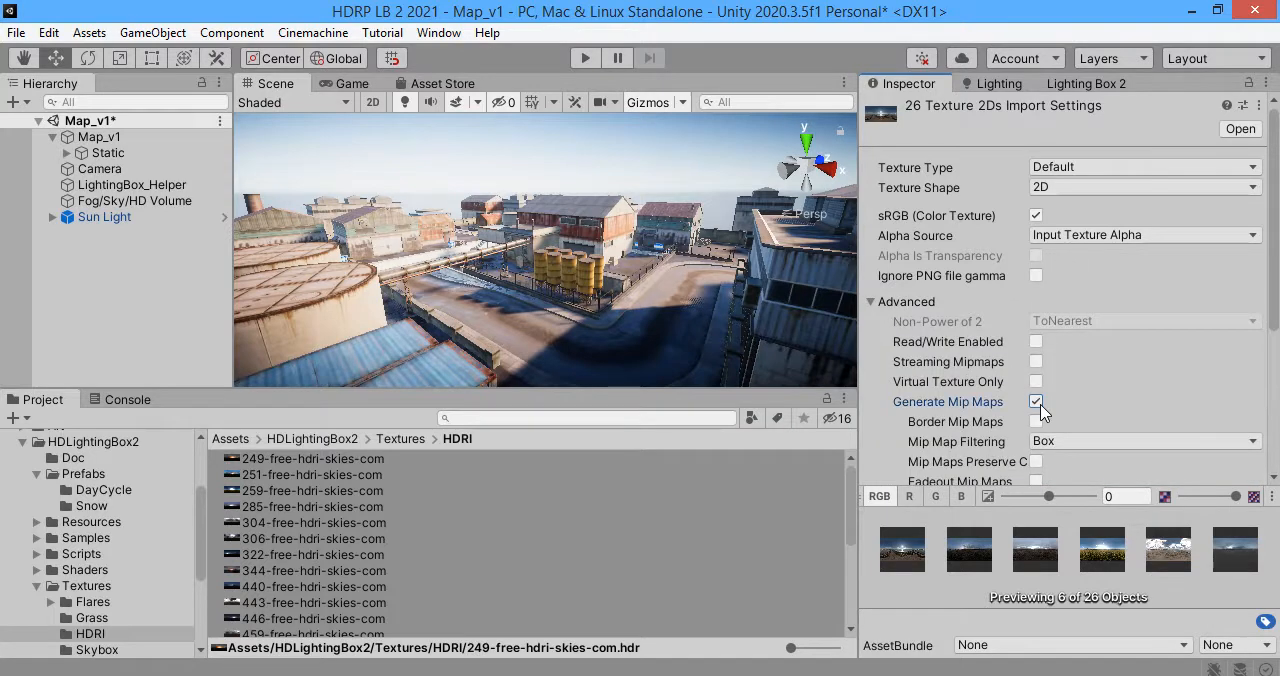
pyautogui.click(1144, 188)
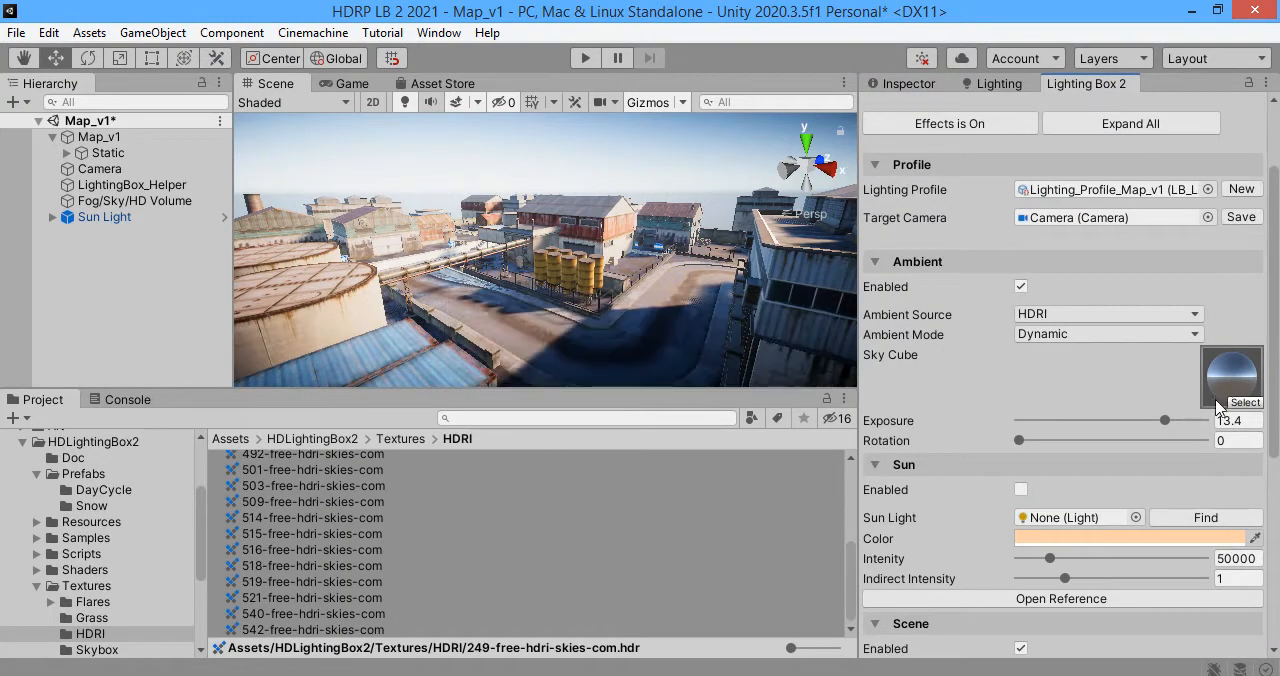
# Step: Preview reflection probes as the Sky Cube, then apply the 249 and 259 free-hdri-skies cubemaps
pyautogui.click(1232, 376)
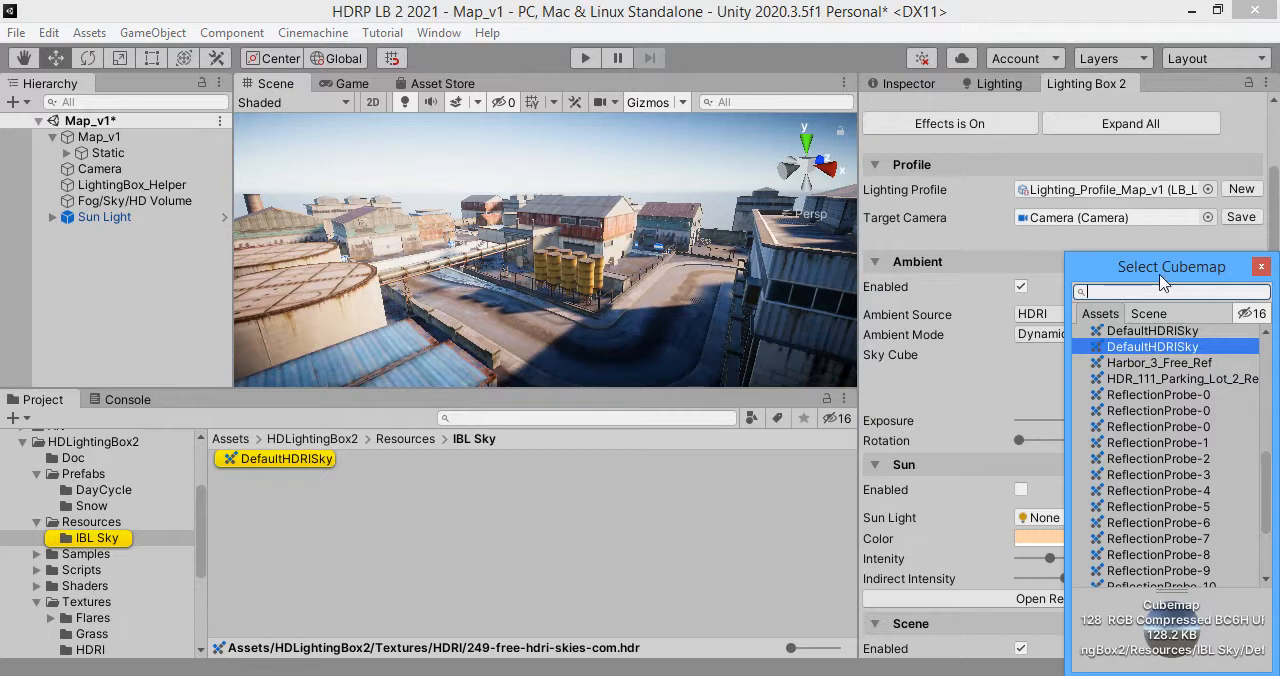
pyautogui.click(1050, 214)
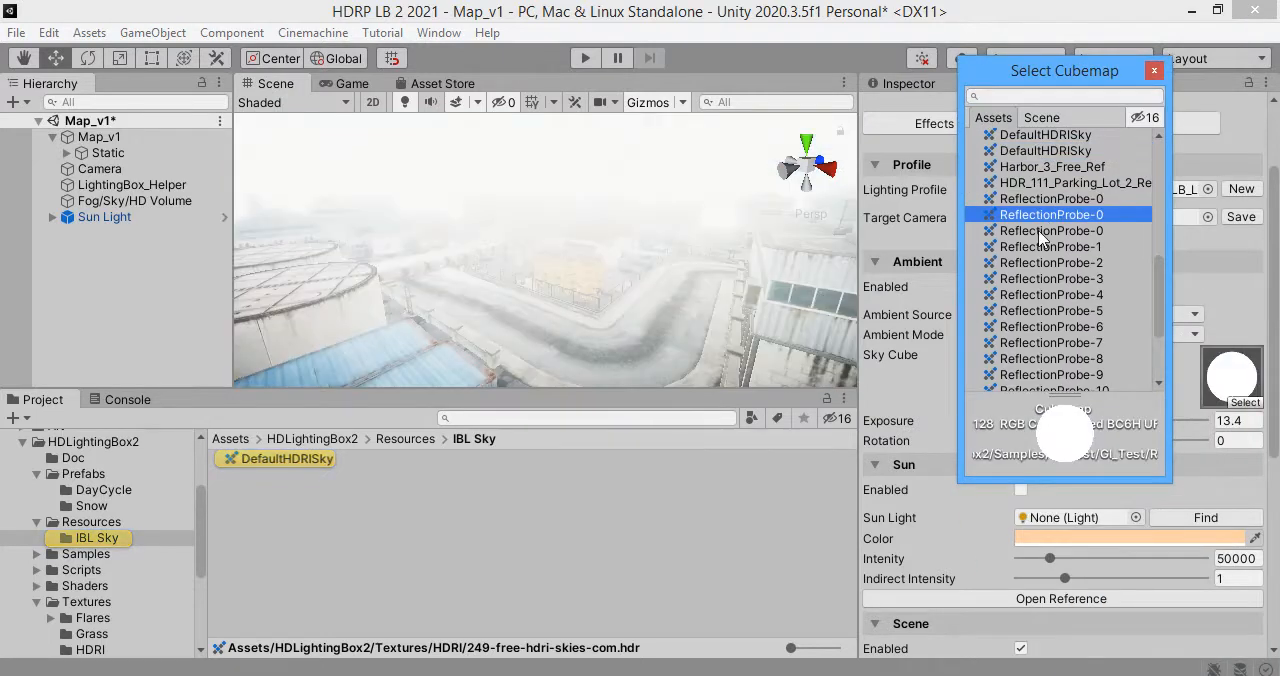
pyautogui.click(1050, 246)
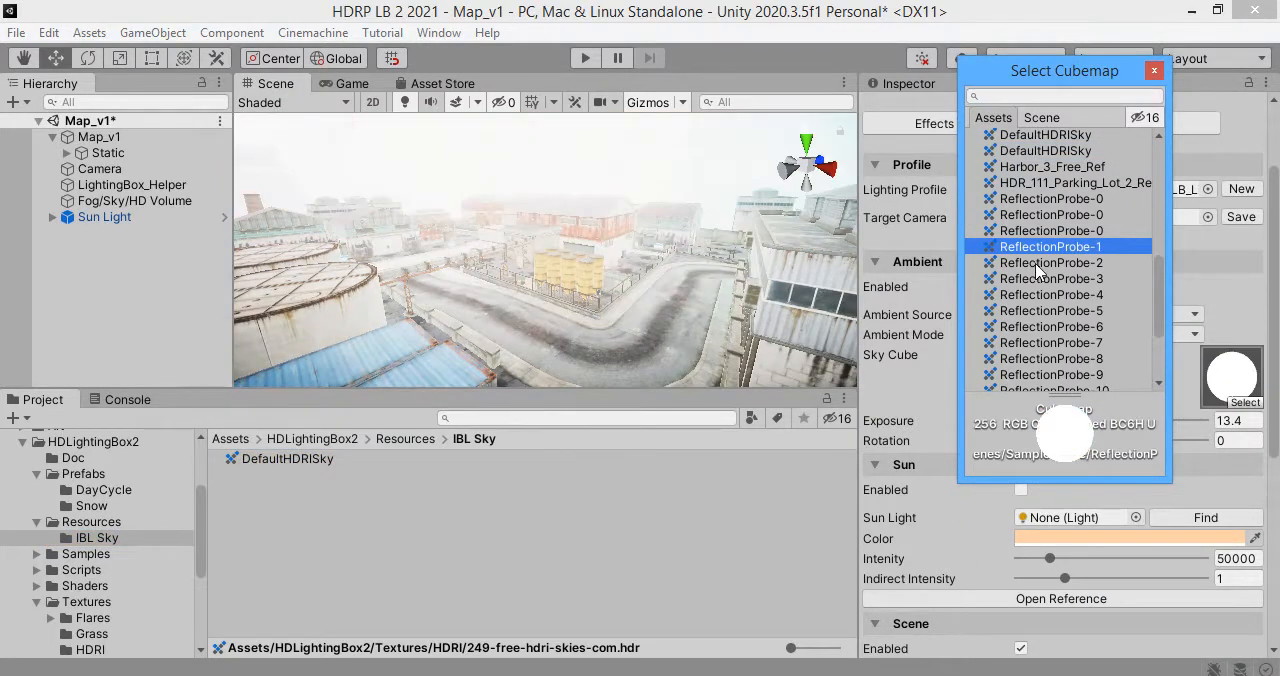
pyautogui.click(1050, 294)
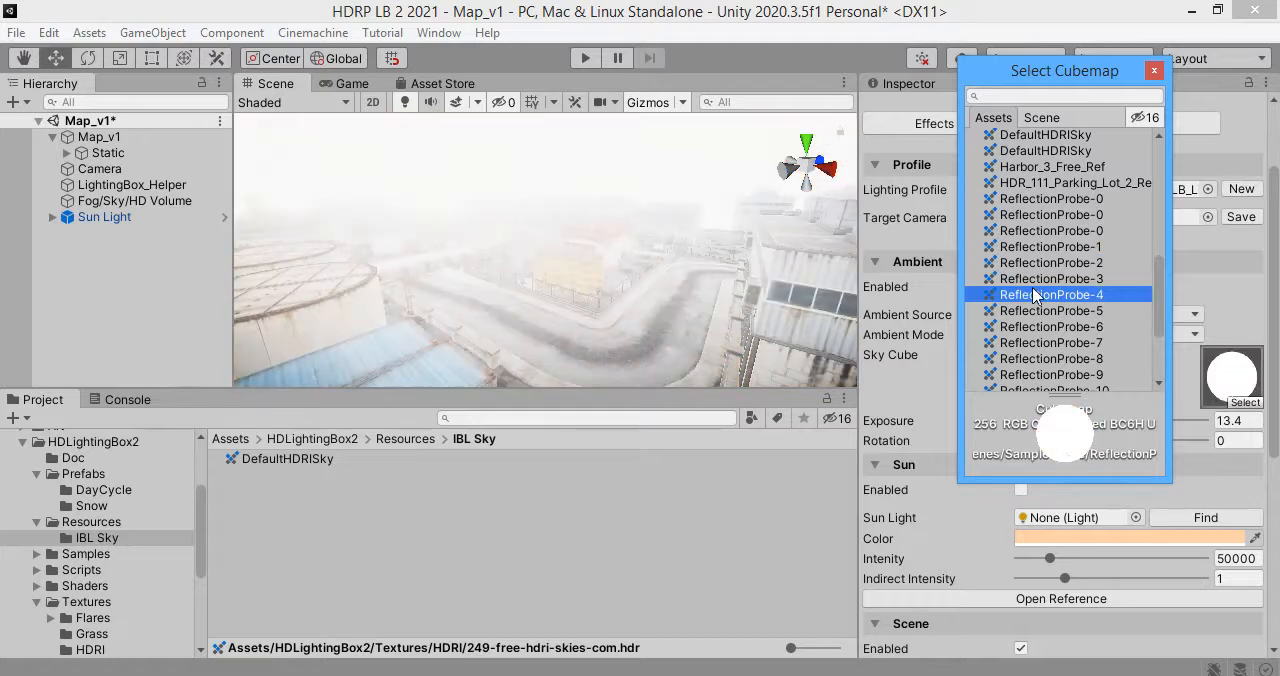
pyautogui.click(1052, 278)
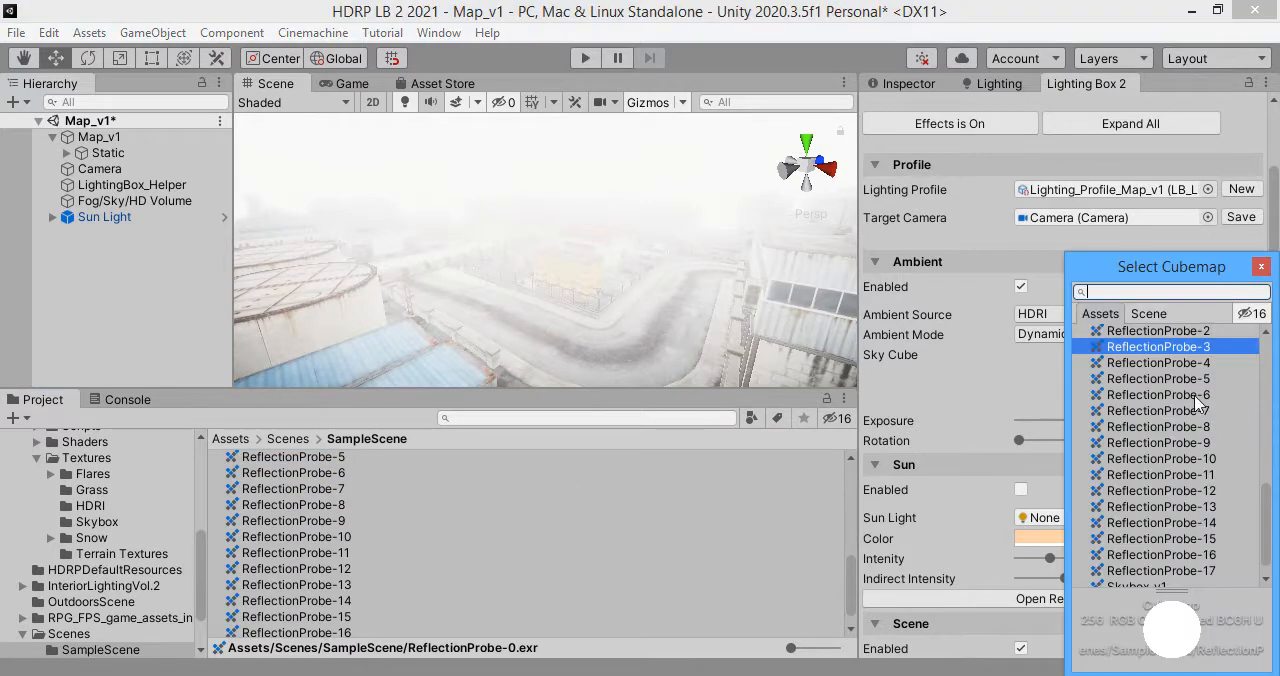
pyautogui.scroll(-3)
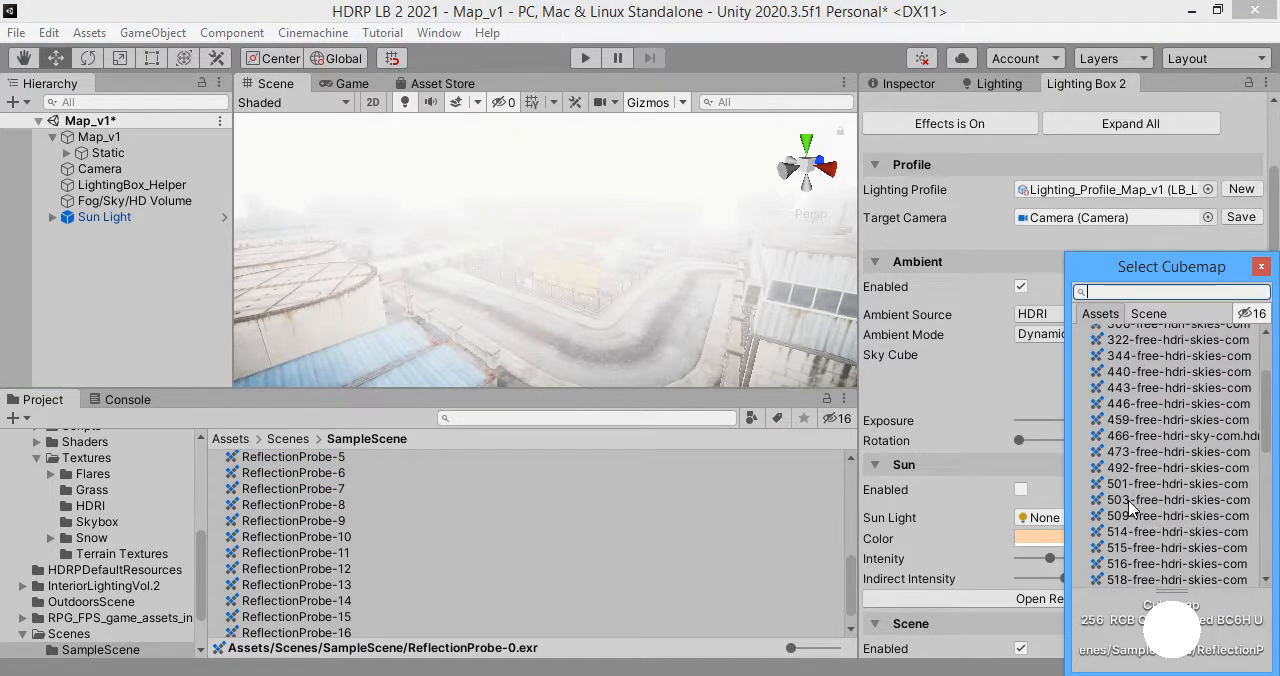
pyautogui.click(968, 208)
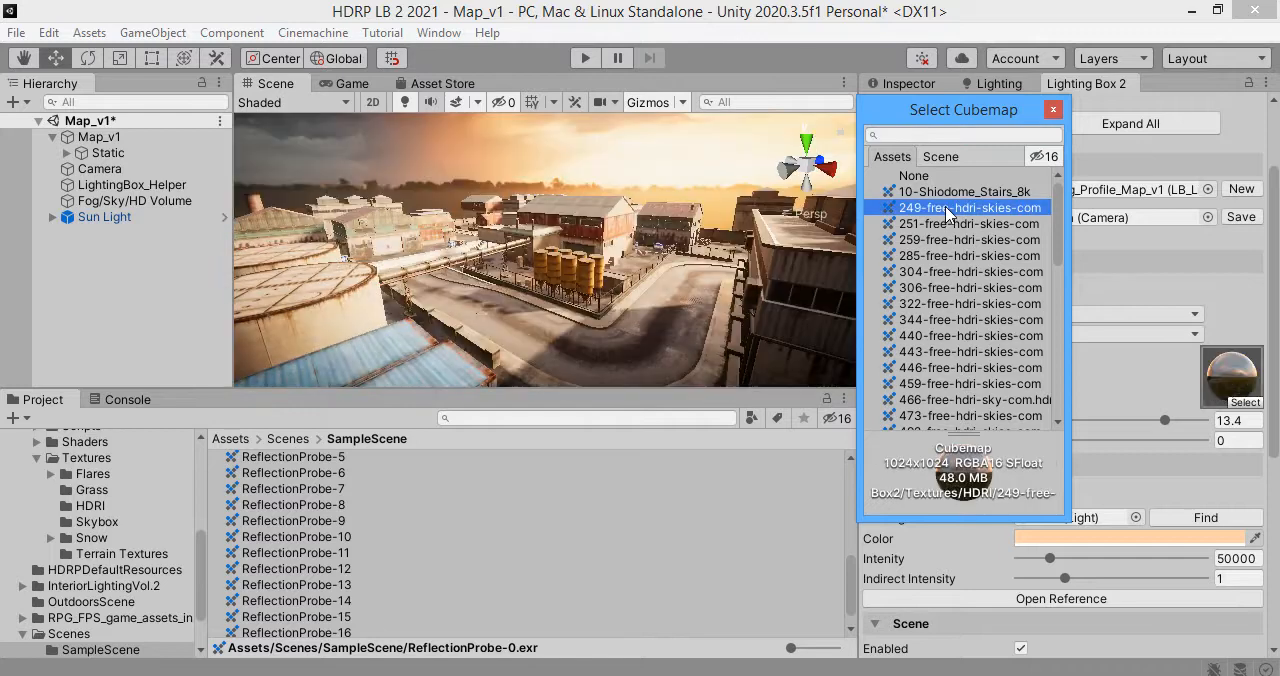
pyautogui.click(968, 238)
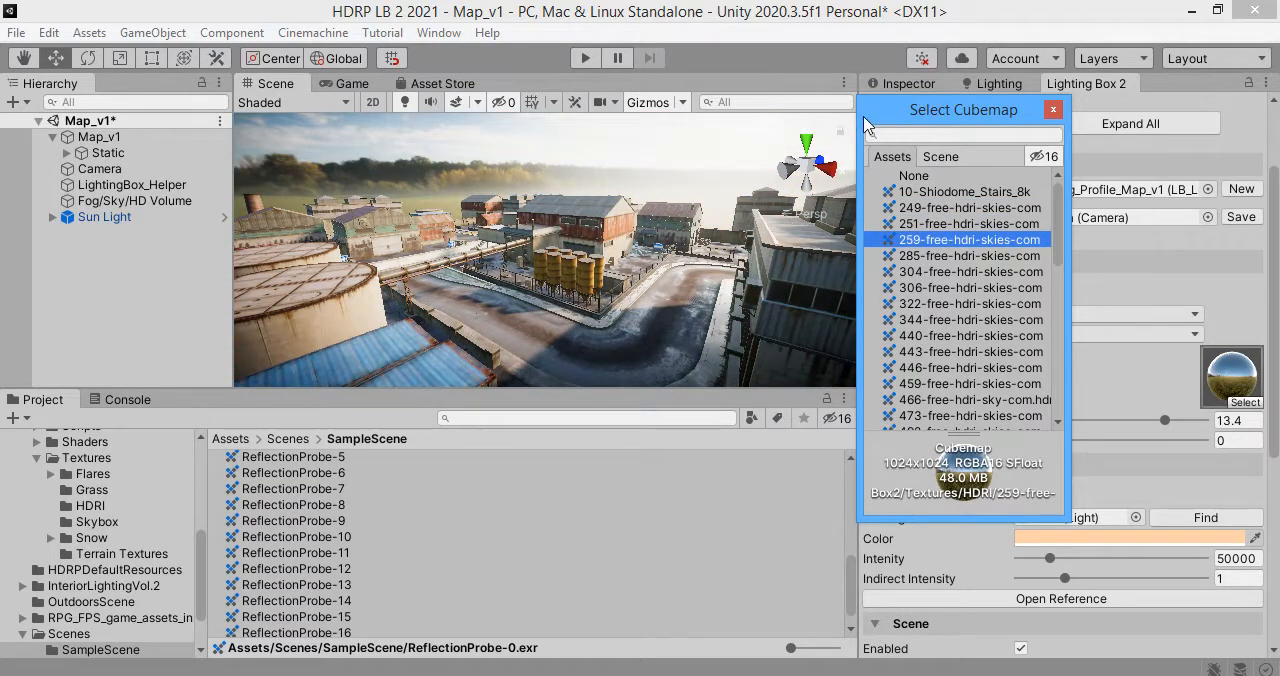
# Step: Rotate the sky, try the 344, 473, 516 and 509 free-hdri-skies cubemaps, and confirm the choice
pyautogui.moveTo(964, 110); pyautogui.dragTo(208, 108)
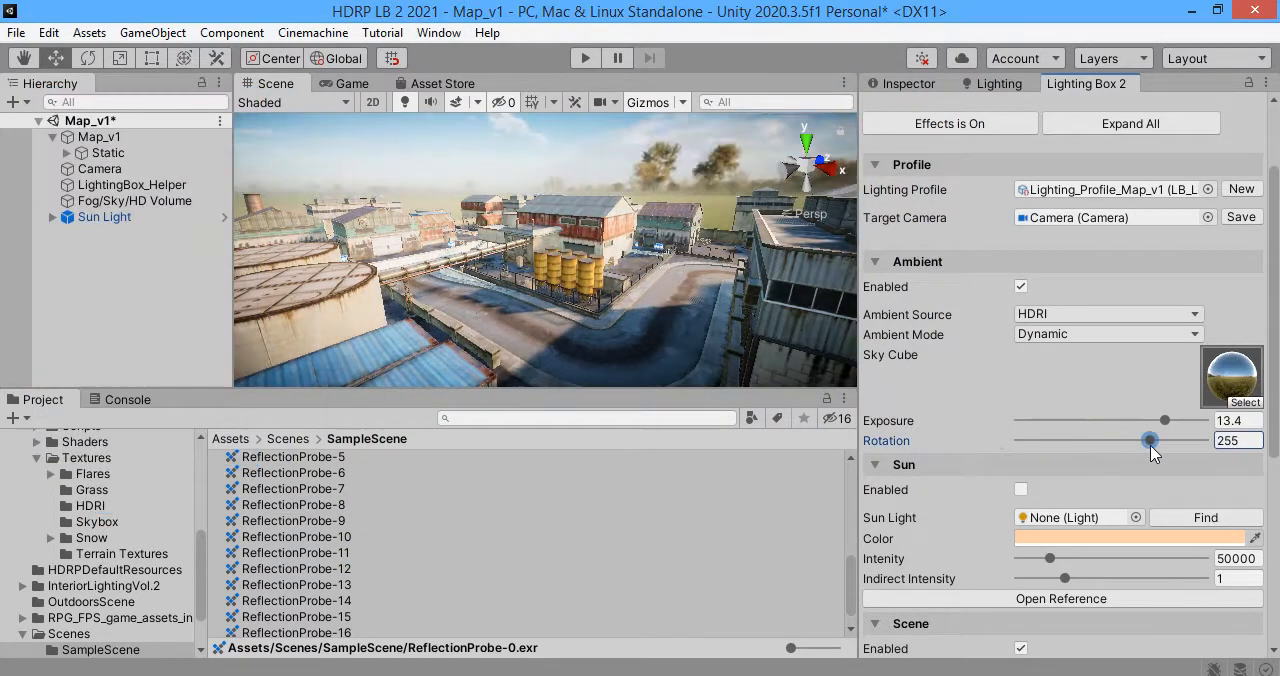
pyautogui.moveTo(1150, 440); pyautogui.dragTo(1018, 440)
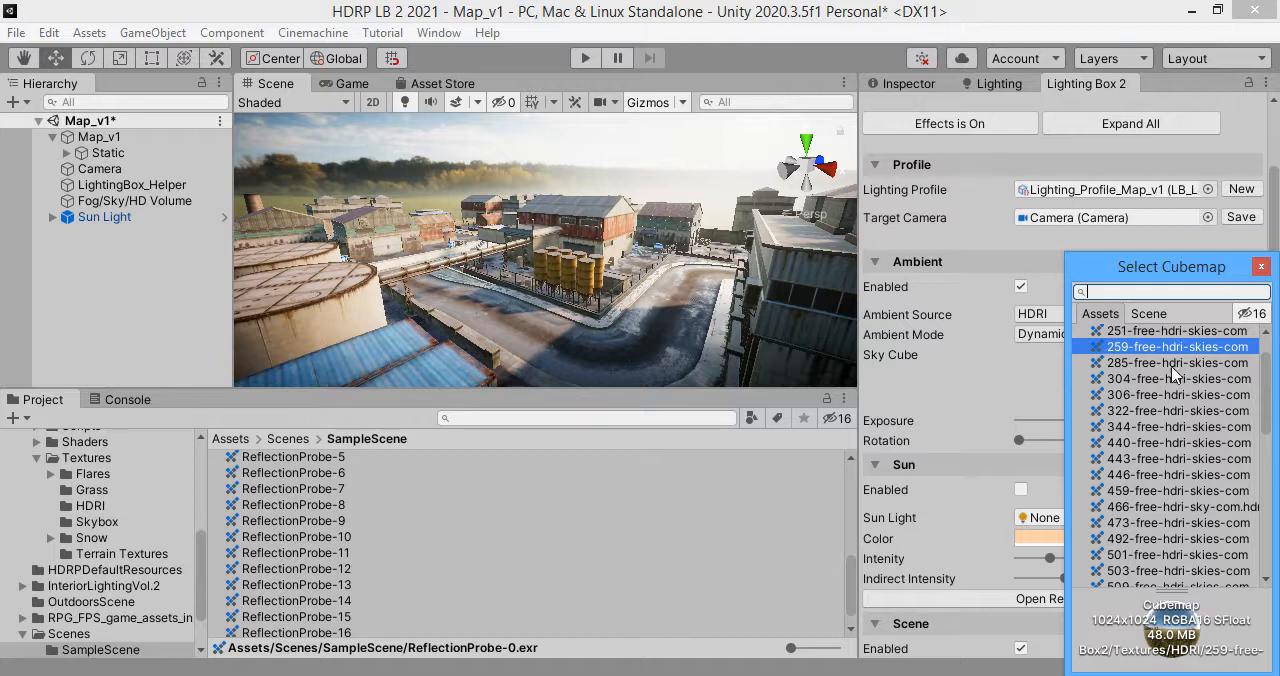
pyautogui.click(1176, 426)
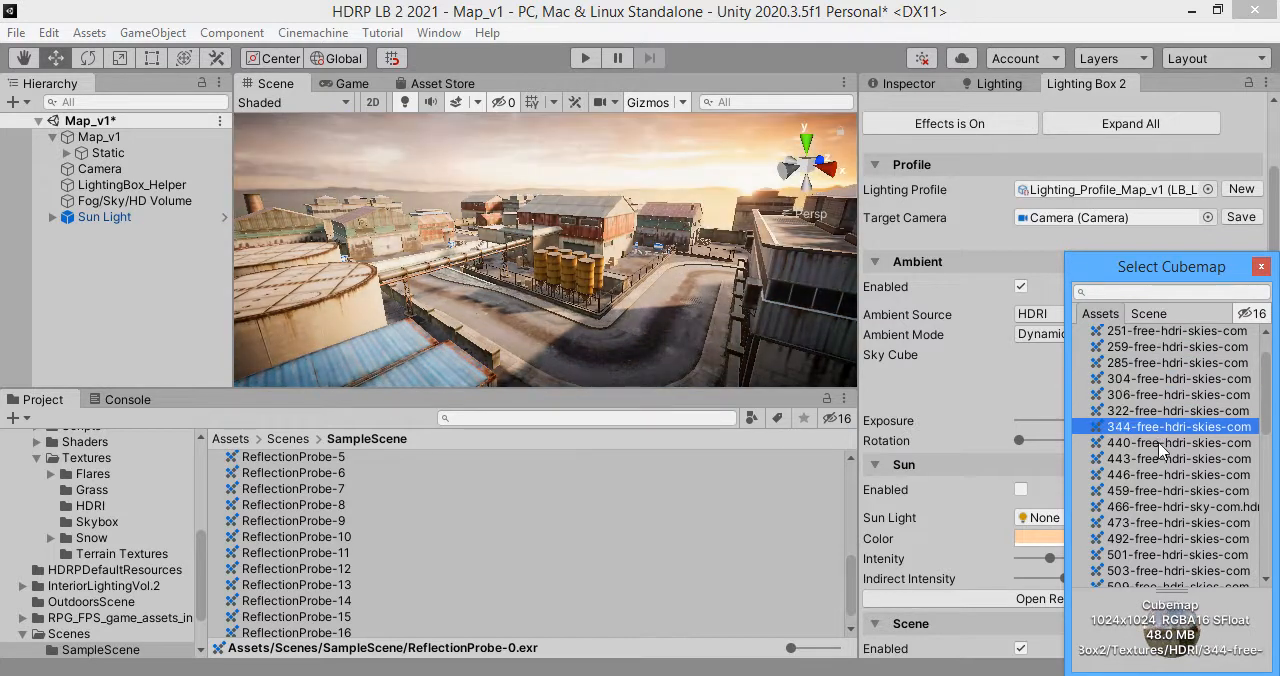
pyautogui.click(1178, 442)
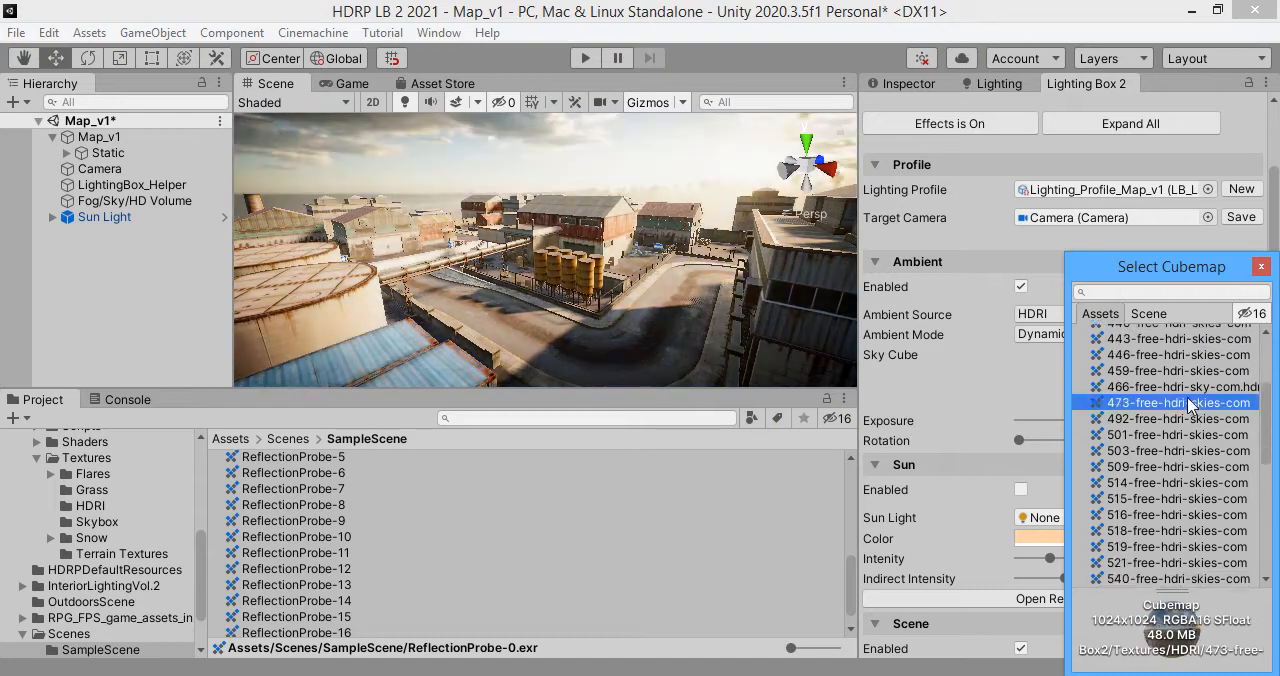
pyautogui.click(1178, 450)
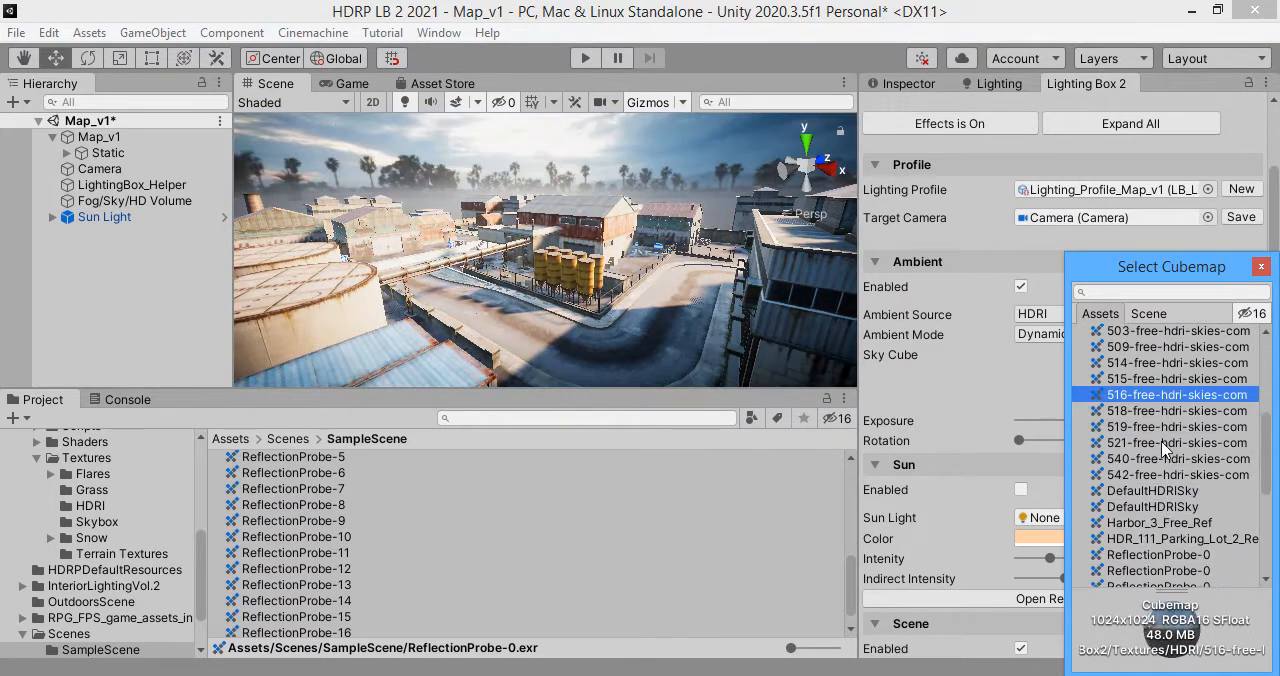
pyautogui.click(1152, 490)
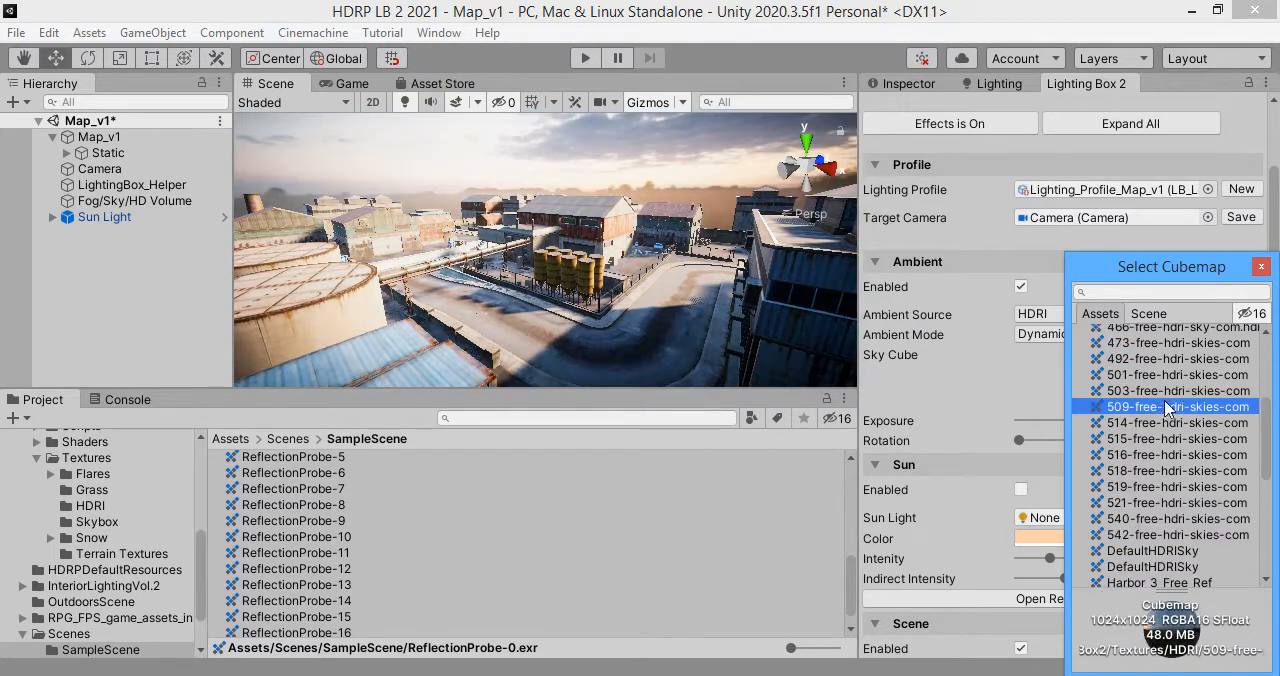
pyautogui.click(1176, 346)
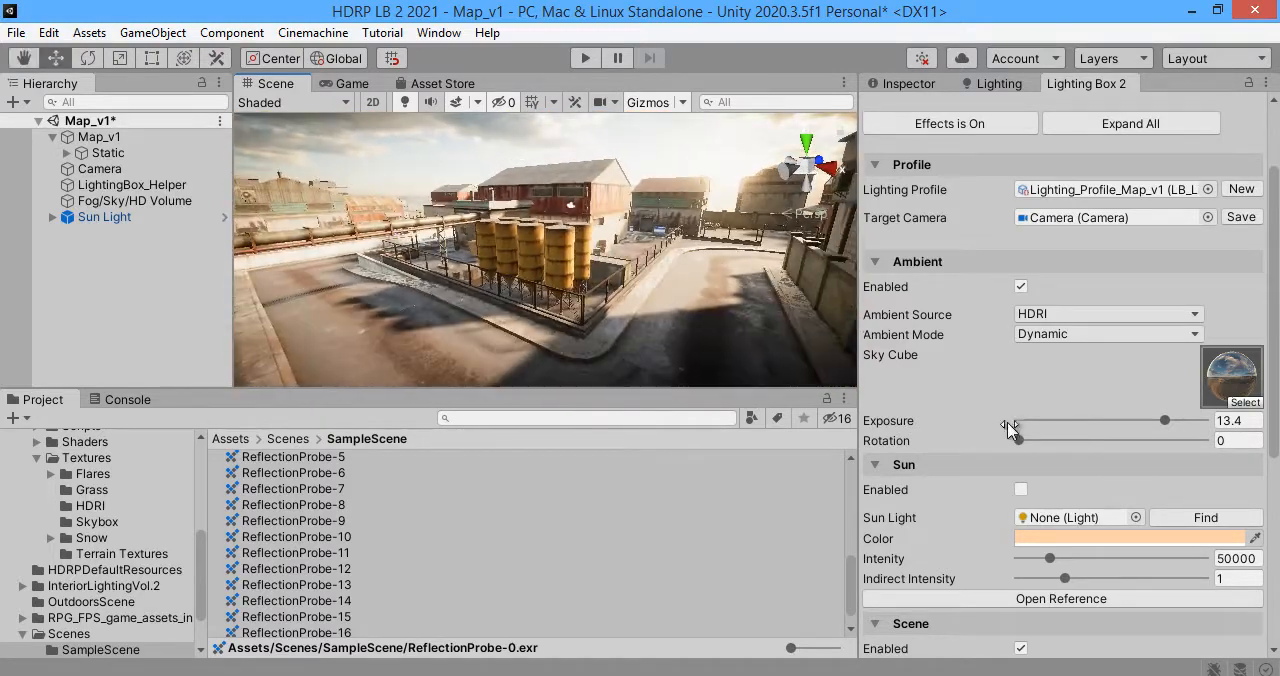
# Step: Try Gradient as the ambient source with lowered diffusion, then reopen the source list for HDRI
pyautogui.click(1108, 334)
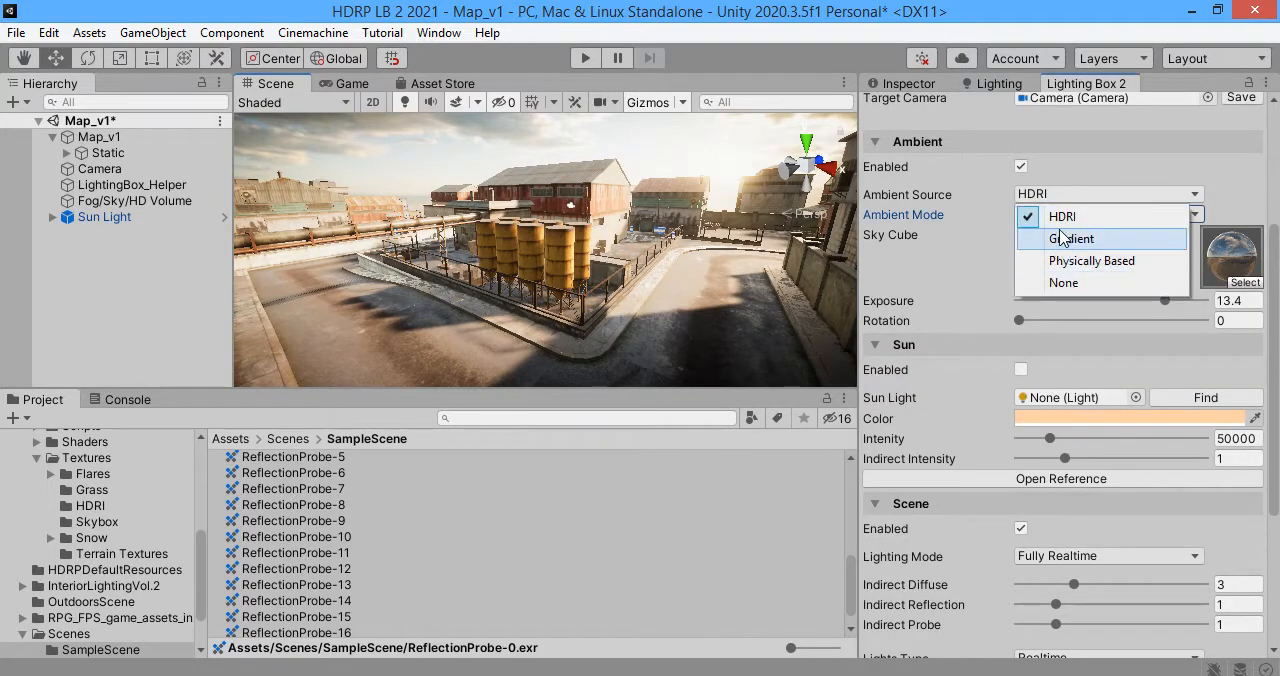
pyautogui.click(1072, 238)
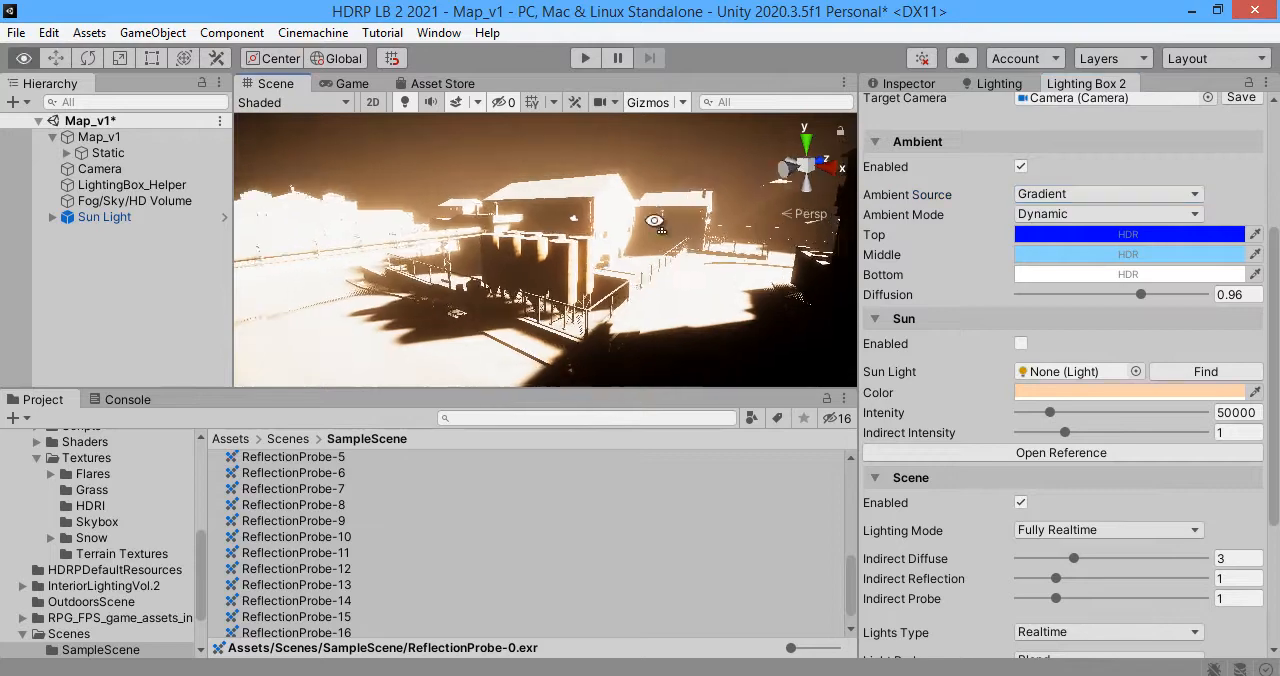
pyautogui.moveTo(656, 220); pyautogui.dragTo(650, 244)
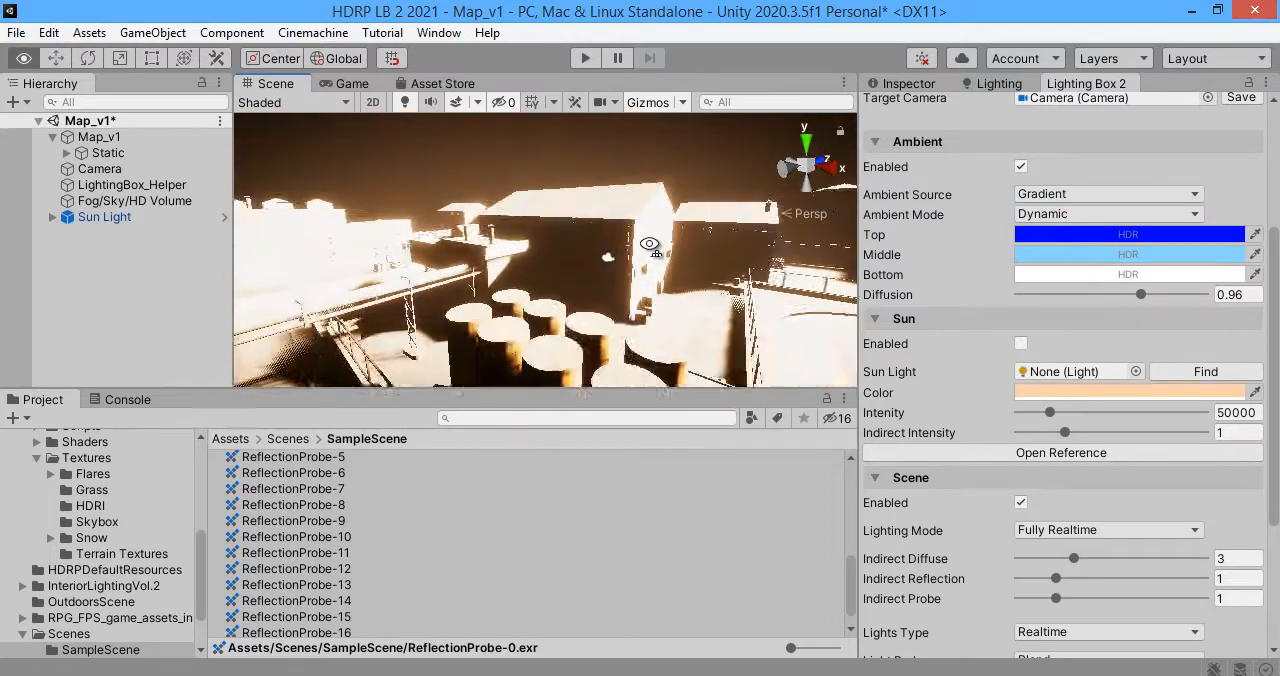
pyautogui.moveTo(1140, 294); pyautogui.dragTo(1040, 294)
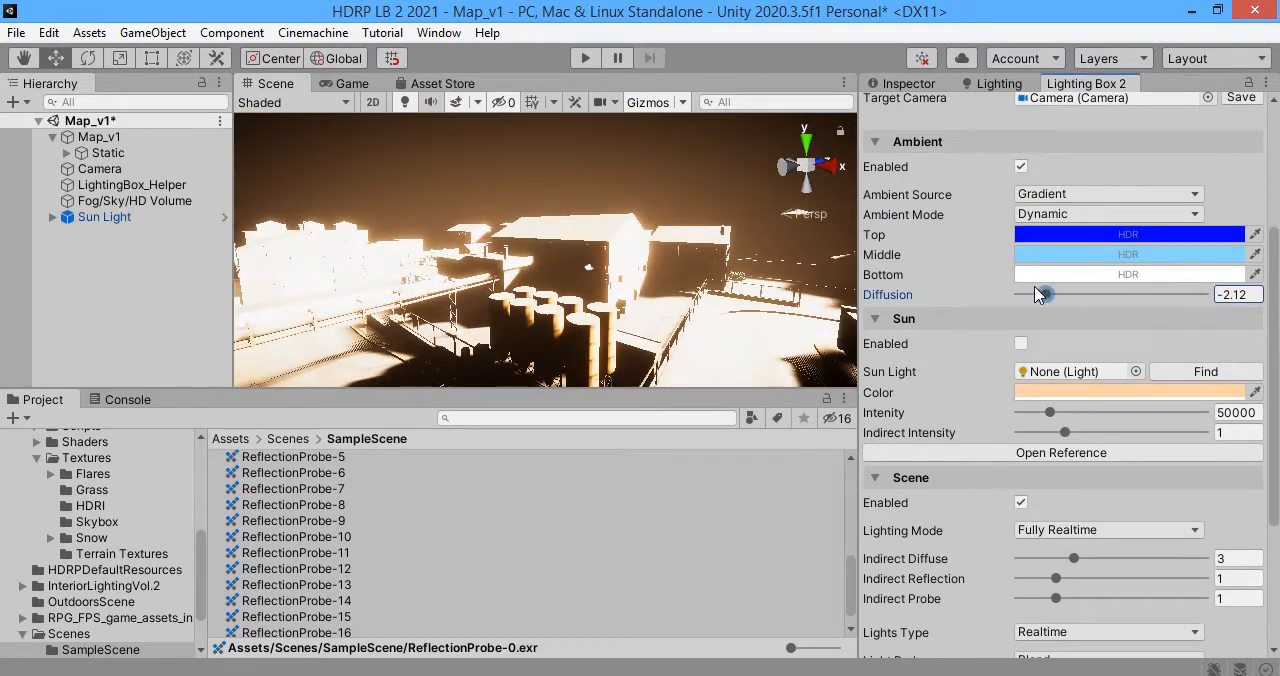
pyautogui.click(1128, 234)
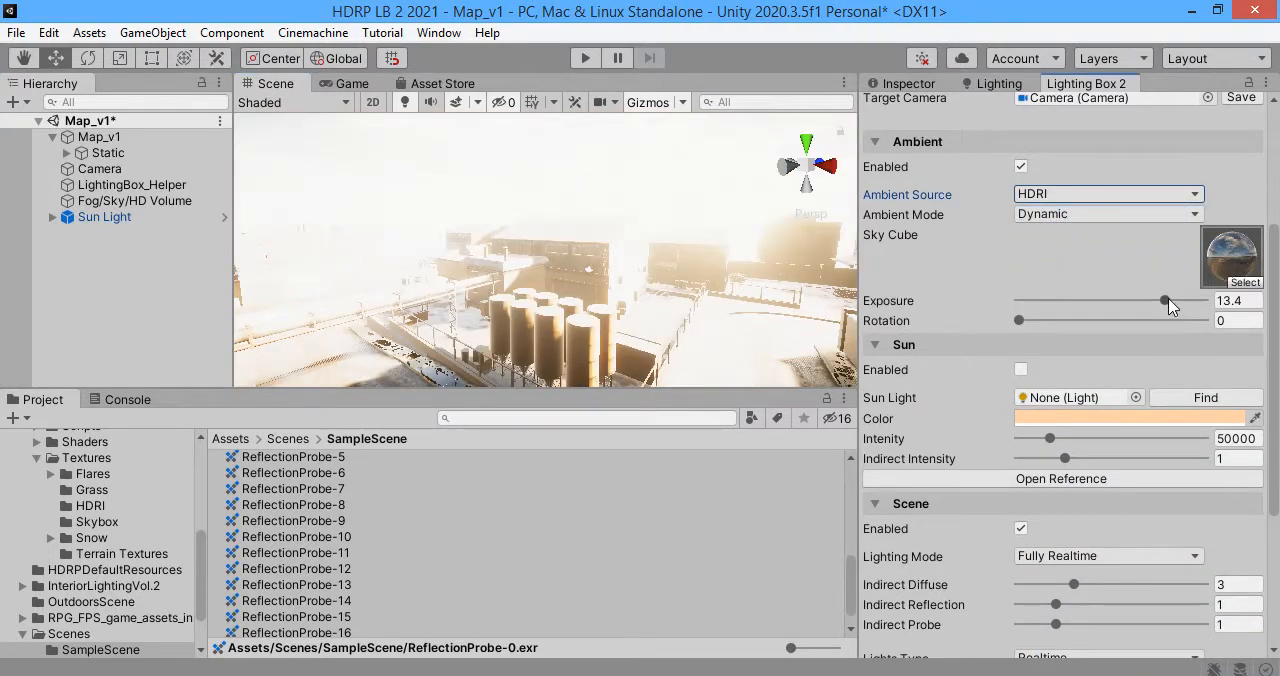
# Step: Lower the HDRI ambient exposure from about 13.4 down to 10.37 to tame the overexposed map
pyautogui.moveTo(1164, 300); pyautogui.dragTo(1150, 300)
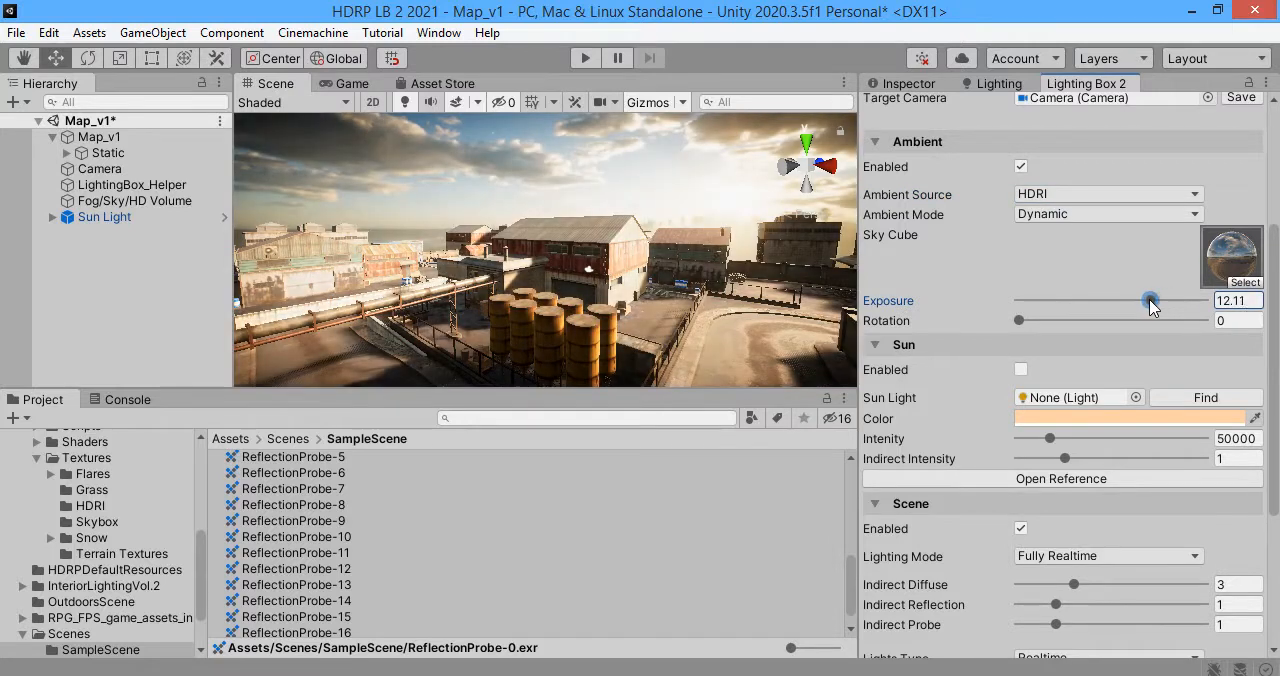
pyautogui.moveTo(1152, 302); pyautogui.dragTo(1144, 302)
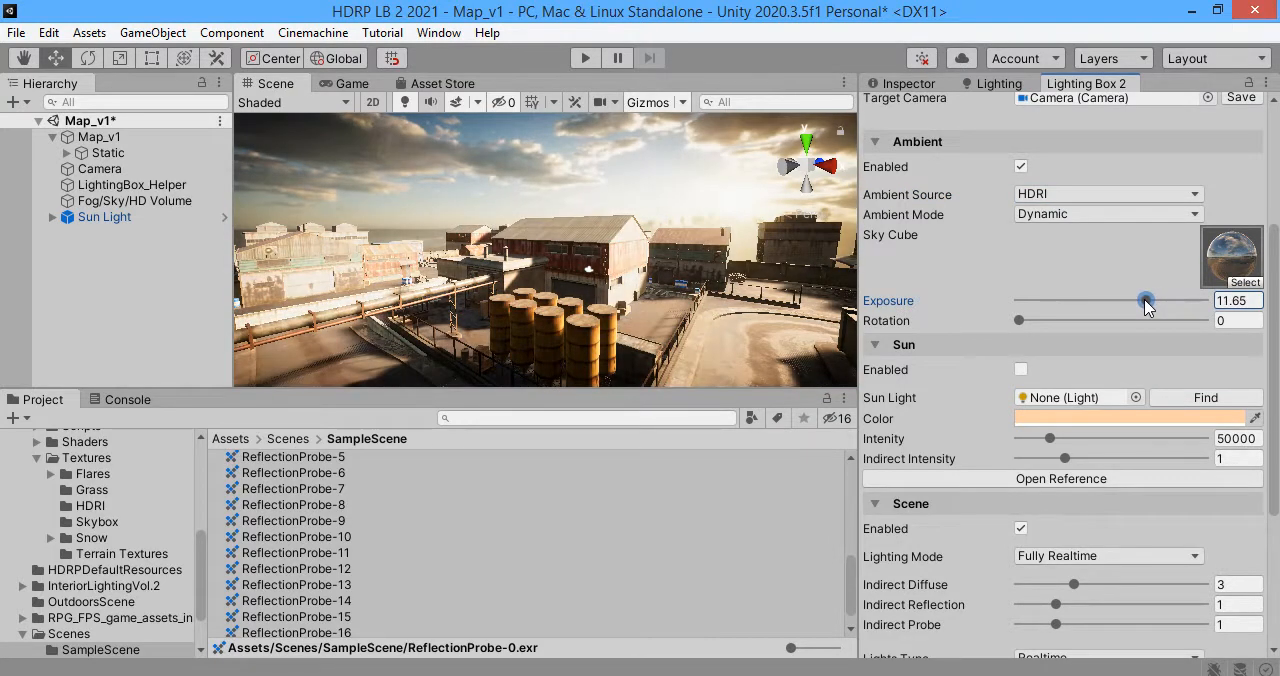
pyautogui.moveTo(1144, 300); pyautogui.dragTo(1136, 300)
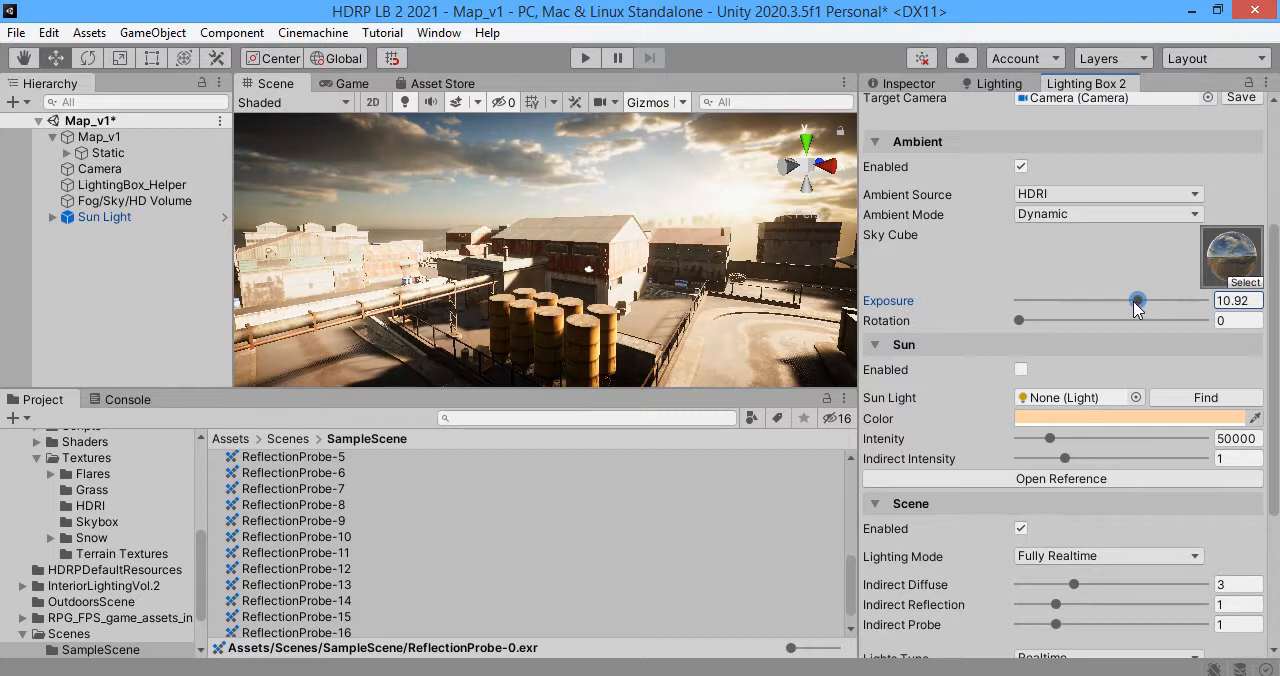
pyautogui.moveTo(1136, 300); pyautogui.dragTo(1130, 300)
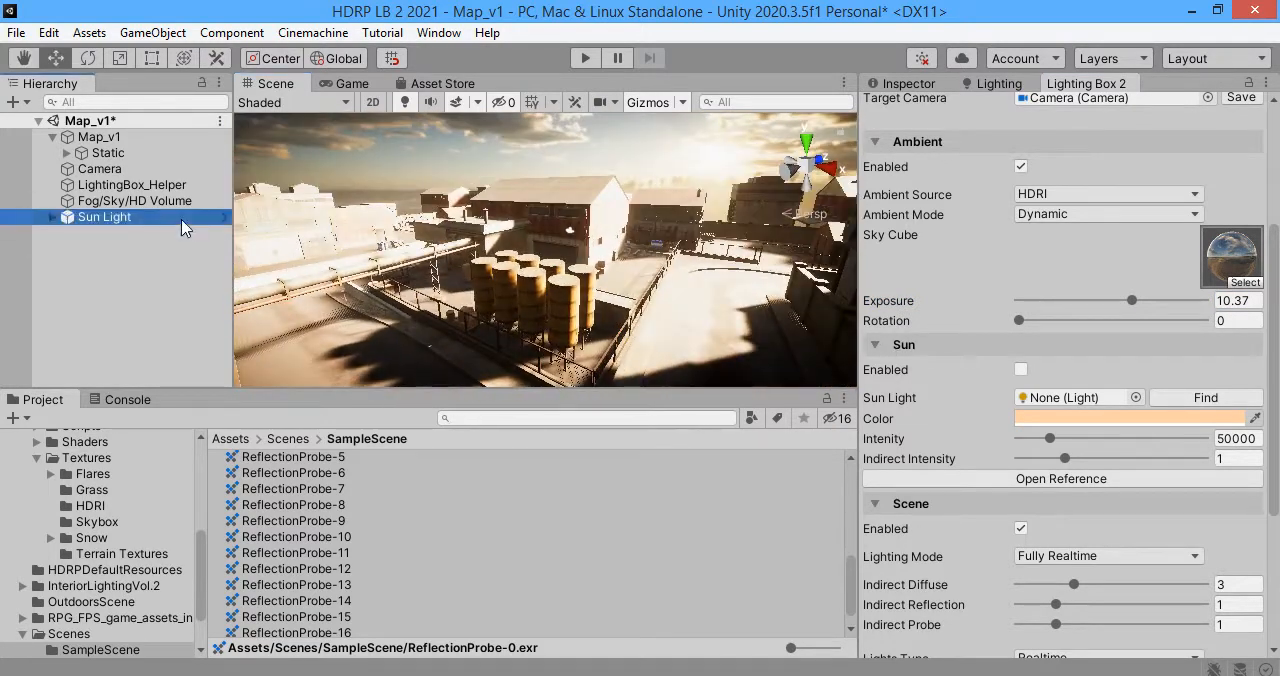
# Step: Reduce the Sun Light's intensity to about 14281 lux and return to Lighting Box 2
pyautogui.click(104, 216)
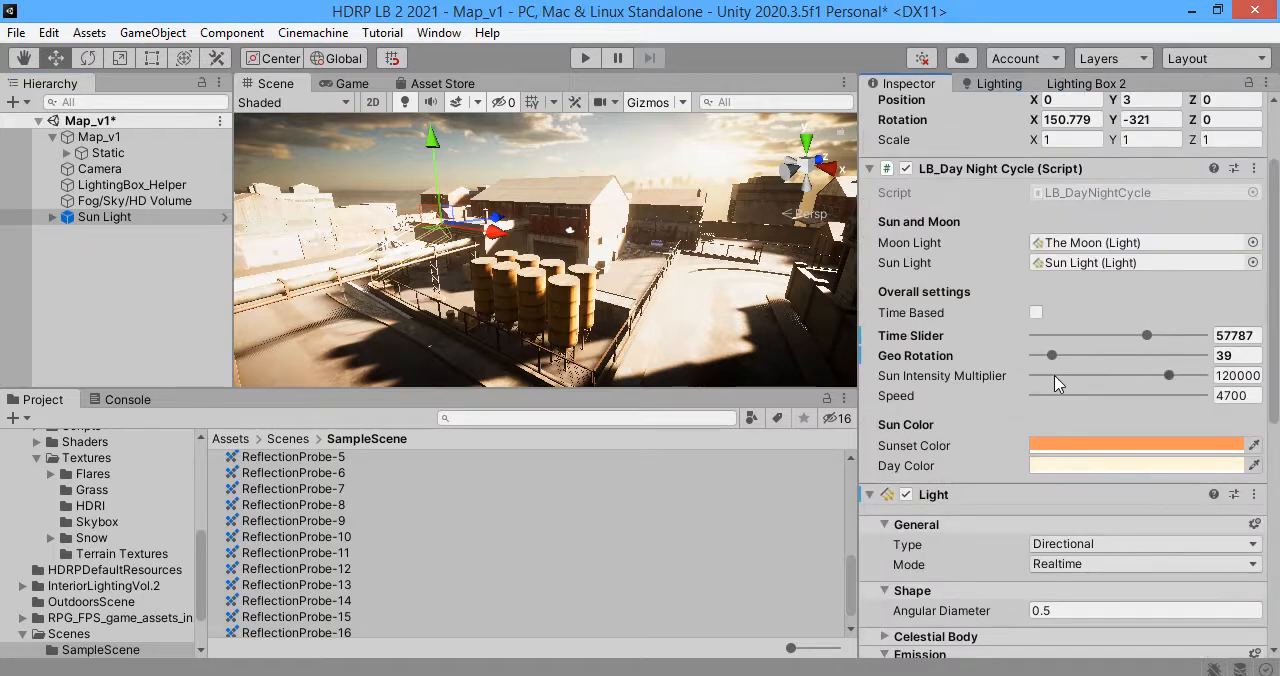
pyautogui.moveTo(1168, 376); pyautogui.dragTo(1044, 376)
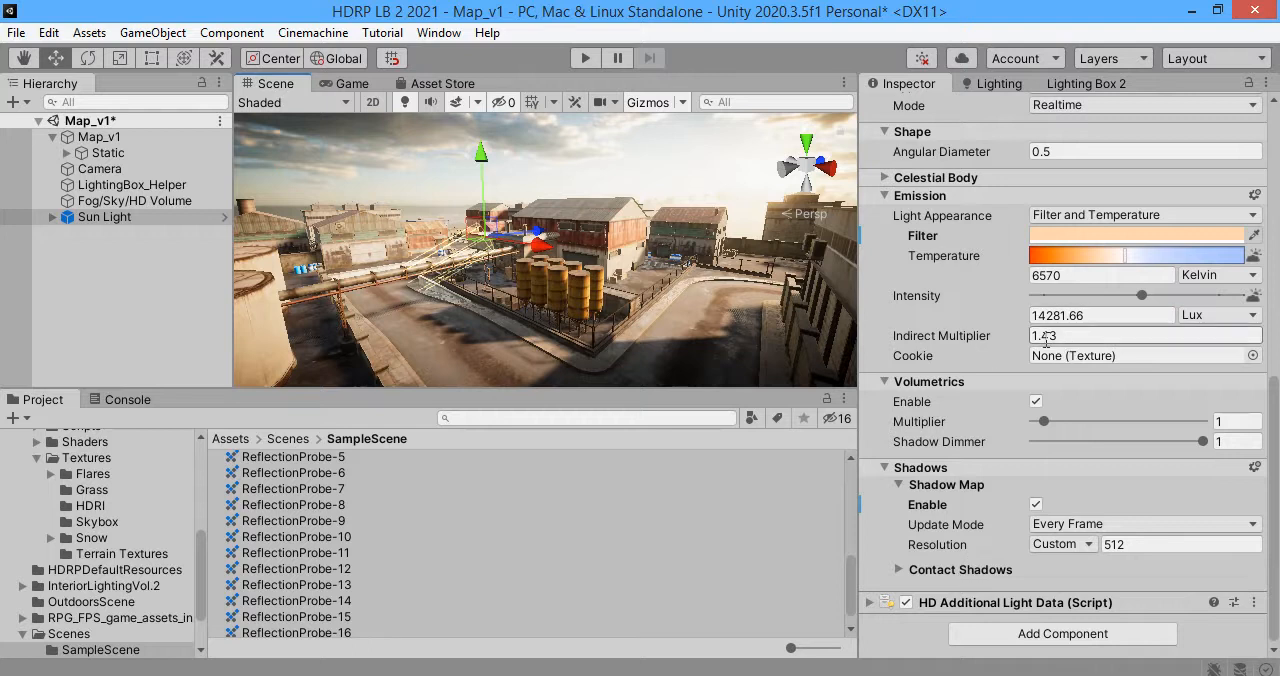
pyautogui.click(1100, 316)
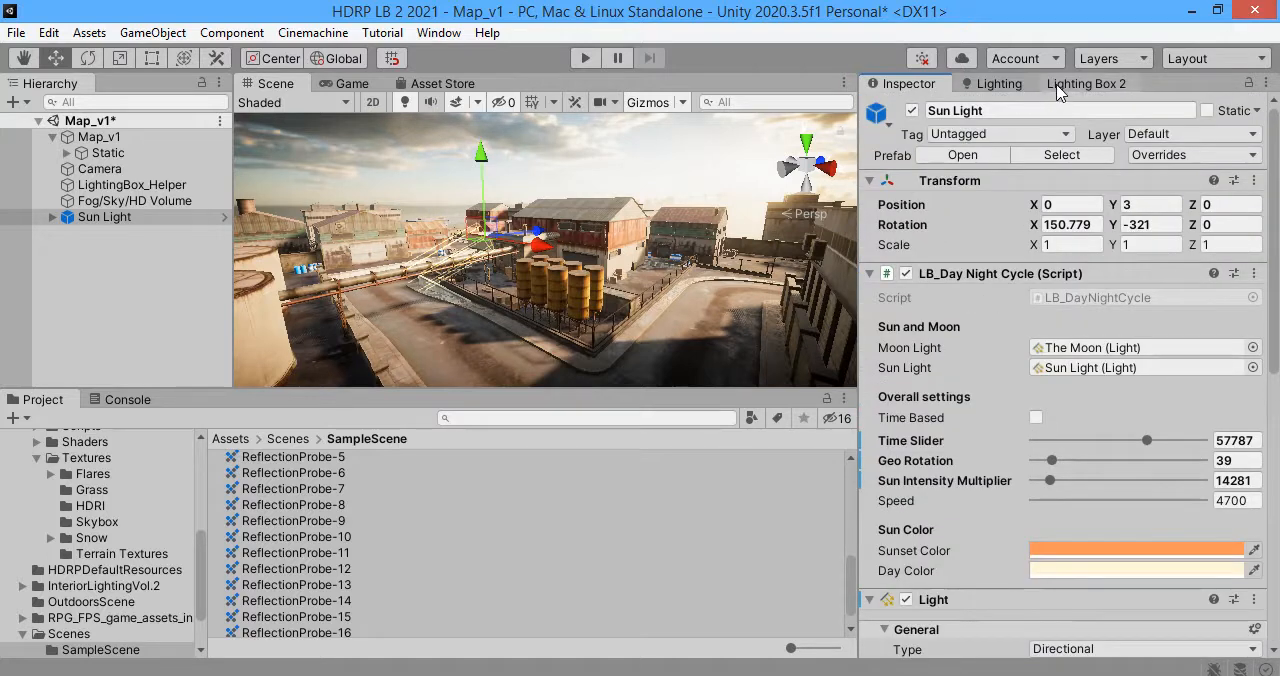
pyautogui.click(1086, 84)
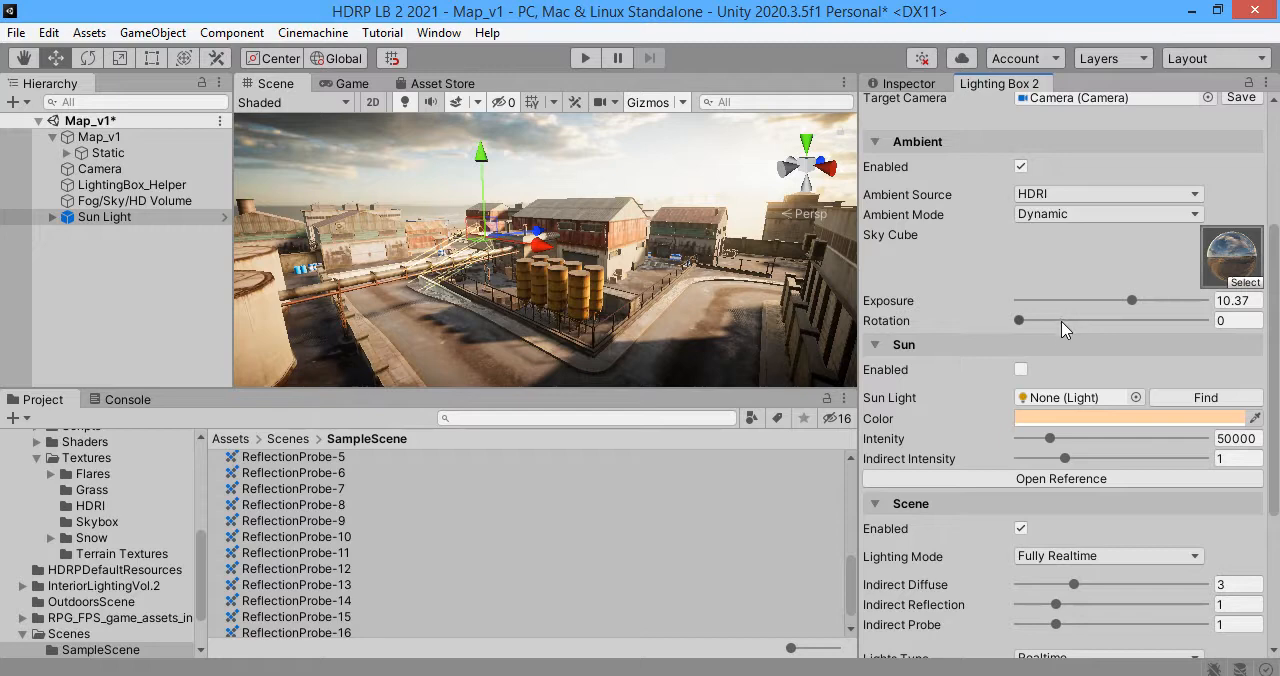
# Step: In the Color section, nudge auto exposure compensation to about 2.77
pyautogui.click(904, 120)
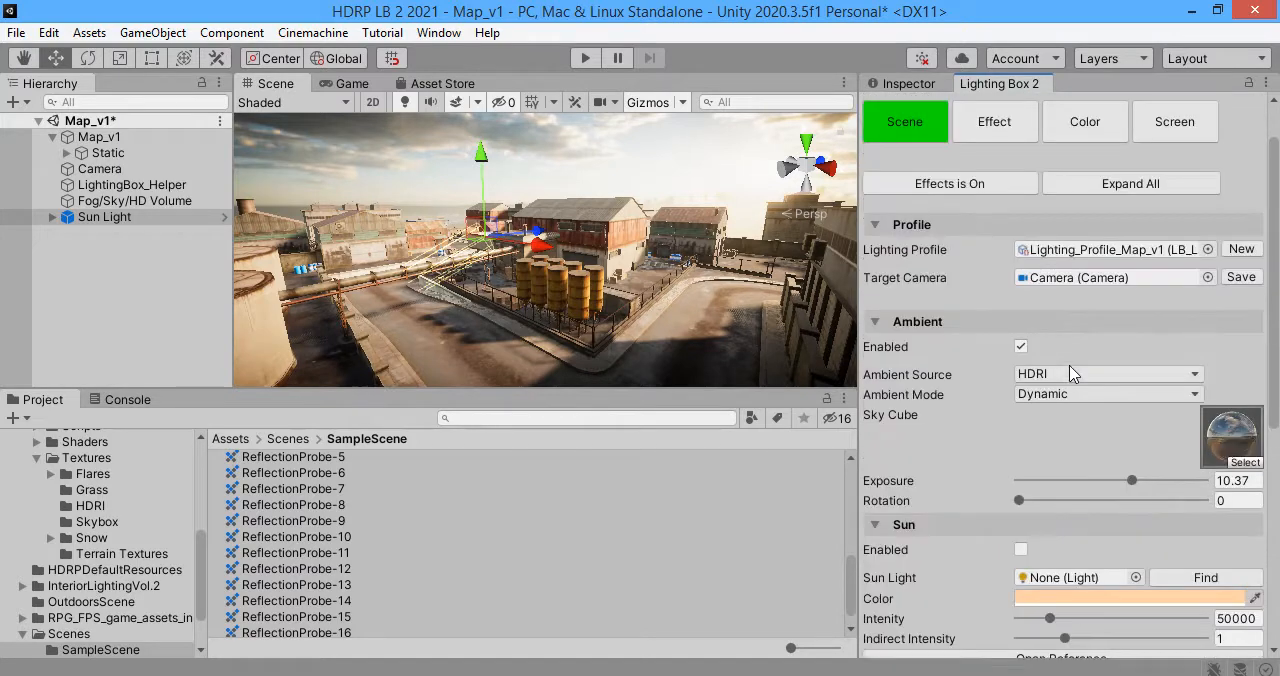
pyautogui.click(1084, 120)
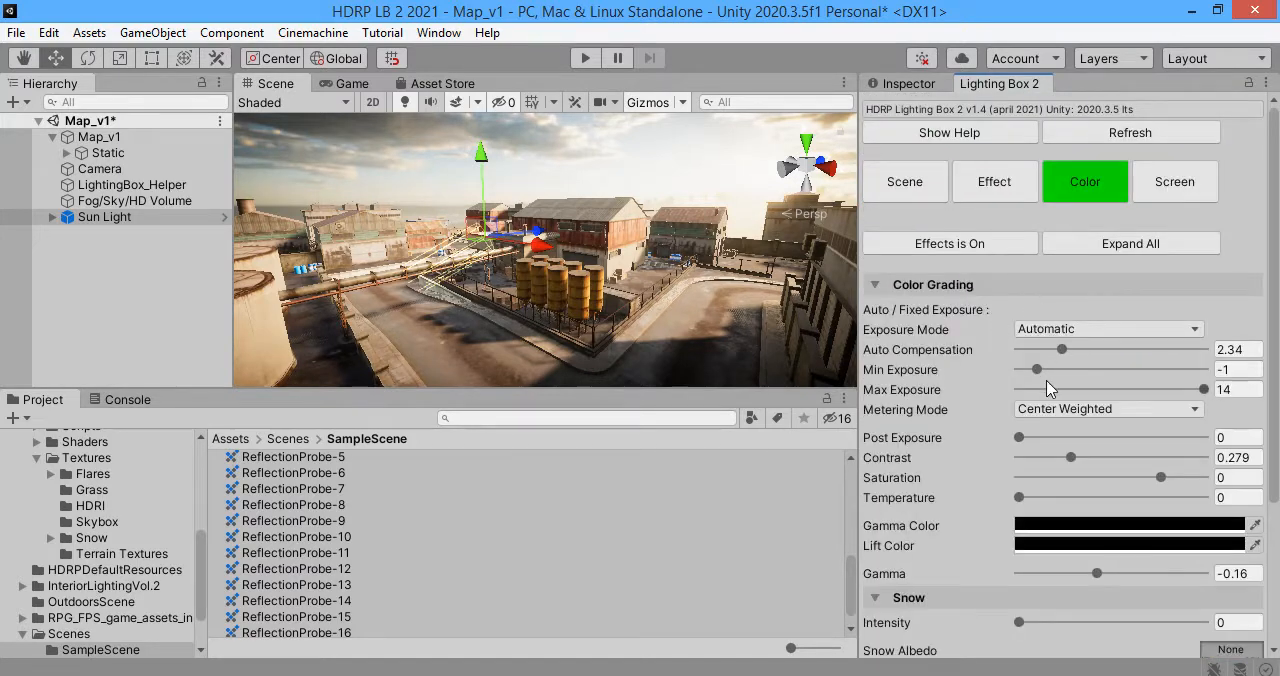
pyautogui.moveTo(1062, 348); pyautogui.dragTo(1050, 348)
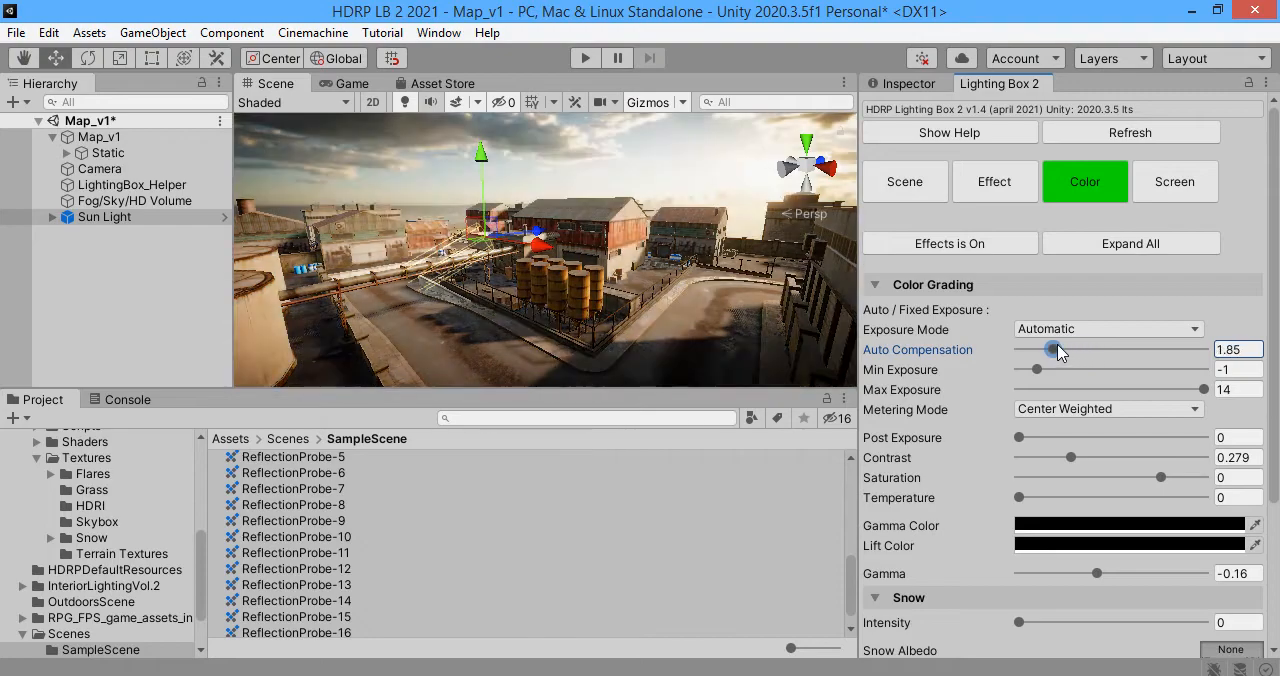
pyautogui.moveTo(1050, 348); pyautogui.dragTo(1070, 348)
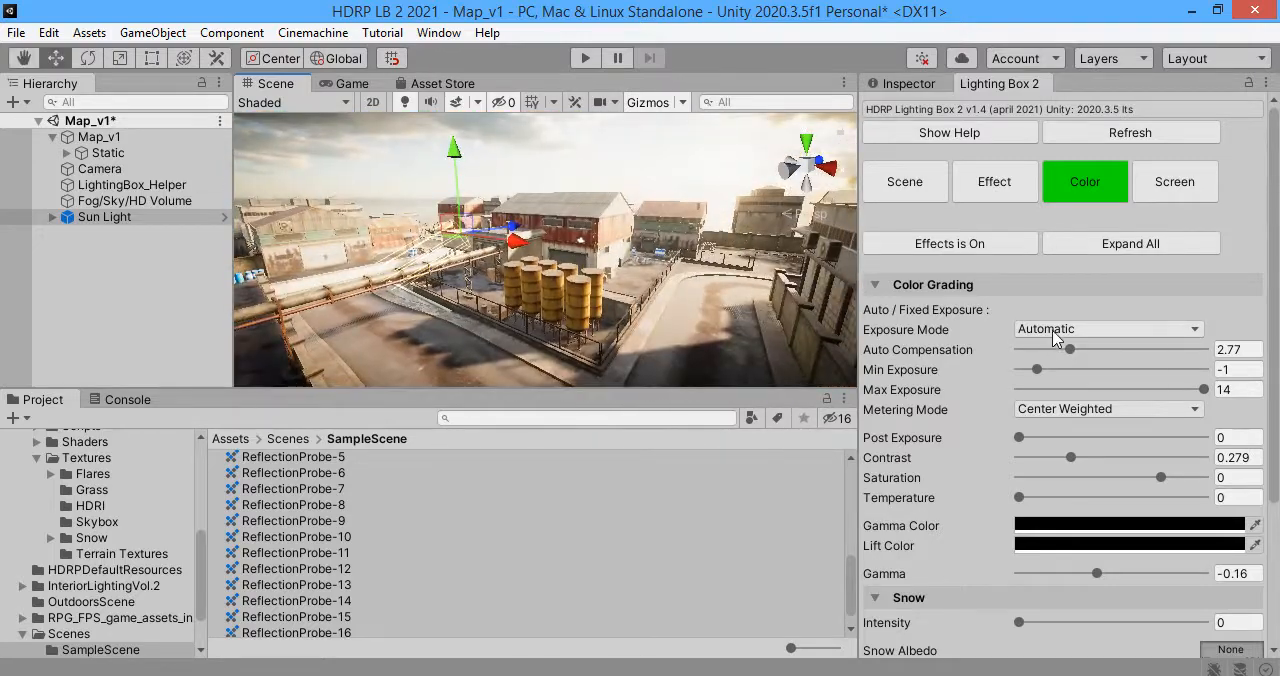
# Step: Set exposure mode to Fixed at about 7.7 and go back to the Scene section
pyautogui.click(1108, 328)
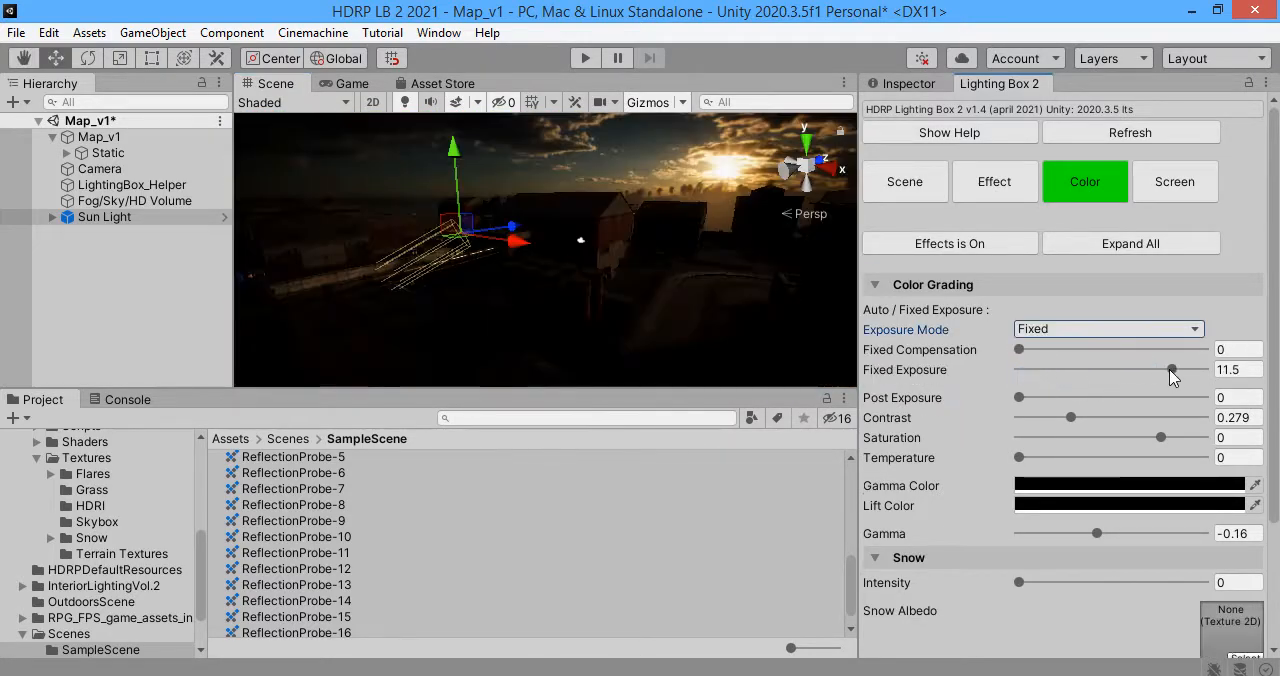
pyautogui.moveTo(1172, 370); pyautogui.dragTo(1136, 370)
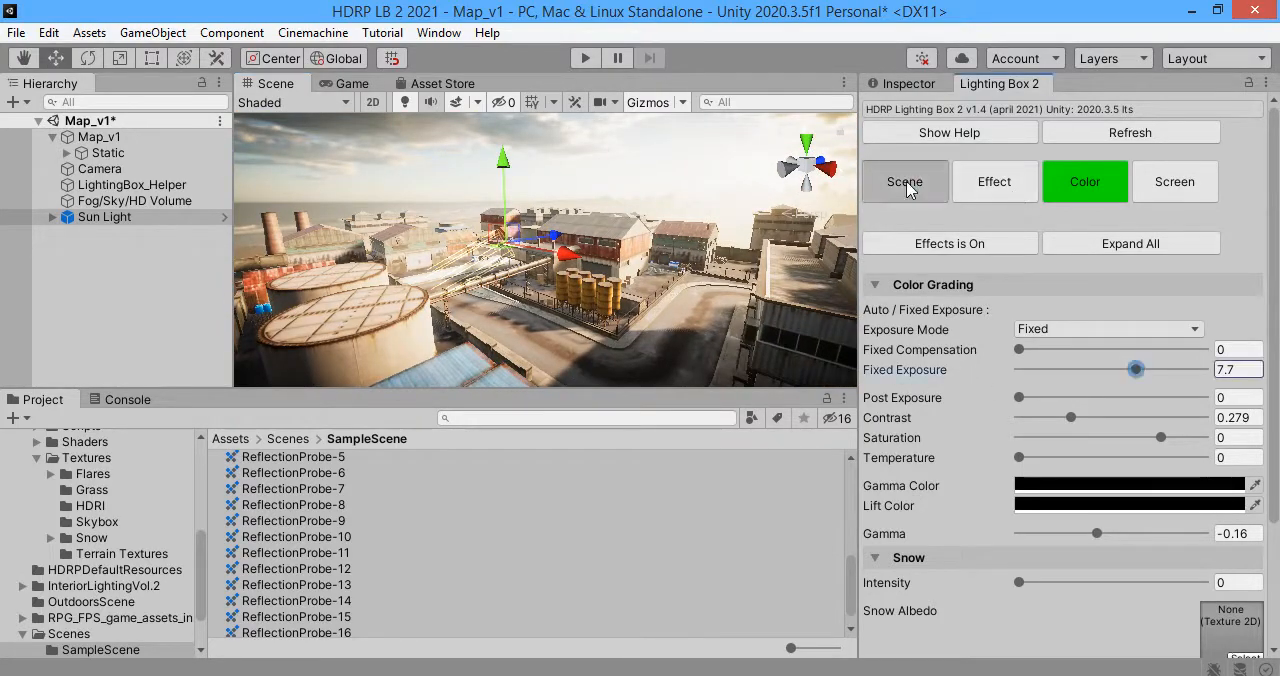
pyautogui.click(904, 180)
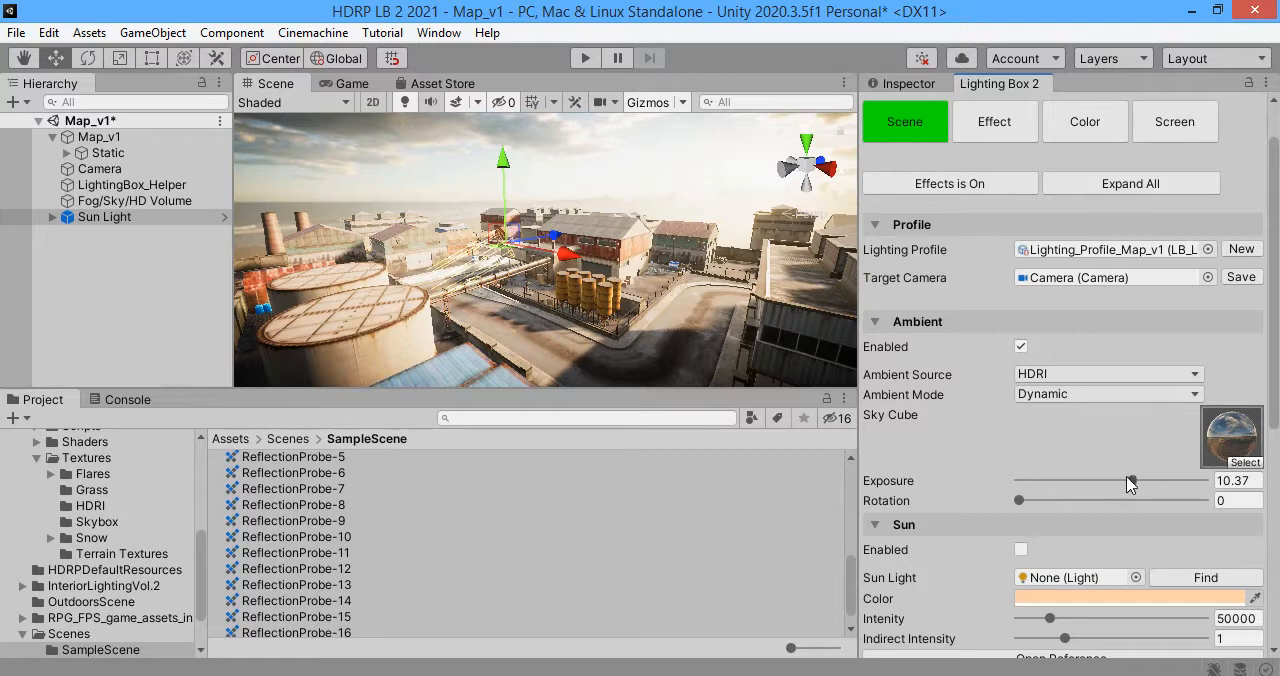
# Step: Sweep indirect diffuse up to max and back to about 3, and drop indirect reflection to zero
pyautogui.scroll(-3)
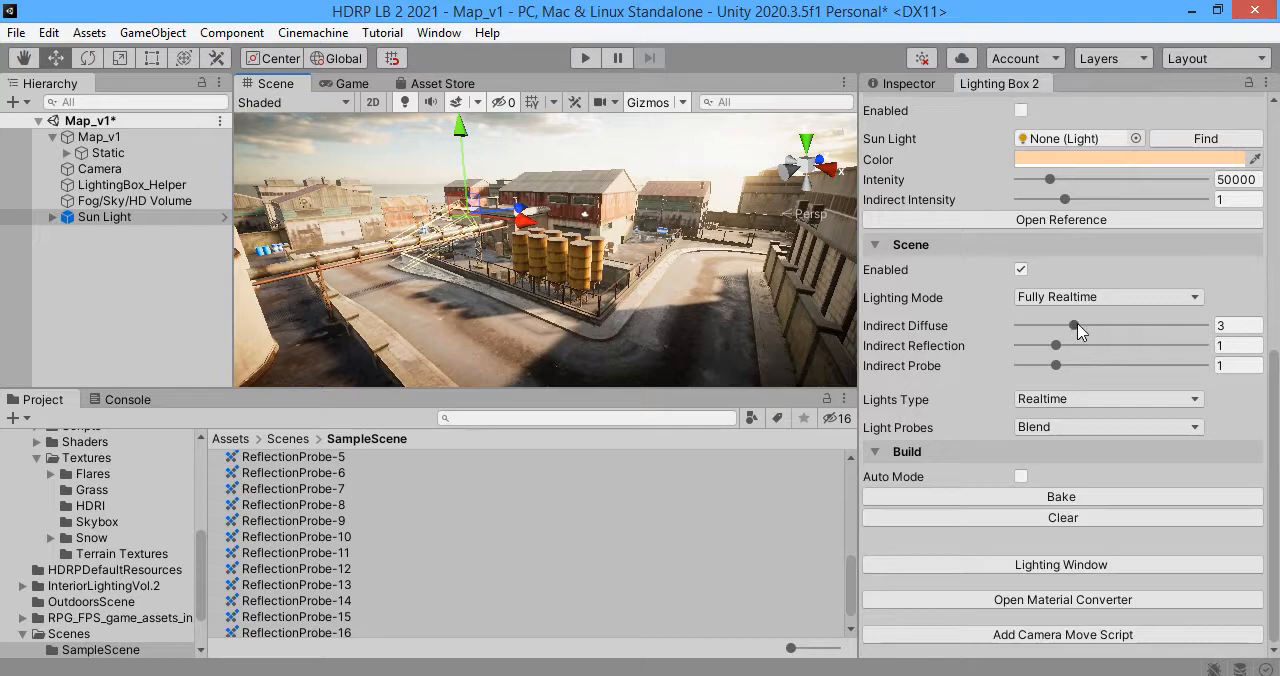
pyautogui.moveTo(1076, 324); pyautogui.dragTo(1082, 324)
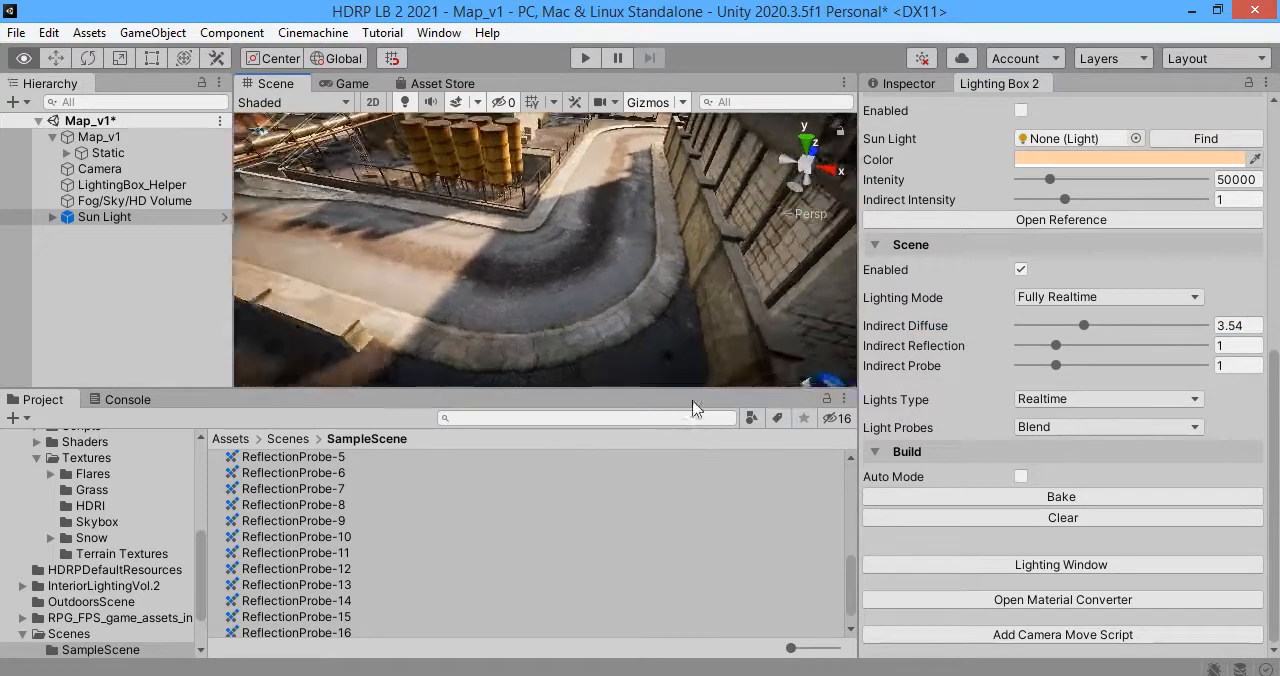
pyautogui.moveTo(1084, 324); pyautogui.dragTo(1112, 324)
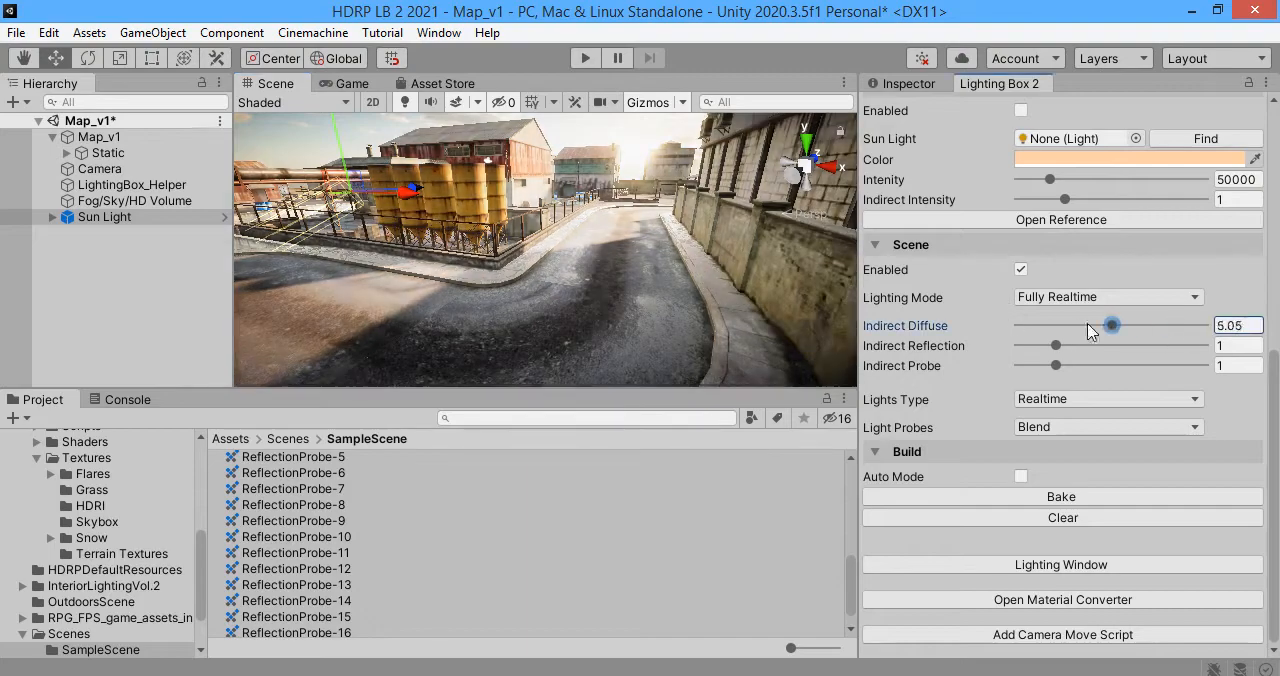
pyautogui.moveTo(1112, 324); pyautogui.dragTo(1200, 324)
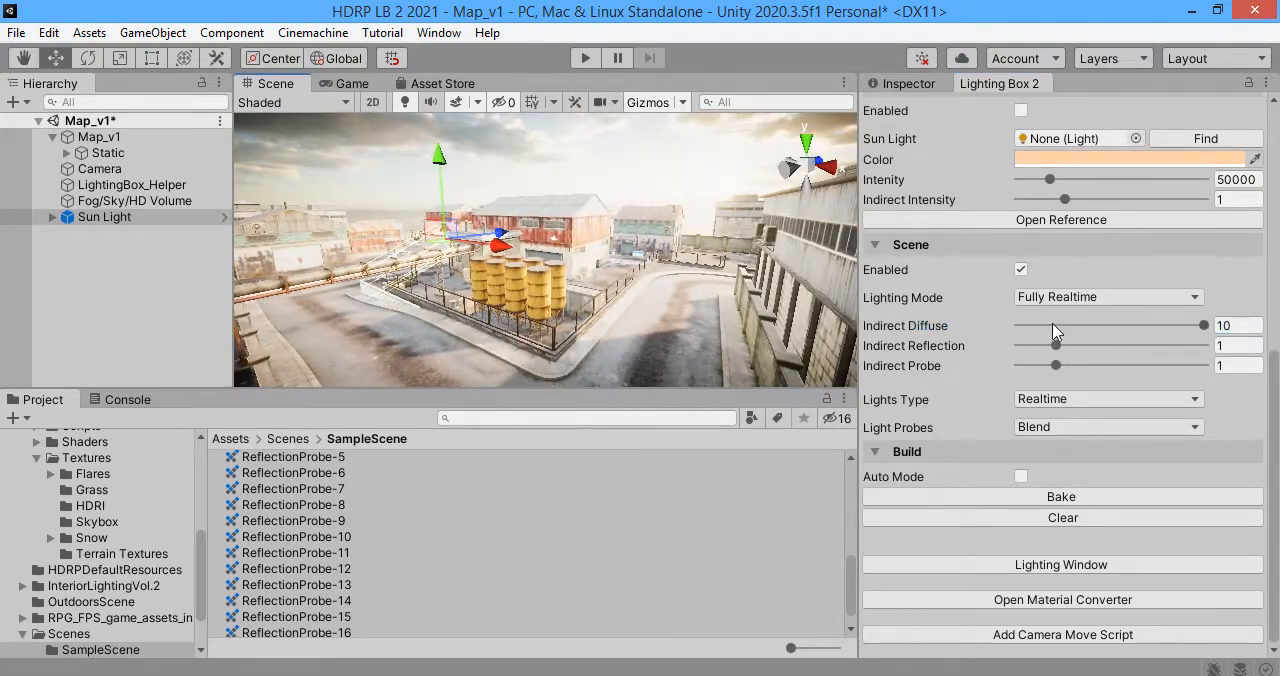
pyautogui.moveTo(1204, 324); pyautogui.dragTo(1076, 324)
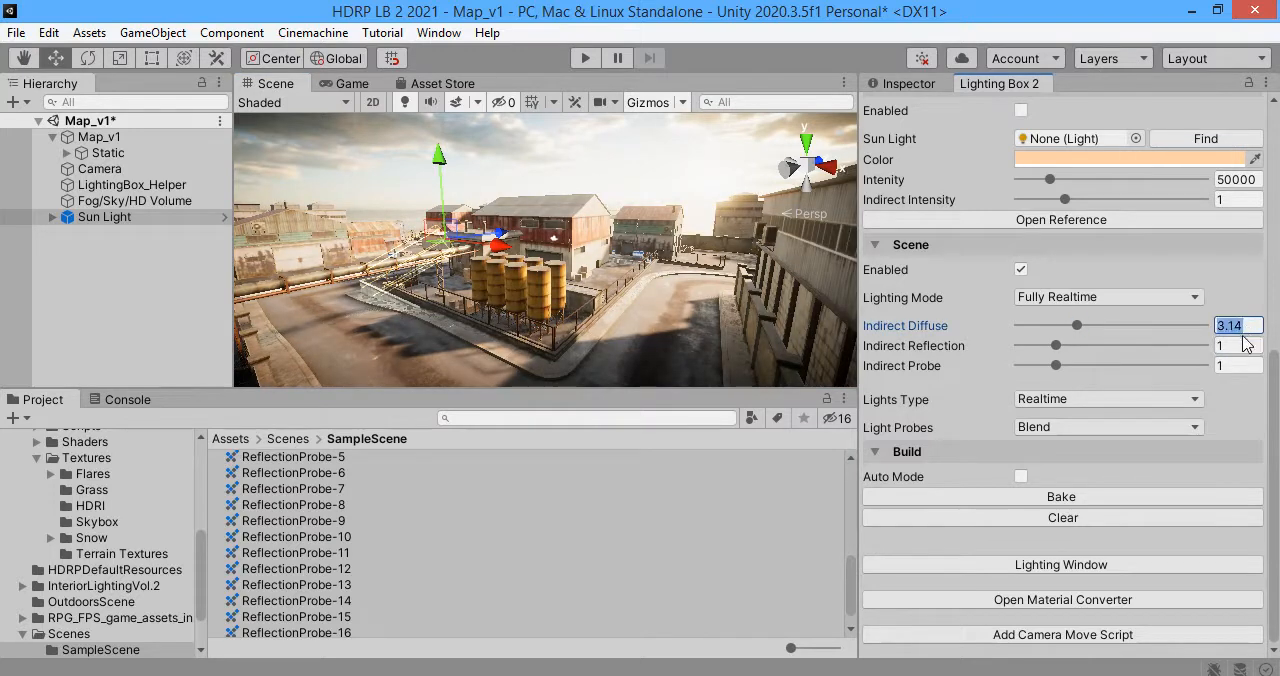
pyautogui.moveTo(1056, 344); pyautogui.dragTo(1080, 344)
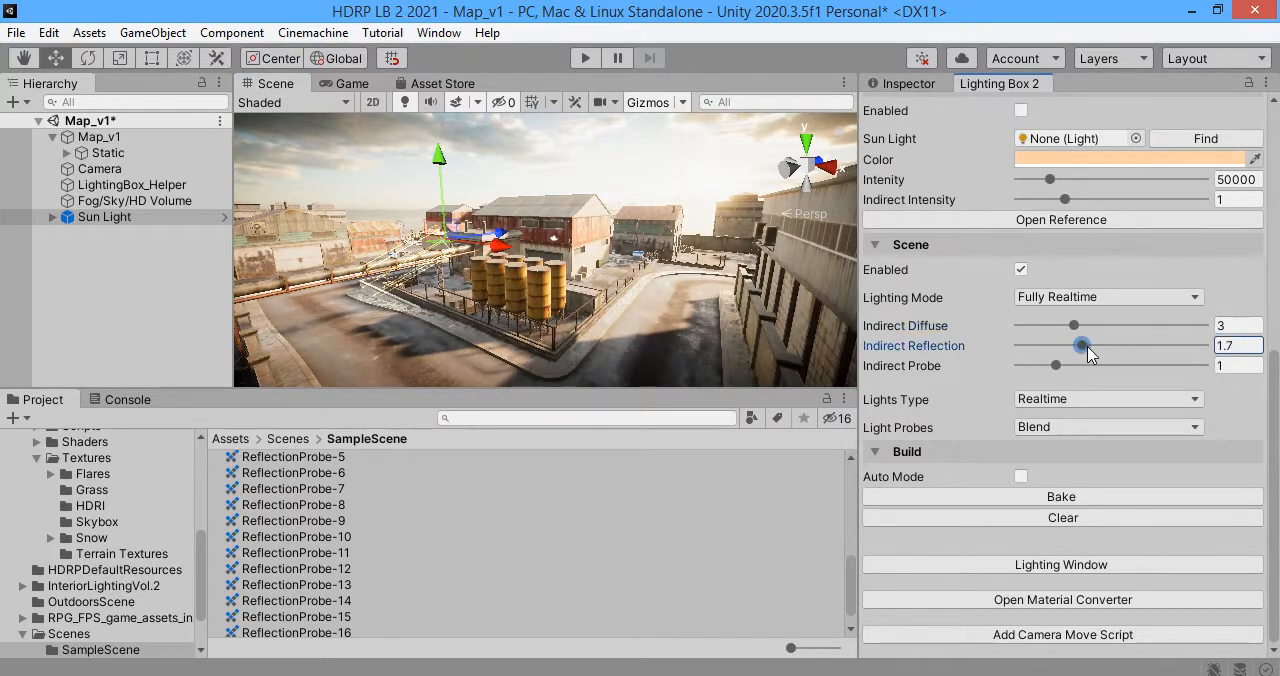
pyautogui.moveTo(1080, 344); pyautogui.dragTo(1018, 344)
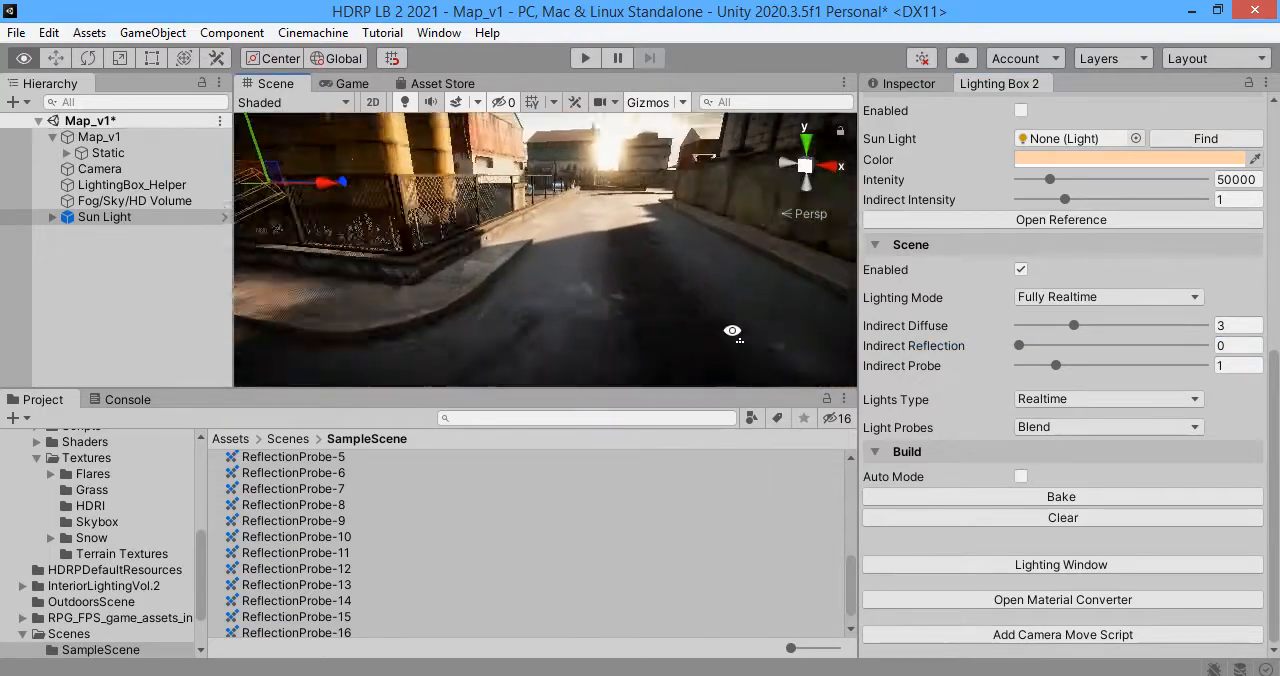
# Step: With the Lighting window open, settle indirect diffuse near 3.19 and set indirect reflection to 1
pyautogui.click(438, 32)
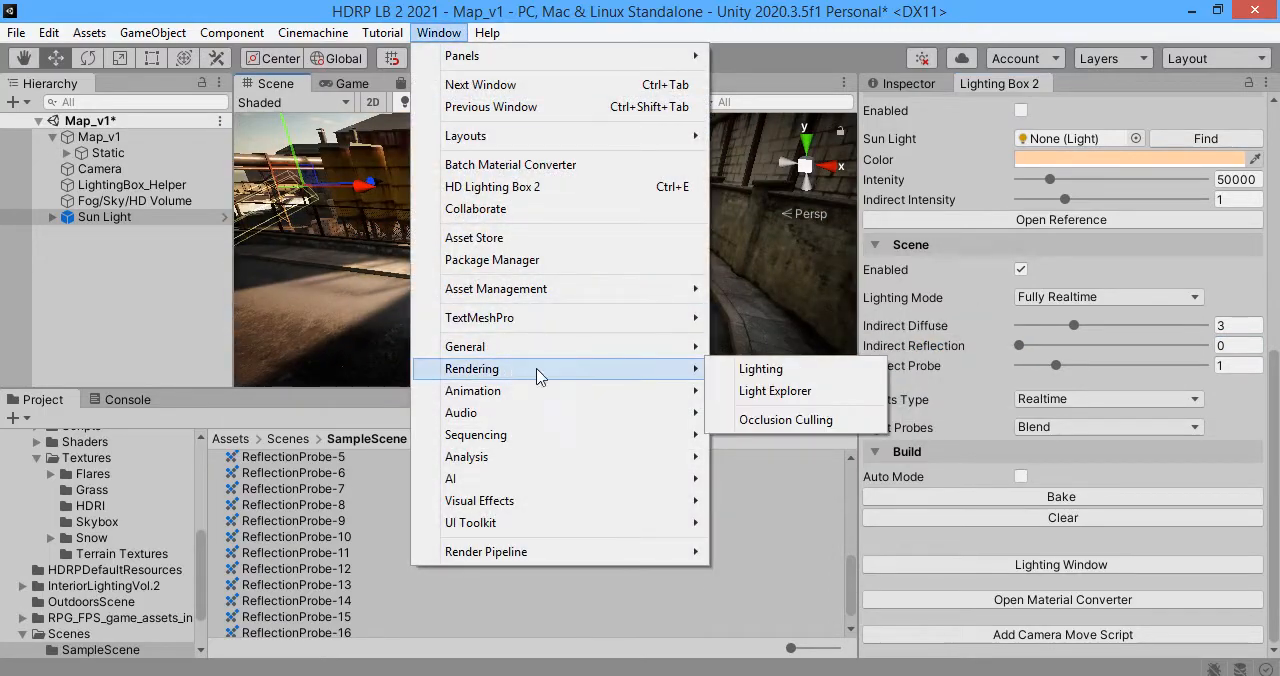
pyautogui.click(760, 368)
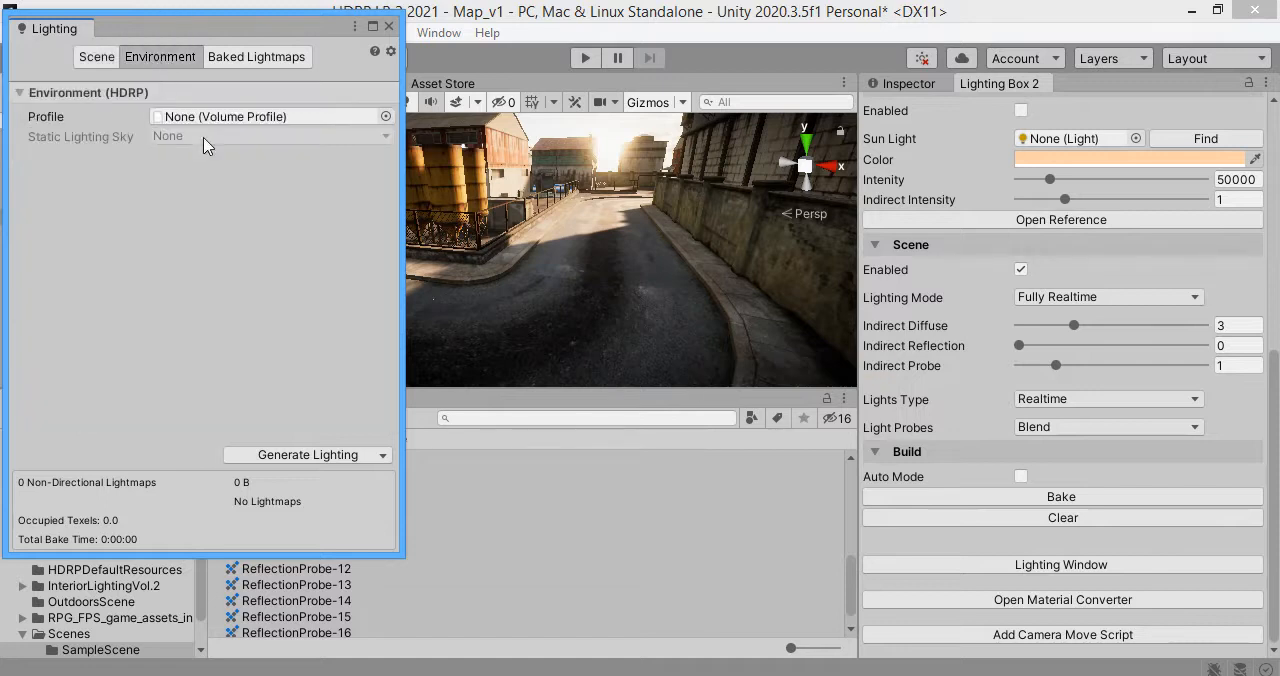
pyautogui.moveTo(1016, 340)
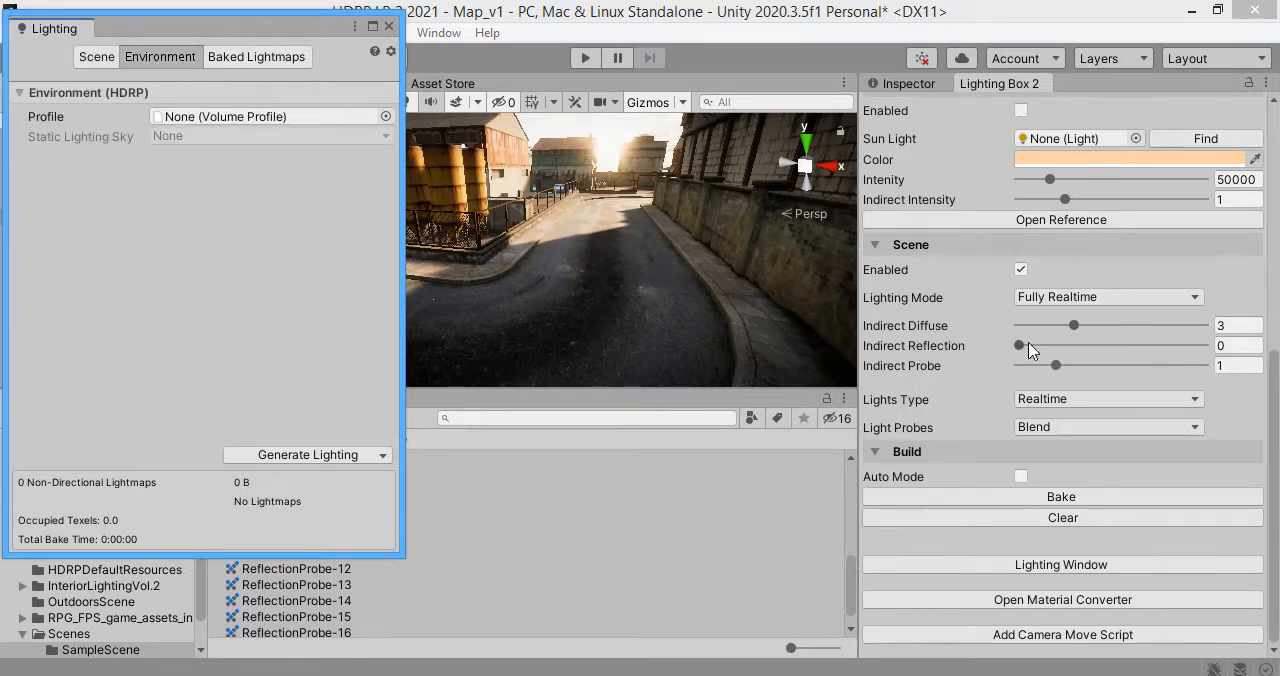
pyautogui.moveTo(1020, 344); pyautogui.dragTo(1052, 344)
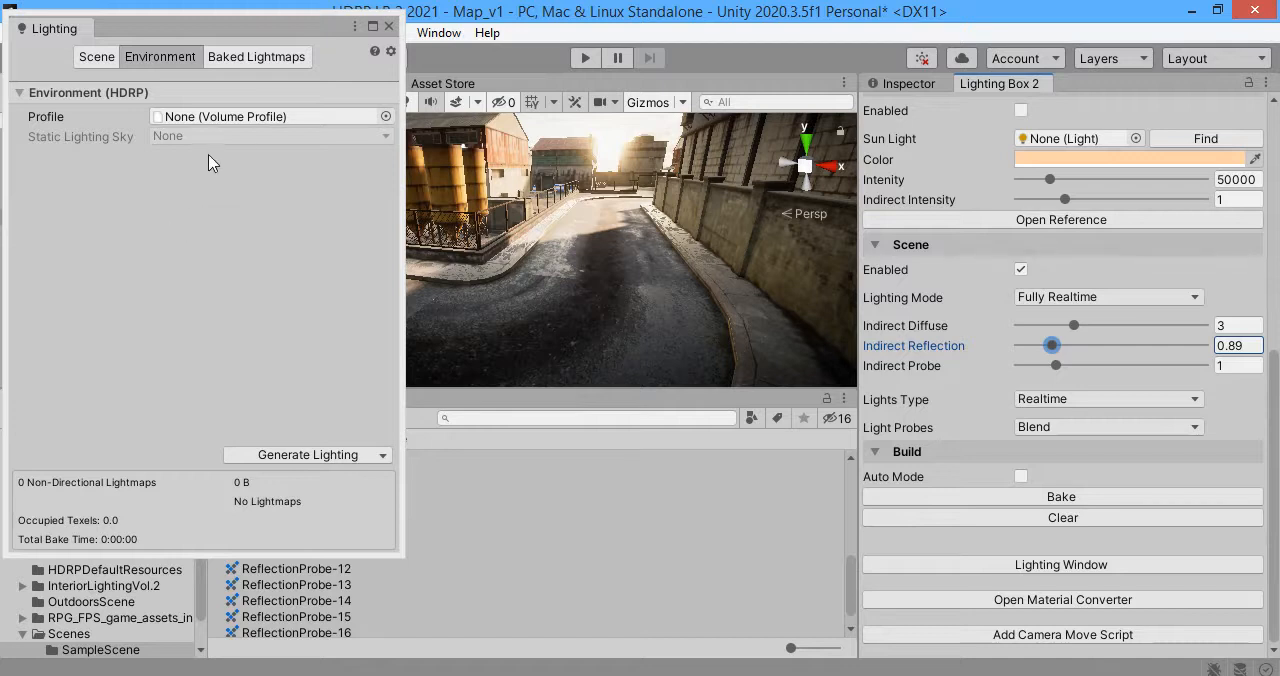
pyautogui.moveTo(962, 266)
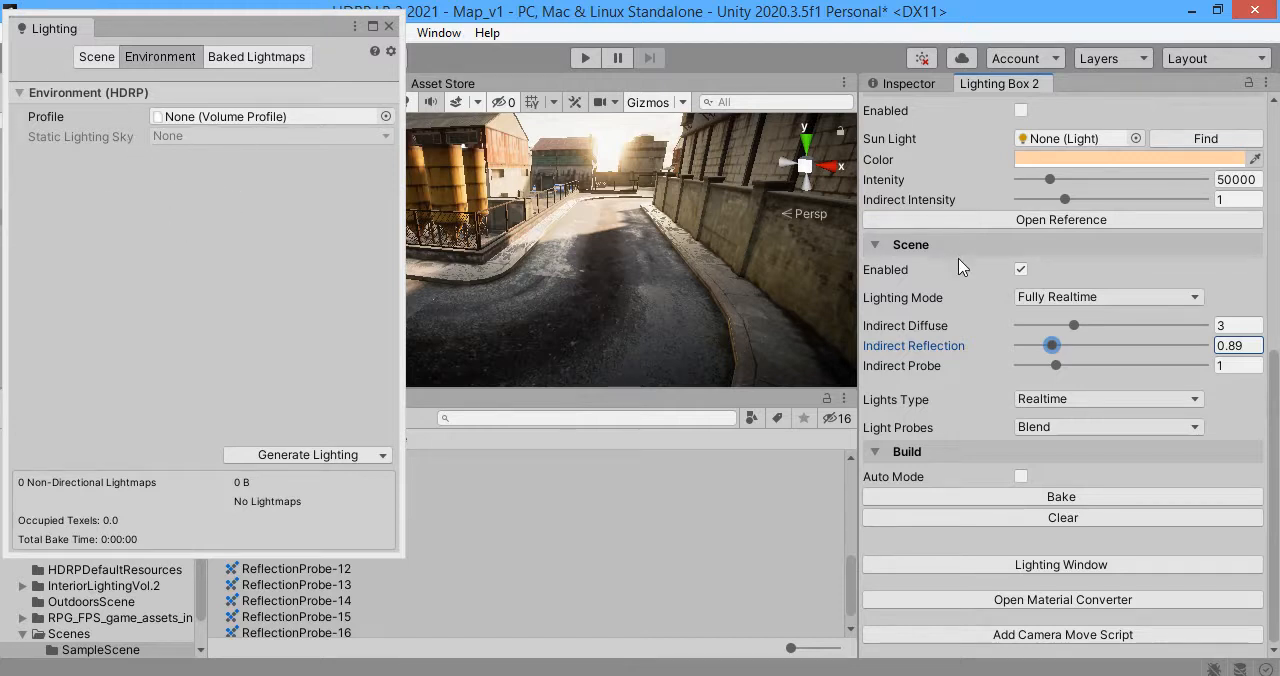
pyautogui.moveTo(716, 290)
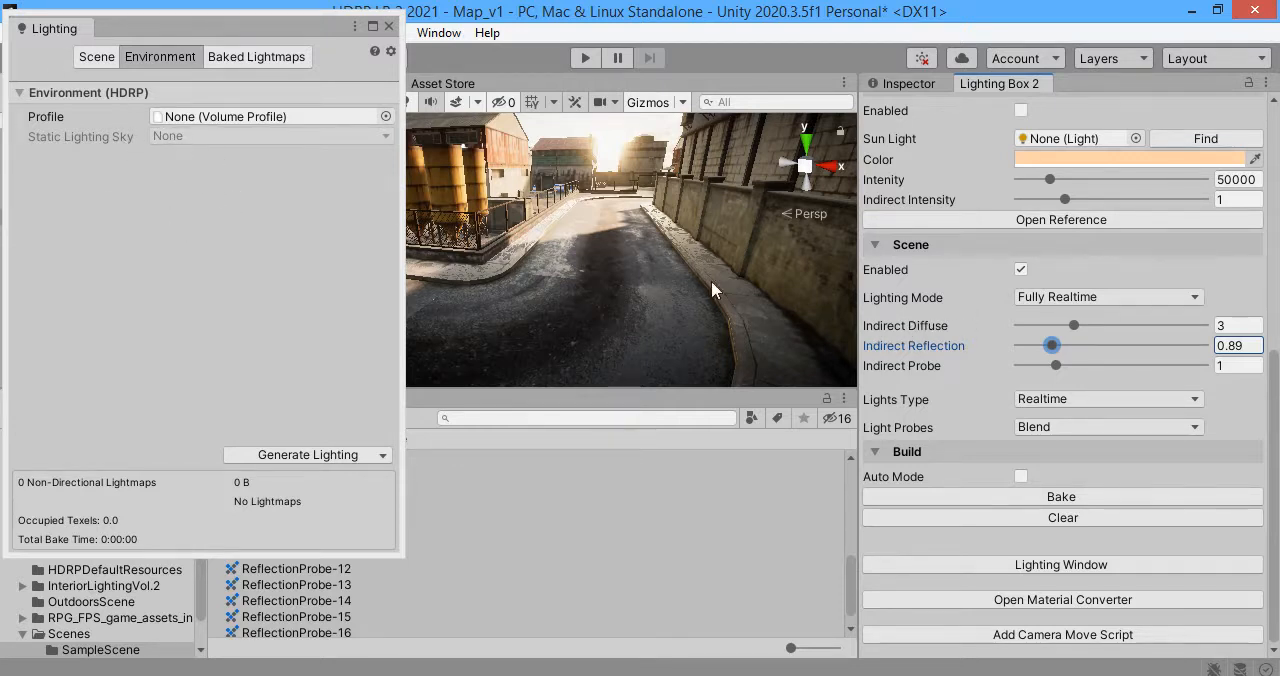
pyautogui.moveTo(1076, 324); pyautogui.dragTo(1036, 324)
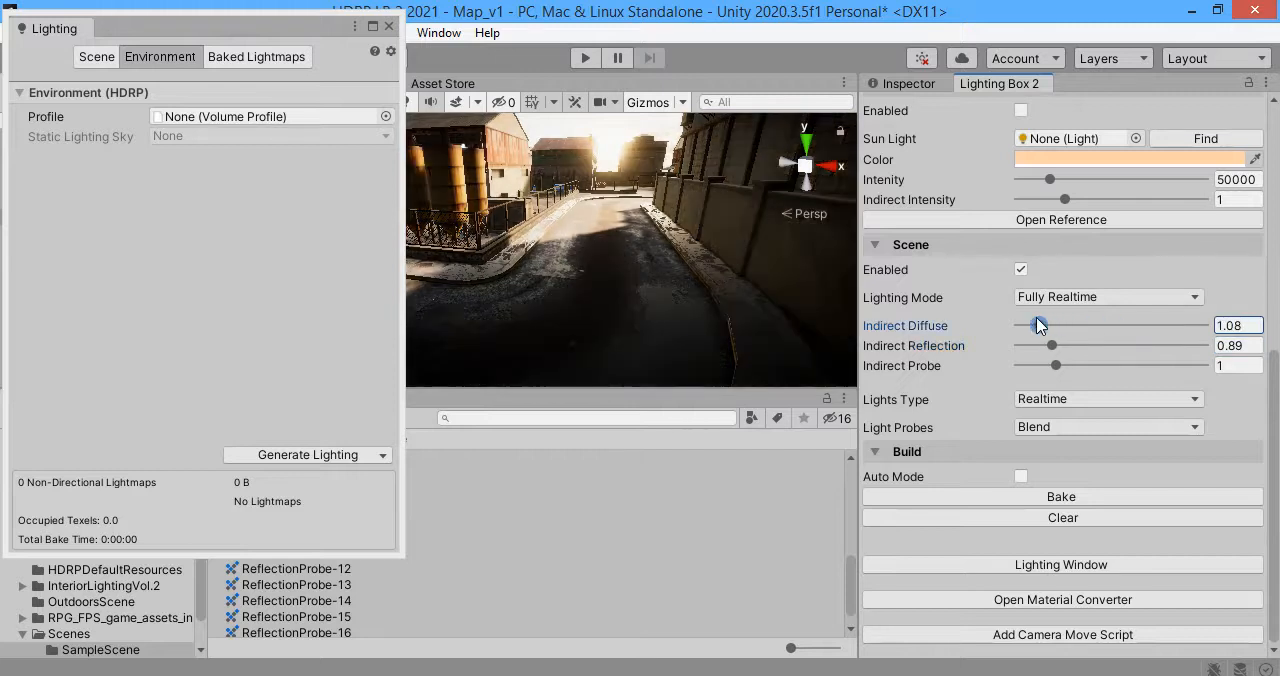
pyautogui.moveTo(1036, 324); pyautogui.dragTo(1078, 324)
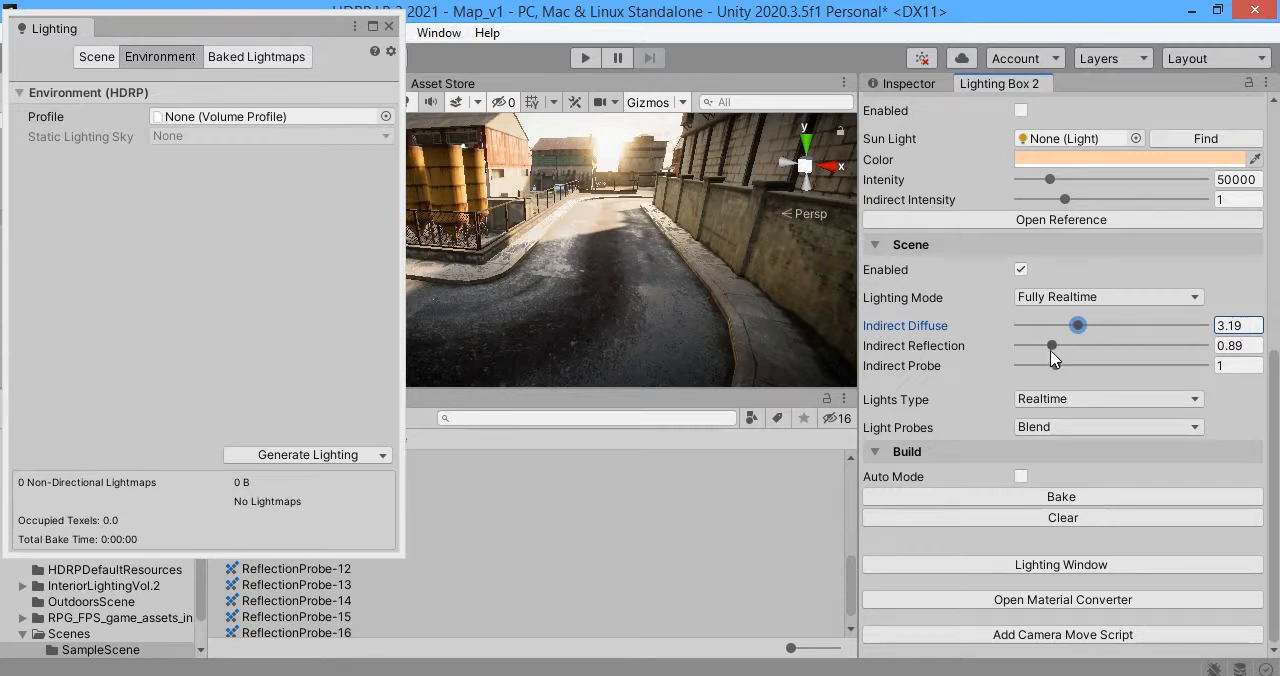
pyautogui.moveTo(1052, 344); pyautogui.dragTo(1040, 344)
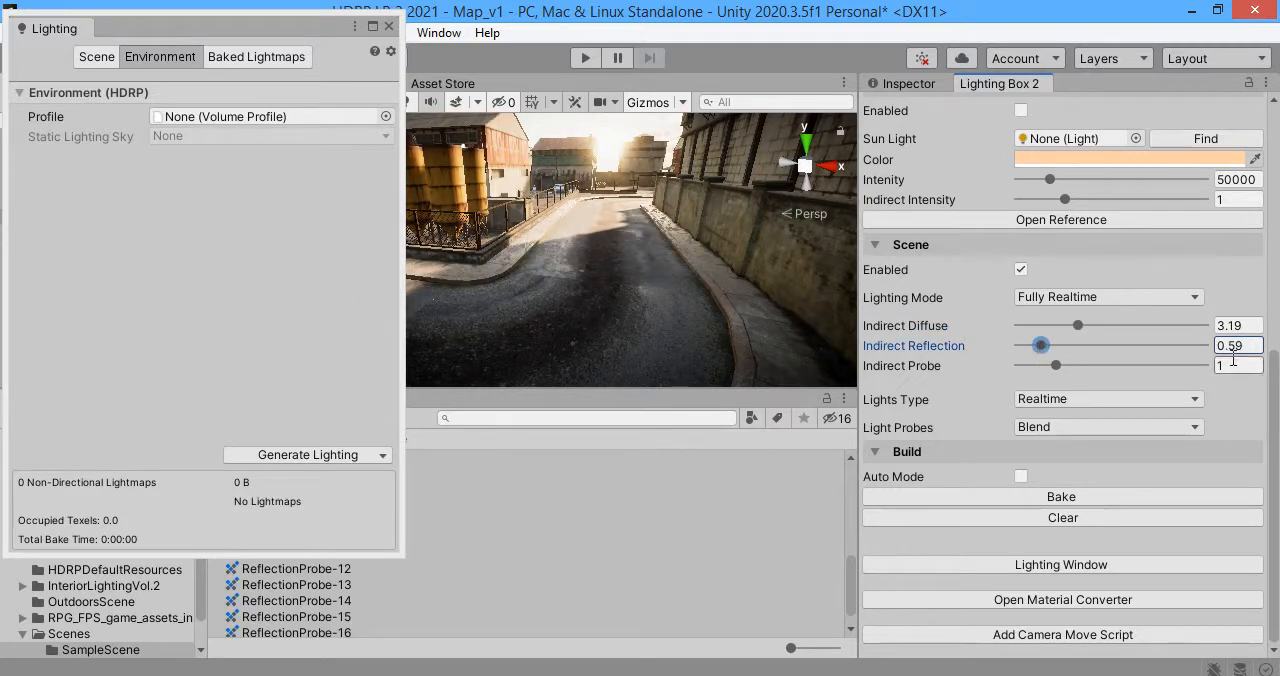
pyautogui.write('14281')
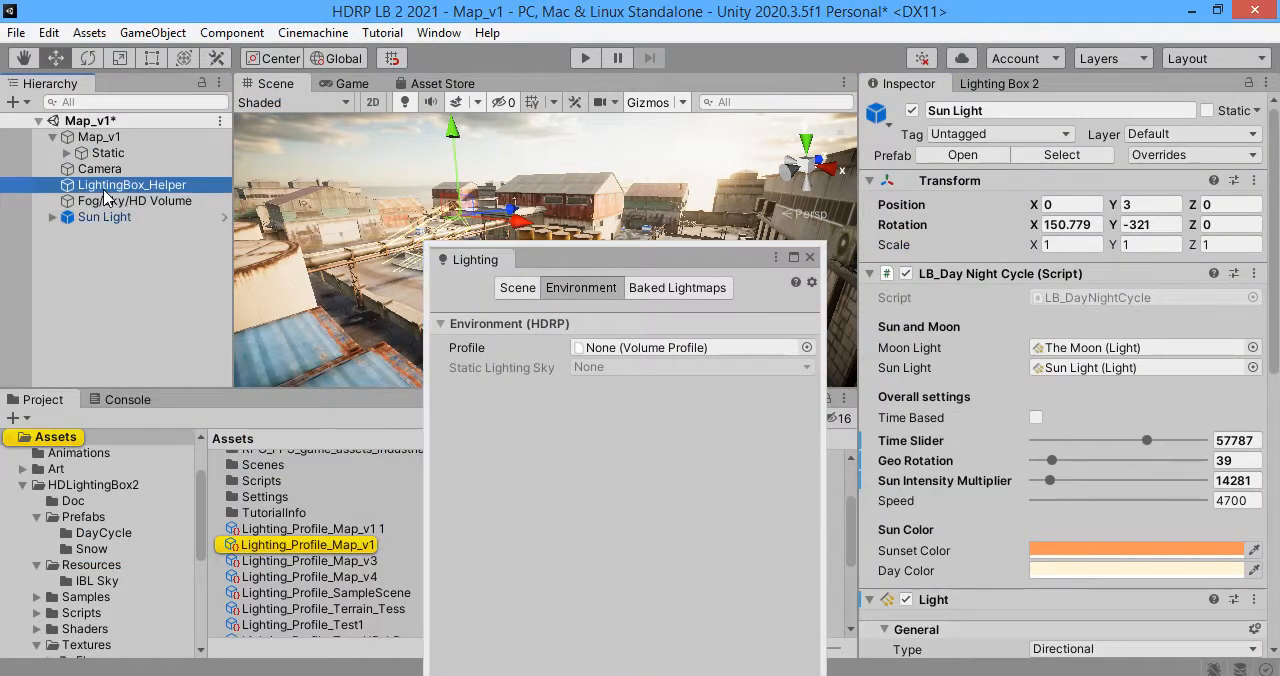
# Step: Select Fog/Sky/HD Volume so the environment uses Volume_Profile_Map_v1 with HDRI sky, then close the Lighting window
pyautogui.click(136, 200)
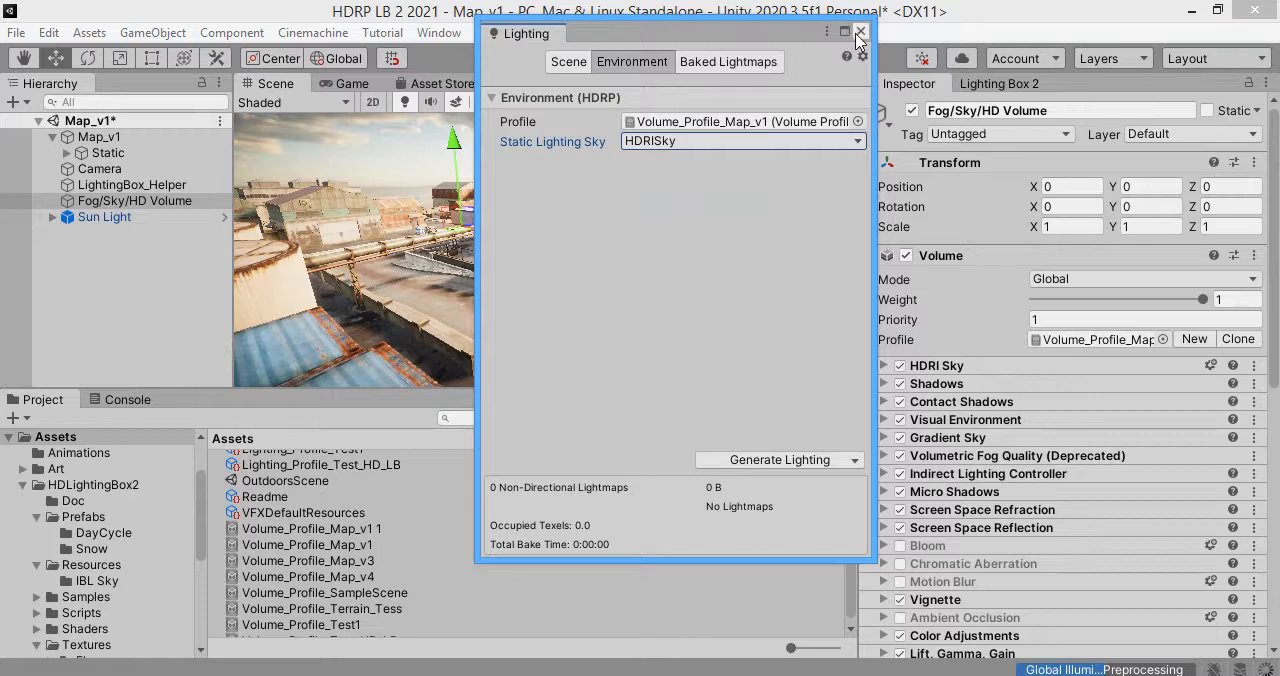
pyautogui.click(860, 32)
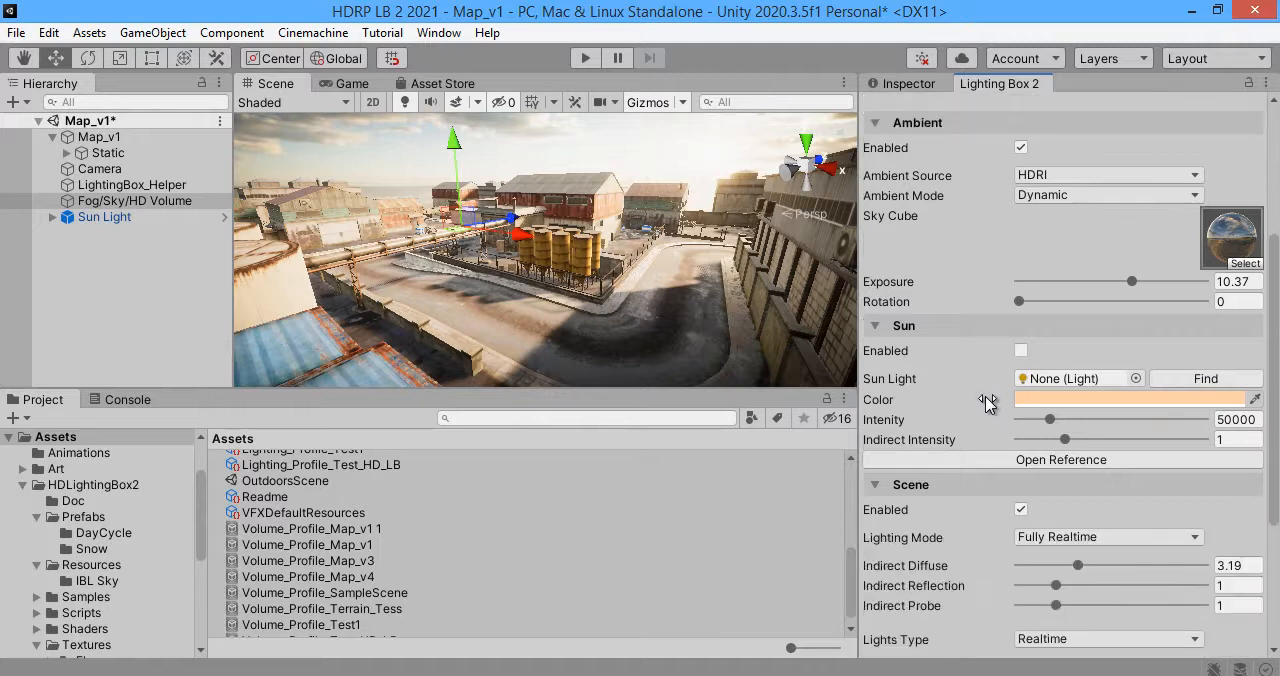
pyautogui.scroll(-3)
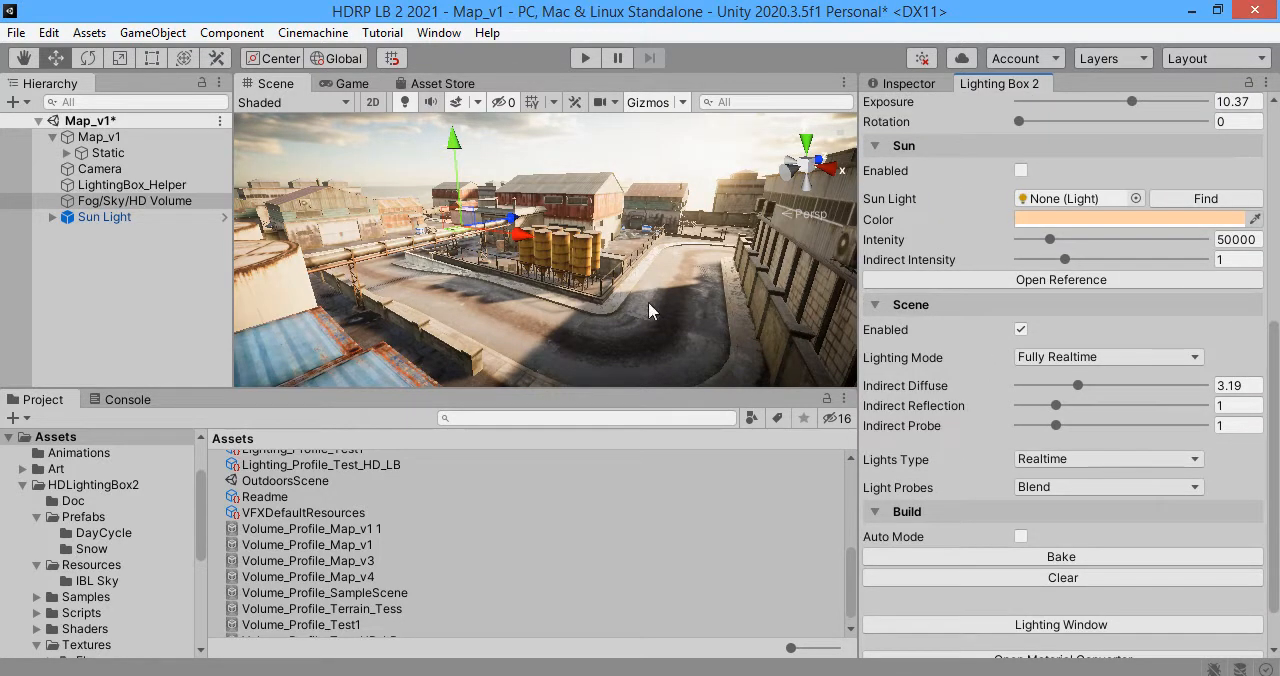
pyautogui.moveTo(1060, 380)
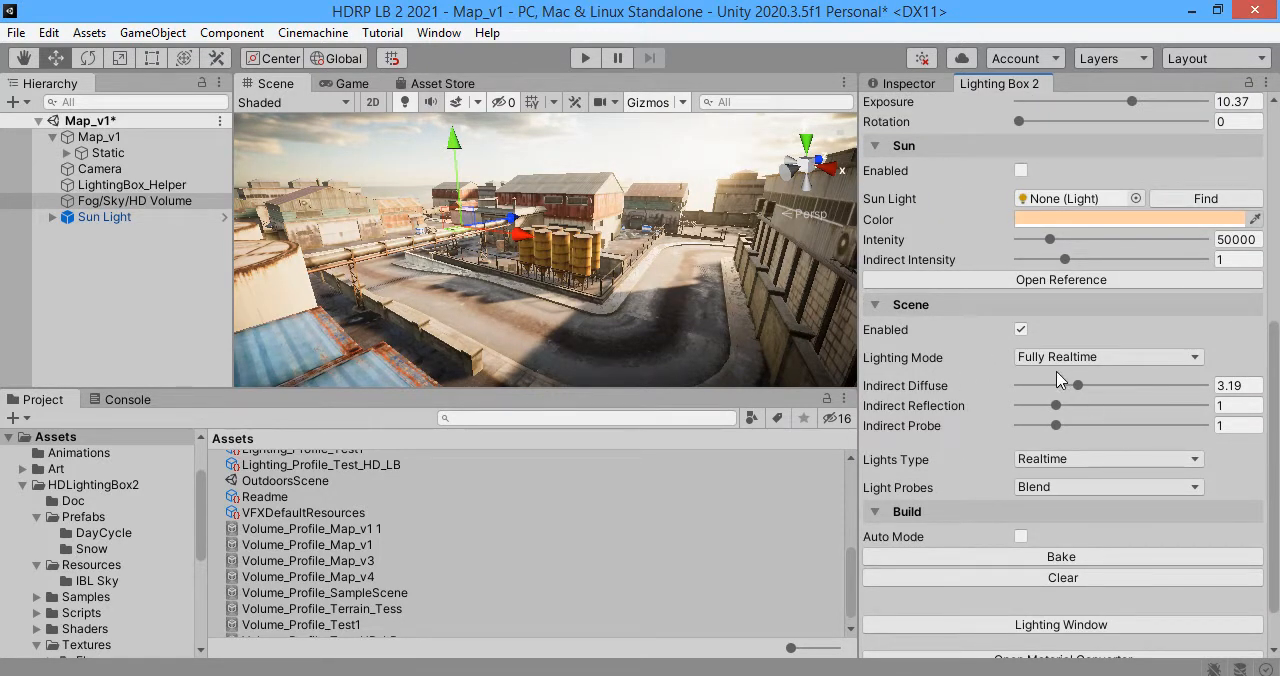
pyautogui.moveTo(620, 332)
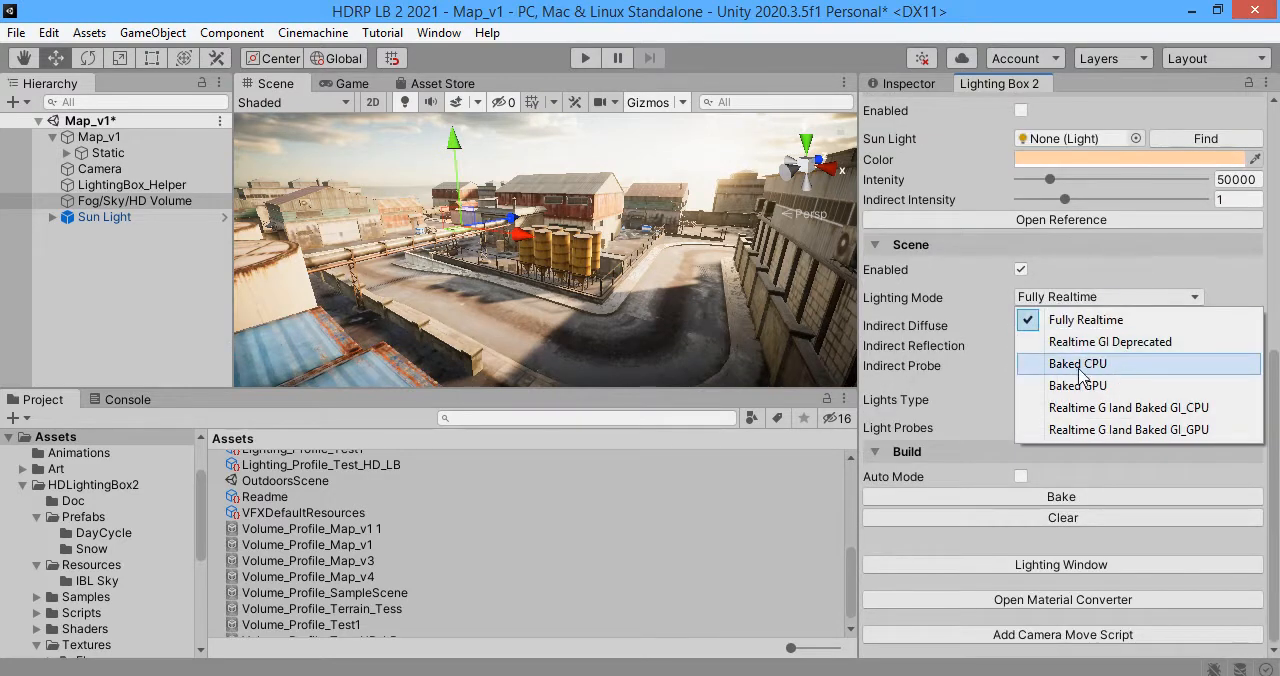
# Step: Set lighting mode to Baked GPU, keep lights type Realtime, and start the bake
pyautogui.click(1078, 384)
pyautogui.write('3')
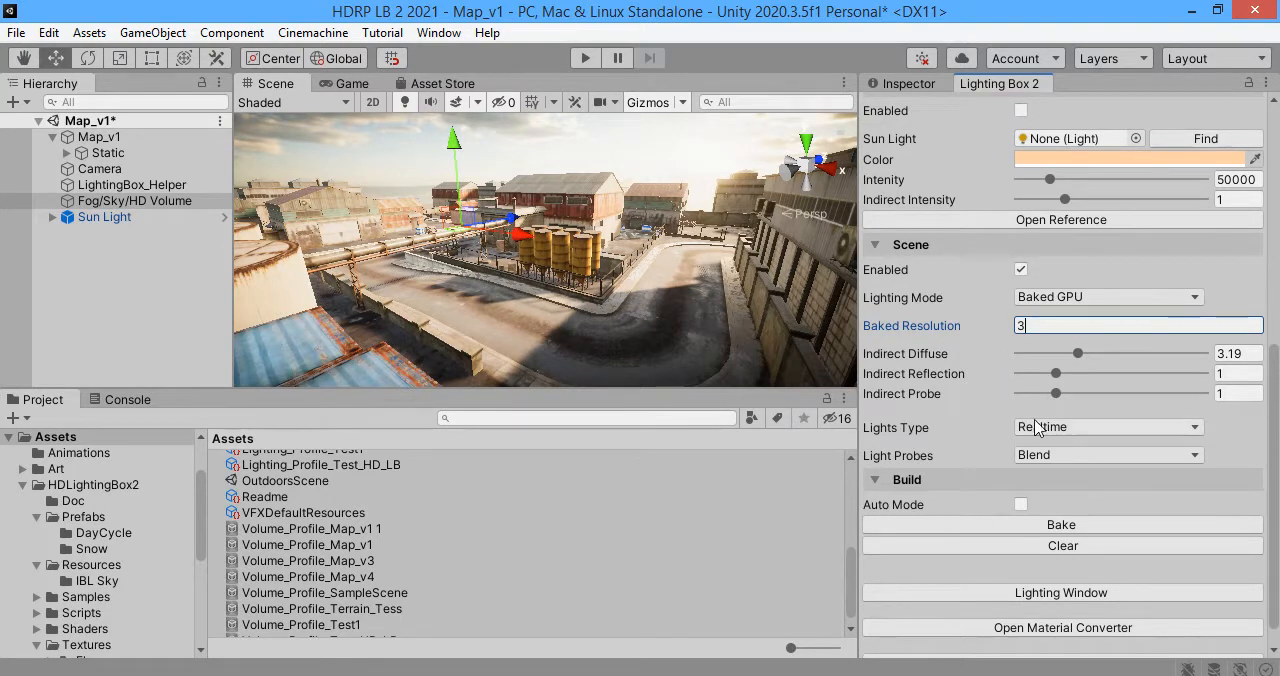
pyautogui.click(1108, 426)
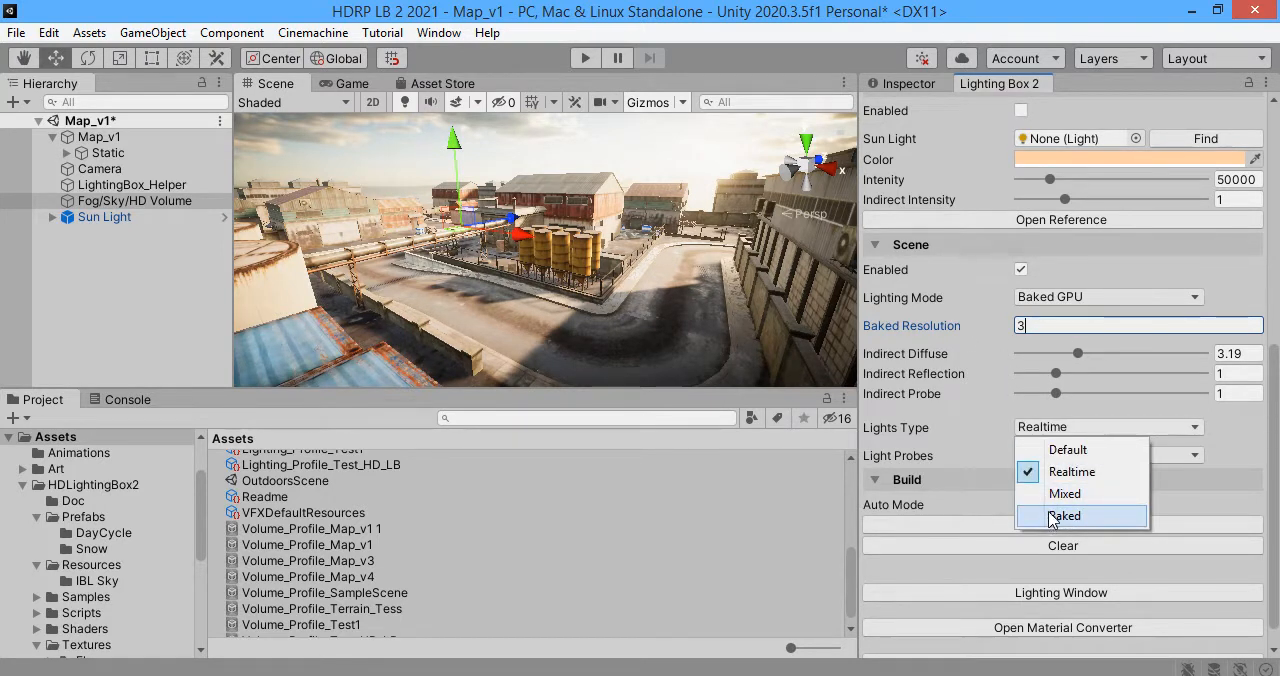
pyautogui.click(1064, 516)
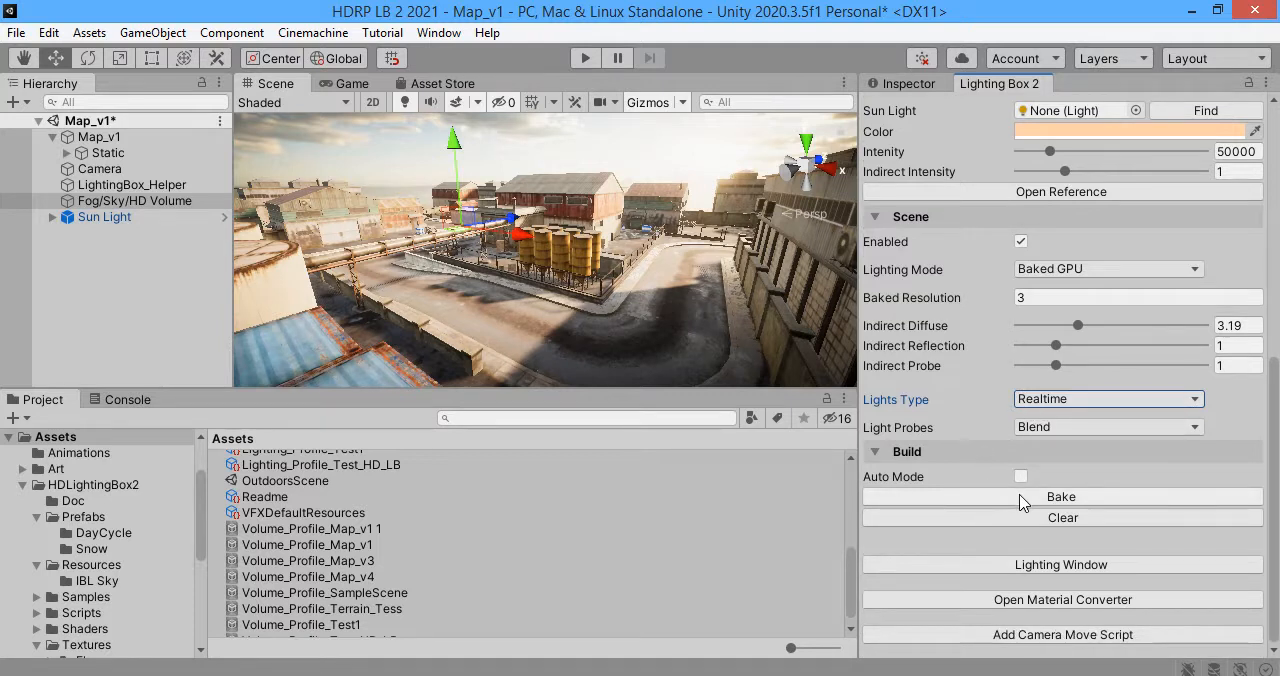
pyautogui.click(1060, 496)
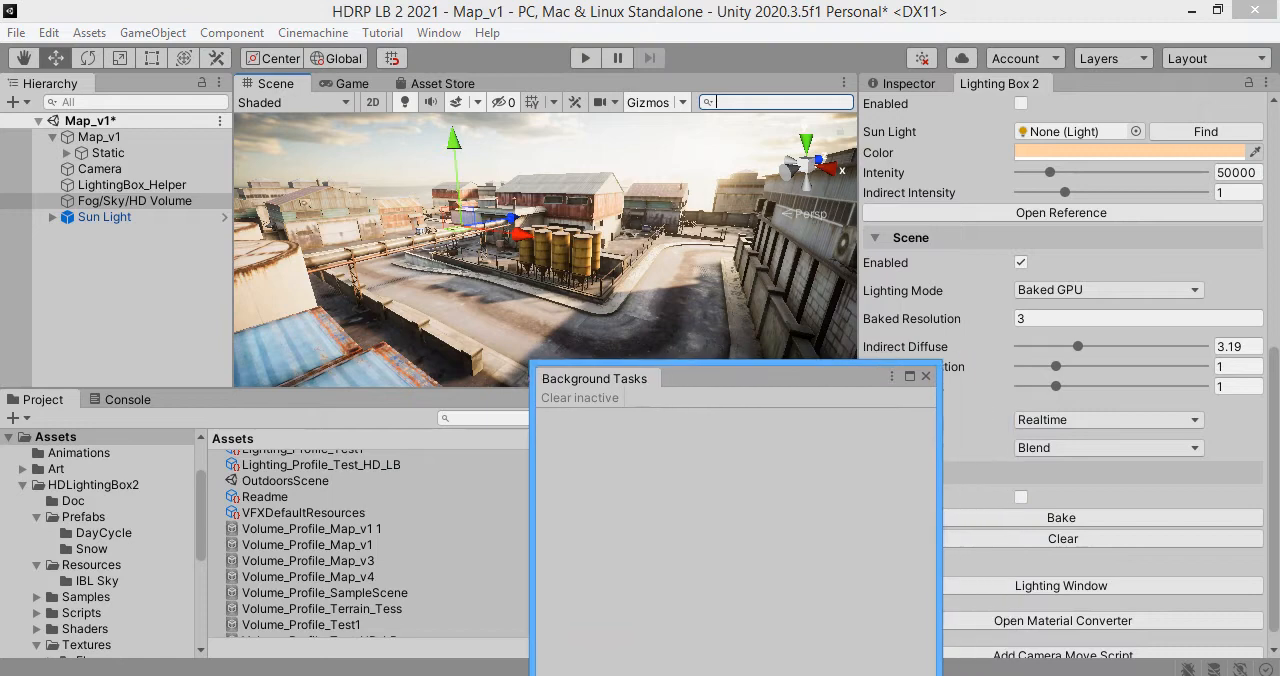
# Step: Preview the Baked Lightmap draw mode at lower exposure, return to Shaded, and select the Sun Light
pyautogui.click(290, 102)
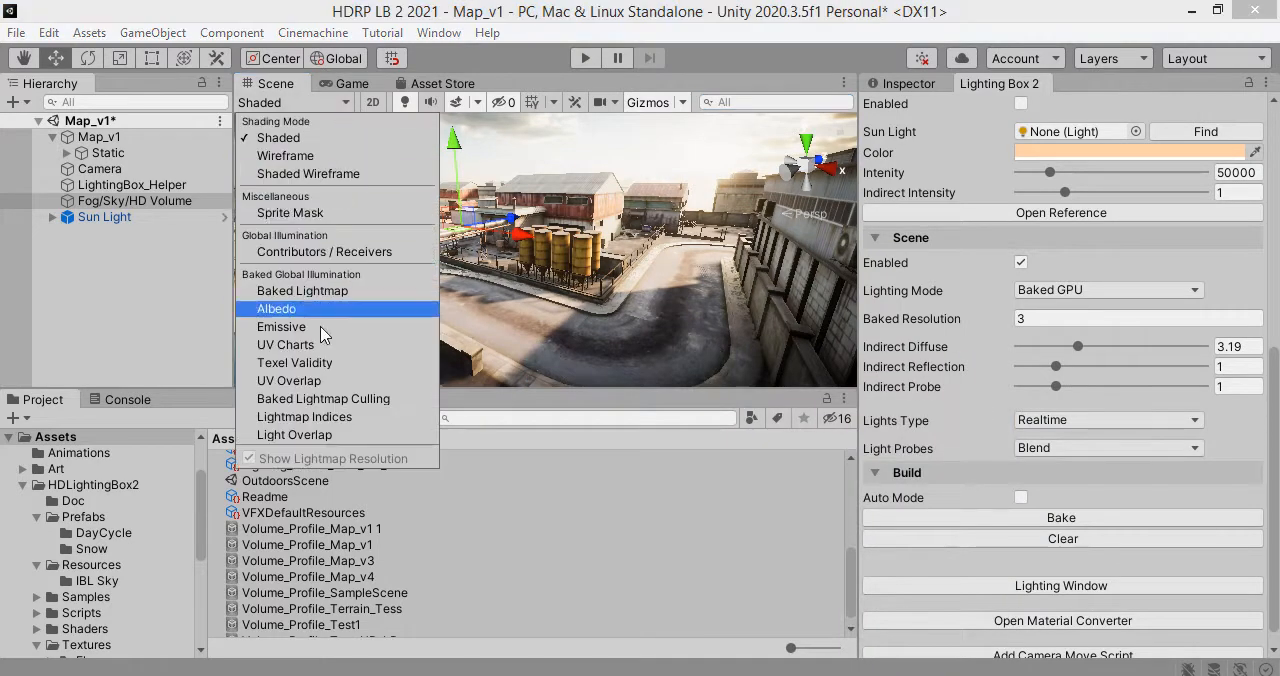
pyautogui.click(302, 290)
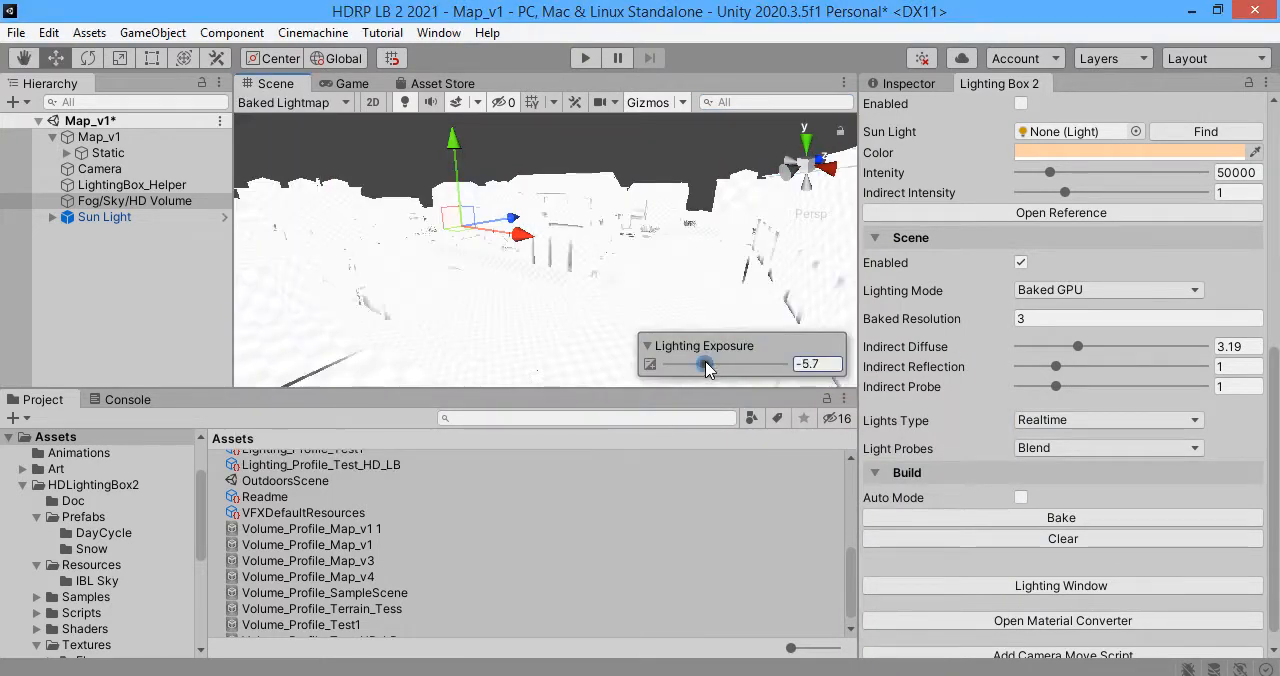
pyautogui.moveTo(704, 364); pyautogui.dragTo(692, 364)
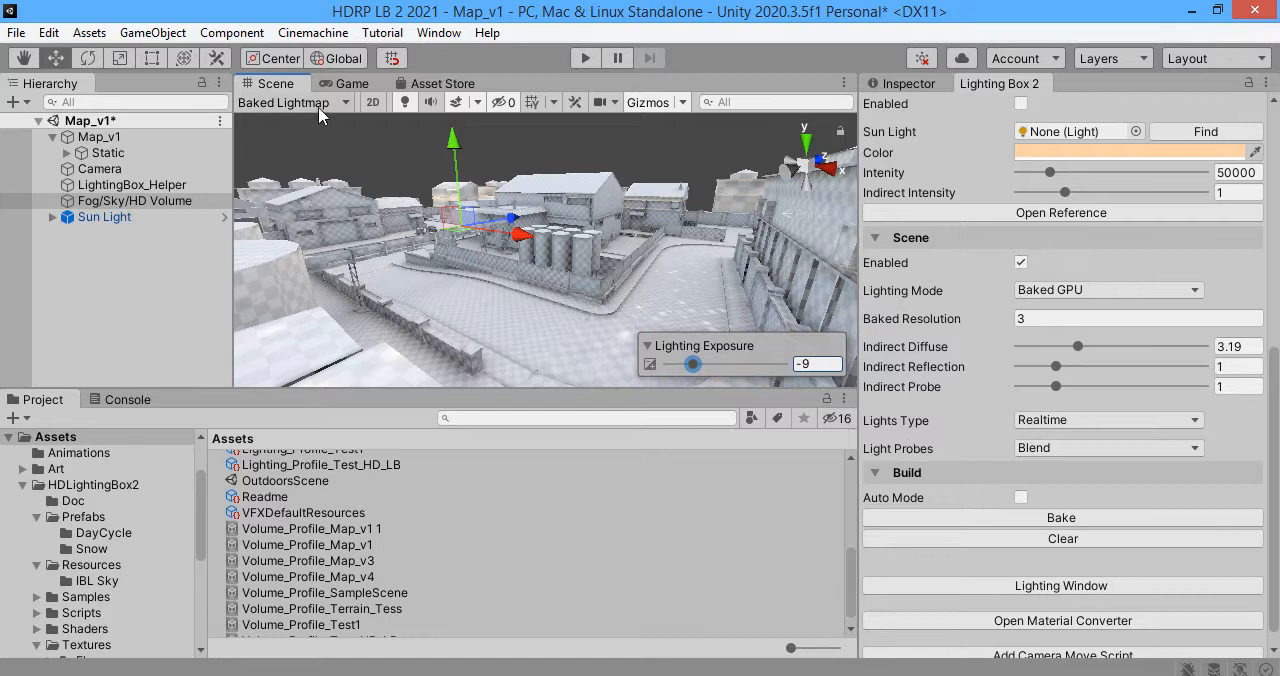
pyautogui.click(288, 102)
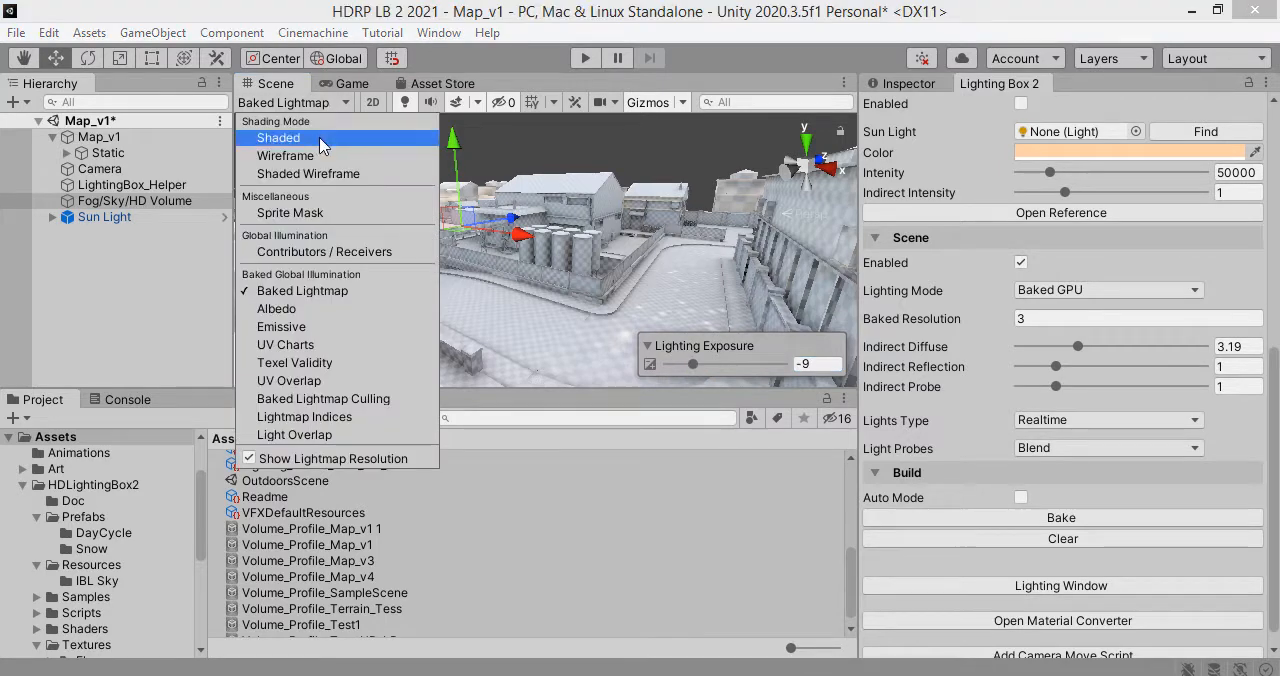
pyautogui.click(280, 138)
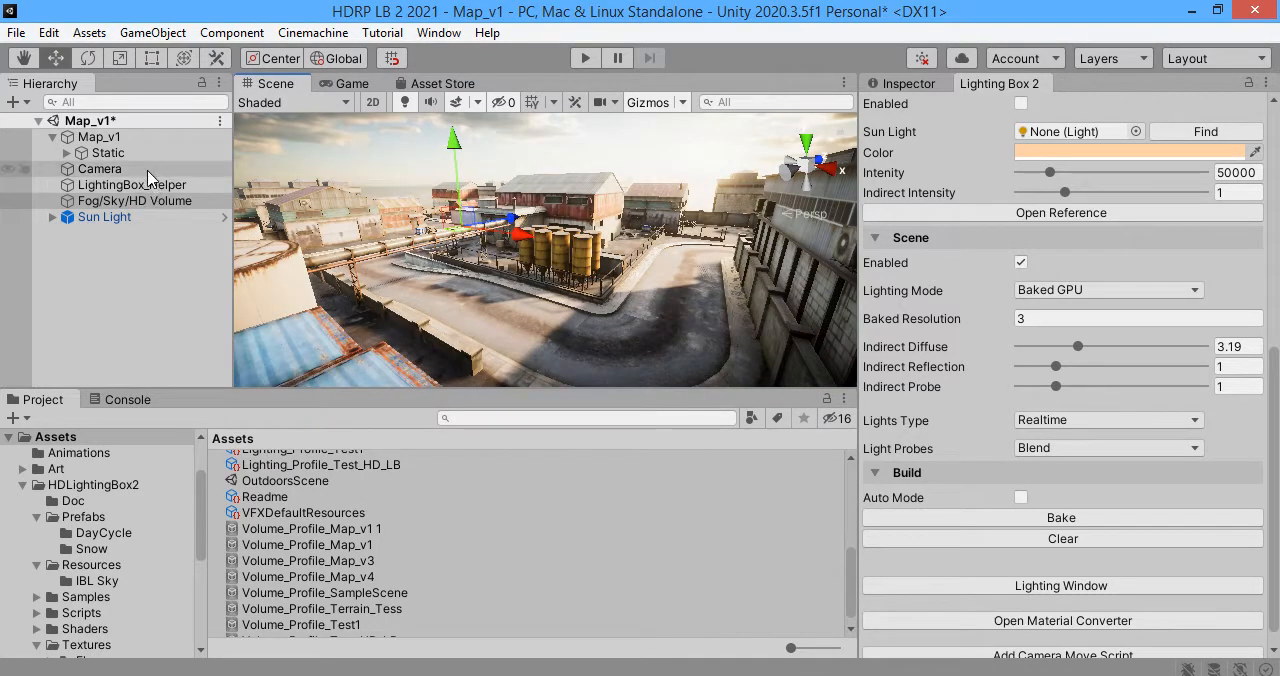
pyautogui.click(104, 216)
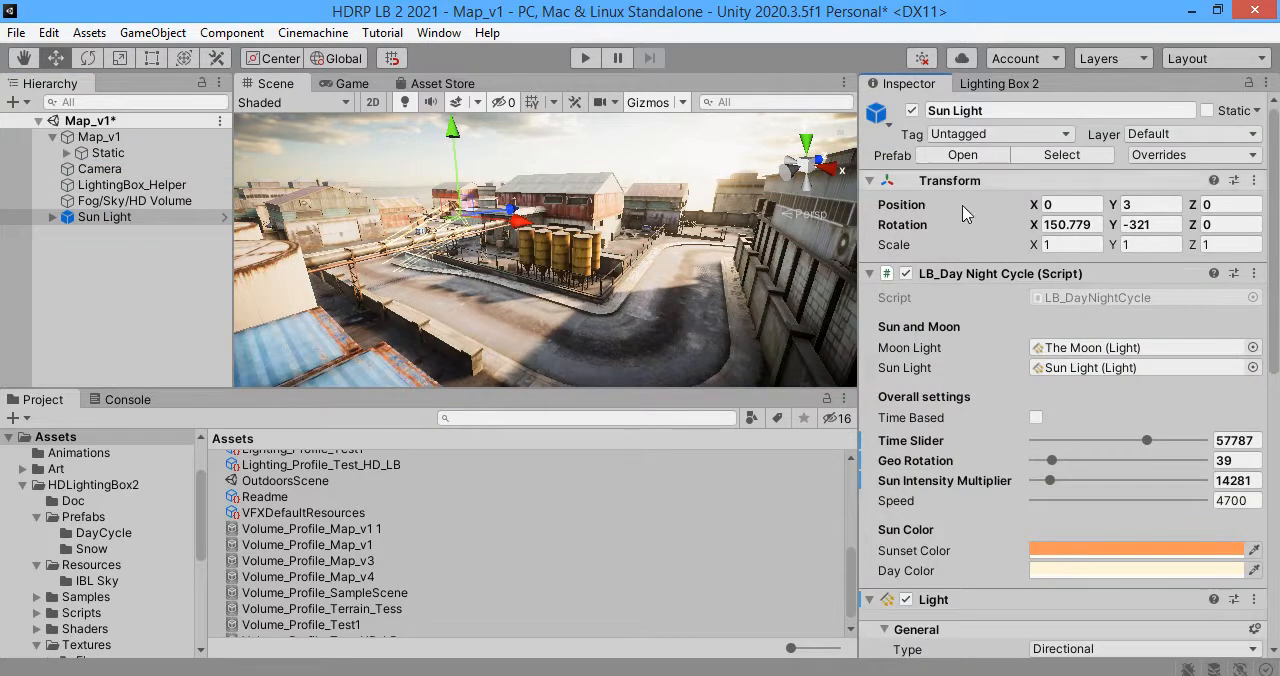
# Step: Sweep the day-night cycle time slider and leave it near 26109
pyautogui.moveTo(1148, 440); pyautogui.dragTo(1144, 440)
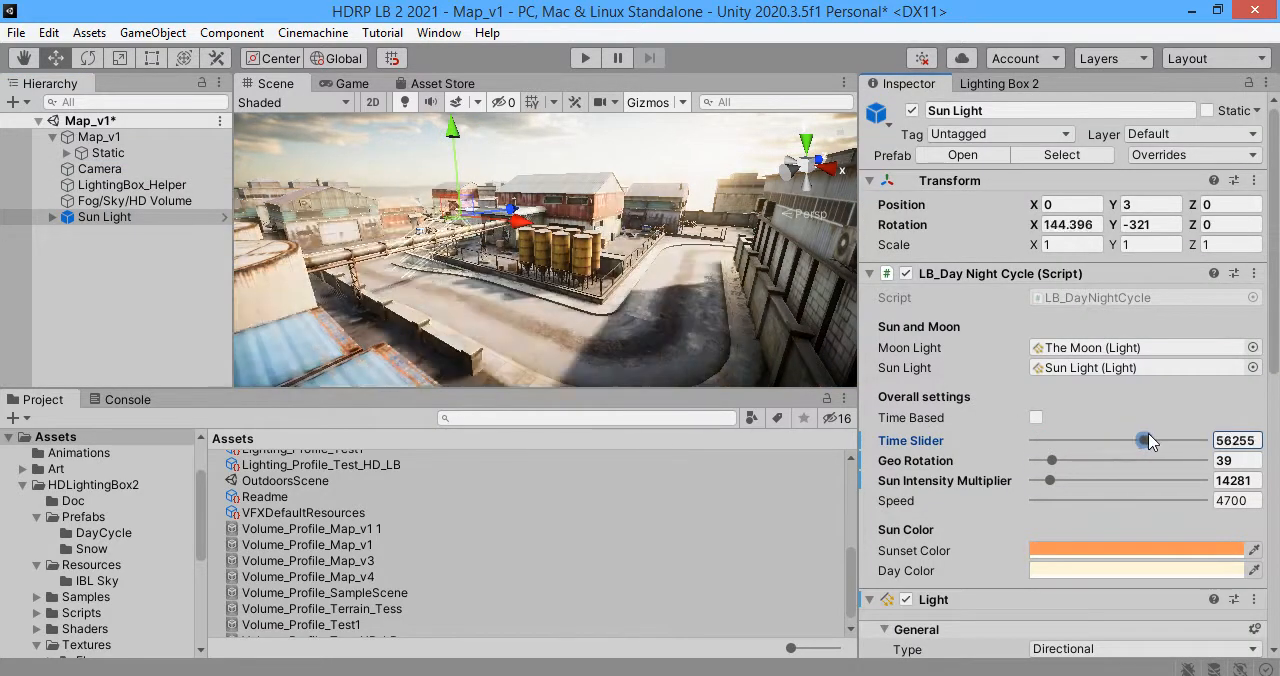
pyautogui.moveTo(1144, 440); pyautogui.dragTo(1204, 440)
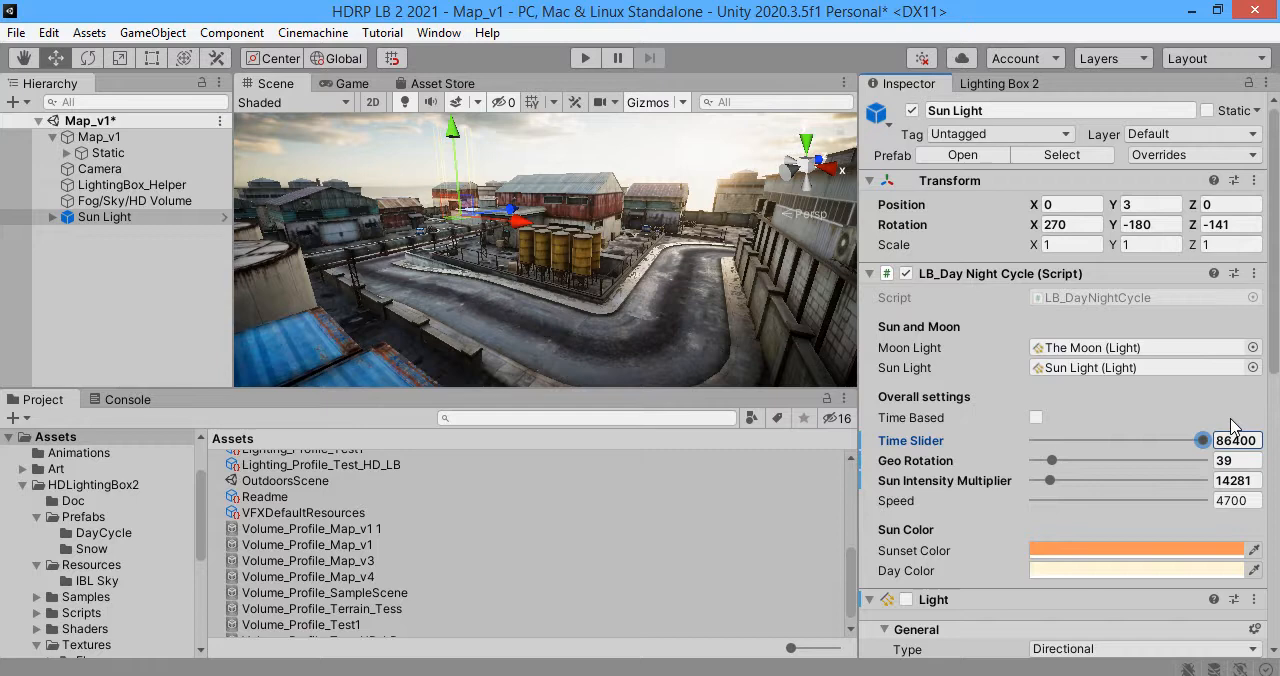
pyautogui.moveTo(1204, 440); pyautogui.dragTo(1084, 440)
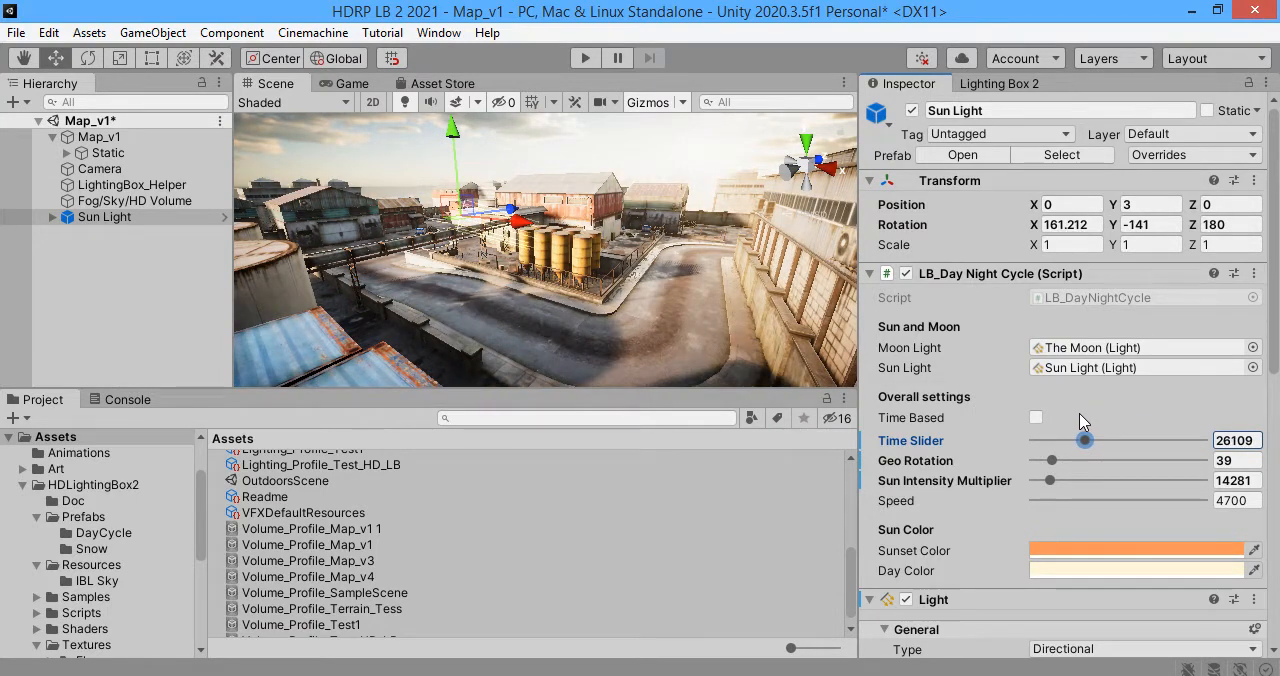
pyautogui.scroll(-3)
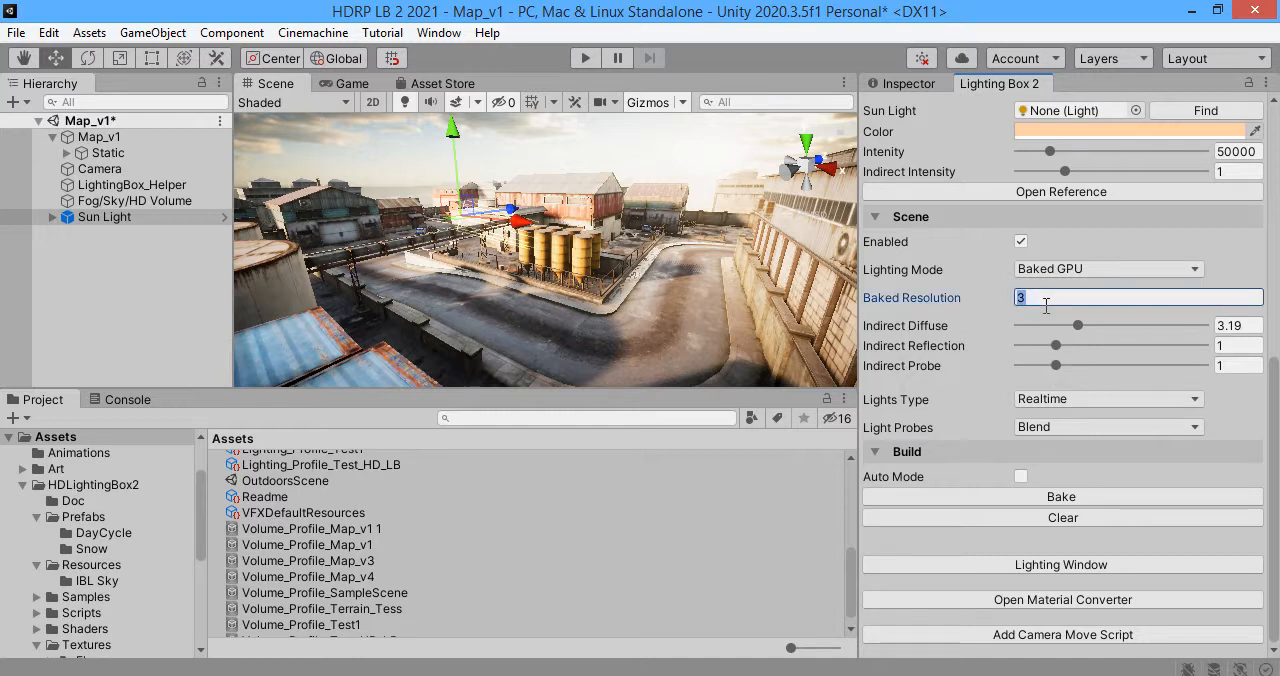
# Step: Raise baked resolution to 10 and bake the global illumination again
pyautogui.write('10')
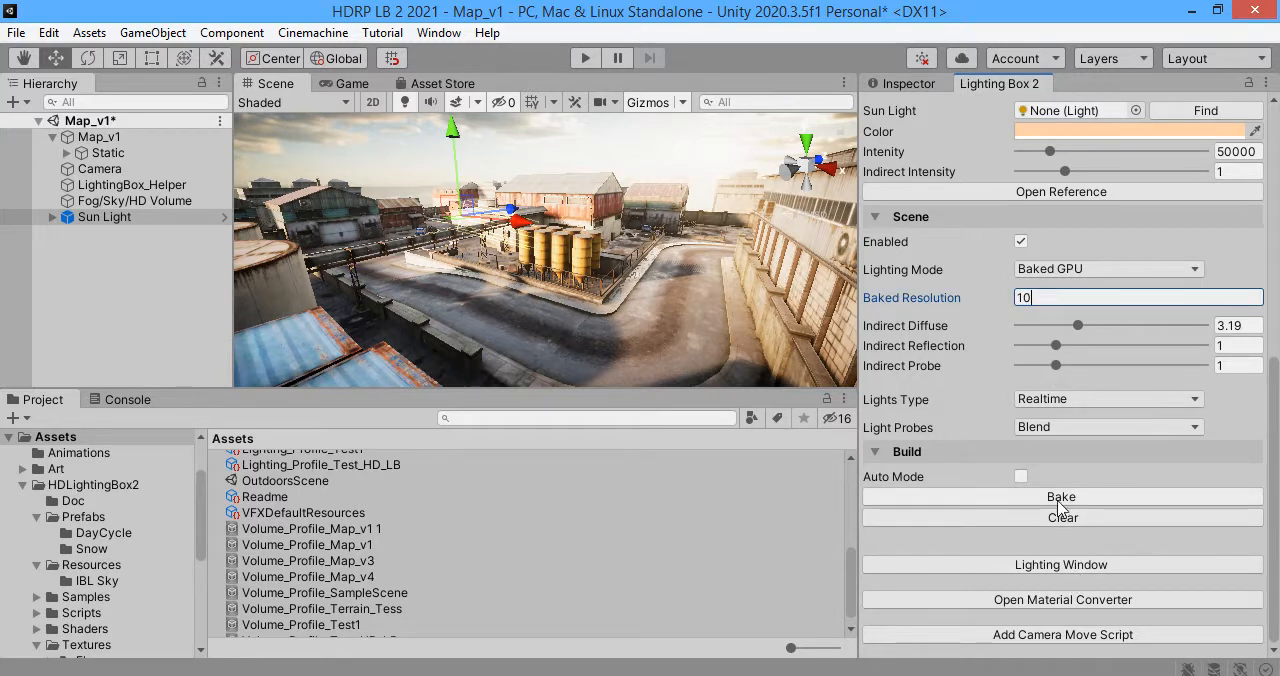
pyautogui.click(1060, 496)
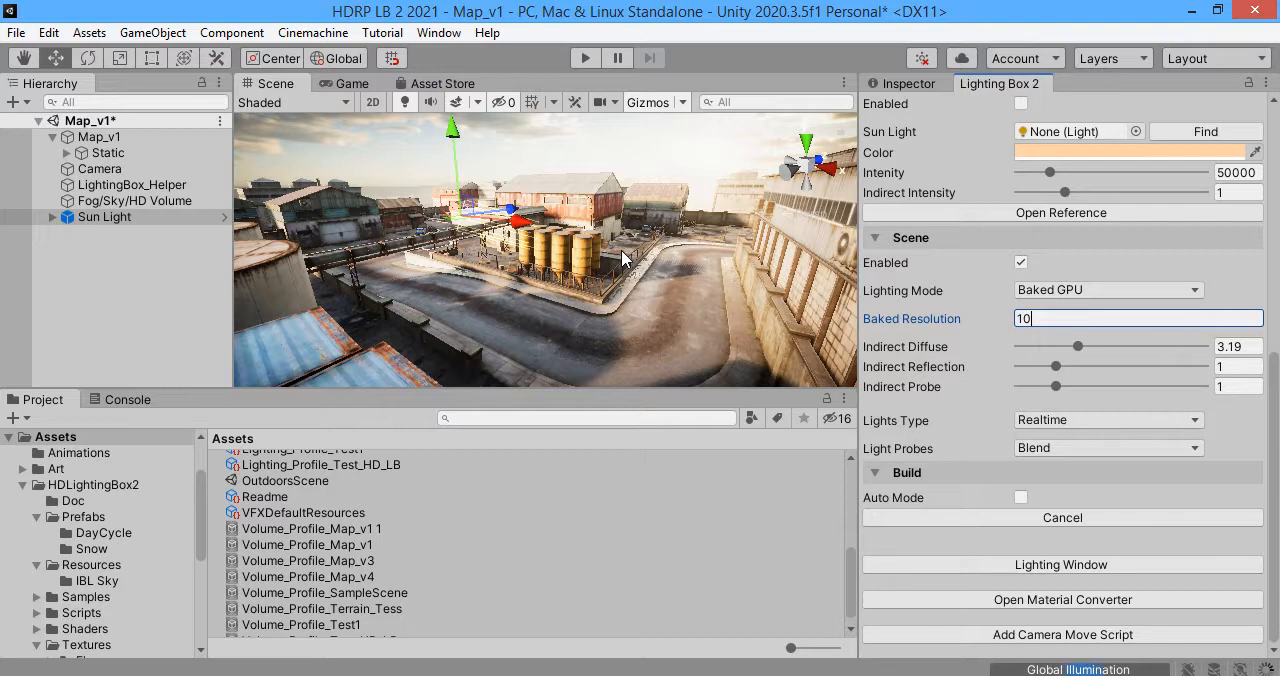
pyautogui.moveTo(896, 344)
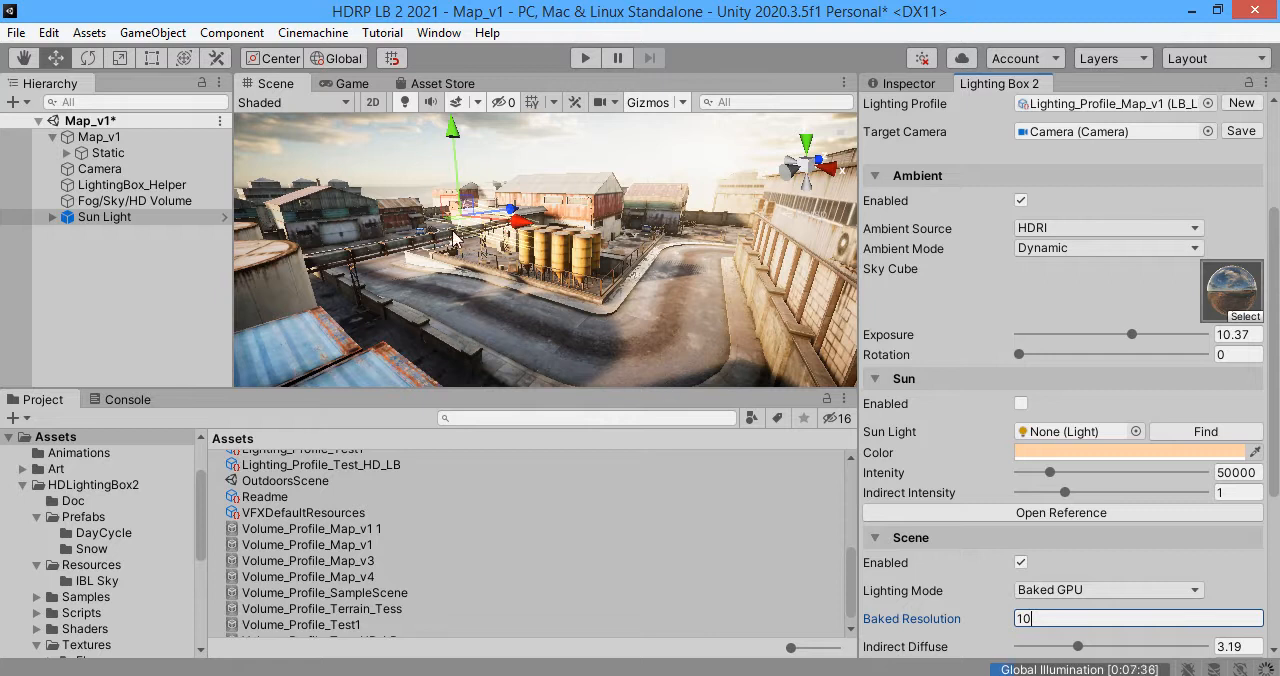
pyautogui.moveTo(678, 366)
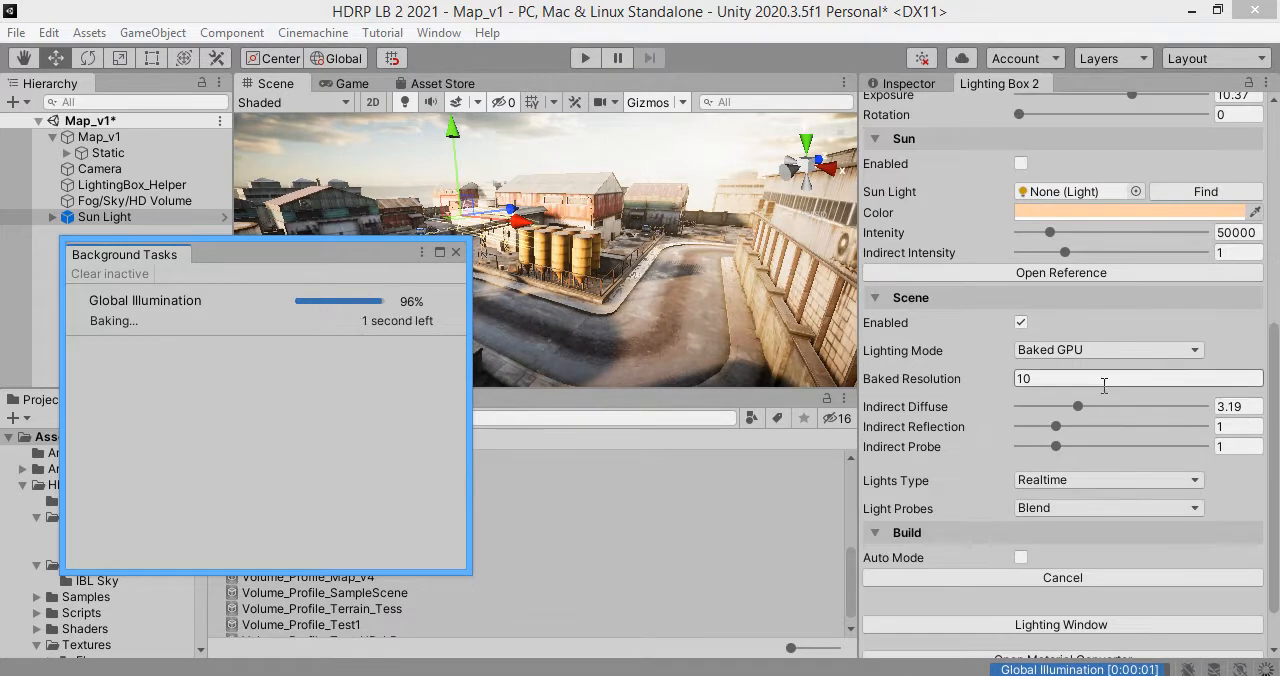
pyautogui.click(1108, 350)
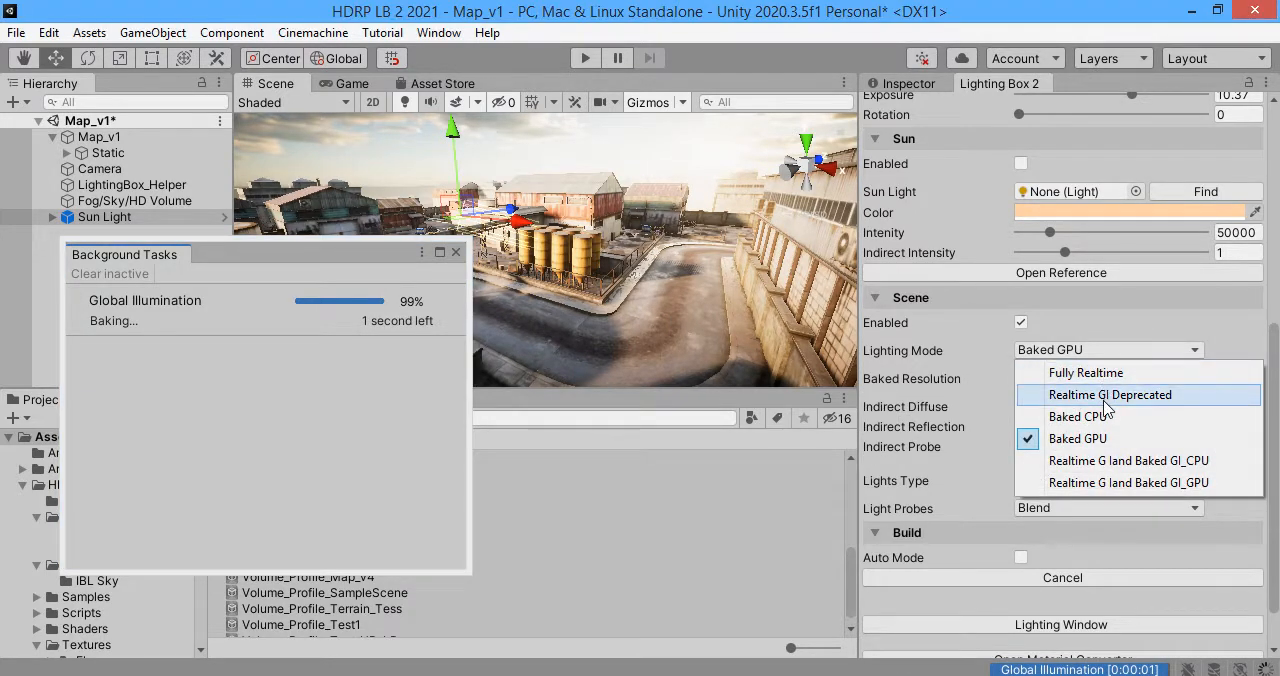
pyautogui.moveTo(1086, 372)
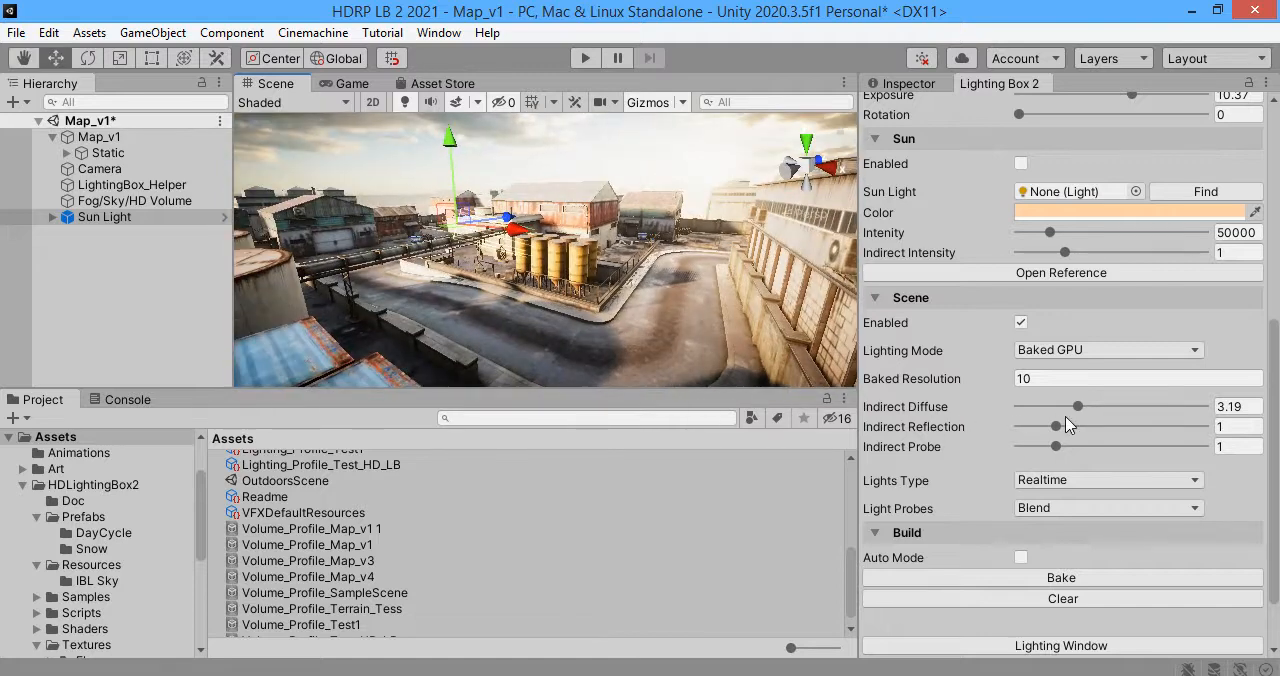
# Step: Nudge indirect diffuse to about 3 and preview several alternative HDRI sky cubemaps
pyautogui.moveTo(1078, 404); pyautogui.dragTo(1058, 404)
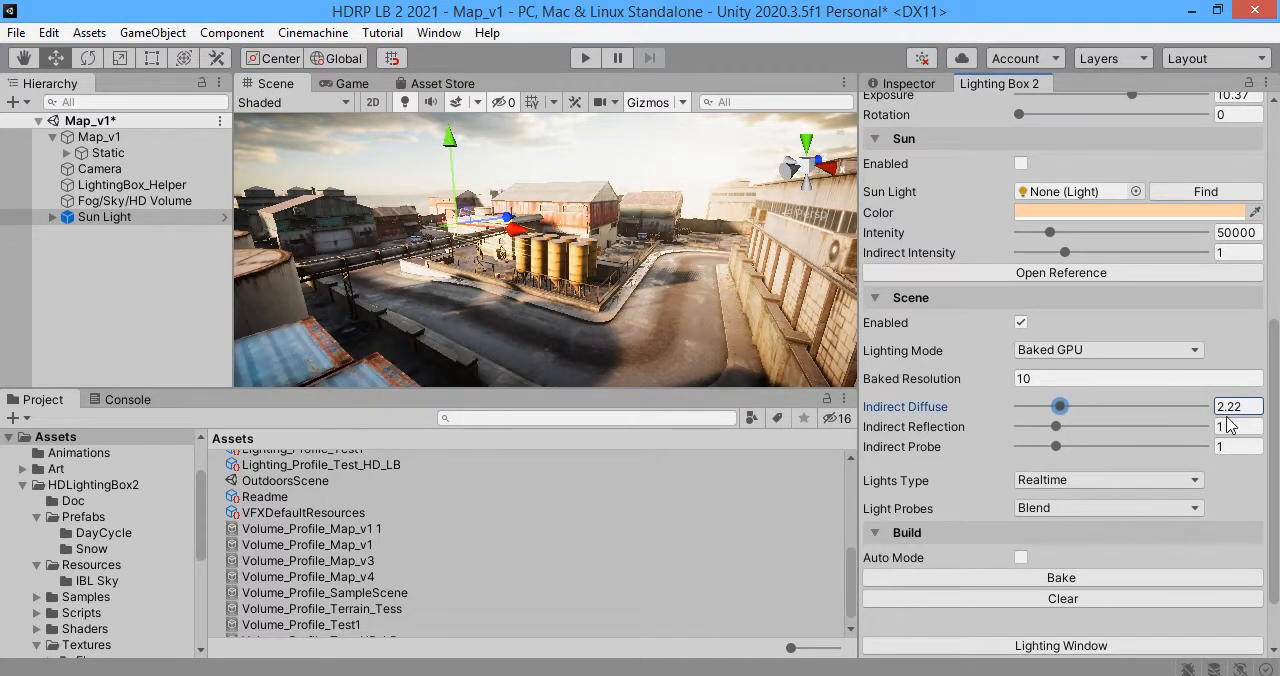
pyautogui.moveTo(1058, 404); pyautogui.dragTo(1076, 404)
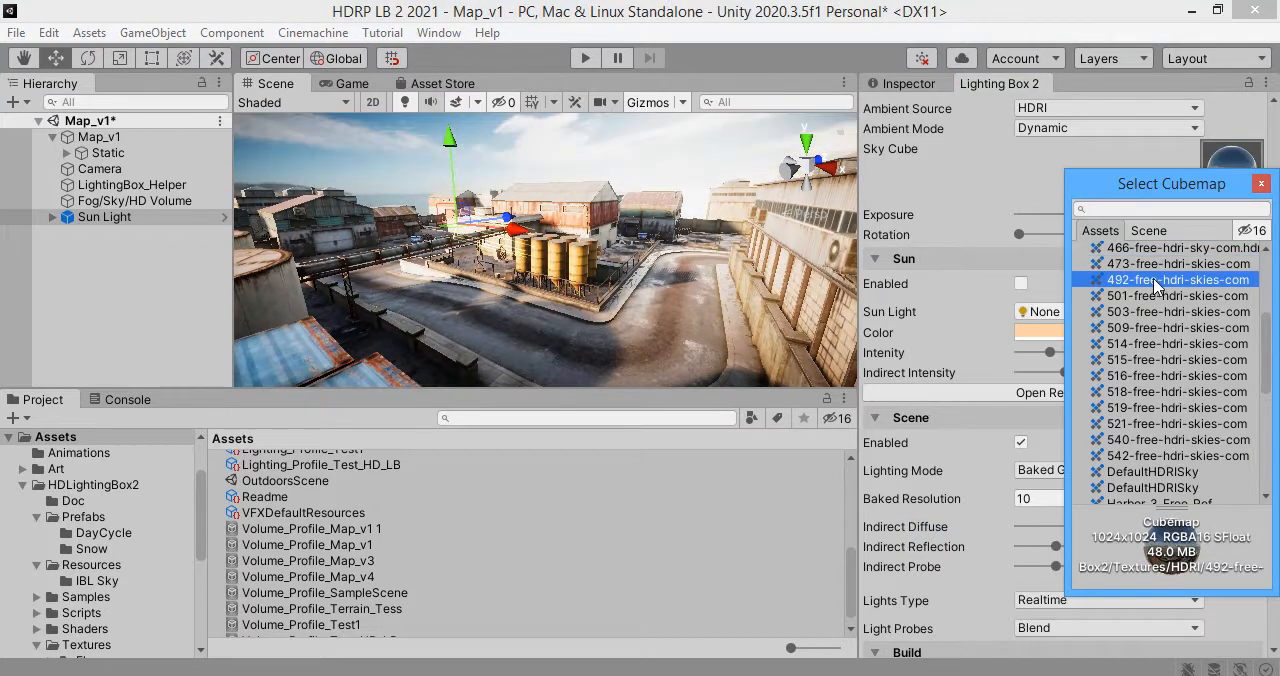
pyautogui.click(1176, 344)
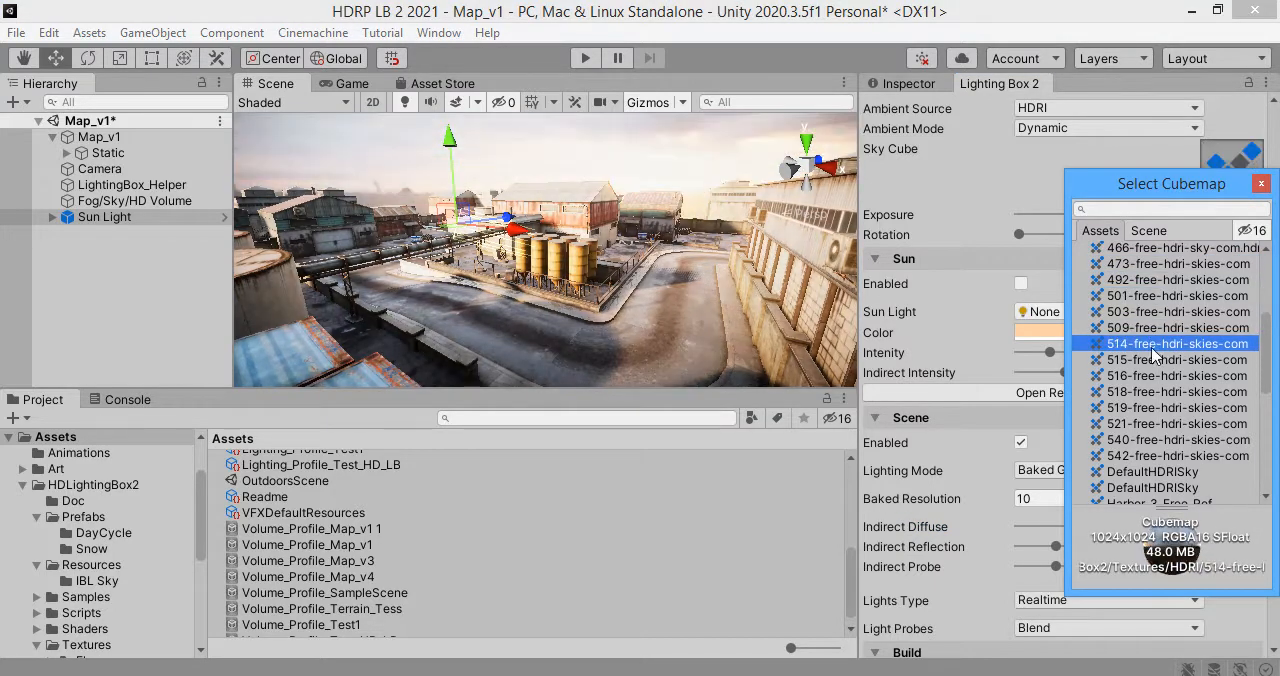
pyautogui.click(1176, 280)
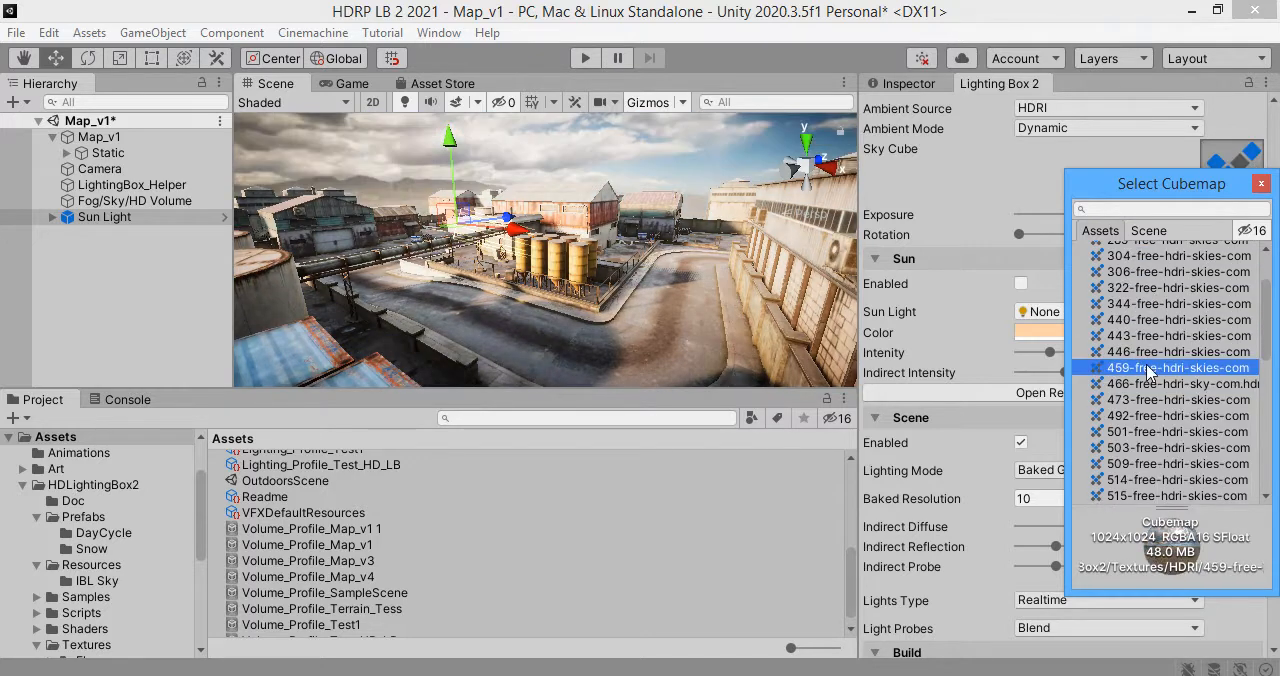
pyautogui.click(1170, 400)
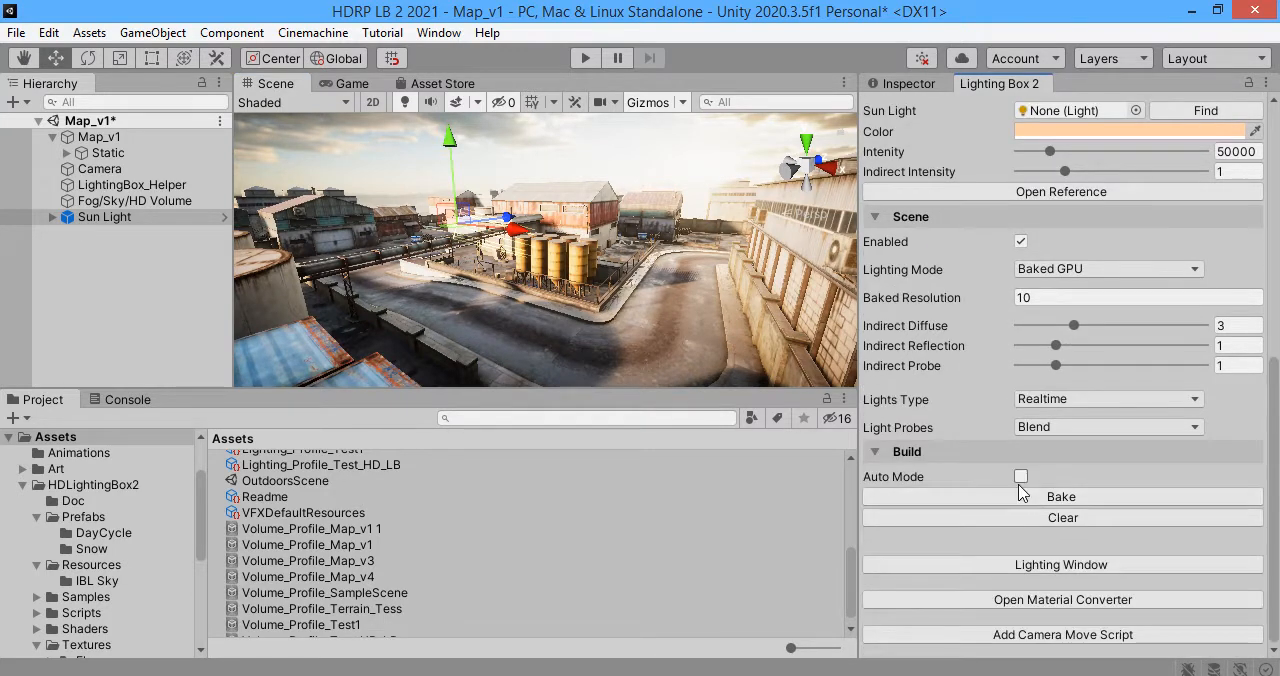
# Step: Enable Bloom in the Effect settings and settle its intensity at 0.439
pyautogui.click(994, 180)
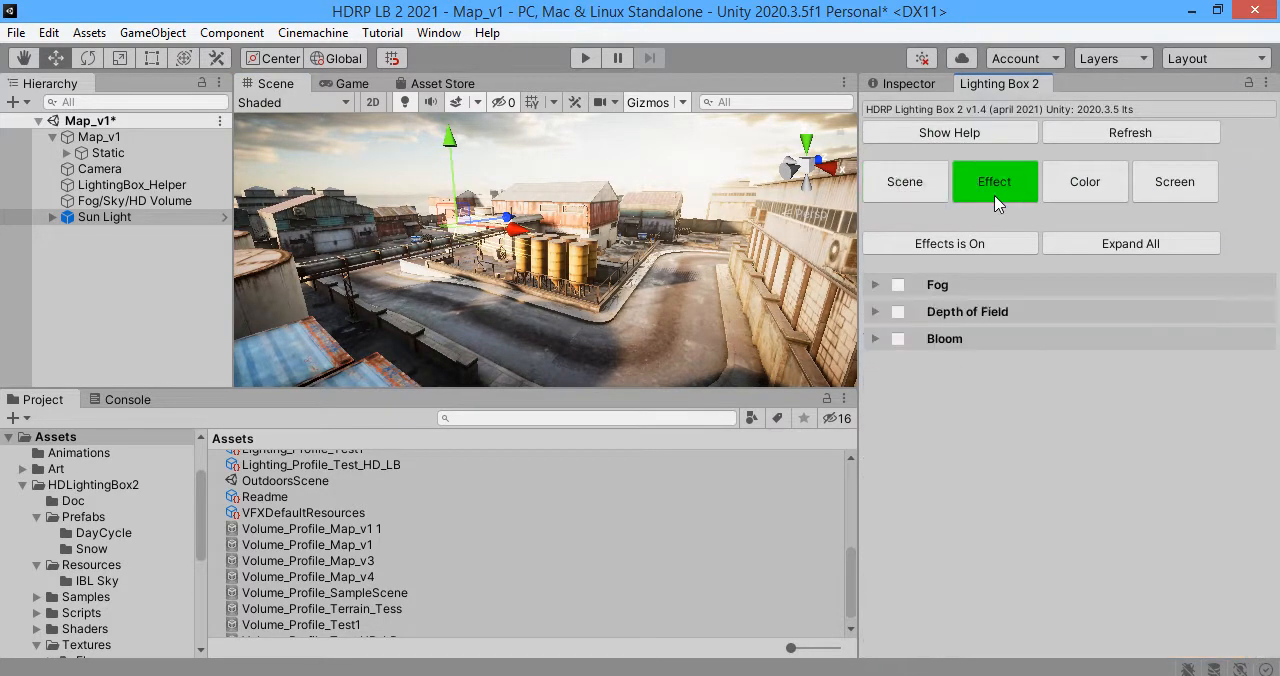
pyautogui.click(896, 338)
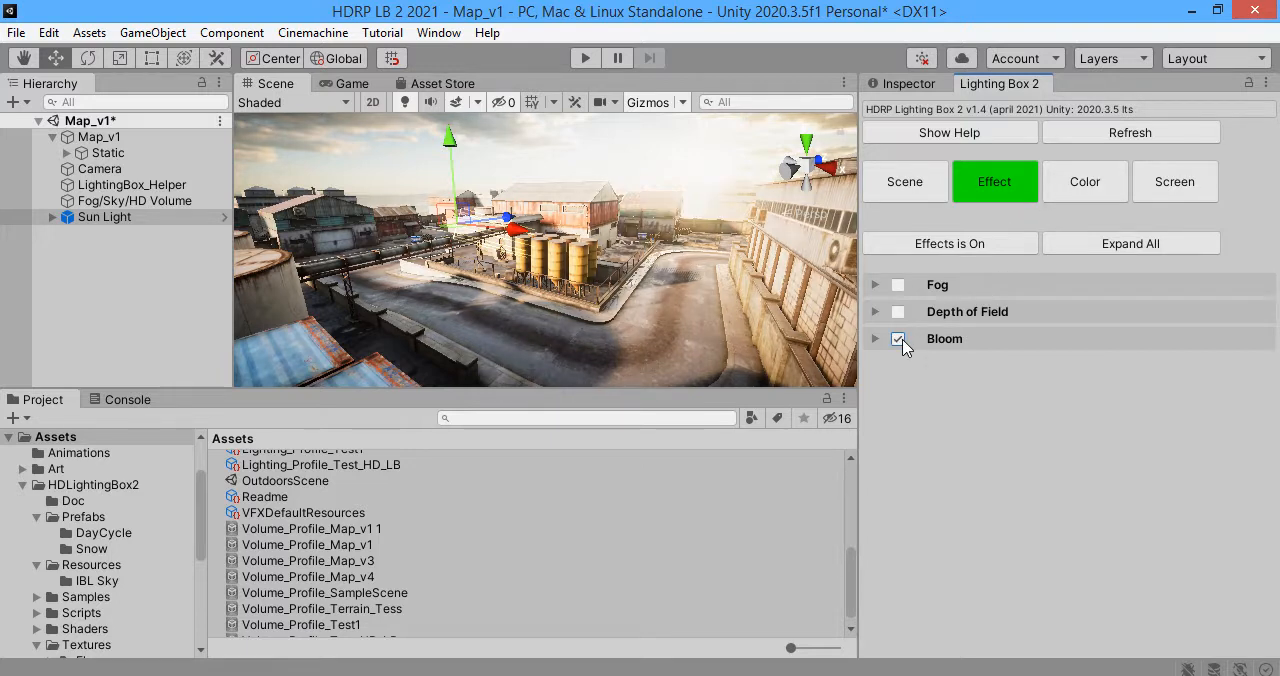
pyautogui.click(876, 338)
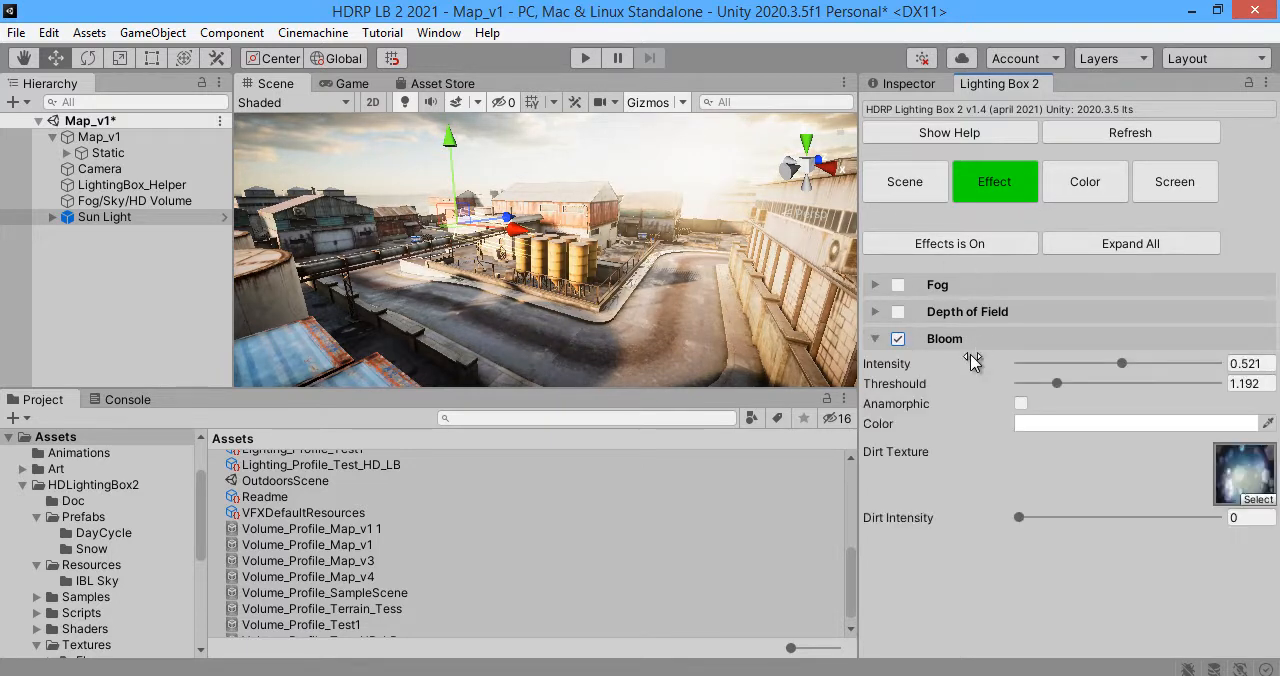
pyautogui.moveTo(1120, 364); pyautogui.dragTo(1198, 364)
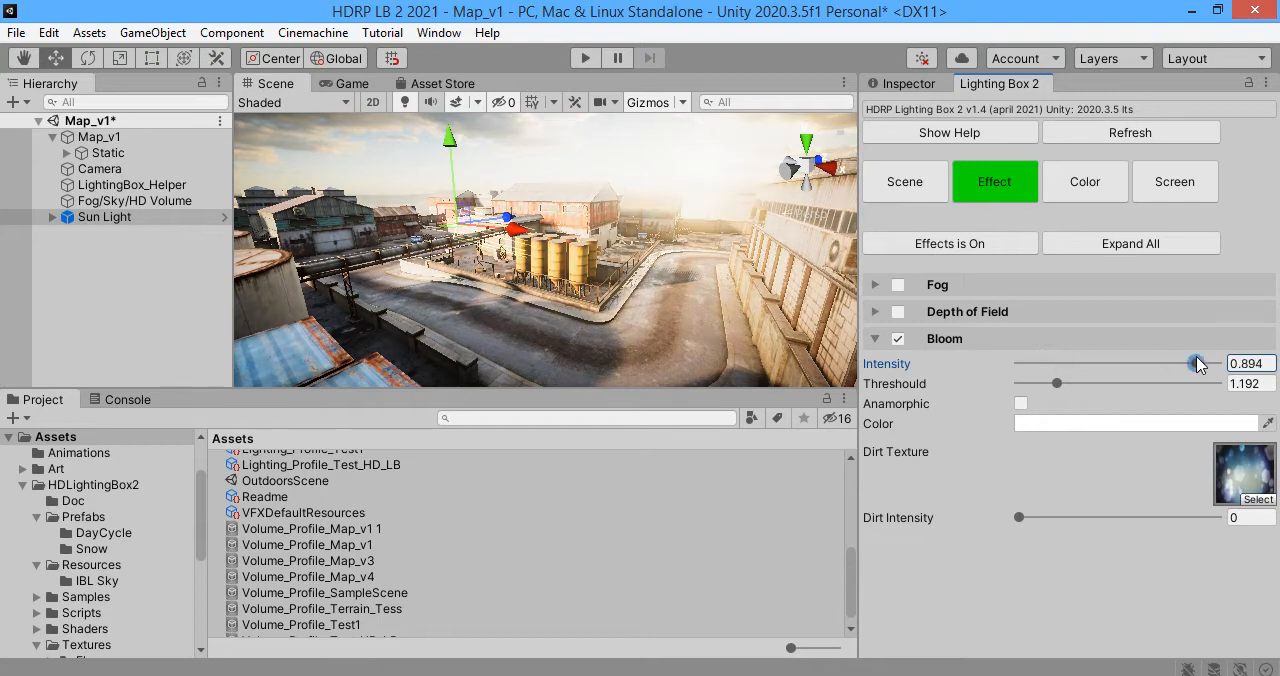
pyautogui.moveTo(1200, 364); pyautogui.dragTo(1104, 364)
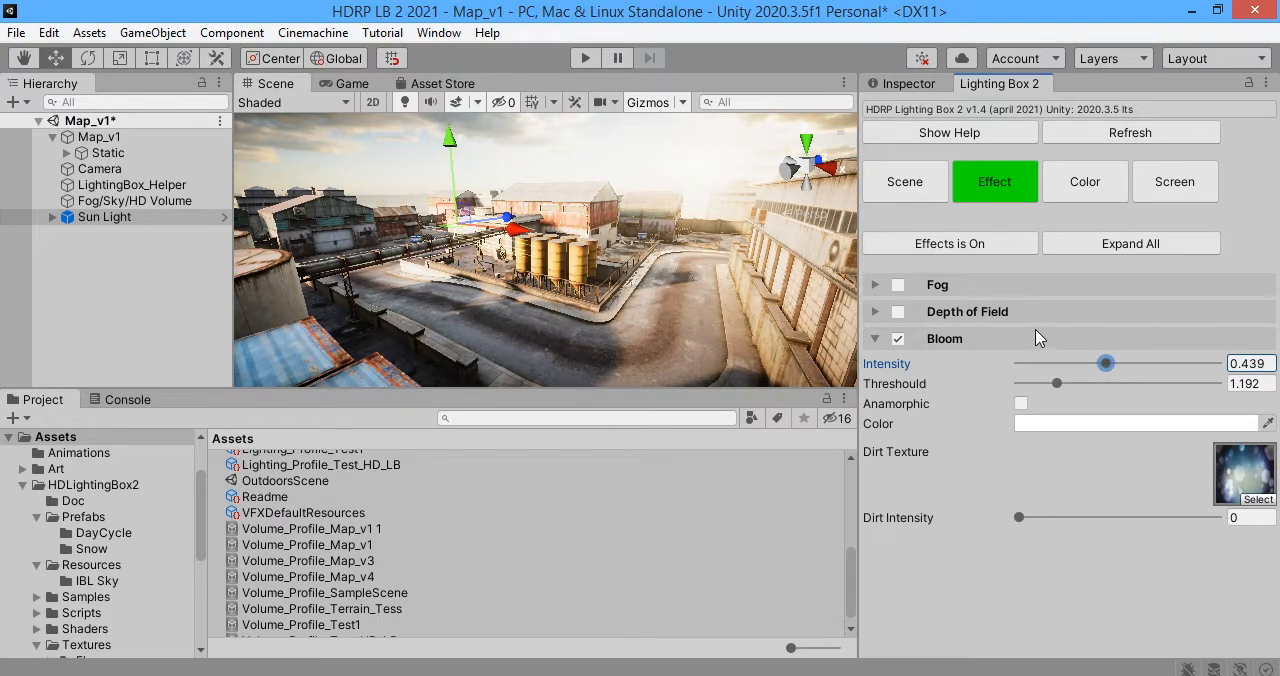
# Step: Try a strong lens dirt intensity, then return Dirt Intensity to 0
pyautogui.moveTo(1018, 516); pyautogui.dragTo(1164, 516)
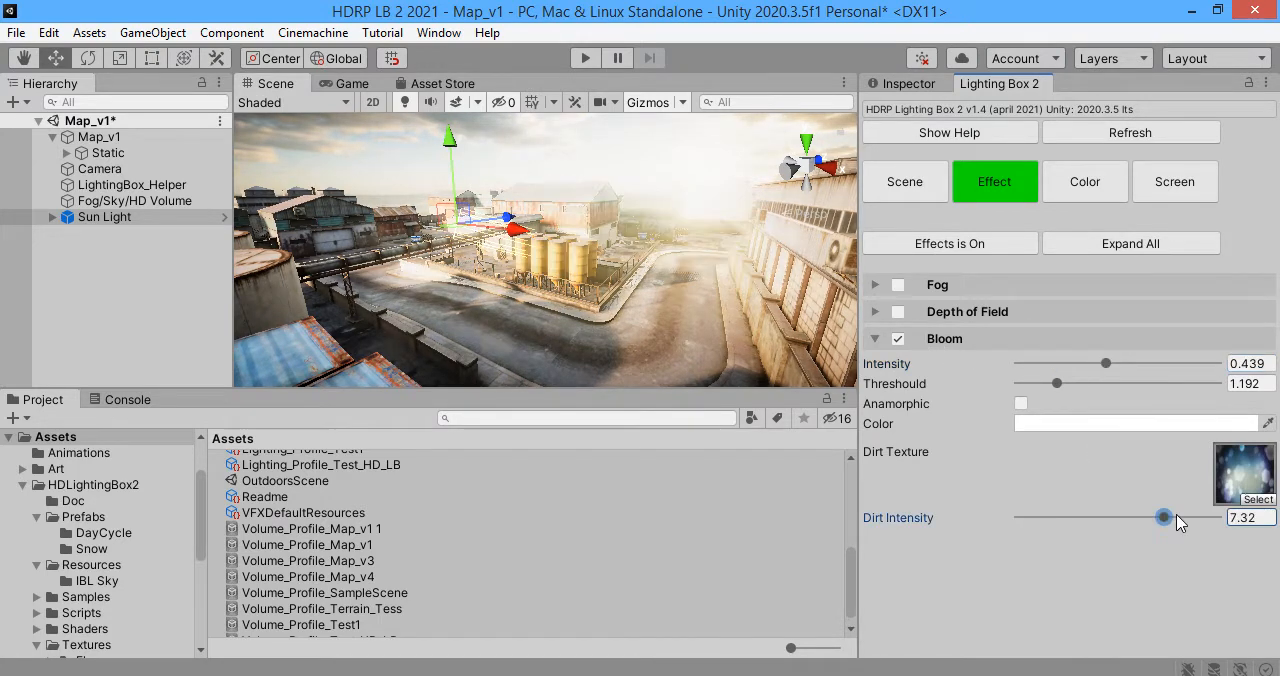
pyautogui.moveTo(1164, 516); pyautogui.dragTo(1216, 516)
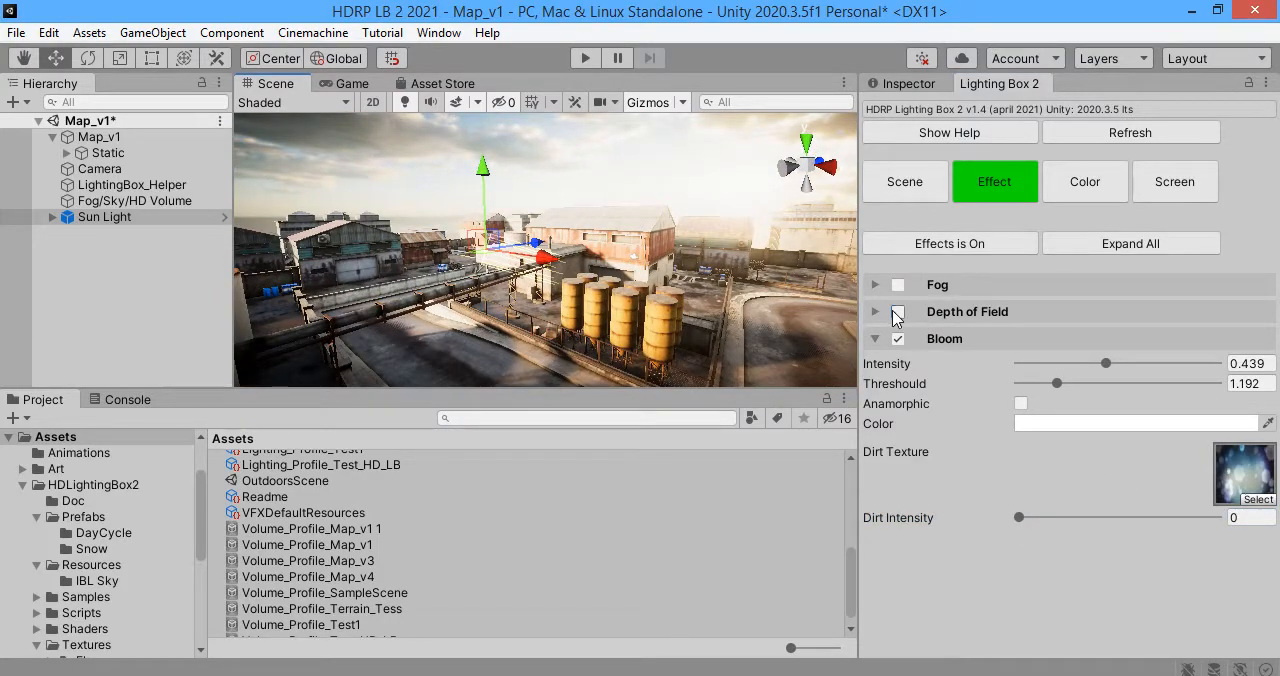
# Step: Enable Depth of Field and run the scene in the maximized Game view
pyautogui.click(896, 312)
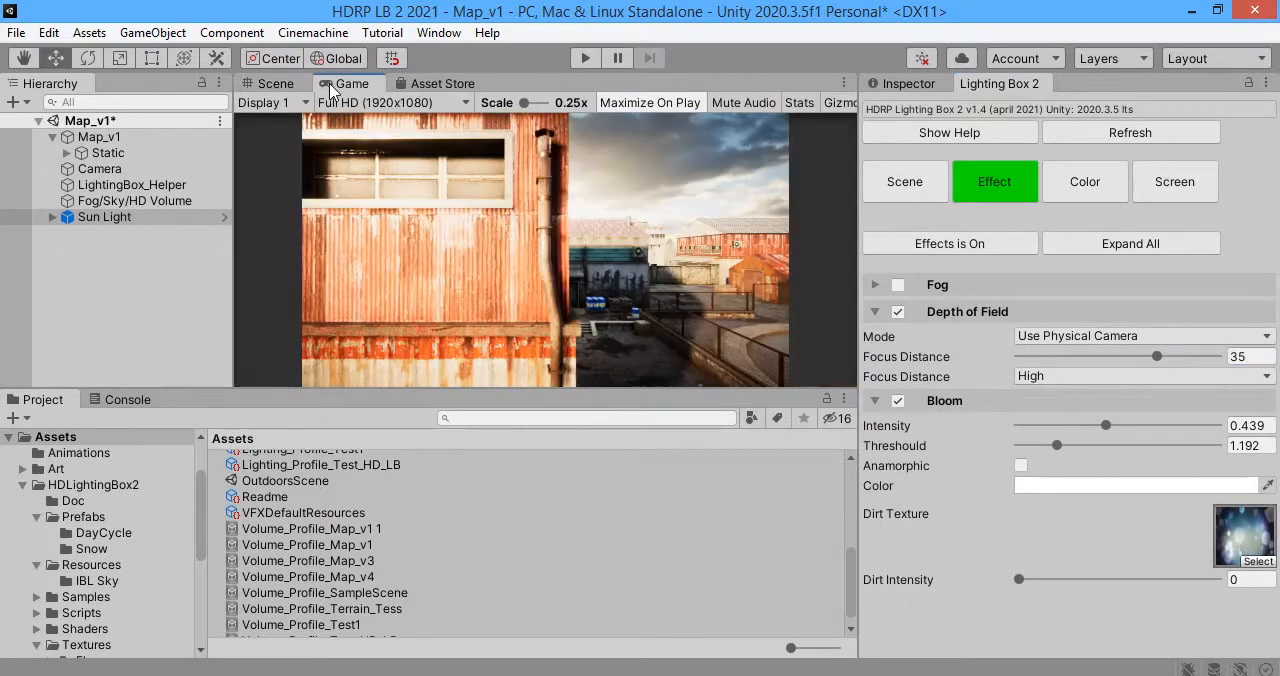
pyautogui.click(276, 84)
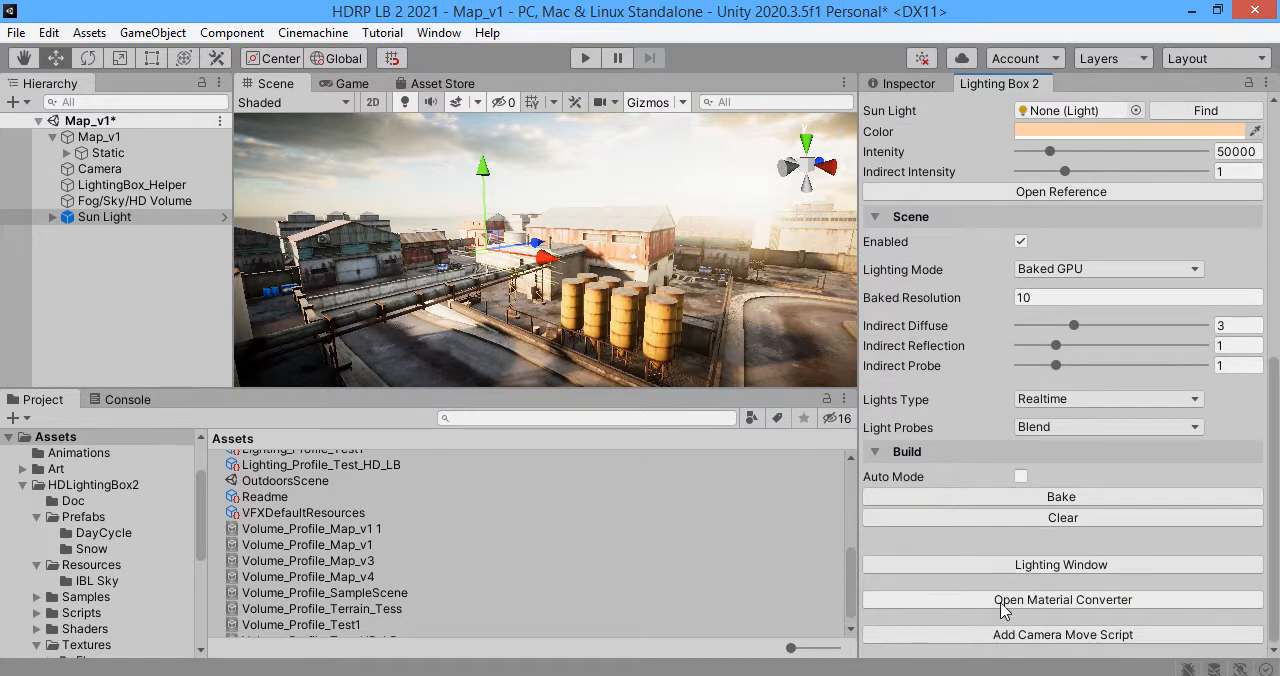
pyautogui.moveTo(1032, 612)
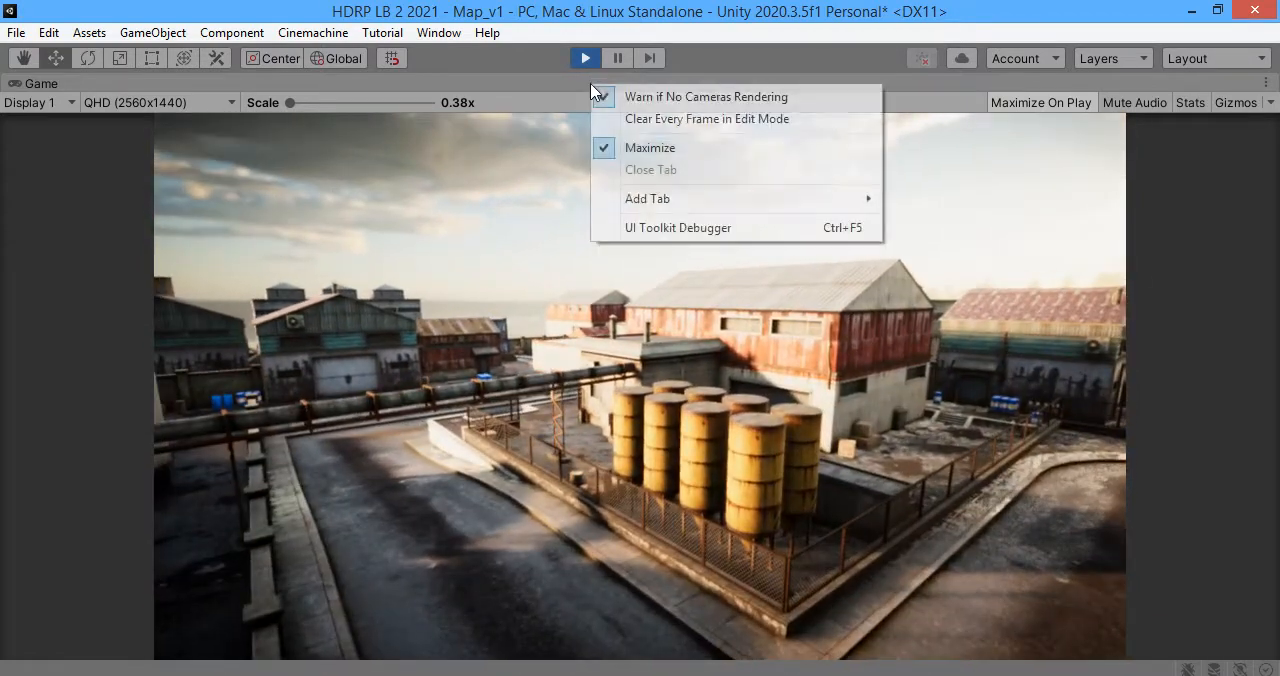
# Step: Leave the full-size Game view, switch Bloom off and toggle Depth of Field to compare
pyautogui.click(650, 148)
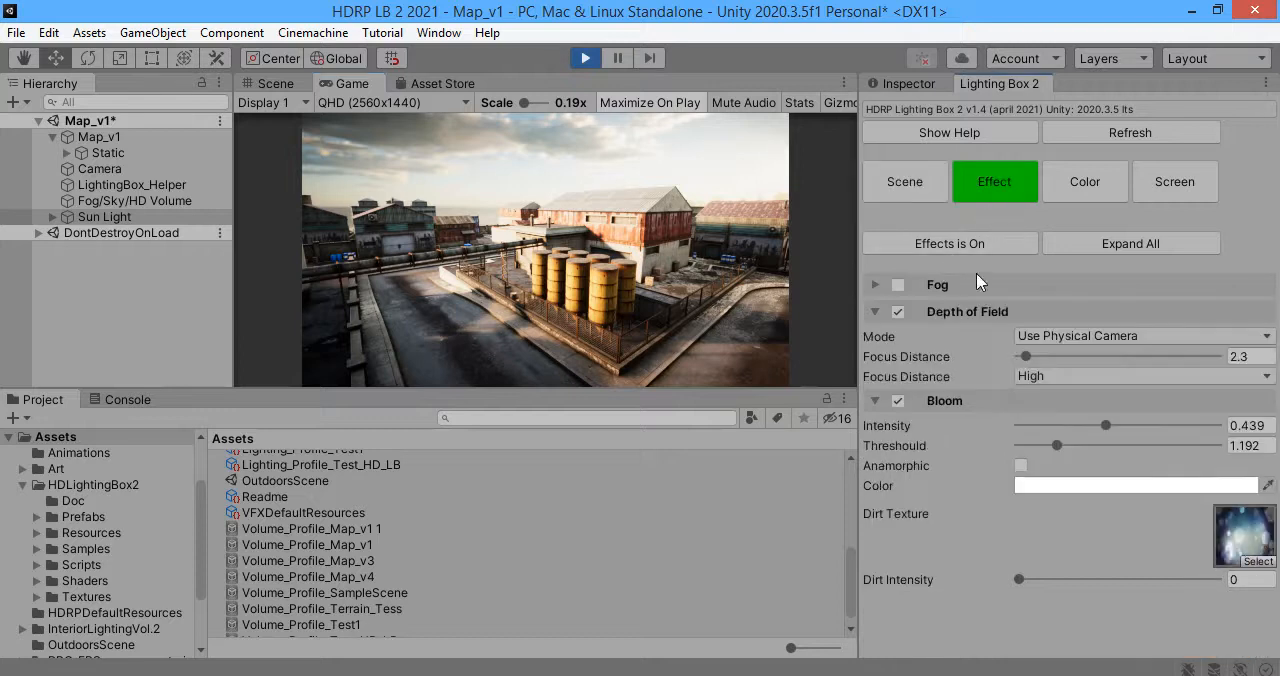
pyautogui.click(896, 400)
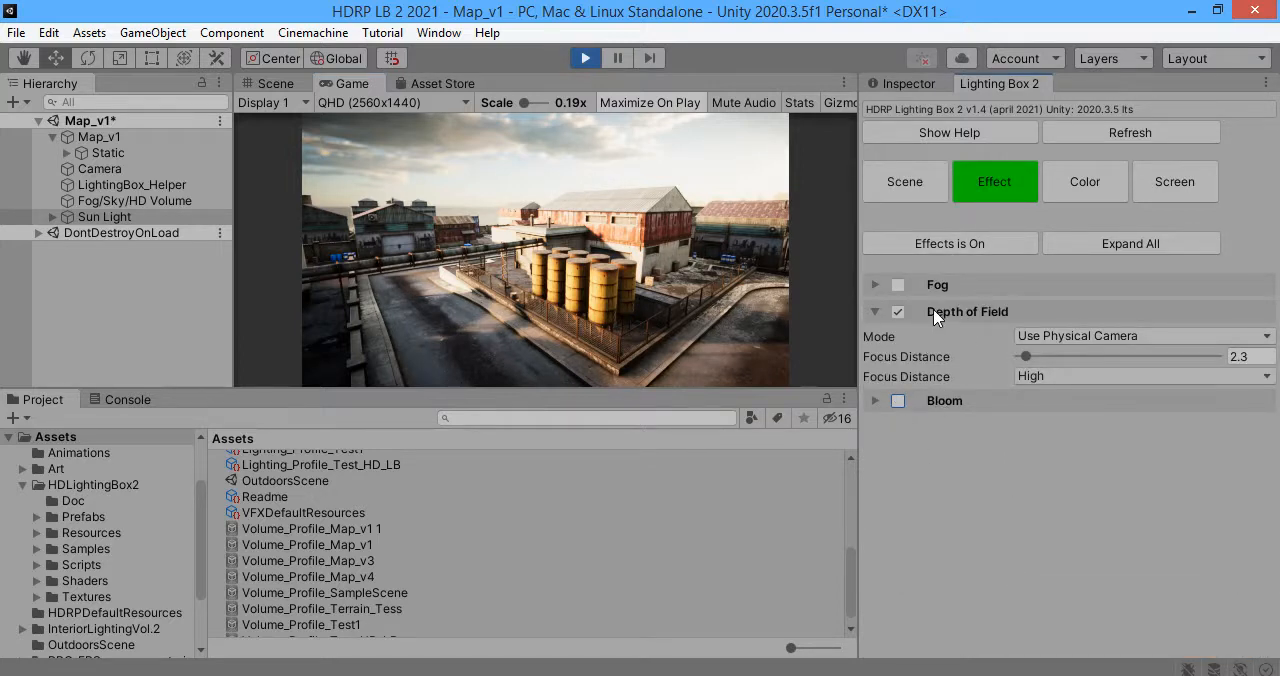
pyautogui.click(896, 312)
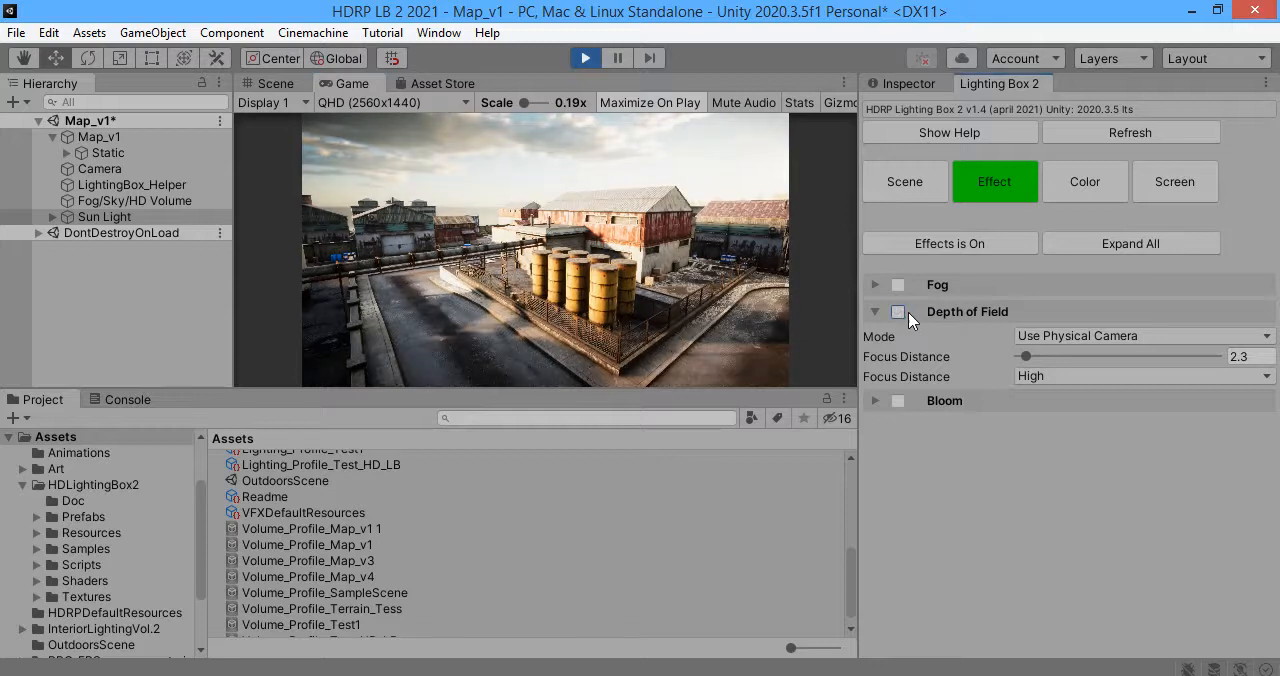
# Step: Settle the depth of field Focus Distance at 3.5 after trying 16.3
pyautogui.moveTo(1024, 356); pyautogui.dragTo(1090, 356)
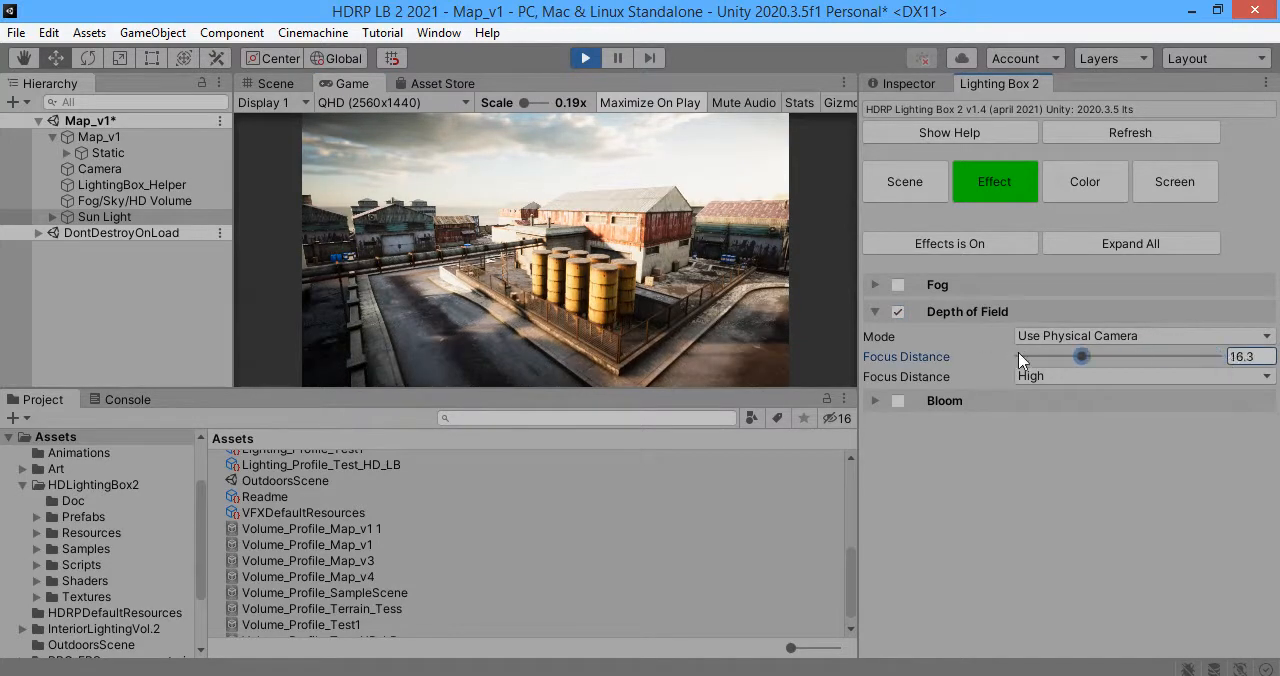
pyautogui.moveTo(1084, 356); pyautogui.dragTo(1076, 356)
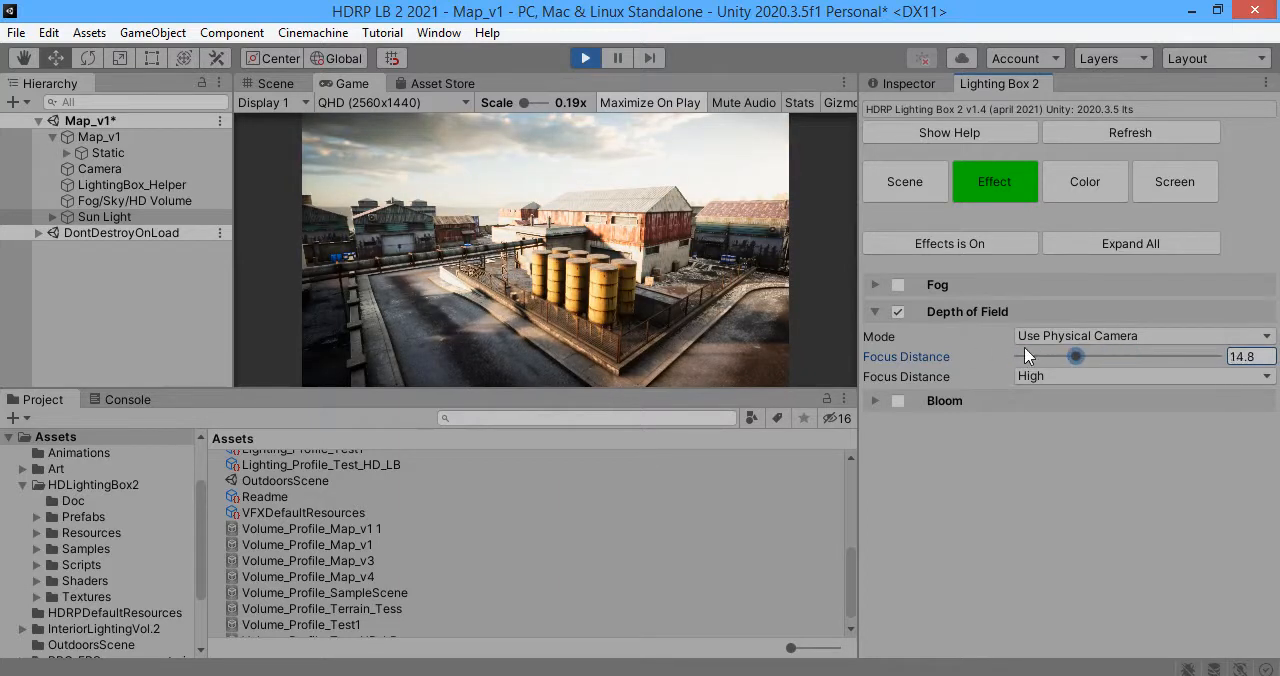
pyautogui.moveTo(1076, 356); pyautogui.dragTo(1024, 356)
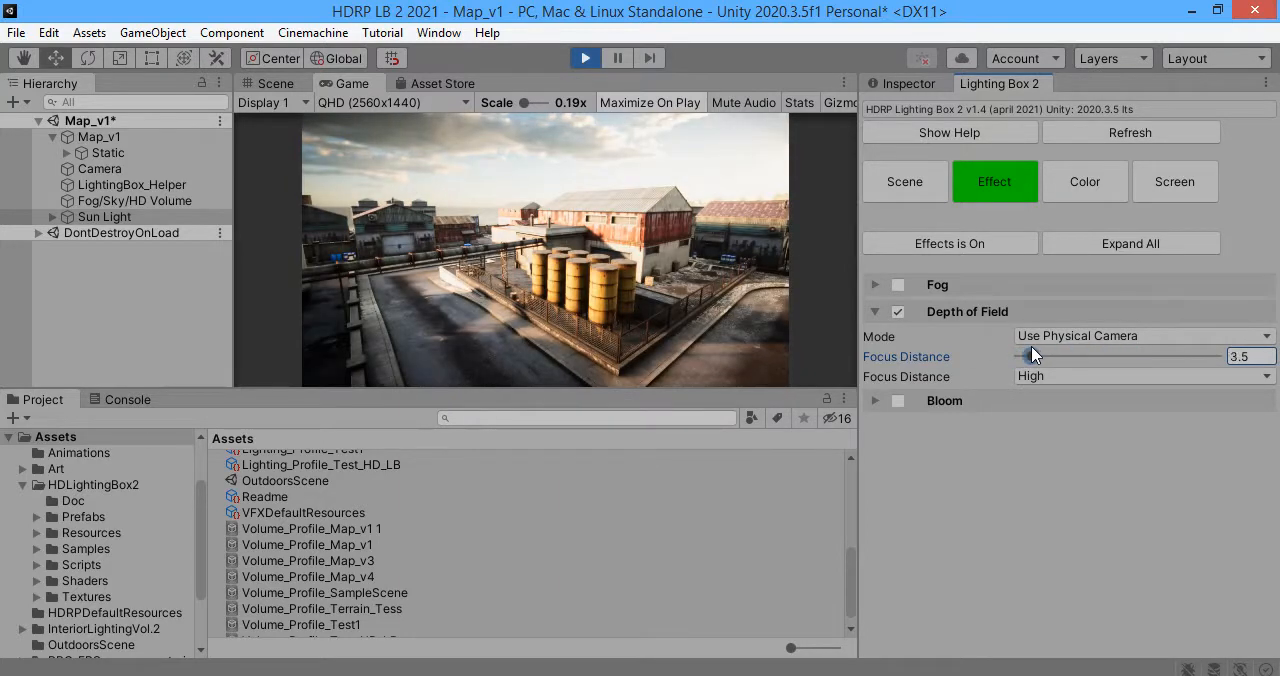
pyautogui.click(874, 284)
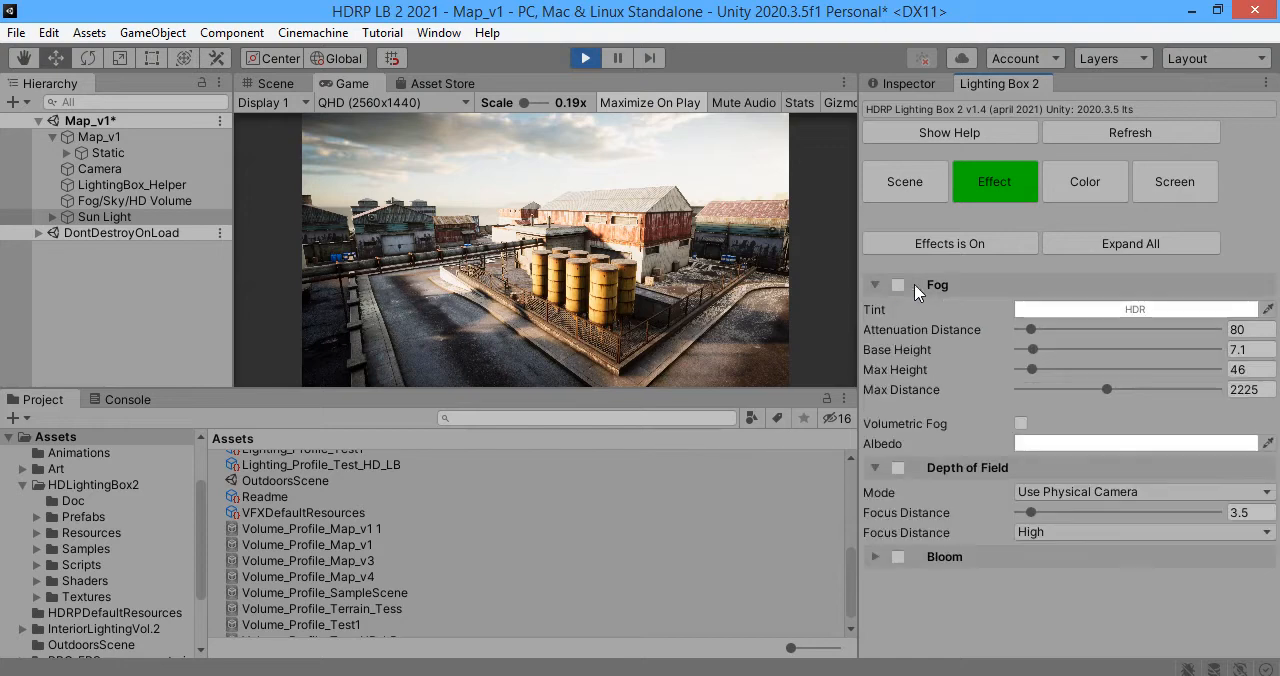
# Step: Turn Fog on with attenuation distance 94 and max height 127
pyautogui.click(898, 284)
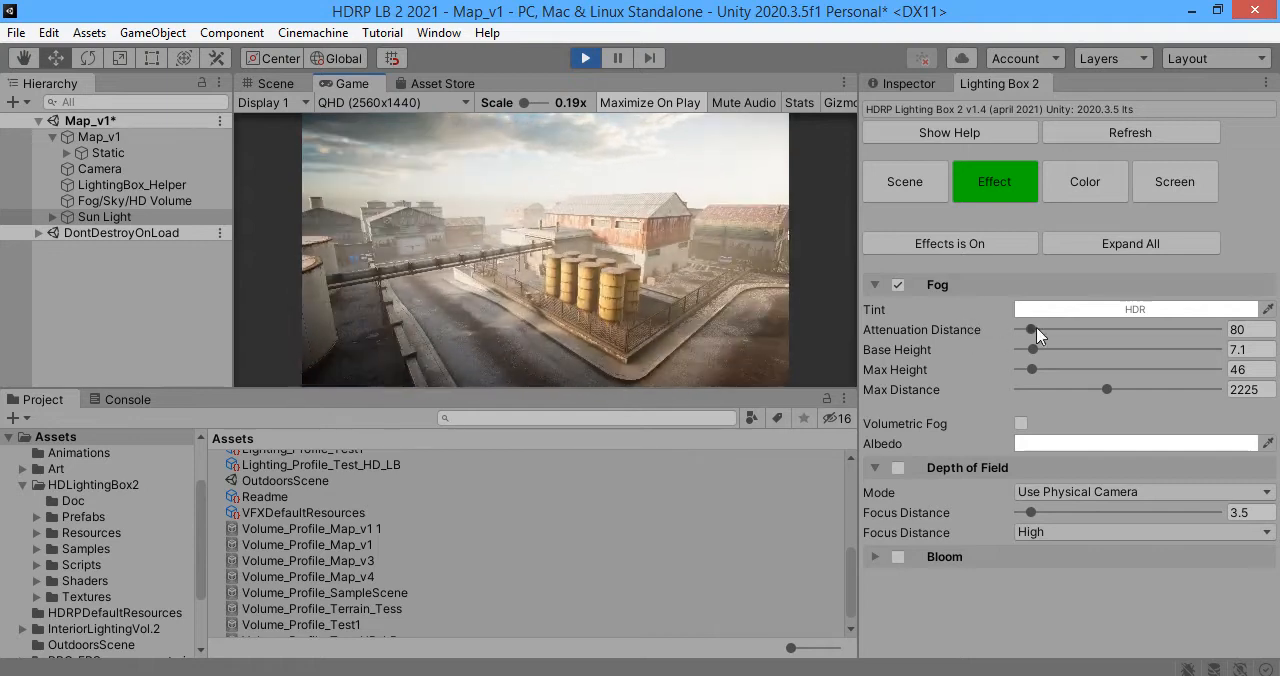
pyautogui.moveTo(1024, 330); pyautogui.dragTo(1024, 330)
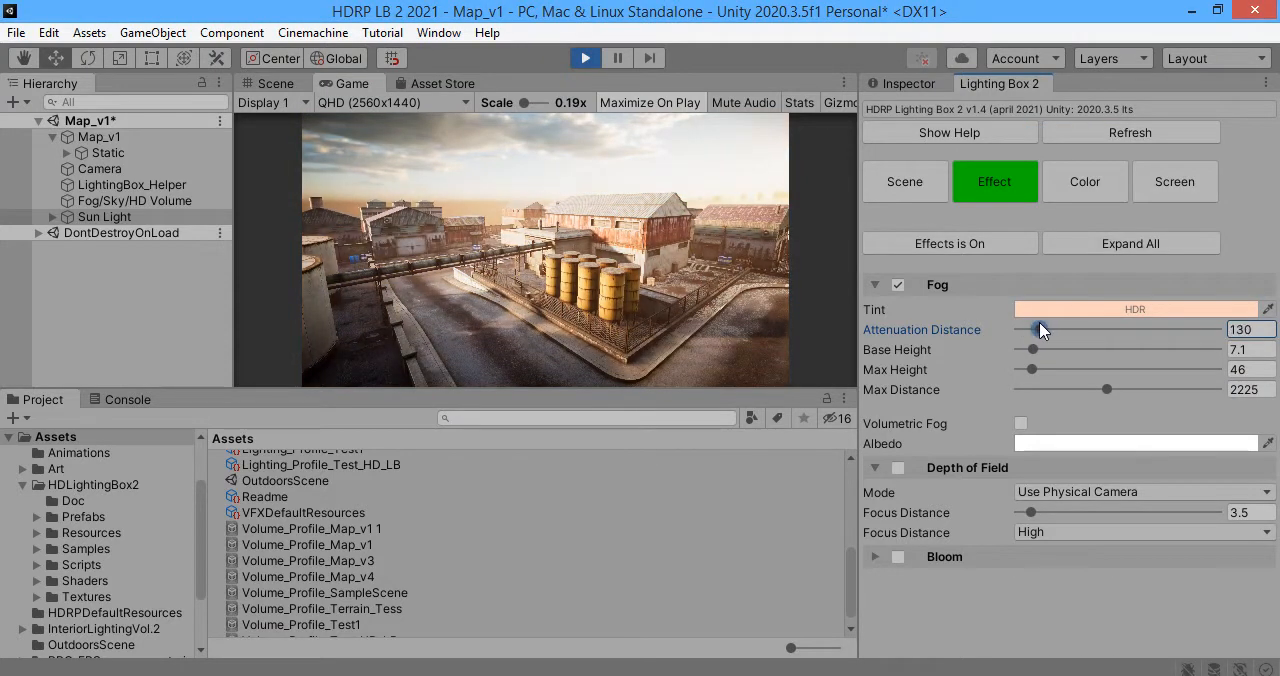
pyautogui.moveTo(1030, 368); pyautogui.dragTo(1108, 368)
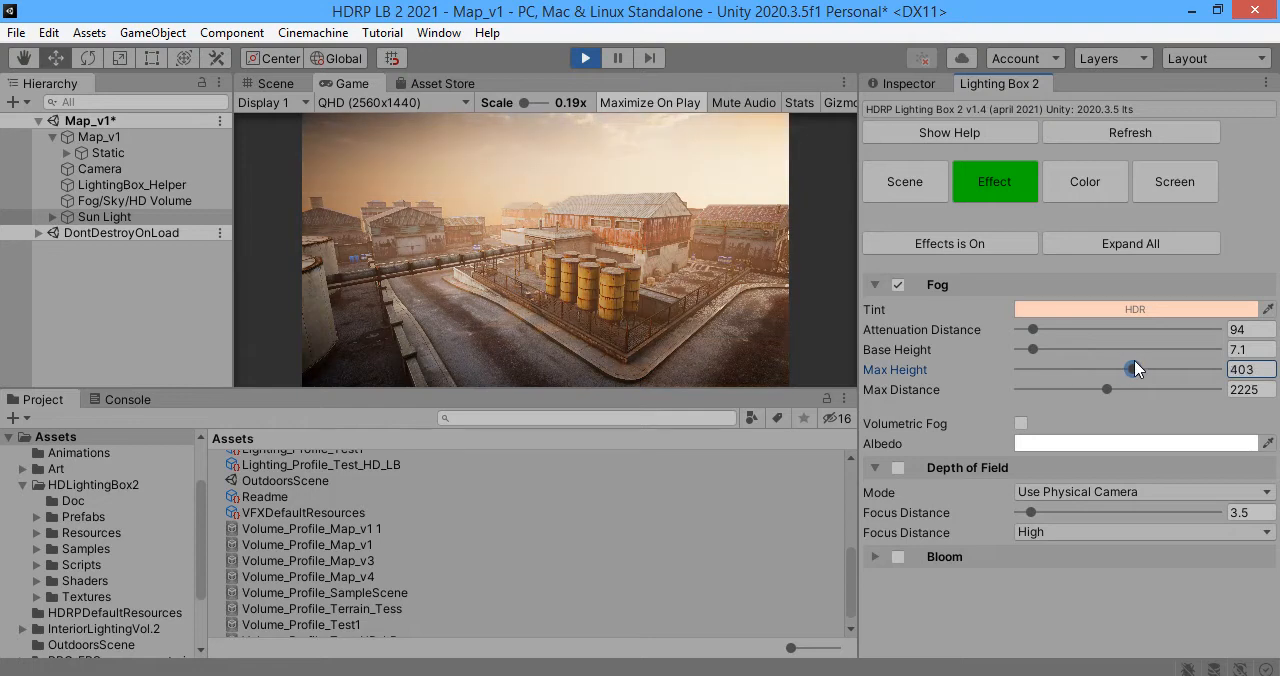
pyautogui.moveTo(1132, 368); pyautogui.dragTo(1036, 368)
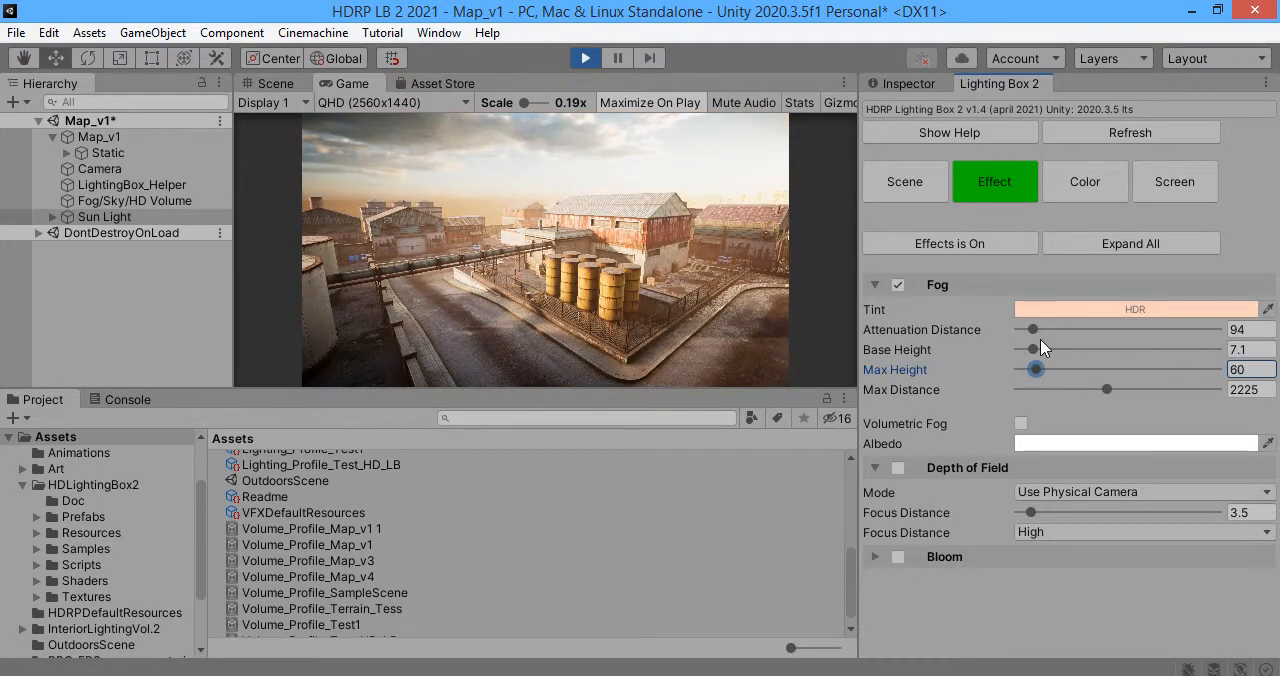
# Step: Set the fog Tint colour to white in the HDR Color picker
pyautogui.click(1134, 308)
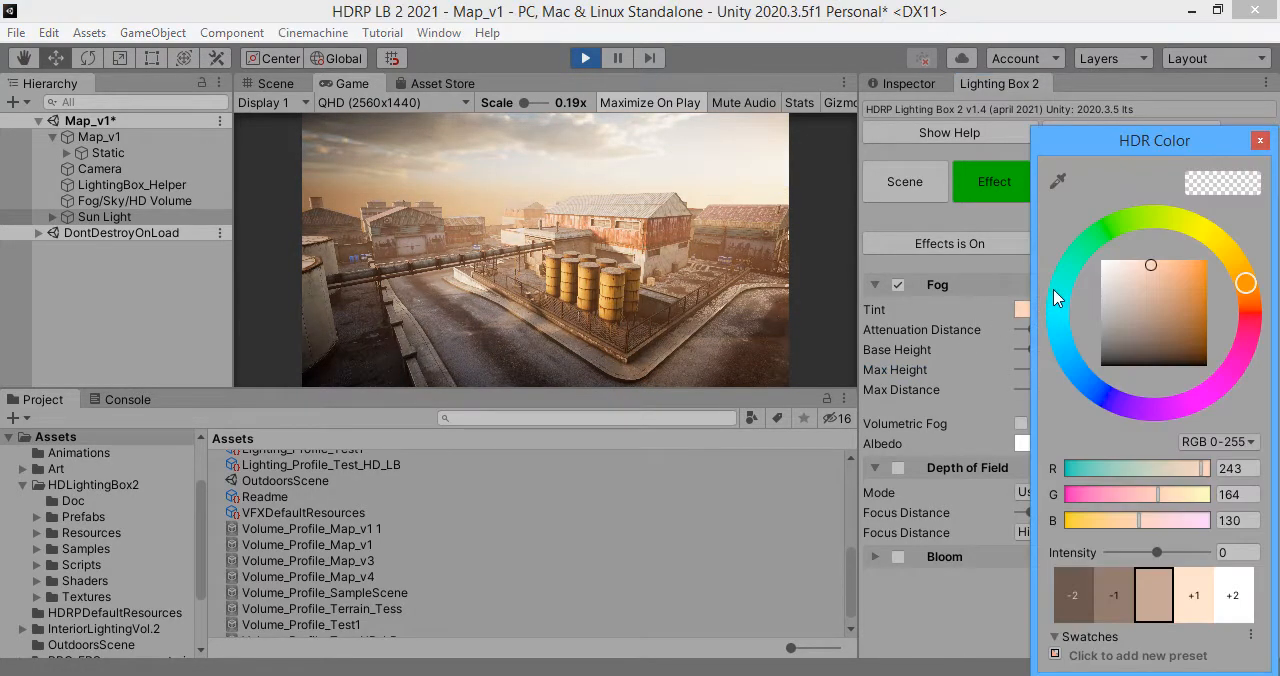
pyautogui.click(1260, 140)
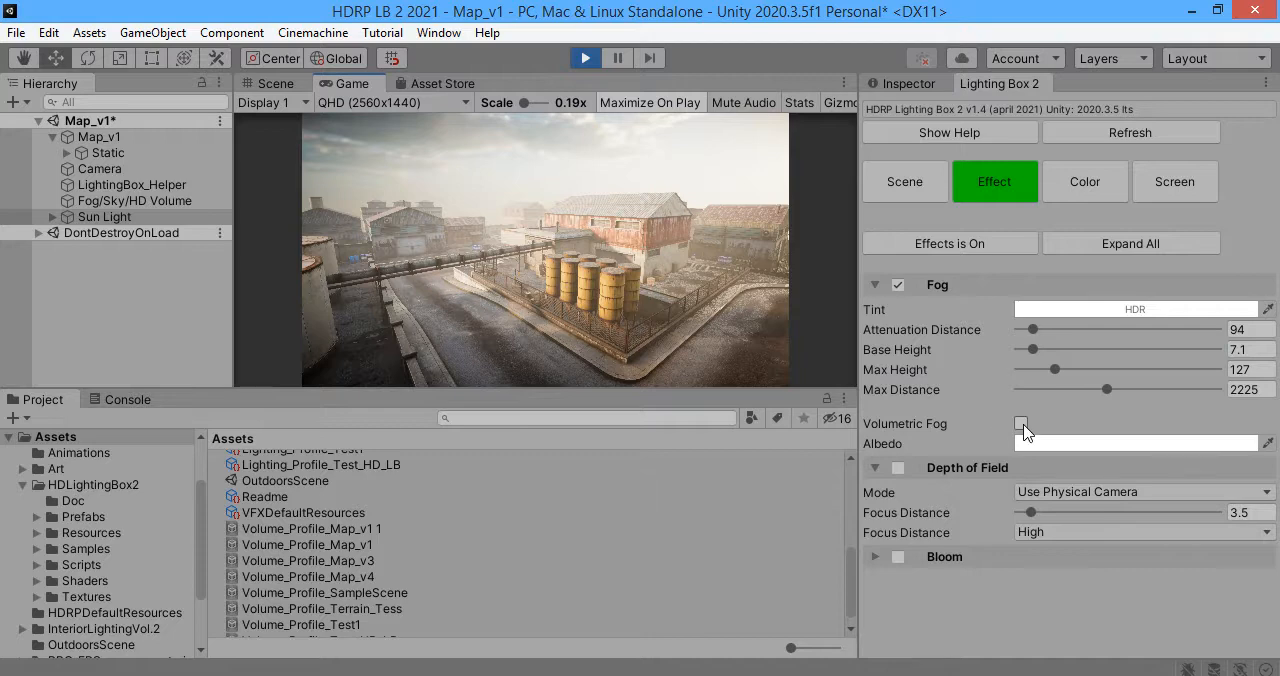
# Step: Enable volumetric fog and raise the Sun Light's volumetrics multiplier to 6.54
pyautogui.click(1020, 424)
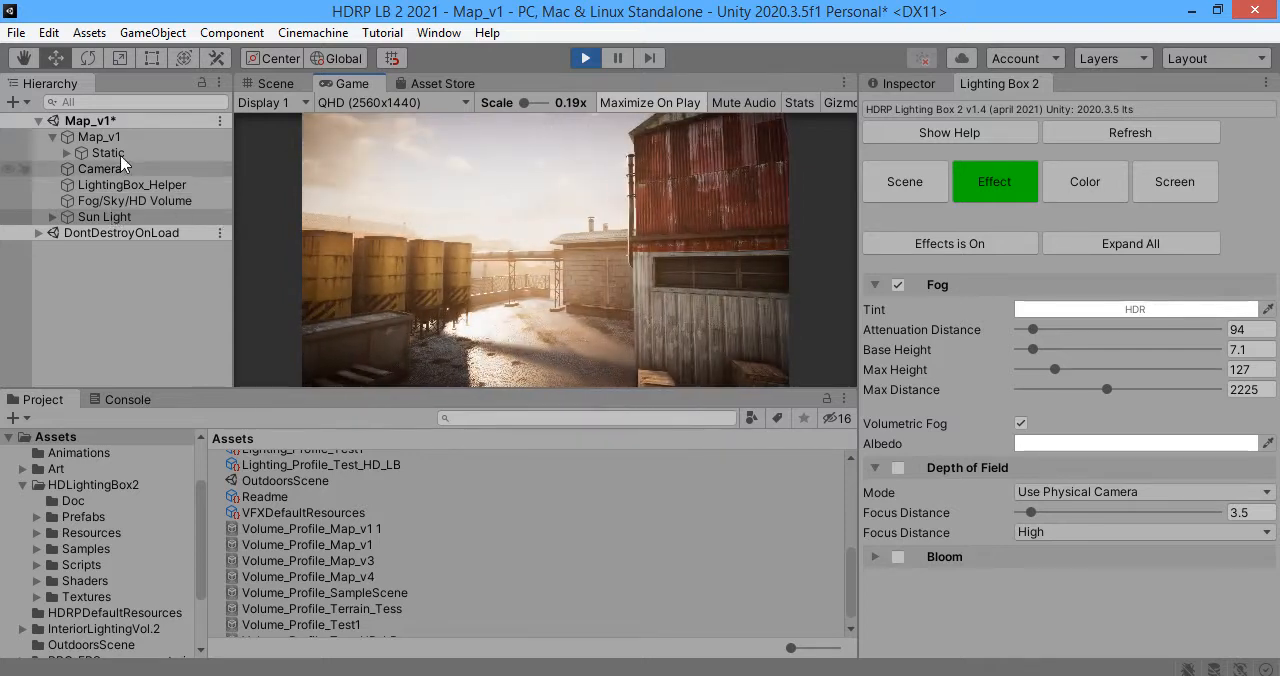
pyautogui.click(104, 216)
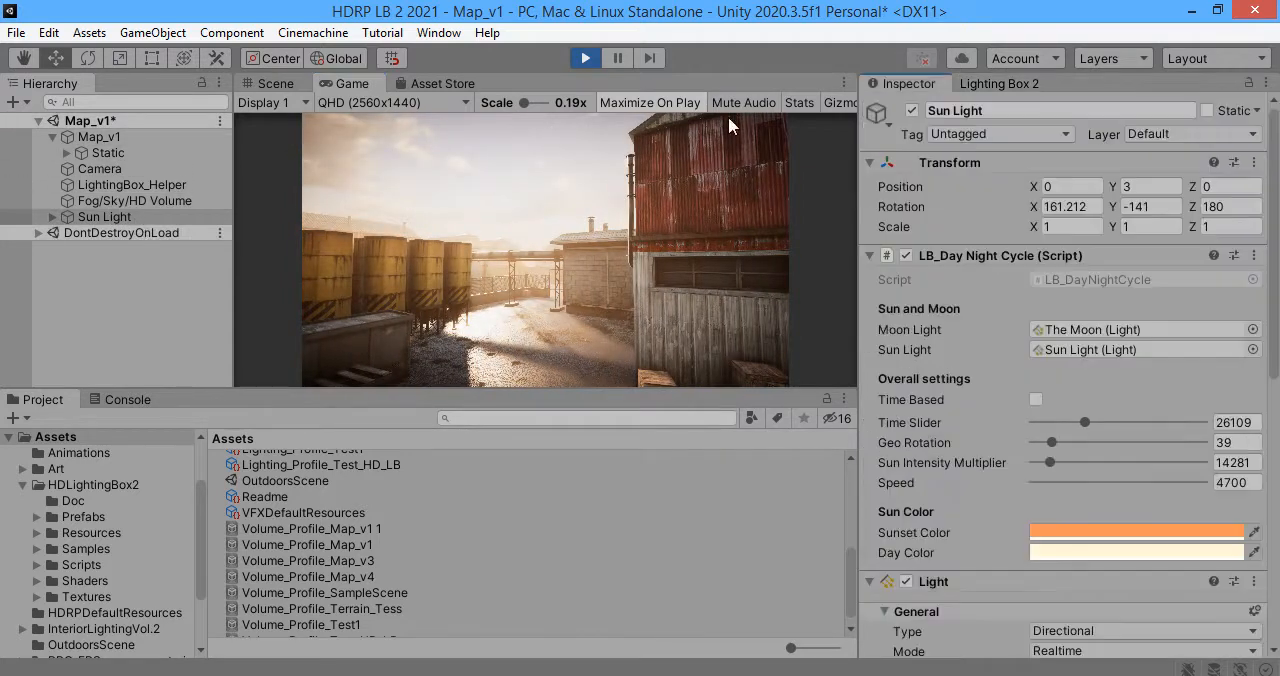
pyautogui.scroll(-3)
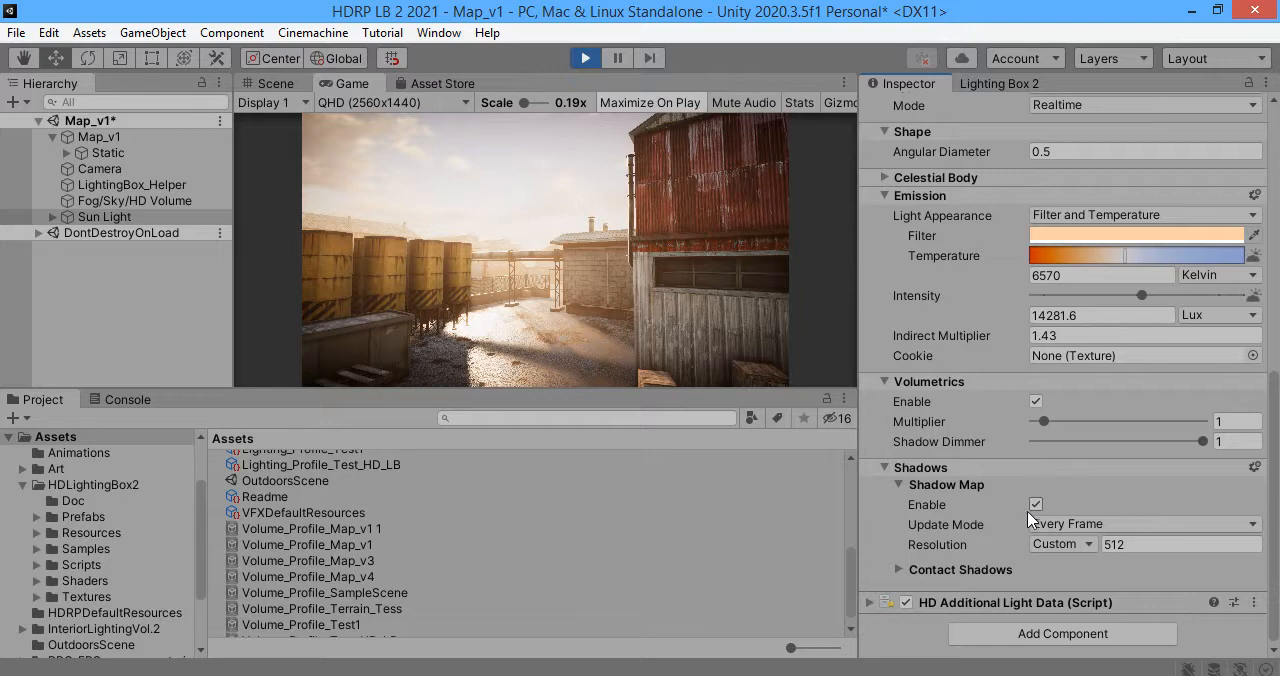
pyautogui.moveTo(1036, 420); pyautogui.dragTo(1084, 420)
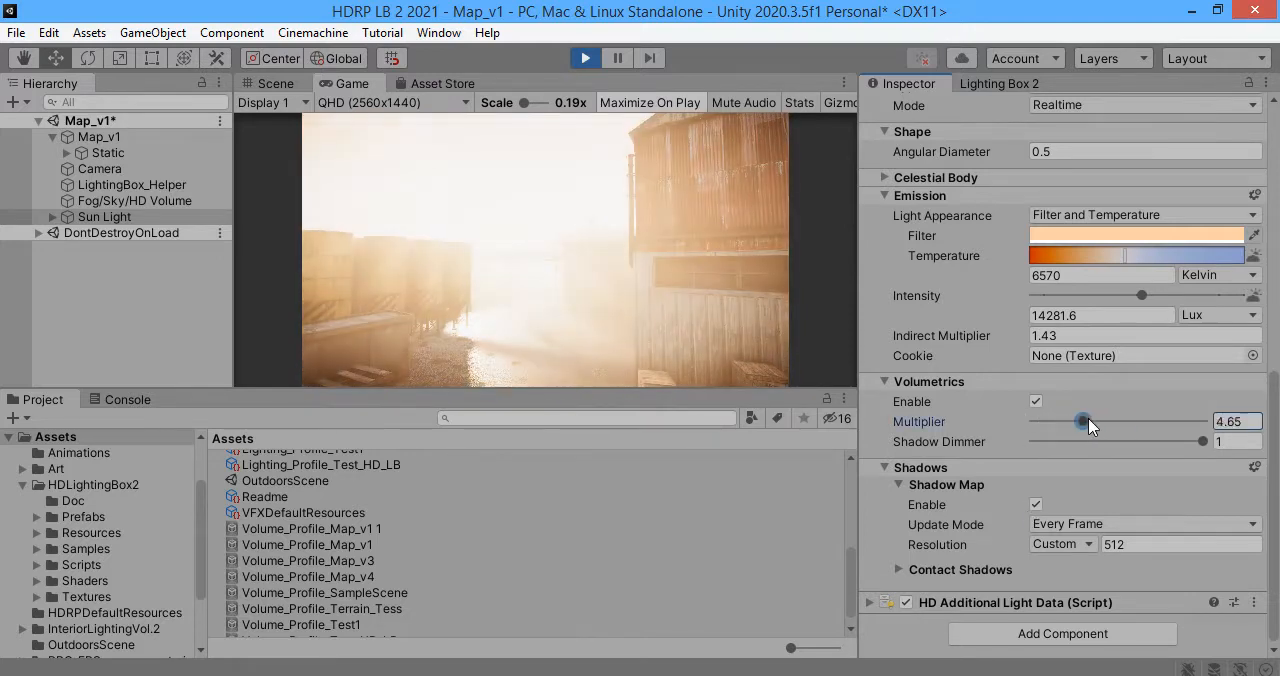
pyautogui.moveTo(1084, 420); pyautogui.dragTo(1104, 420)
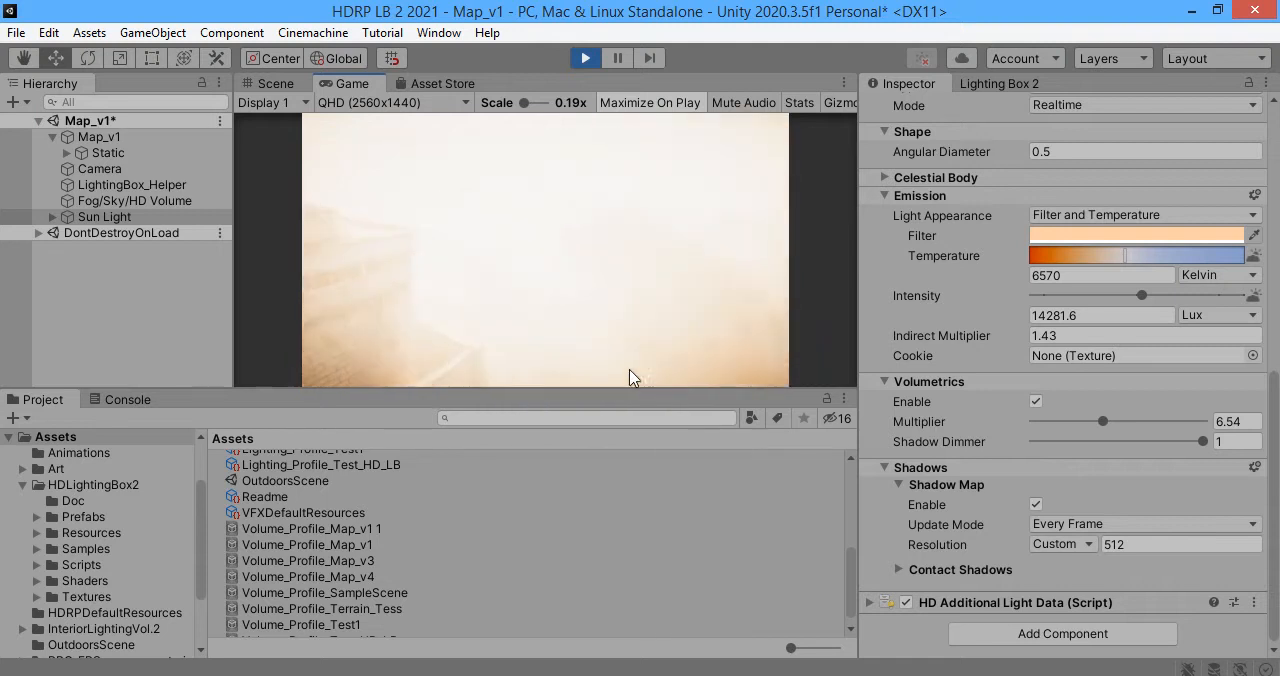
# Step: Increase the fog attenuation distance to 1200 to thin the haze
pyautogui.click(1000, 84)
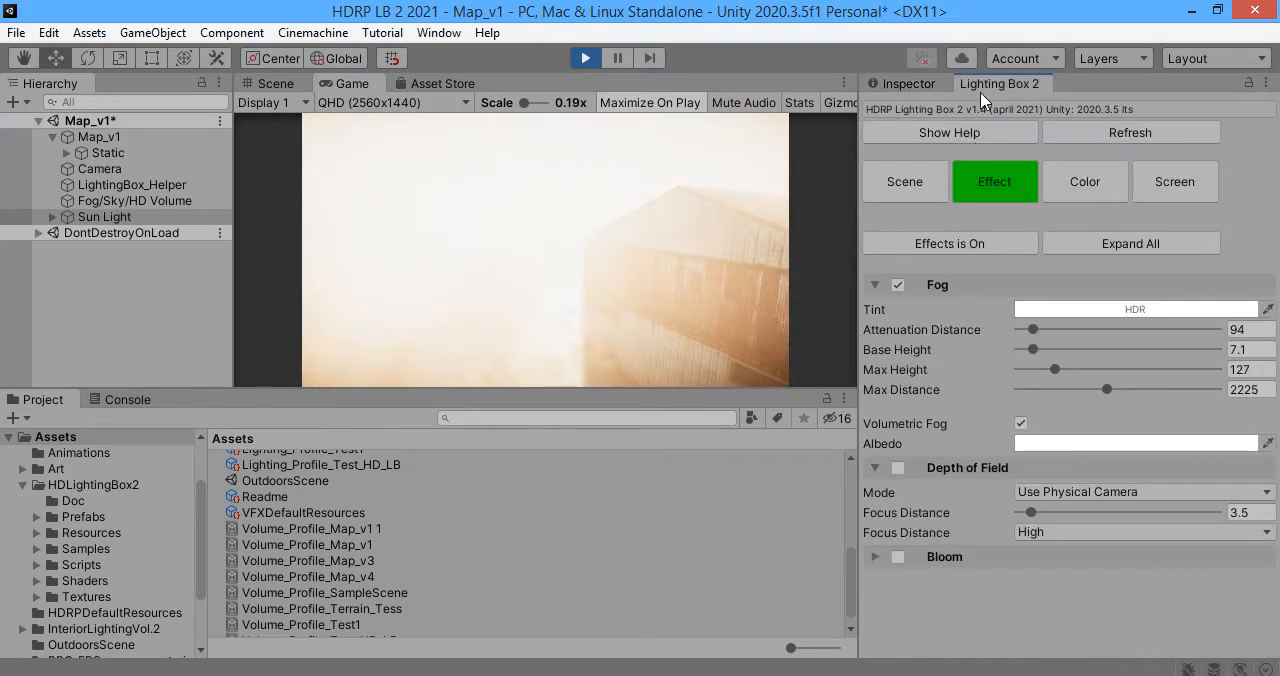
pyautogui.moveTo(1036, 328); pyautogui.dragTo(1172, 328)
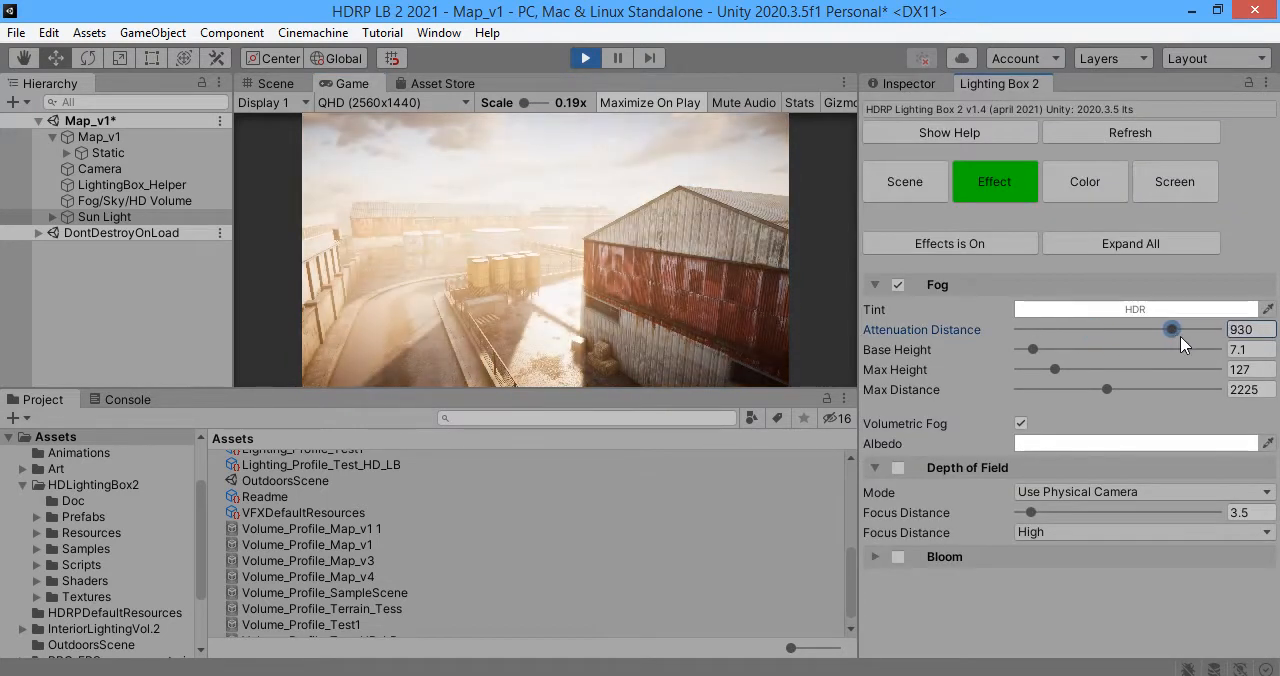
pyautogui.moveTo(1172, 328); pyautogui.dragTo(1216, 328)
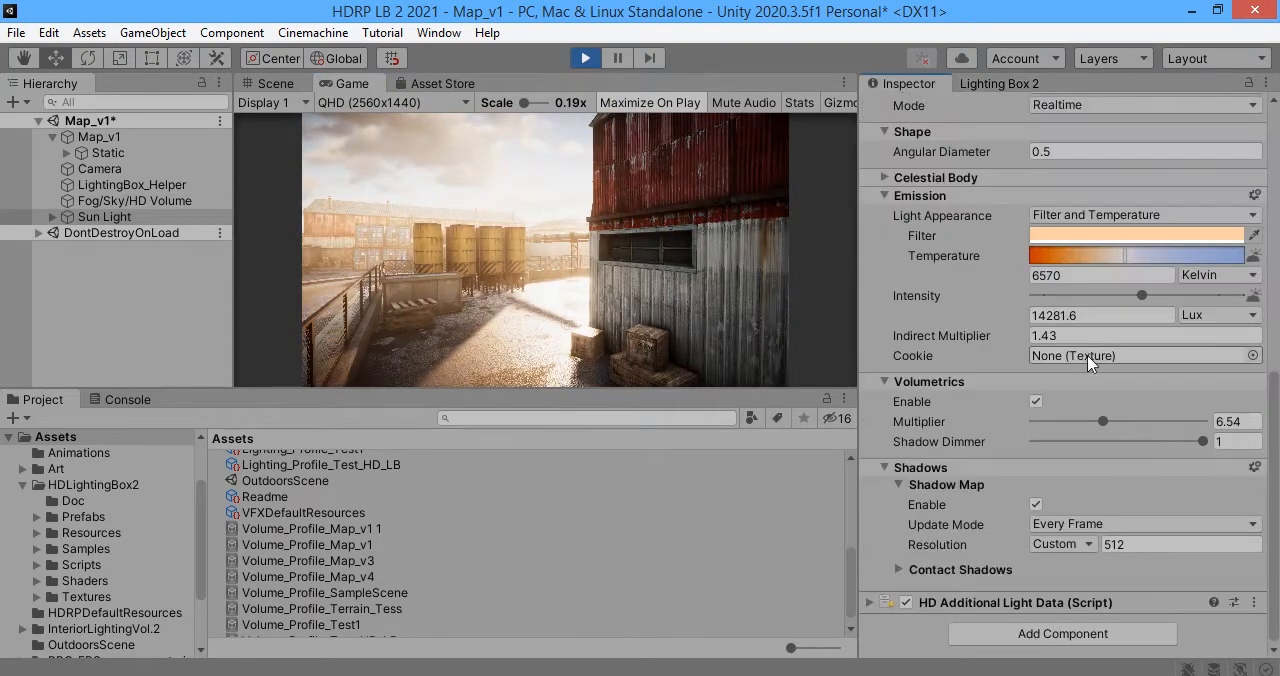
# Step: Lower the sun's volumetric multiplier to about 3.42
pyautogui.moveTo(1104, 420); pyautogui.dragTo(1192, 420)
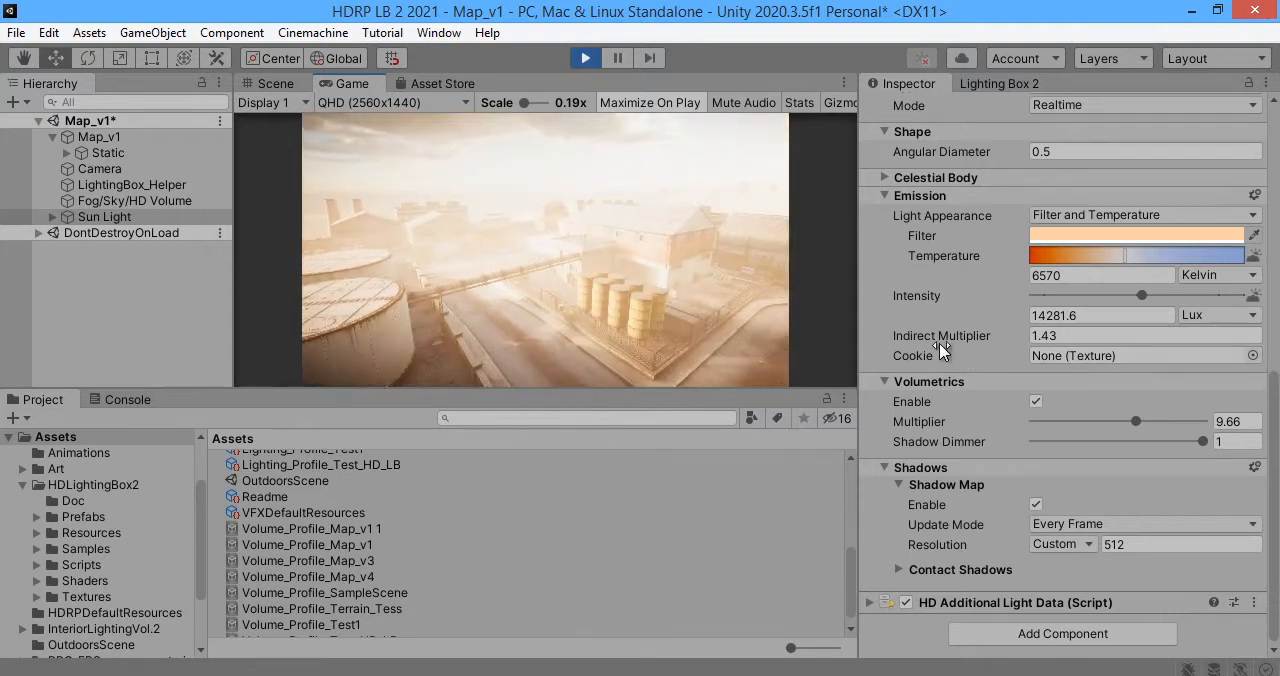
pyautogui.moveTo(1134, 420); pyautogui.dragTo(1064, 420)
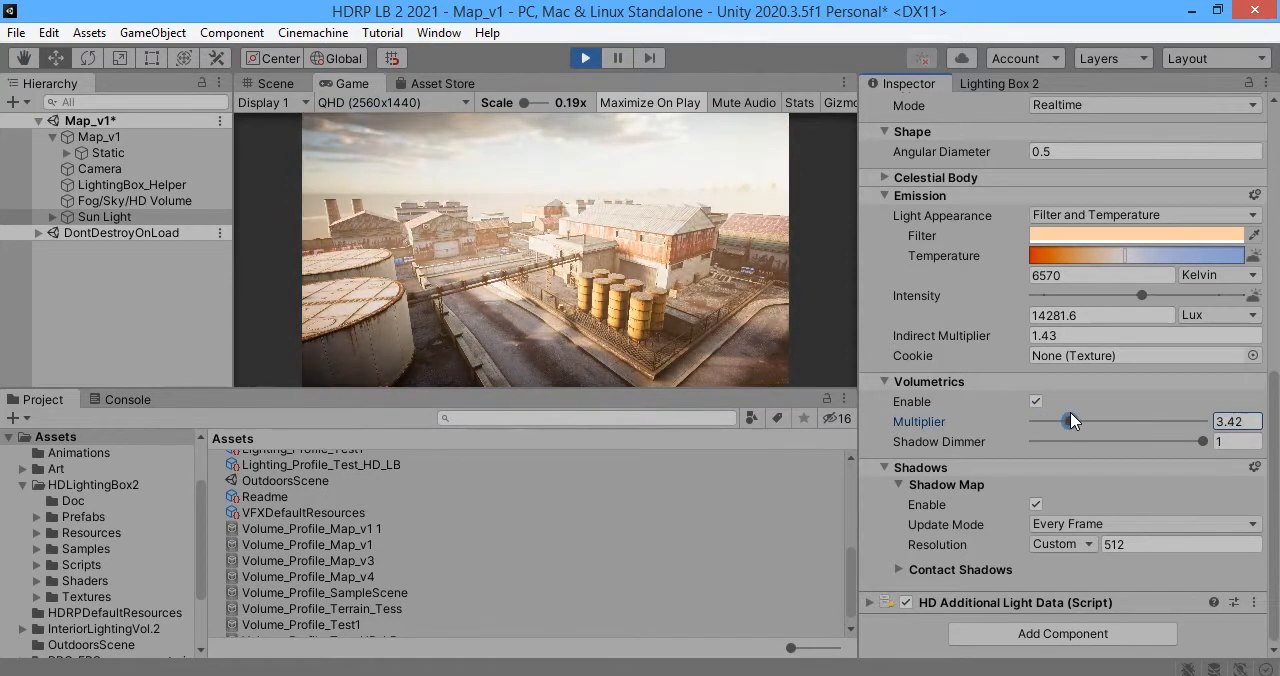
pyautogui.moveTo(1056, 420); pyautogui.dragTo(1076, 420)
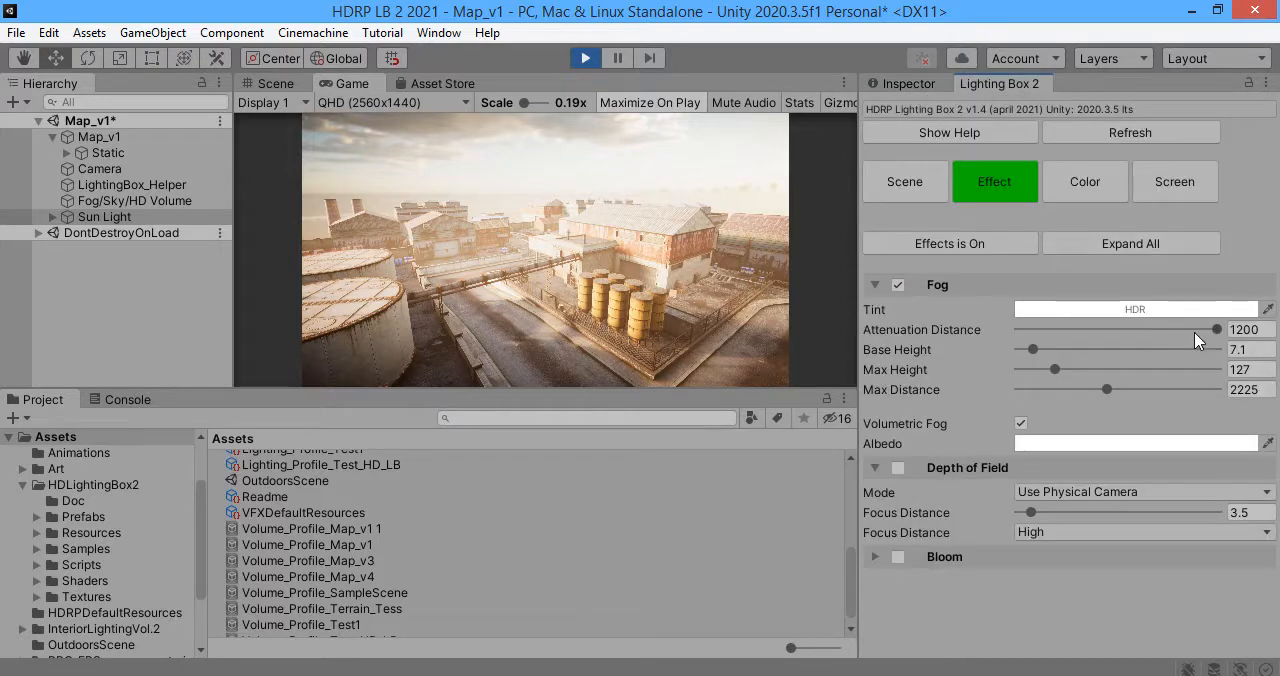
# Step: Check the fog Tint colour picker, close it and return to the Scene view
pyautogui.click(1134, 308)
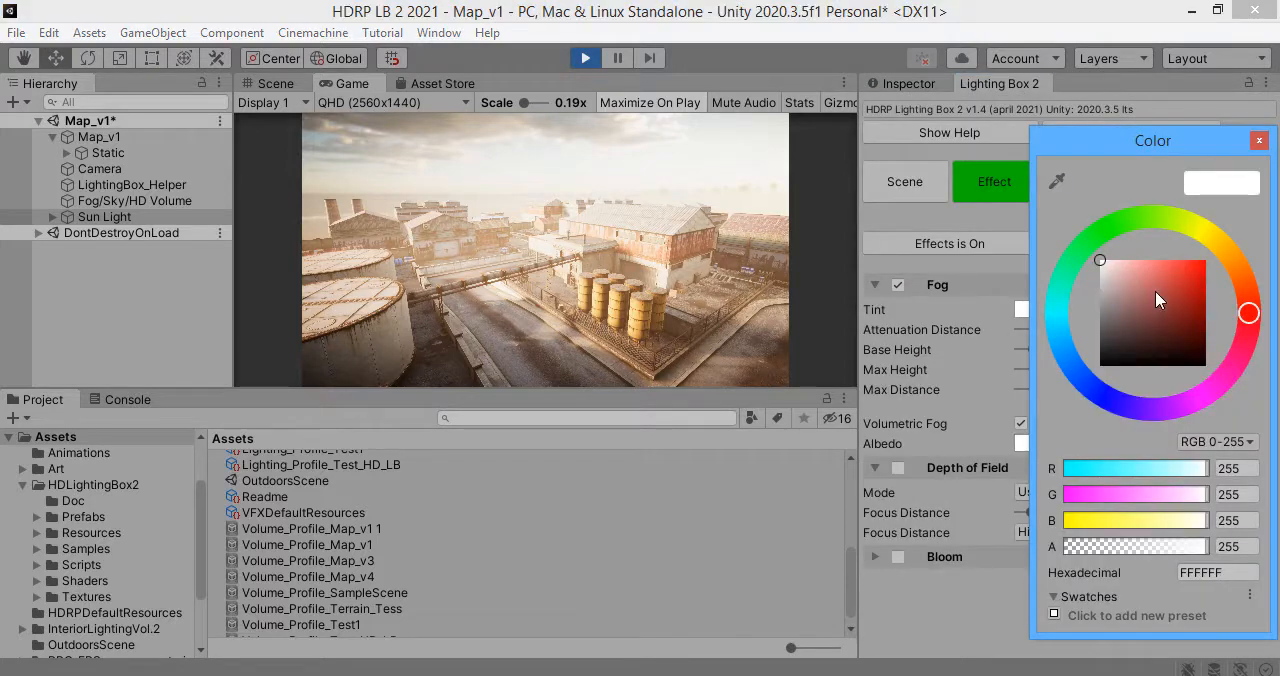
pyautogui.click(1258, 140)
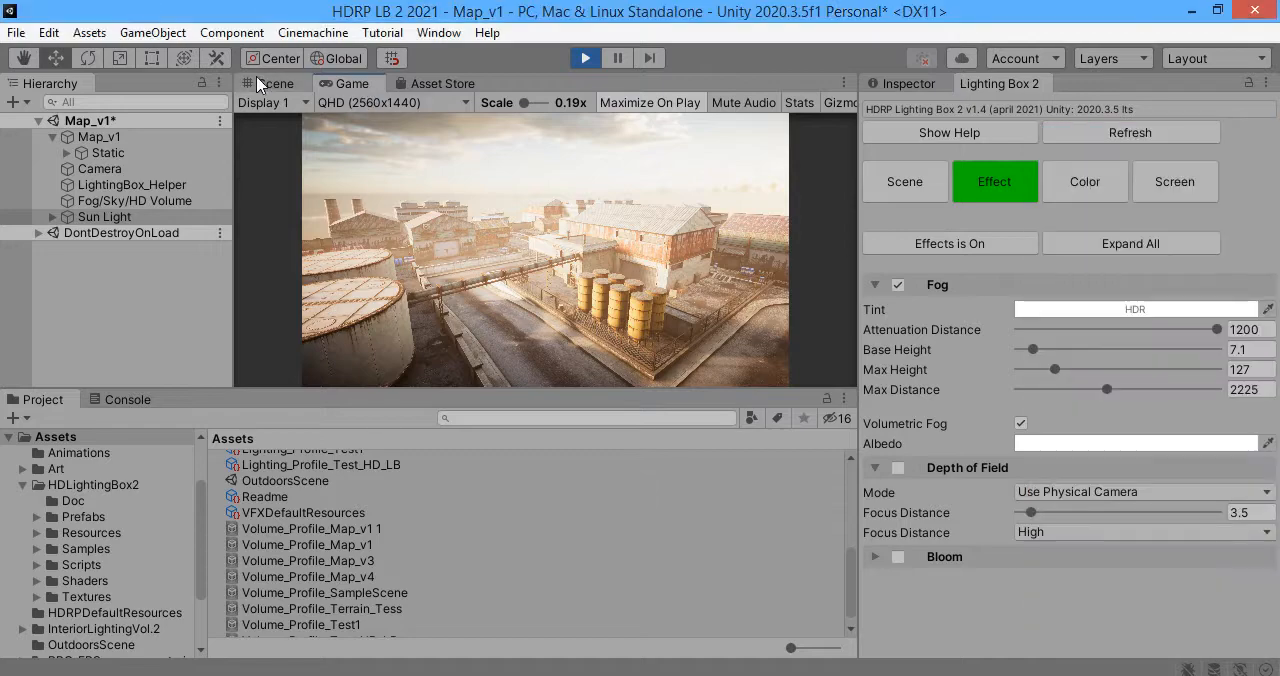
pyautogui.click(276, 84)
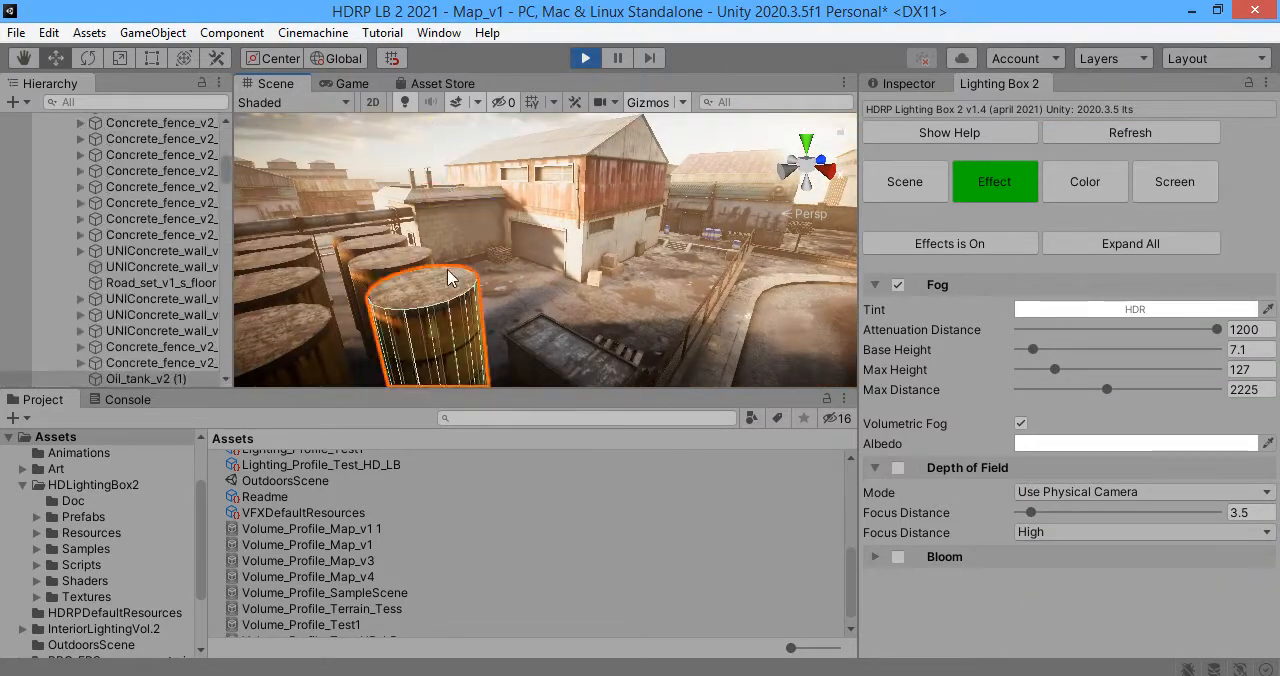
# Step: Add a new Spot Light via GameObject > Light above the wooden pallets
pyautogui.click(152, 32)
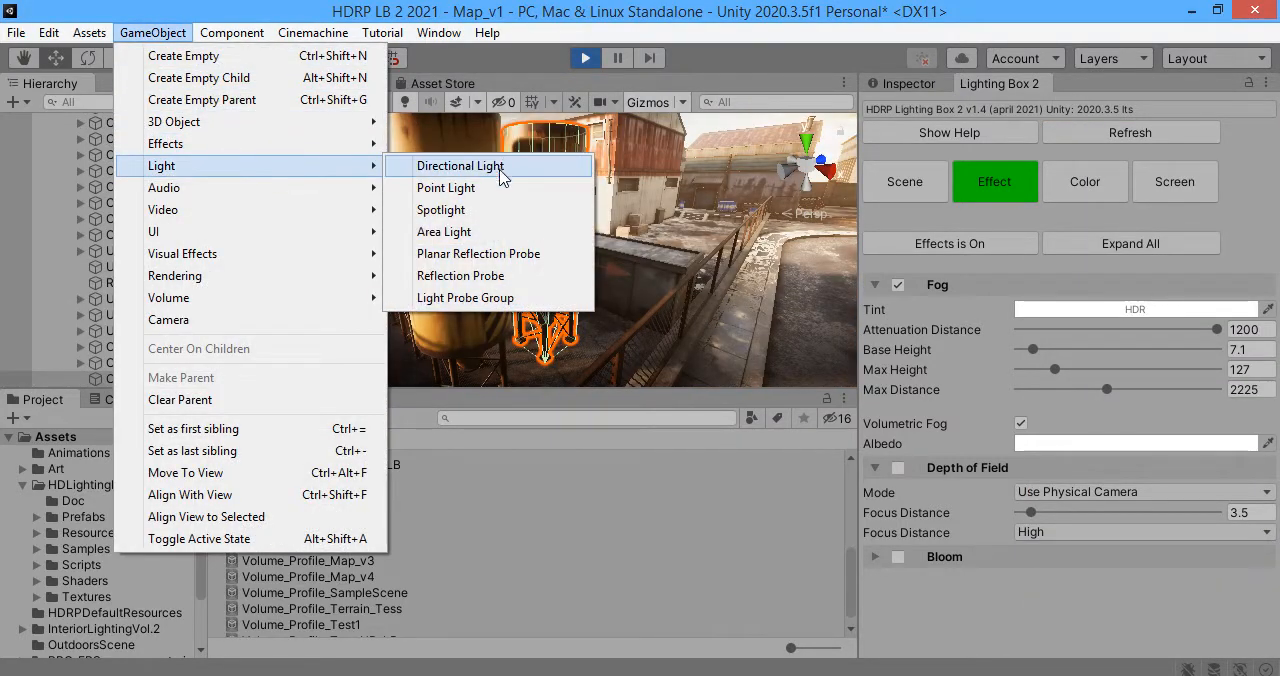
pyautogui.click(460, 164)
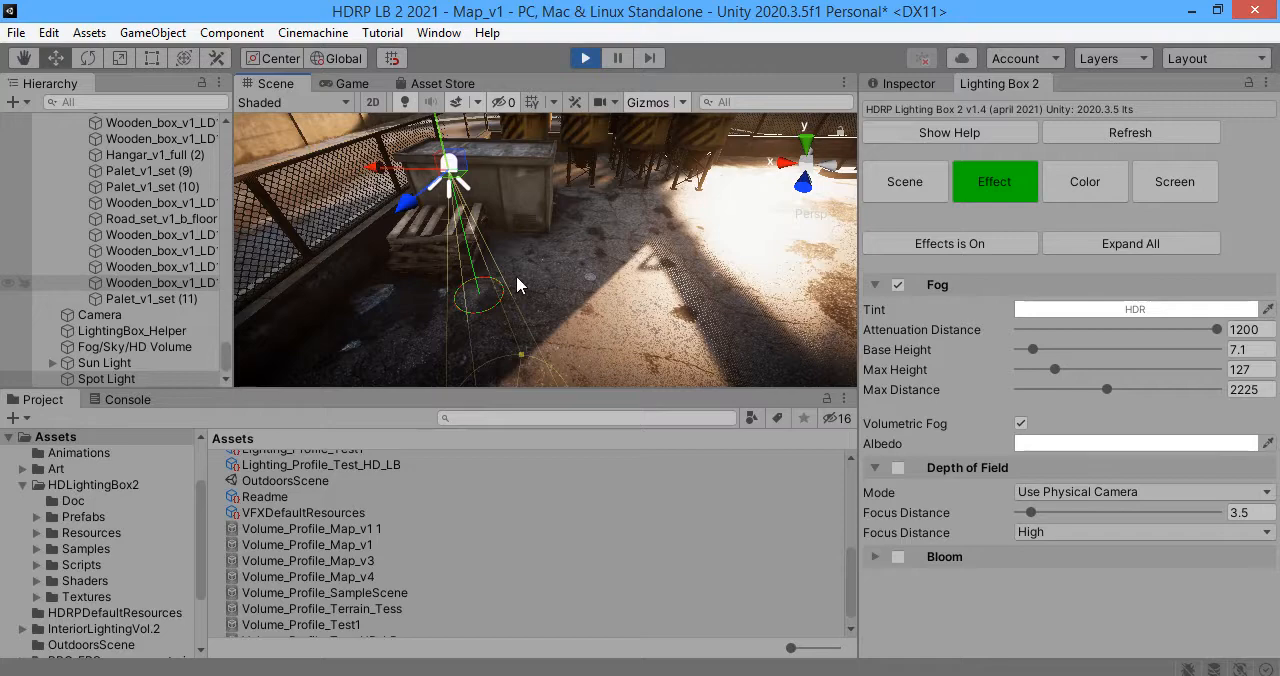
pyautogui.moveTo(600, 320)
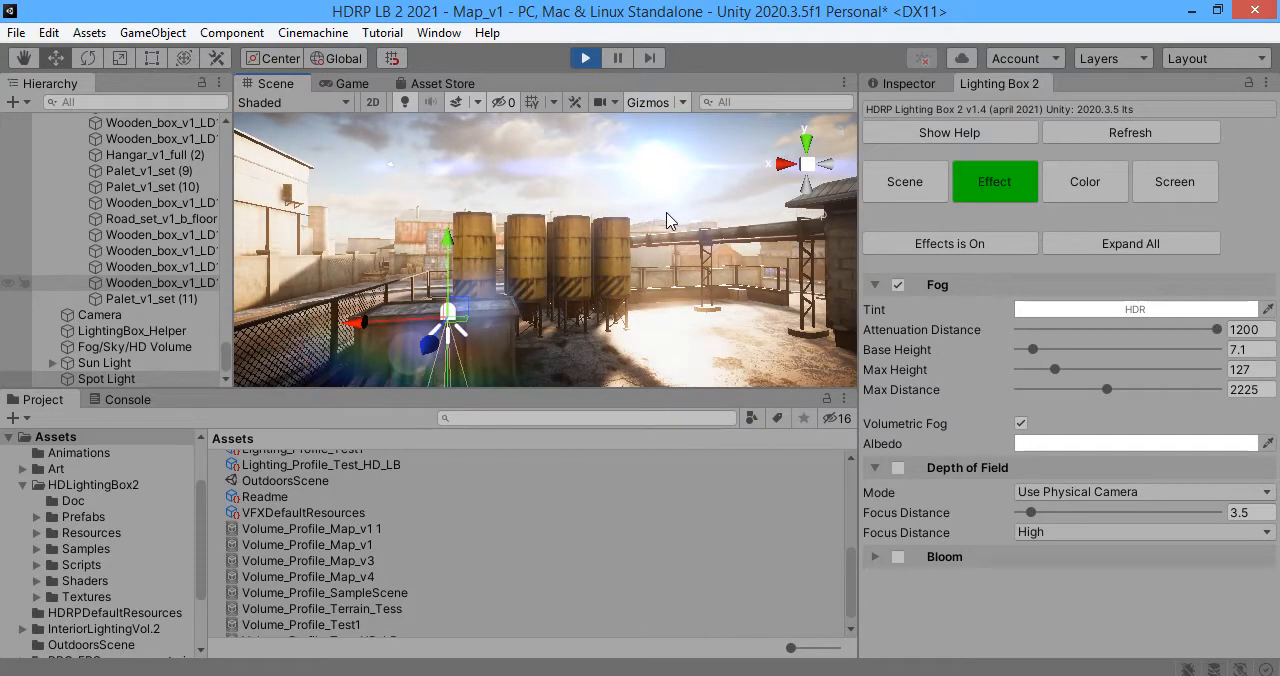
# Step: Set the spot light's intensity unit to EV100 and its intensity to 22.35
pyautogui.click(104, 378)
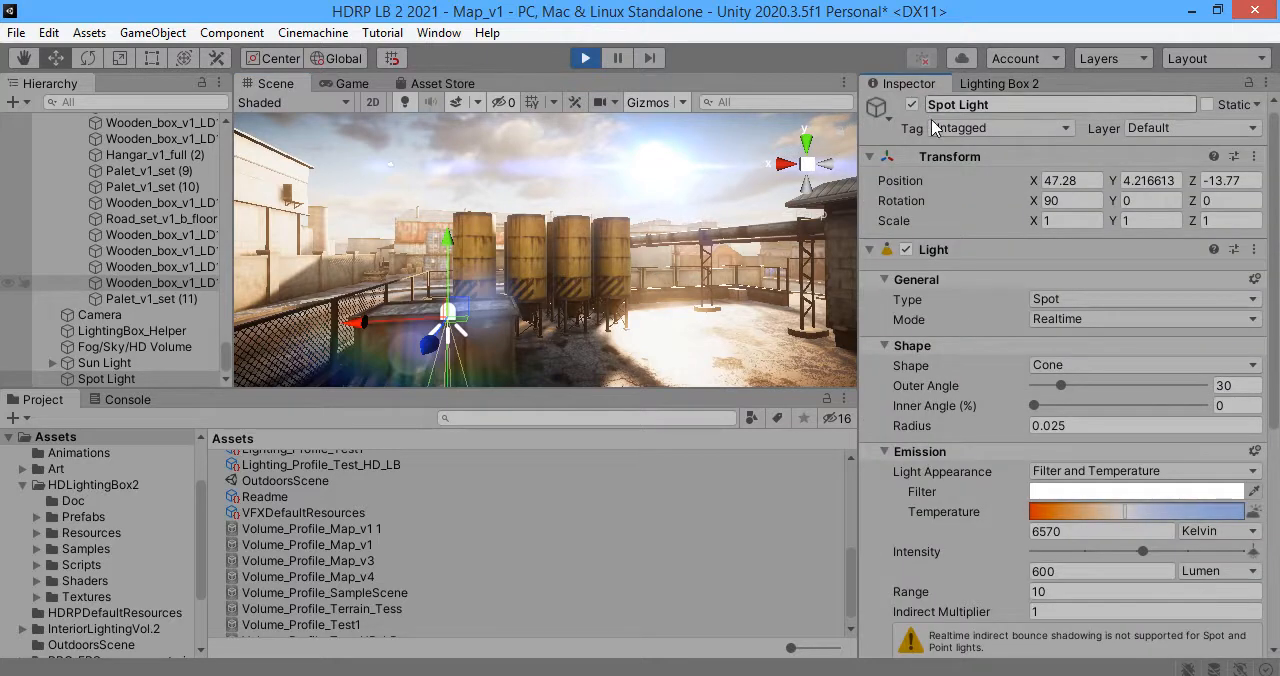
pyautogui.scroll(-3)
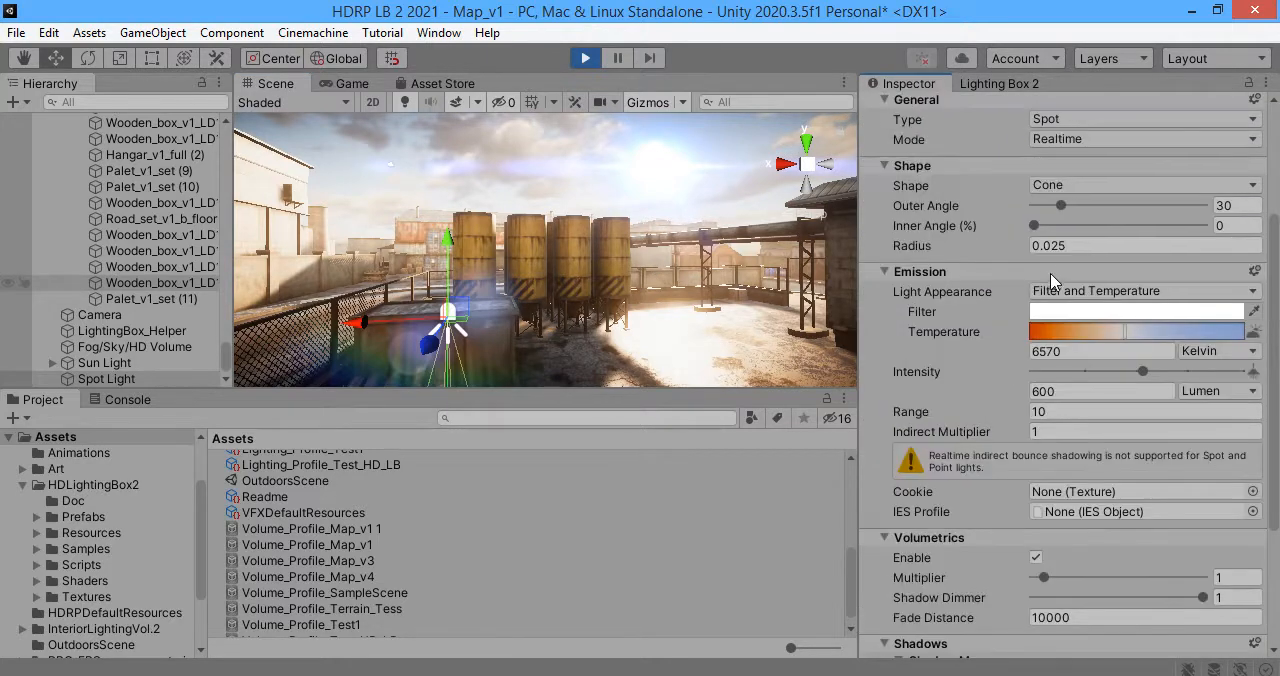
pyautogui.click(1218, 392)
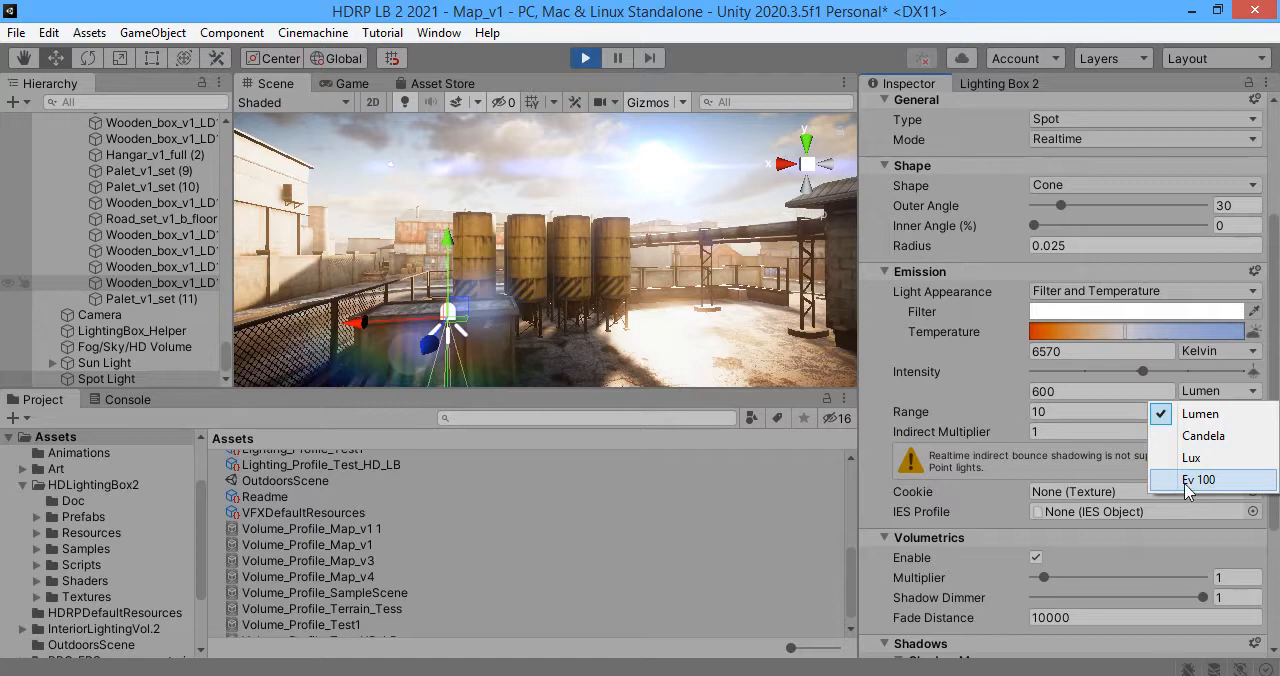
pyautogui.click(1200, 480)
pyautogui.write('26')
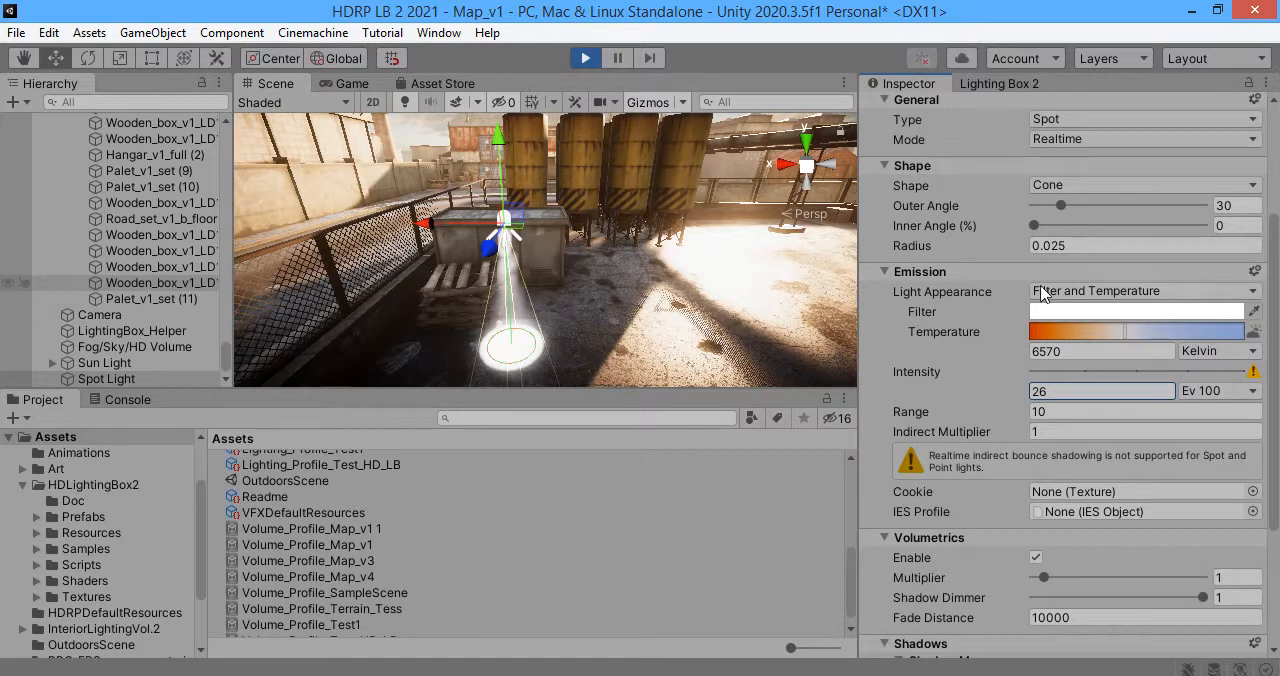
pyautogui.moveTo(1058, 204); pyautogui.dragTo(1100, 204)
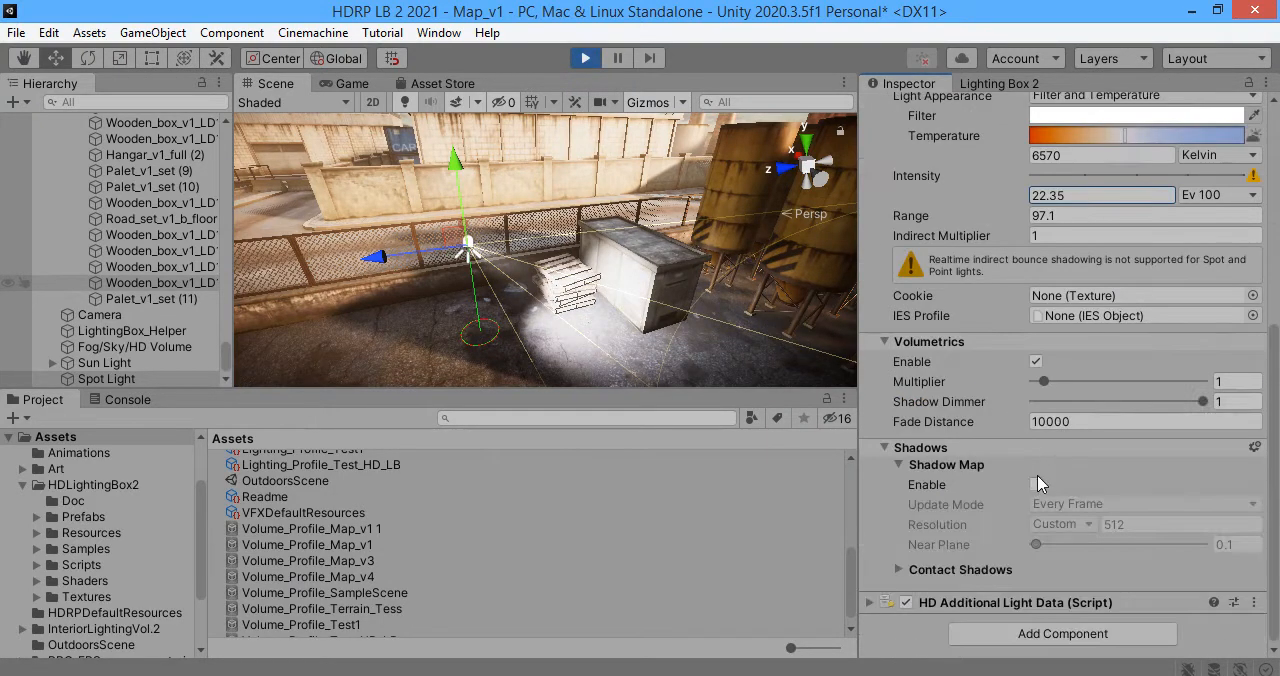
# Step: Enable shadow casting for the spot light and preview the orange beam in the Game view
pyautogui.click(1036, 484)
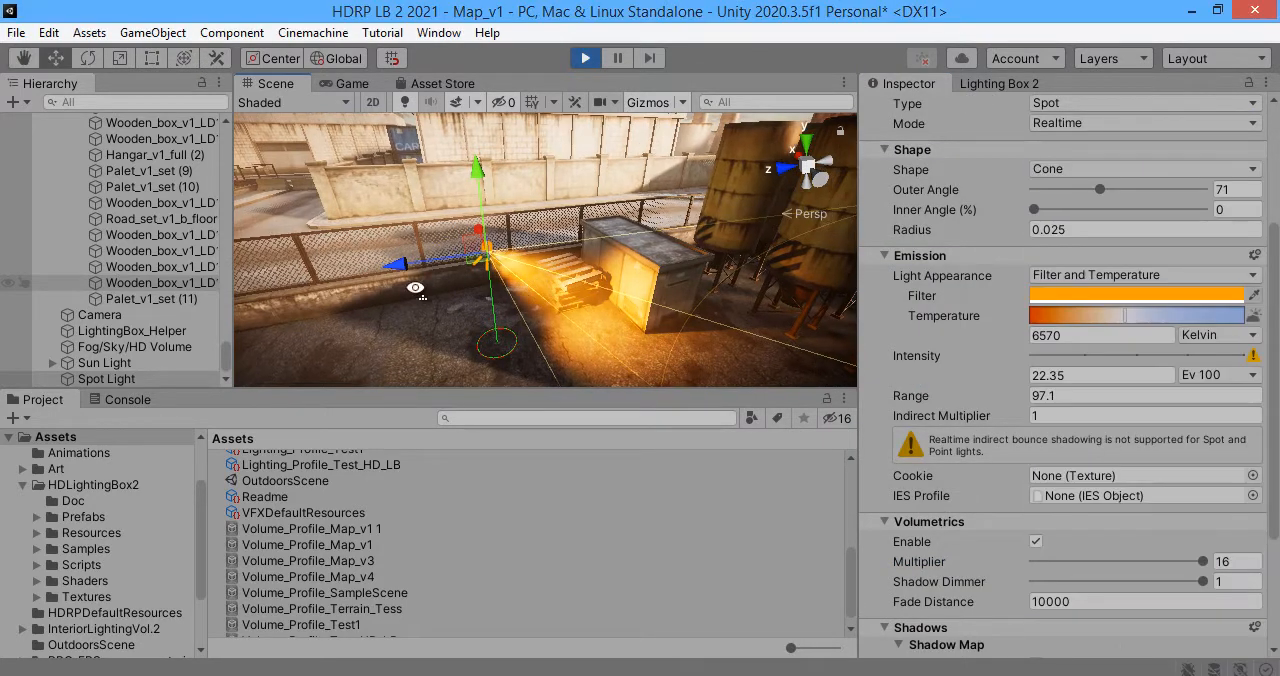
pyautogui.click(352, 84)
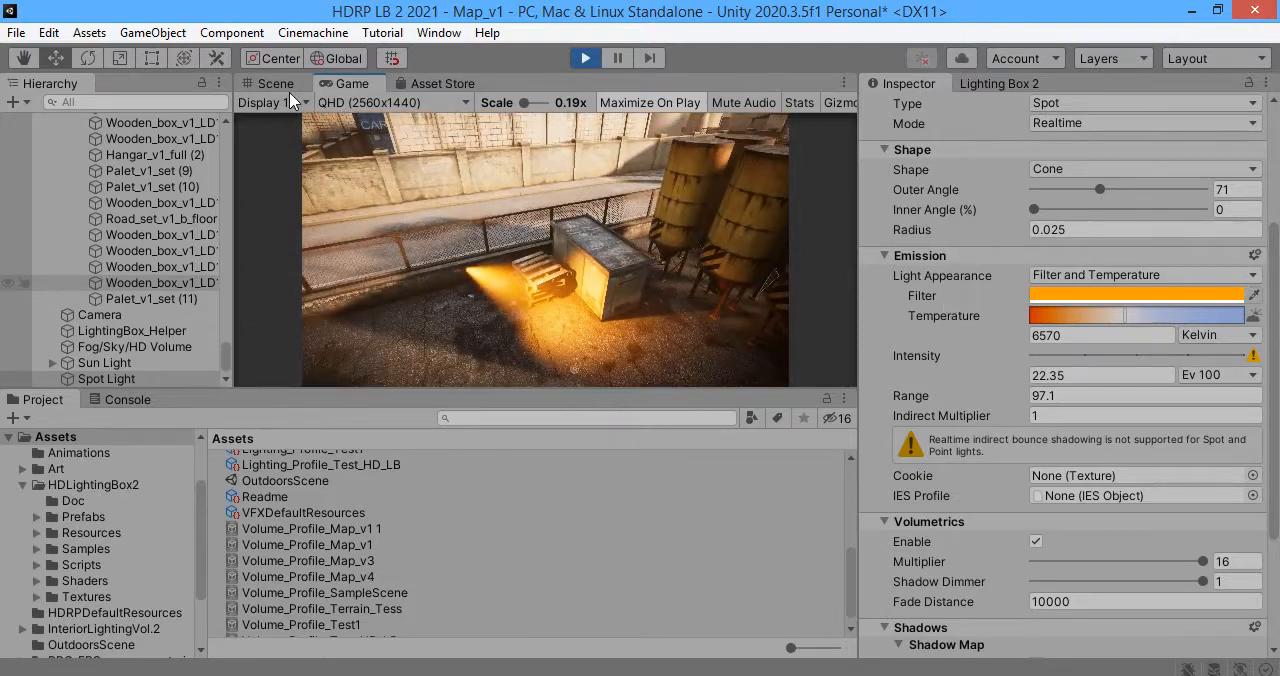
pyautogui.click(270, 84)
pyautogui.write('18')
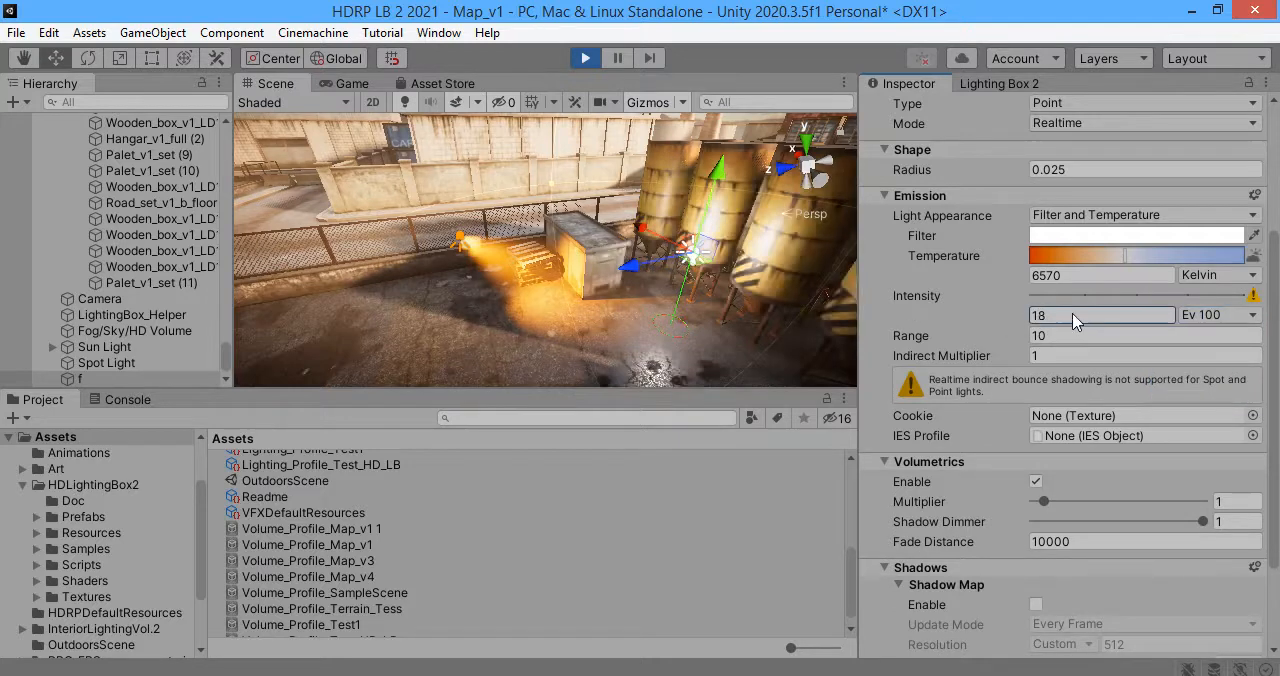
# Step: Set the point light to 18.8 EV100 with volumetric multiplier 16
pyautogui.click(1136, 236)
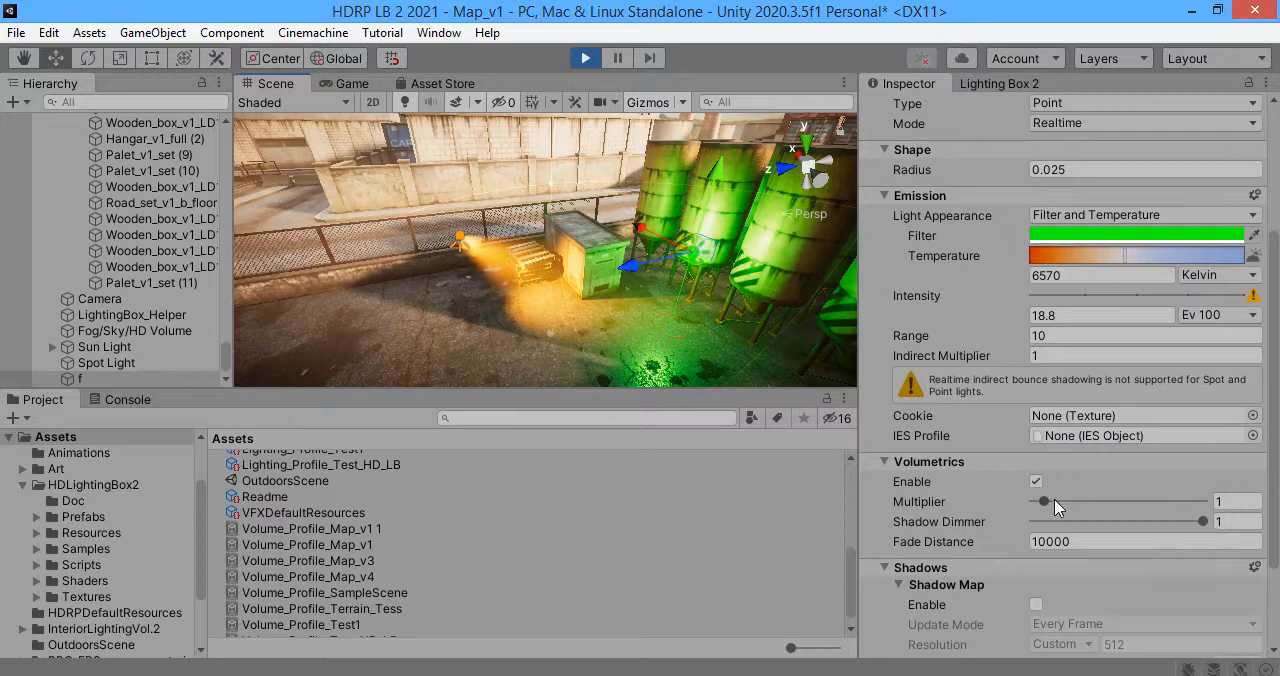
pyautogui.moveTo(1044, 500); pyautogui.dragTo(1190, 500)
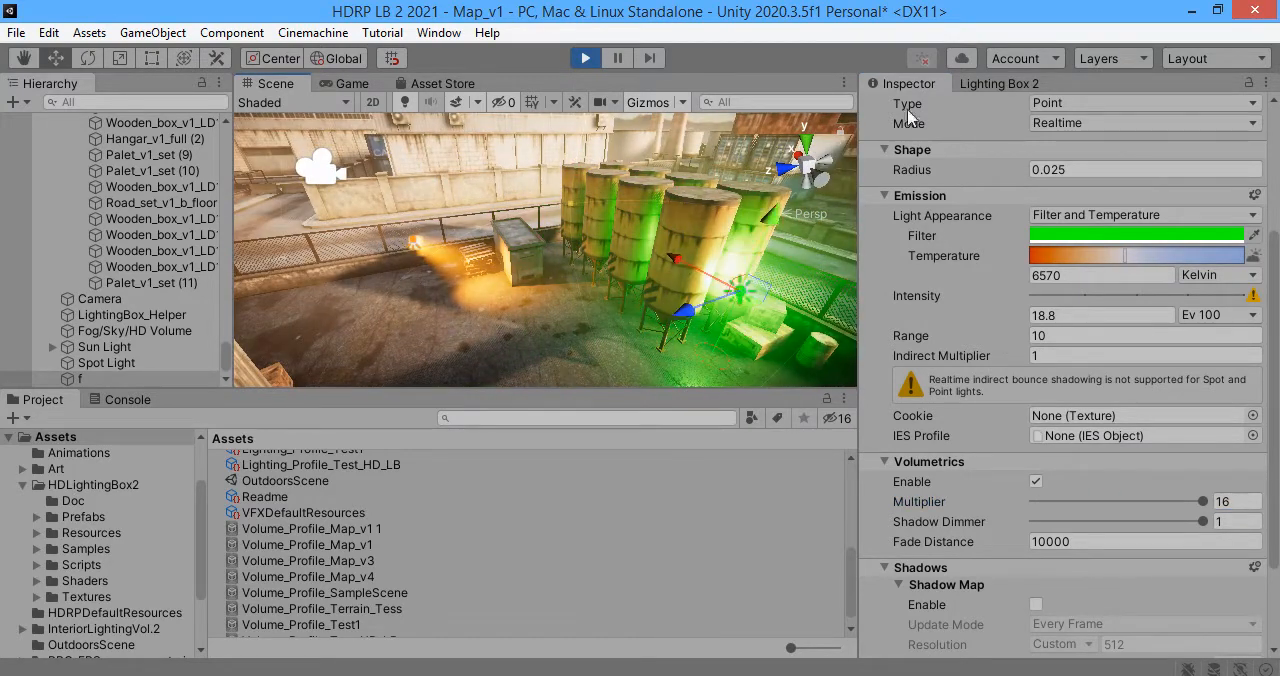
pyautogui.click(994, 180)
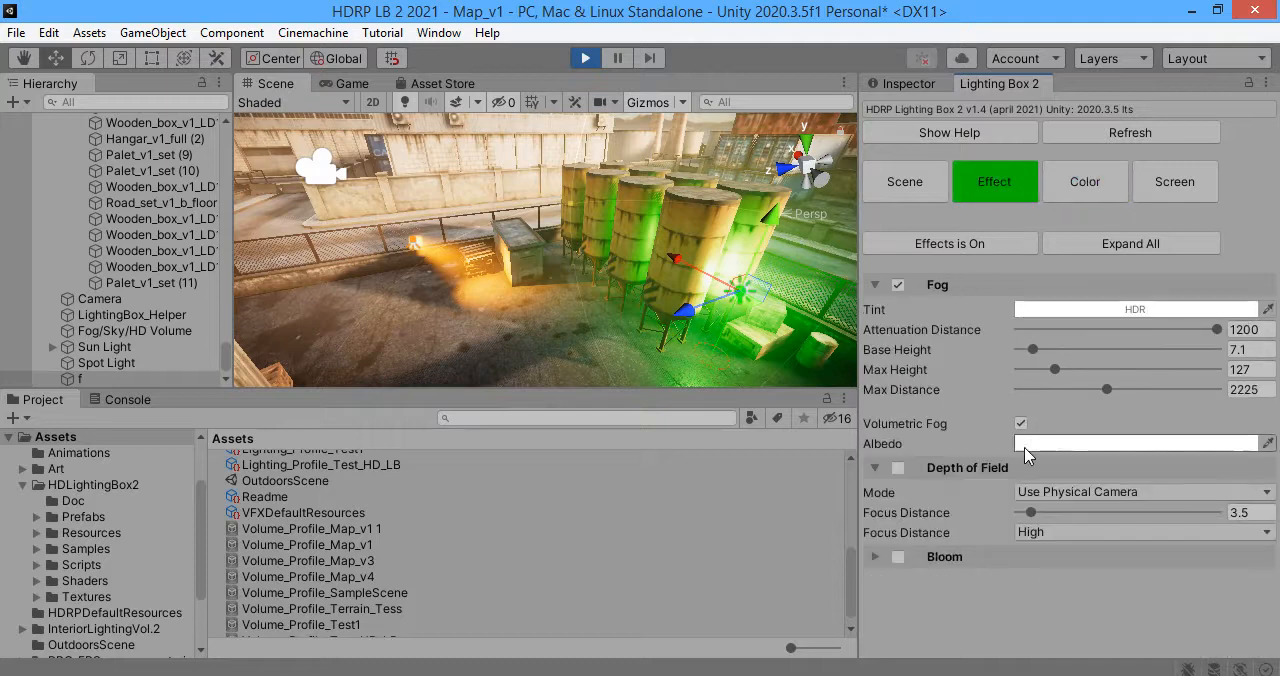
# Step: Reduce the fog attenuation distance and preview the foggy map in the Game view
pyautogui.moveTo(1216, 328); pyautogui.dragTo(1136, 328)
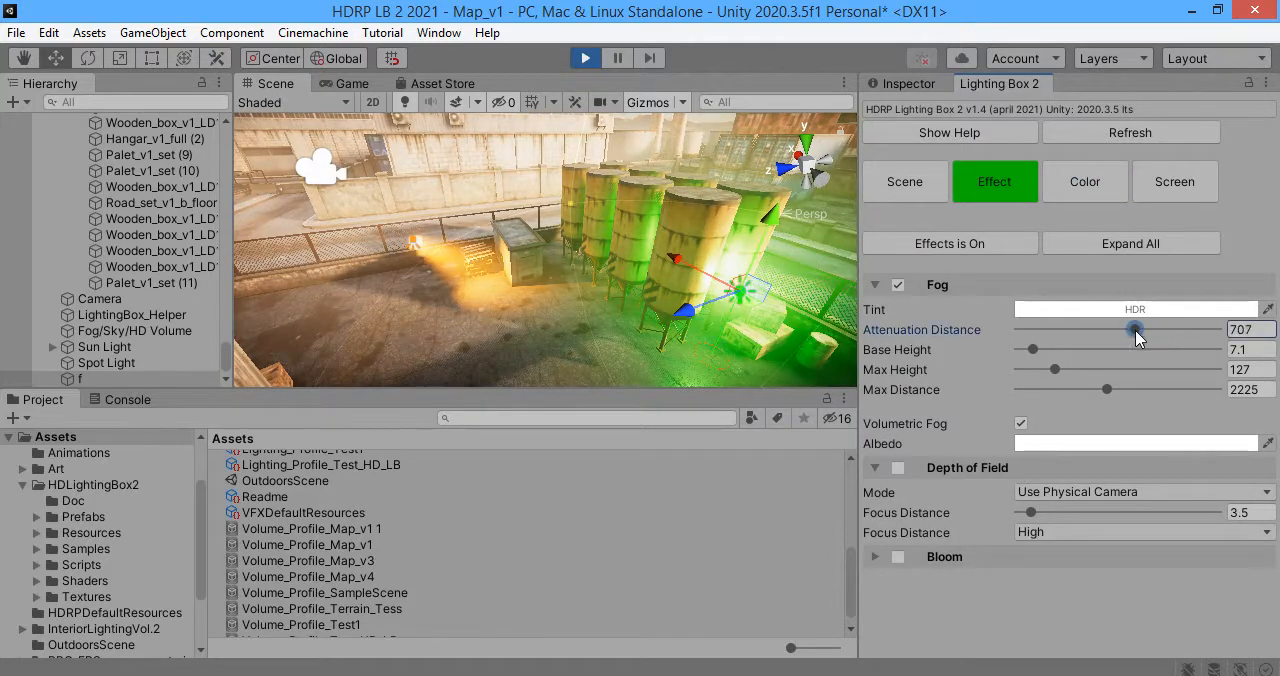
pyautogui.moveTo(1136, 328); pyautogui.dragTo(1076, 328)
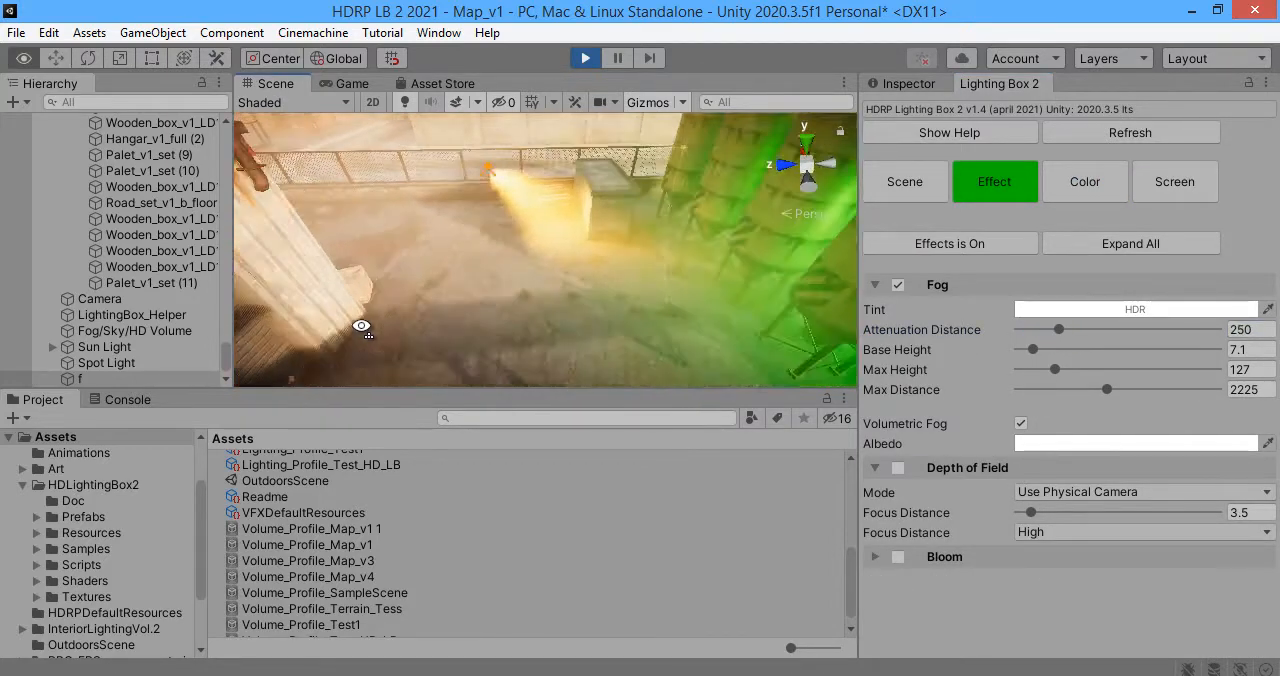
pyautogui.click(352, 84)
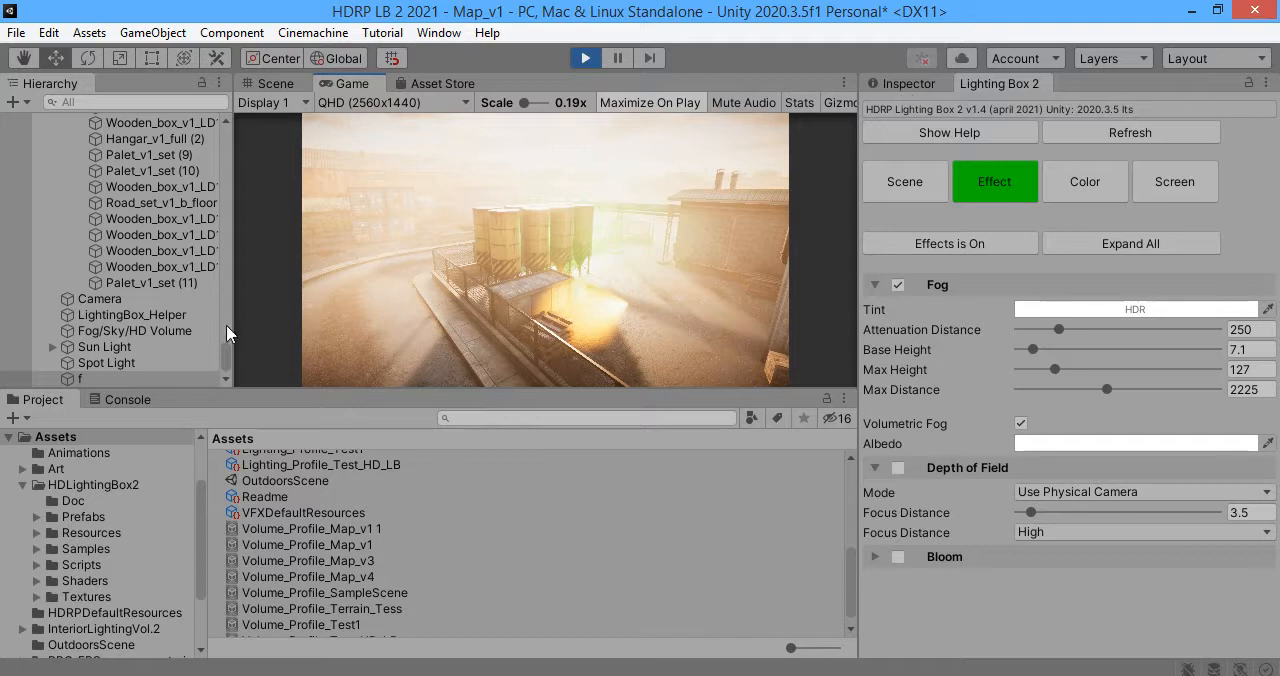
# Step: Lower the Sun Light's volumetric multiplier to about 1.14 and set attenuation distance to about 569
pyautogui.click(104, 346)
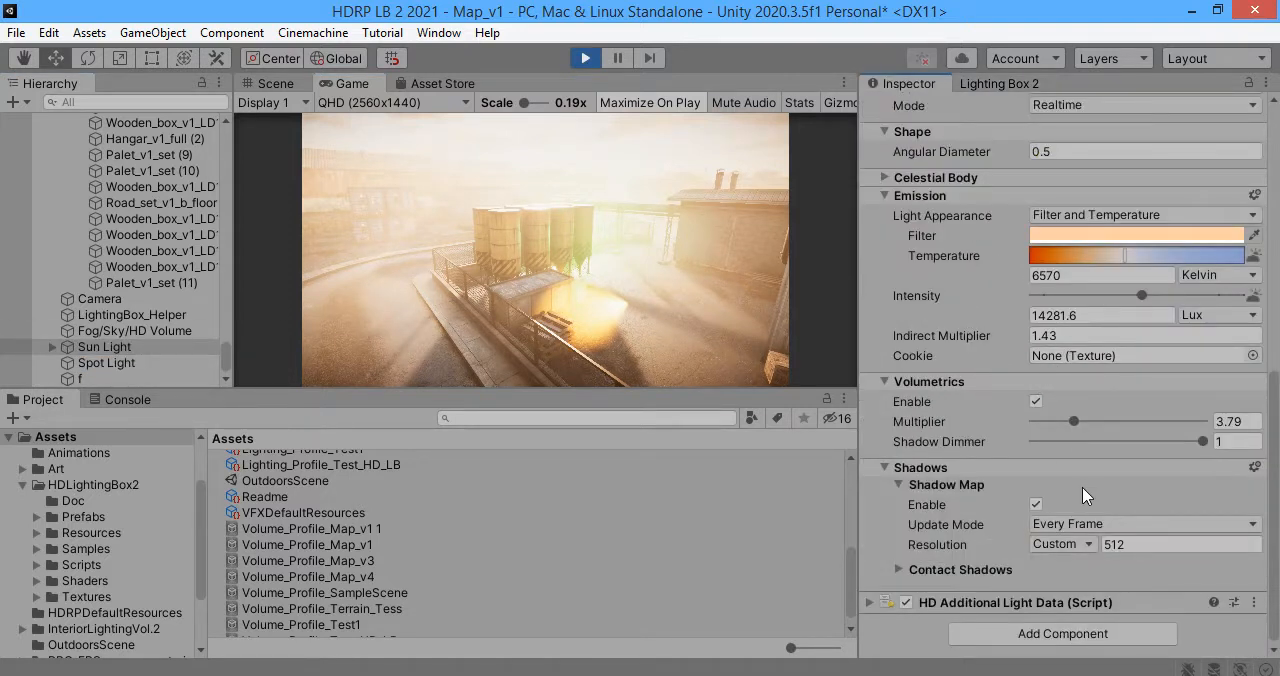
pyautogui.moveTo(1074, 420); pyautogui.dragTo(1044, 420)
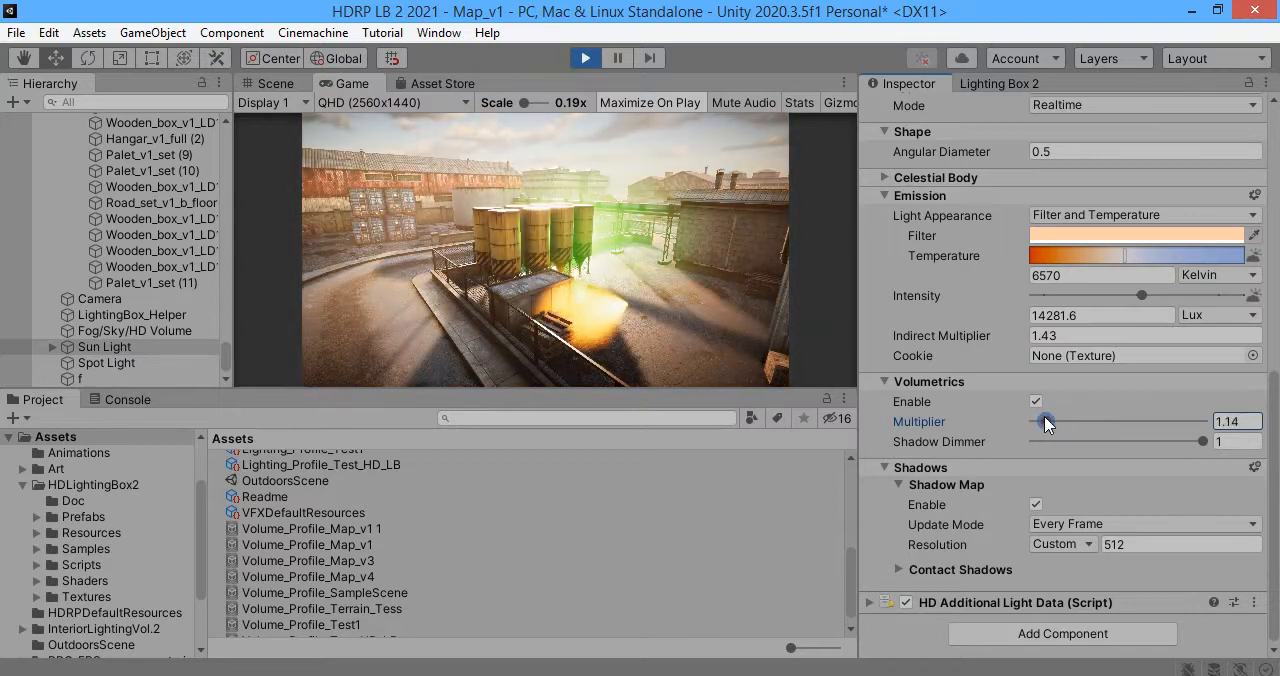
pyautogui.moveTo(1044, 420); pyautogui.dragTo(1062, 420)
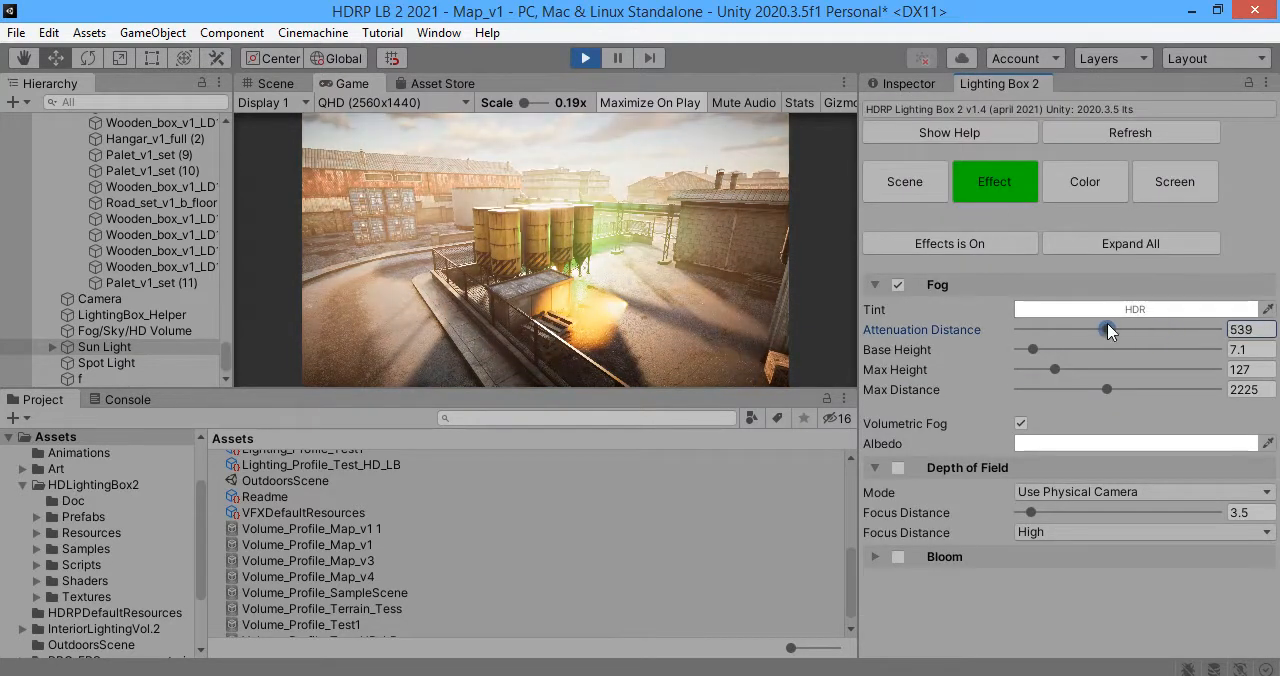
pyautogui.moveTo(1108, 328); pyautogui.dragTo(1140, 328)
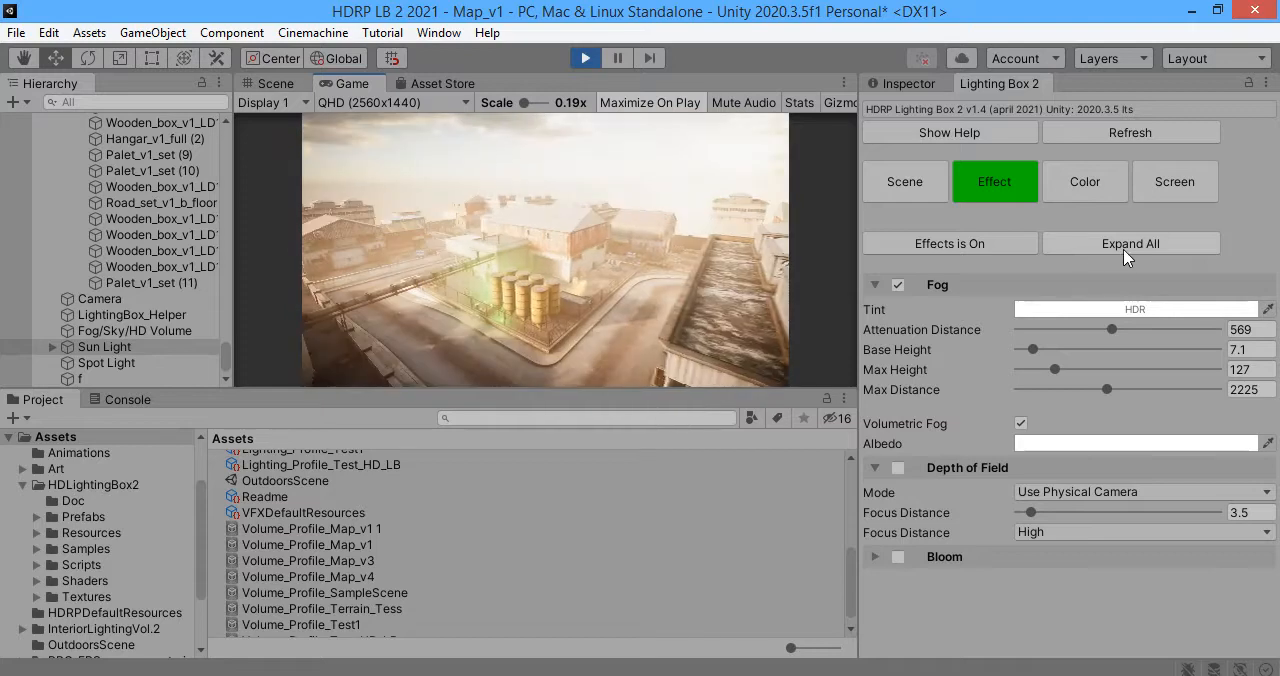
# Step: Toggle screen space reflections and motion blur off and on to compare
pyautogui.click(1174, 180)
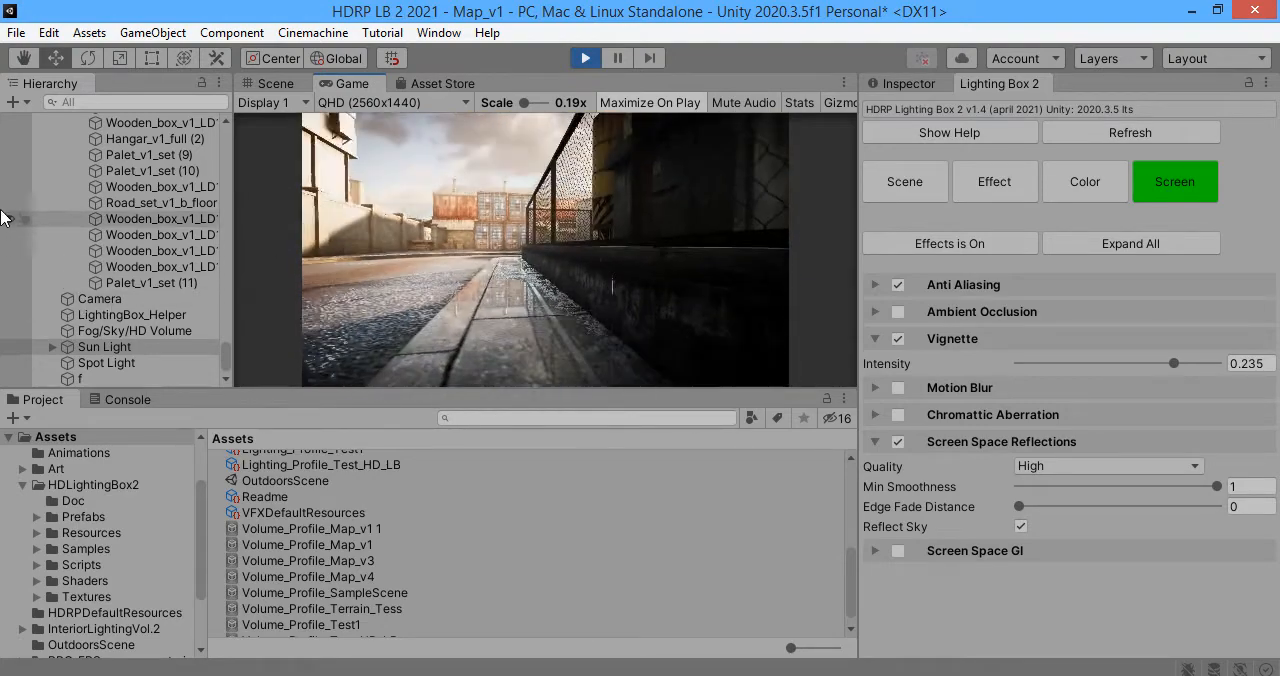
pyautogui.click(896, 440)
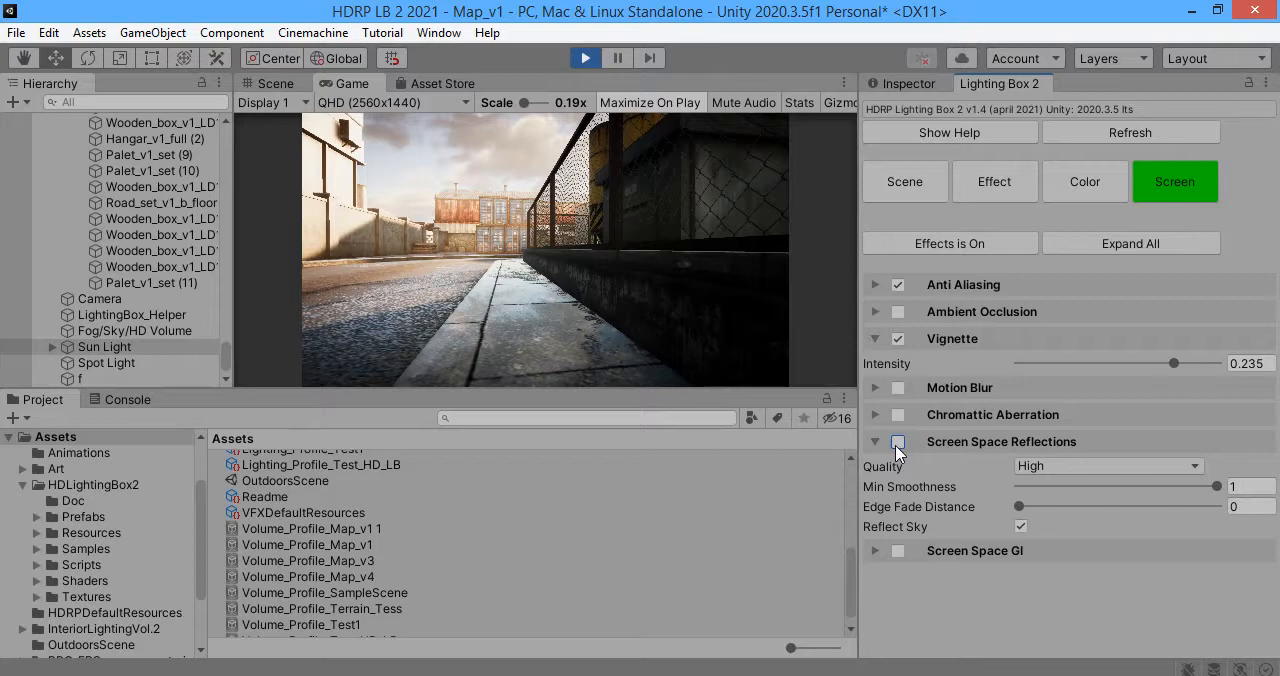
pyautogui.click(896, 440)
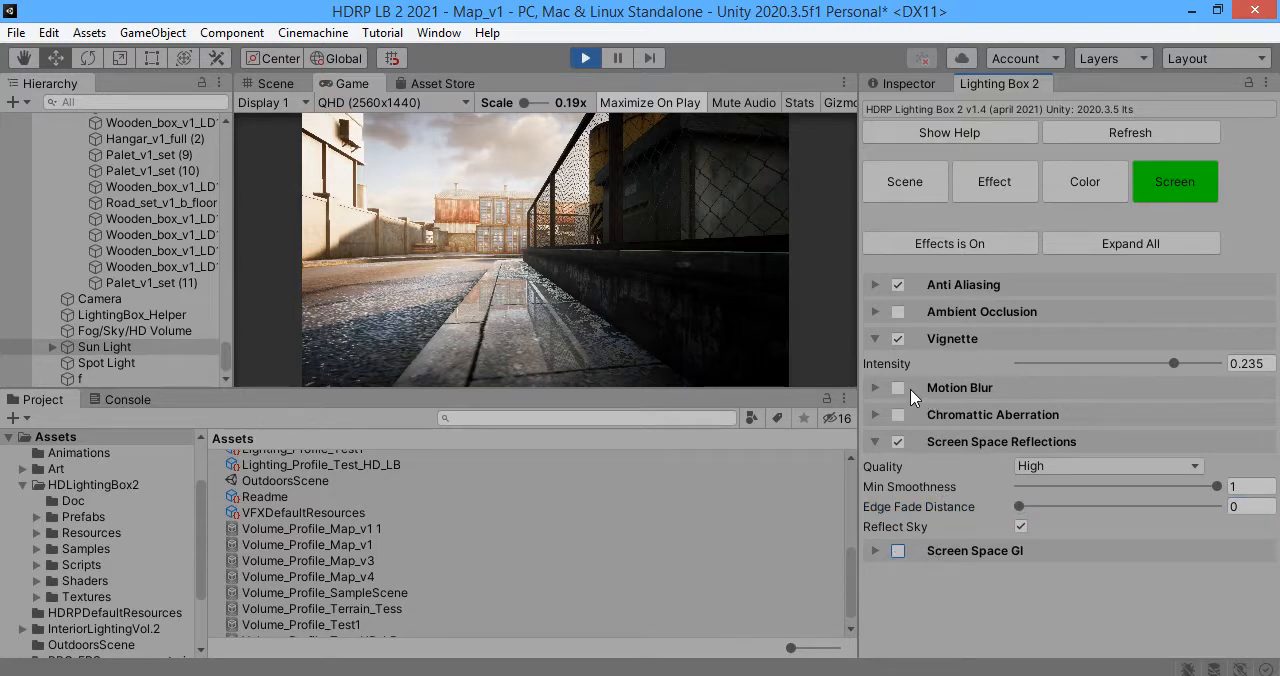
pyautogui.click(898, 388)
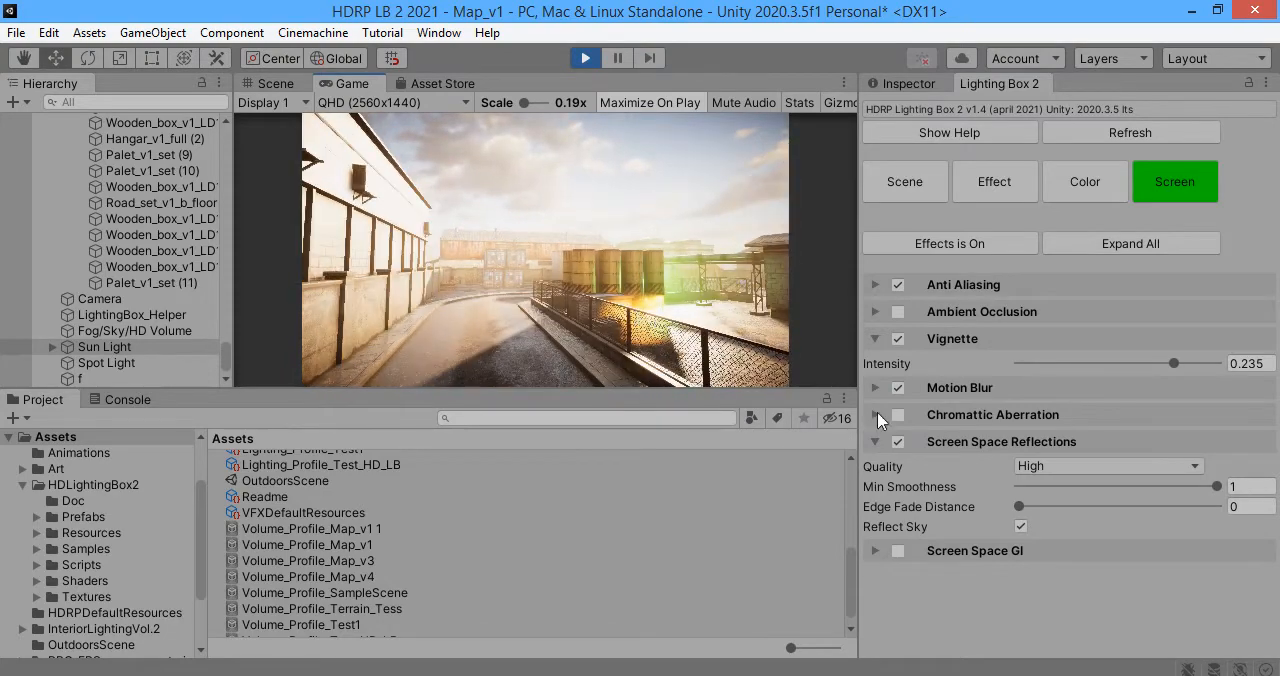
pyautogui.click(896, 388)
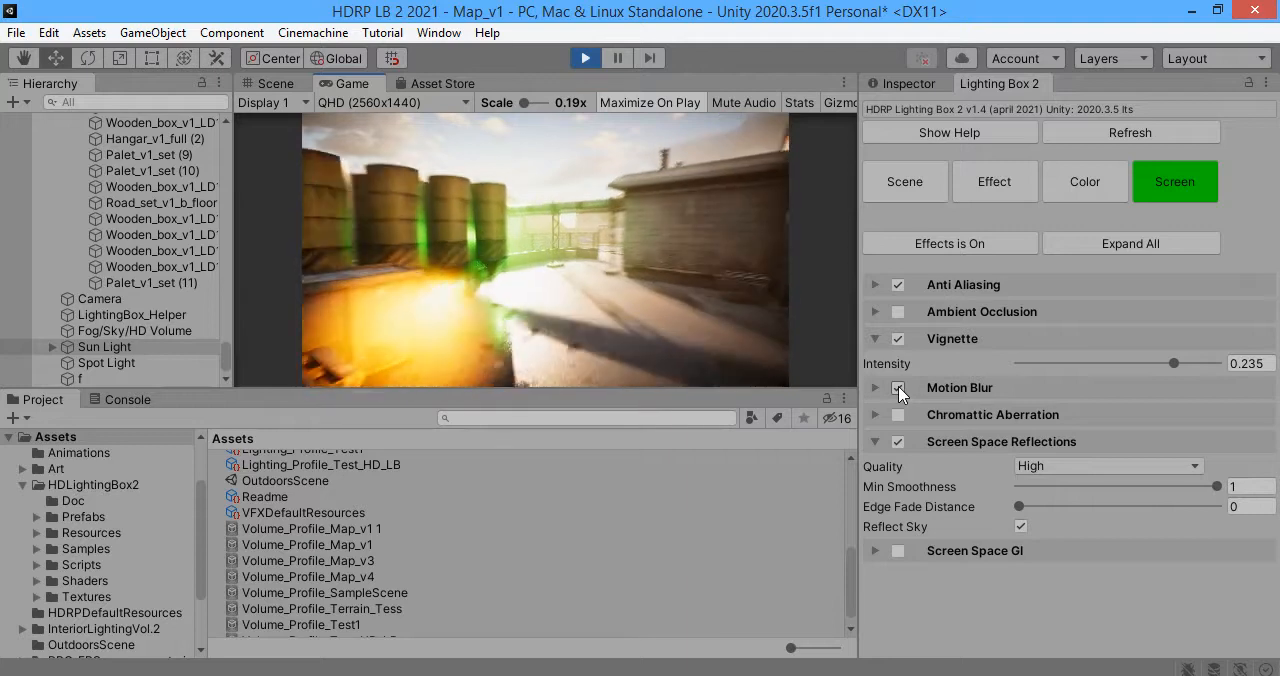
pyautogui.click(898, 388)
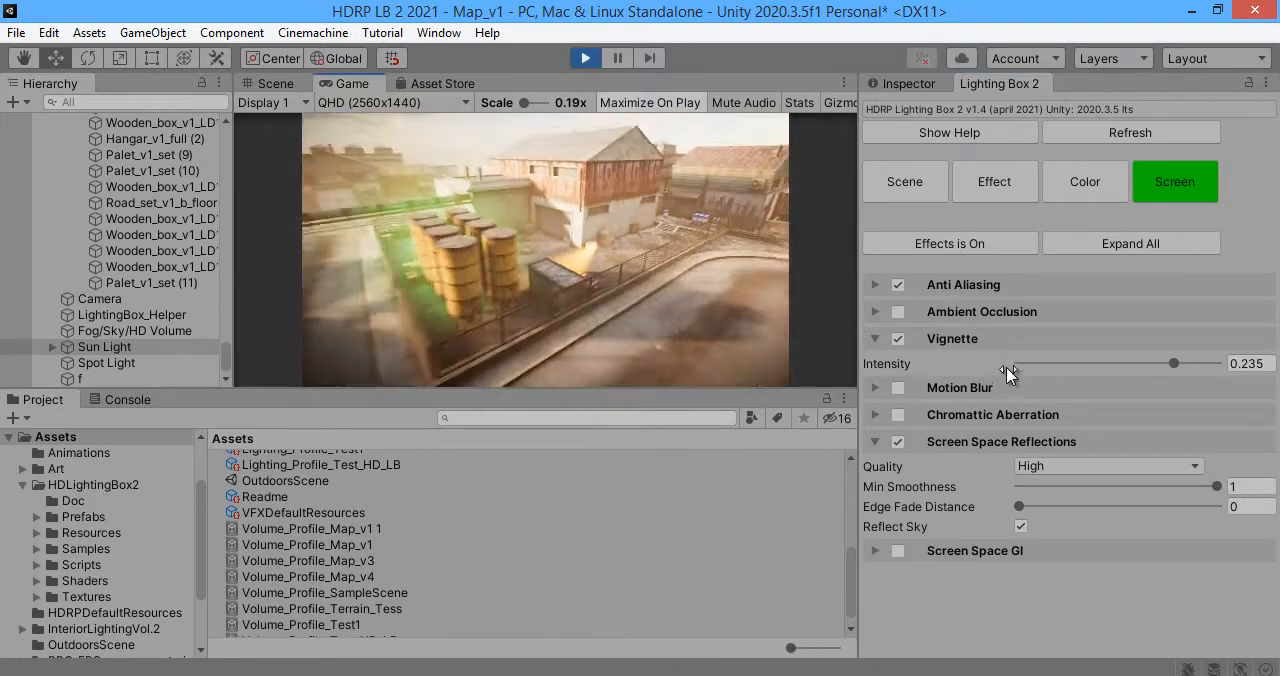
# Step: Turn all post effects off and back on, then bring up the Color grading settings
pyautogui.click(948, 244)
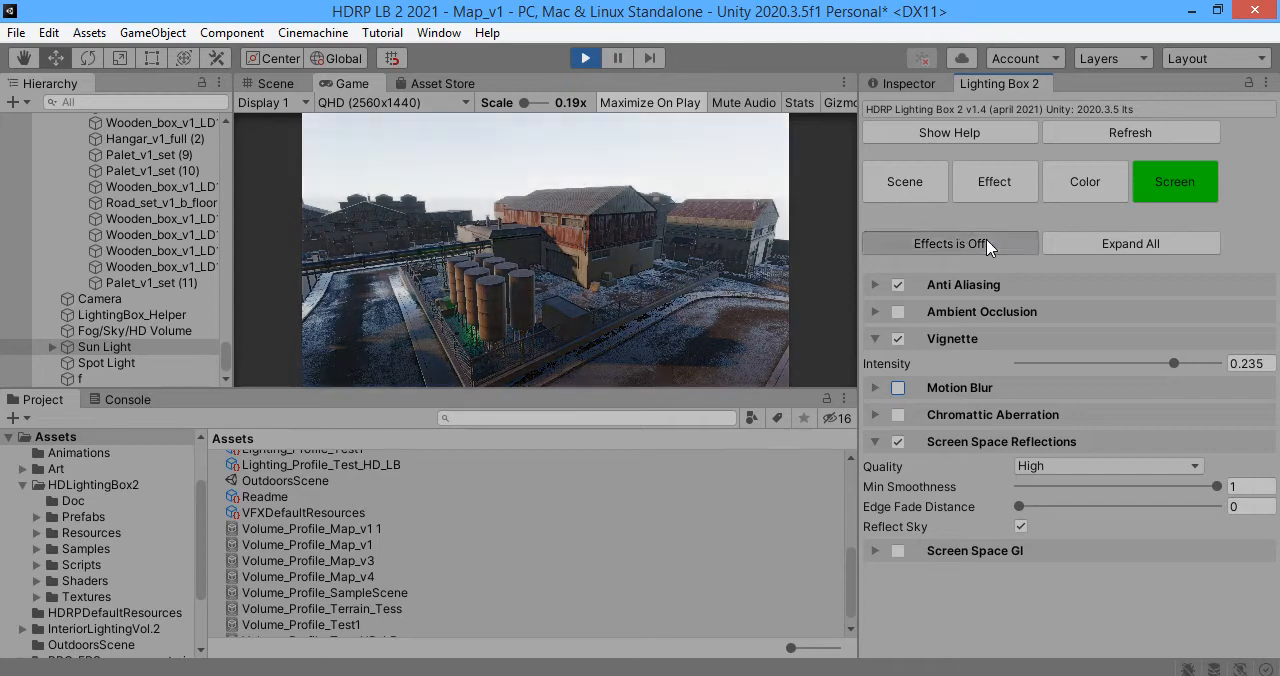
pyautogui.click(948, 244)
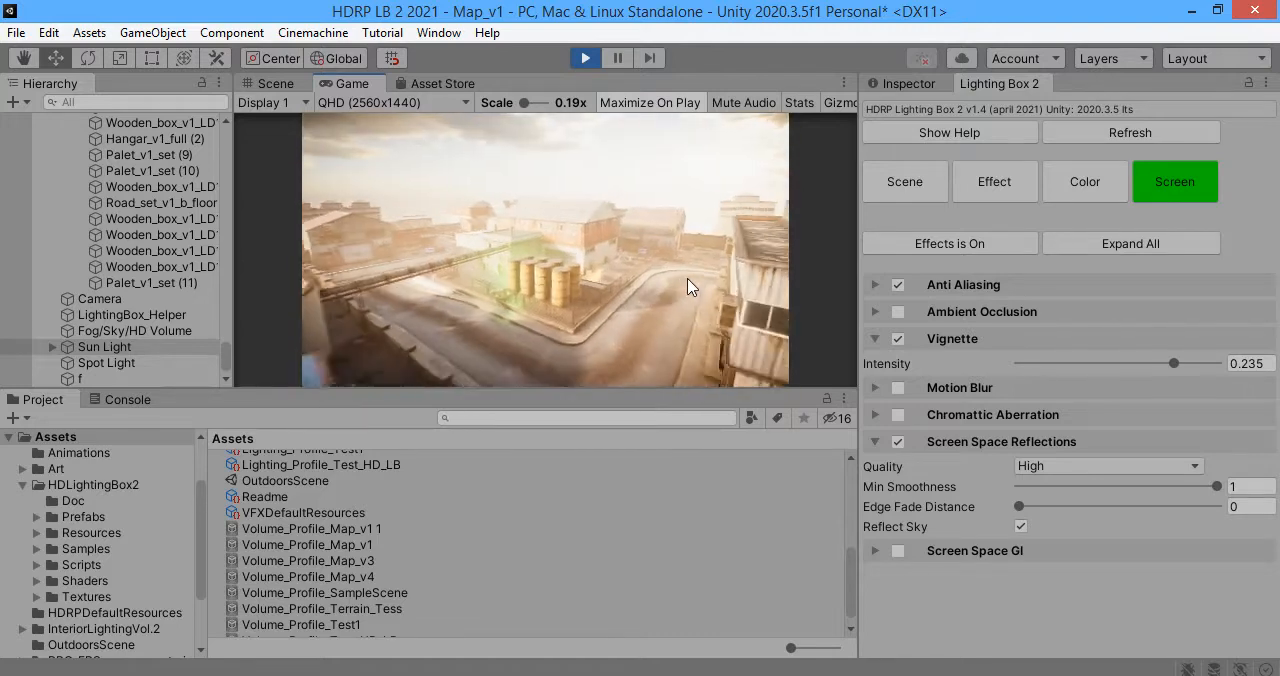
pyautogui.click(1084, 180)
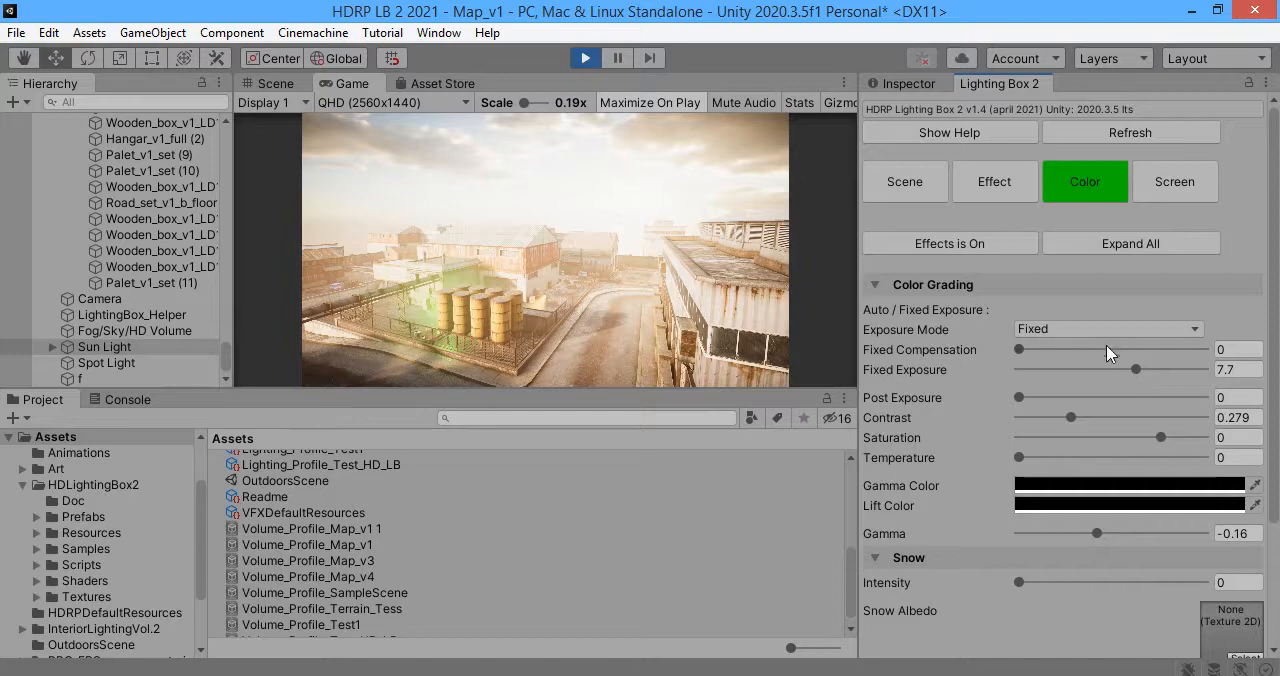
# Step: Switch exposure to Automatic and try post exposure before returning it to zero
pyautogui.click(1108, 328)
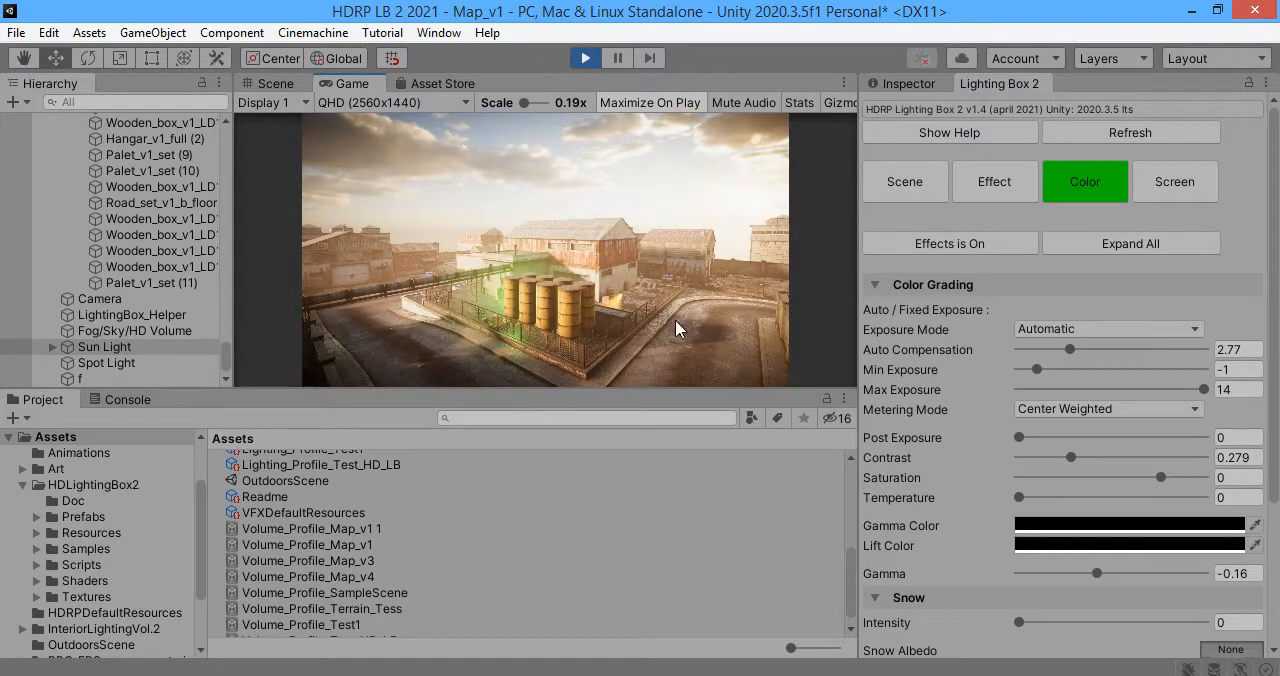
pyautogui.moveTo(1028, 440)
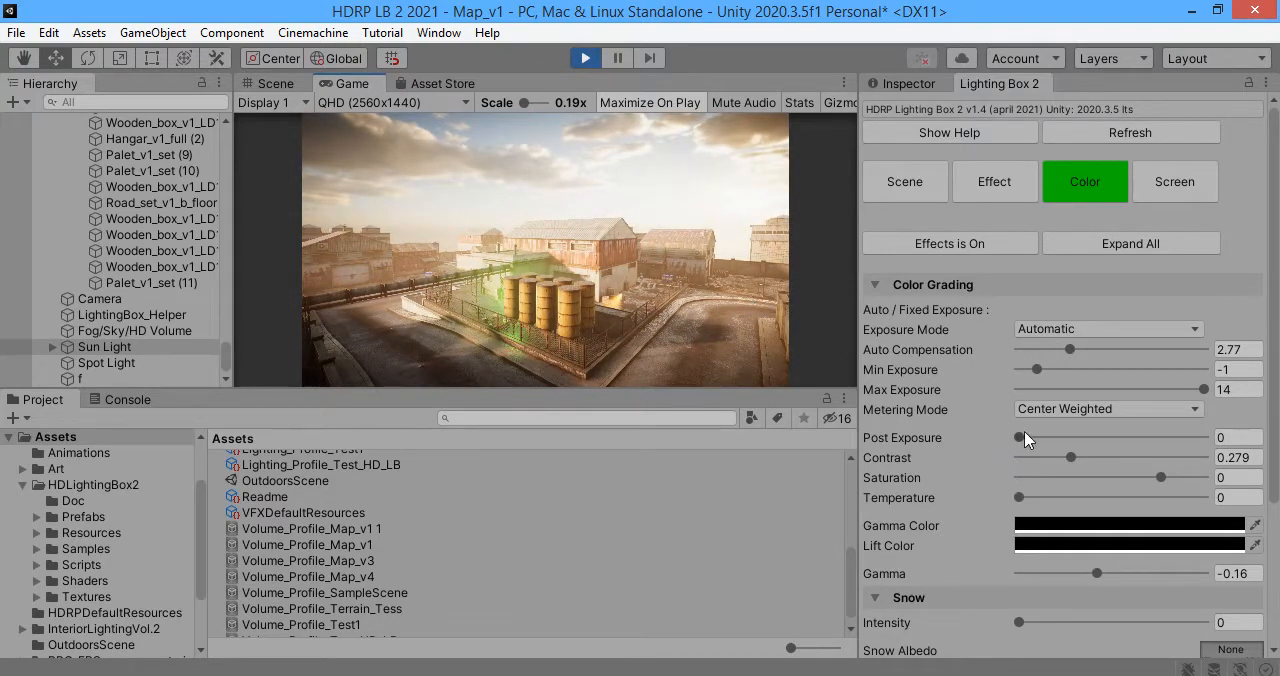
pyautogui.moveTo(1016, 438); pyautogui.dragTo(1100, 438)
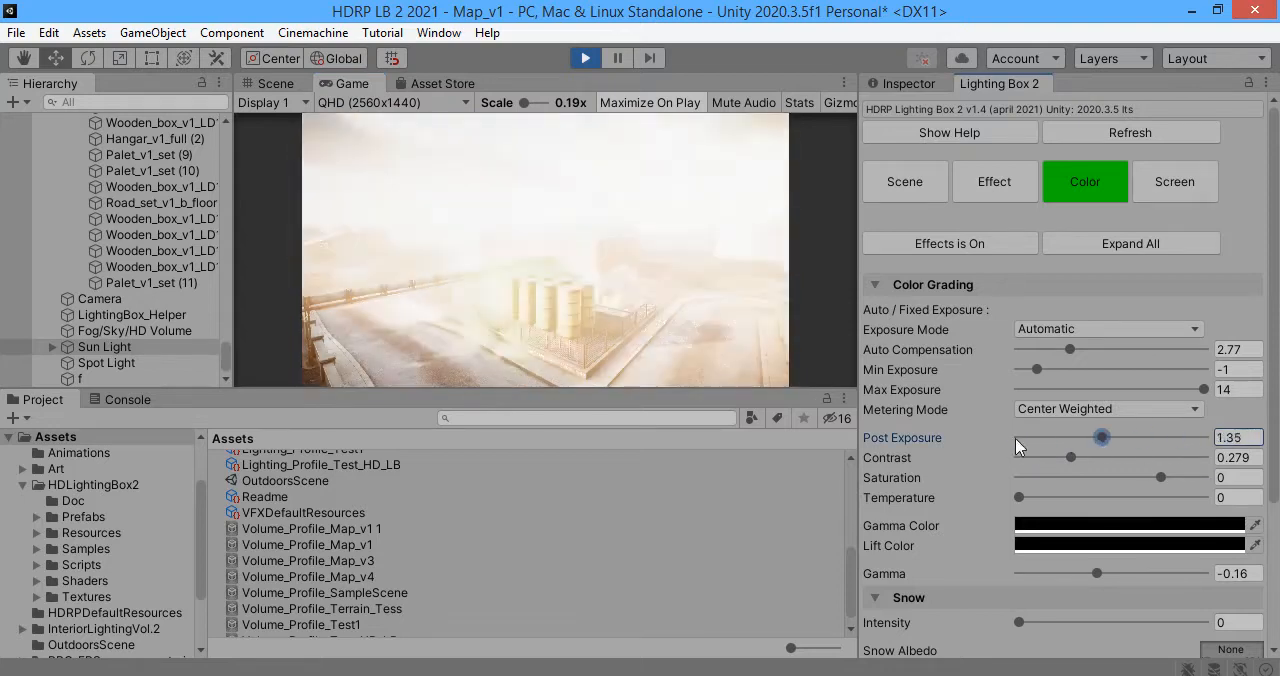
pyautogui.moveTo(1100, 436); pyautogui.dragTo(1018, 436)
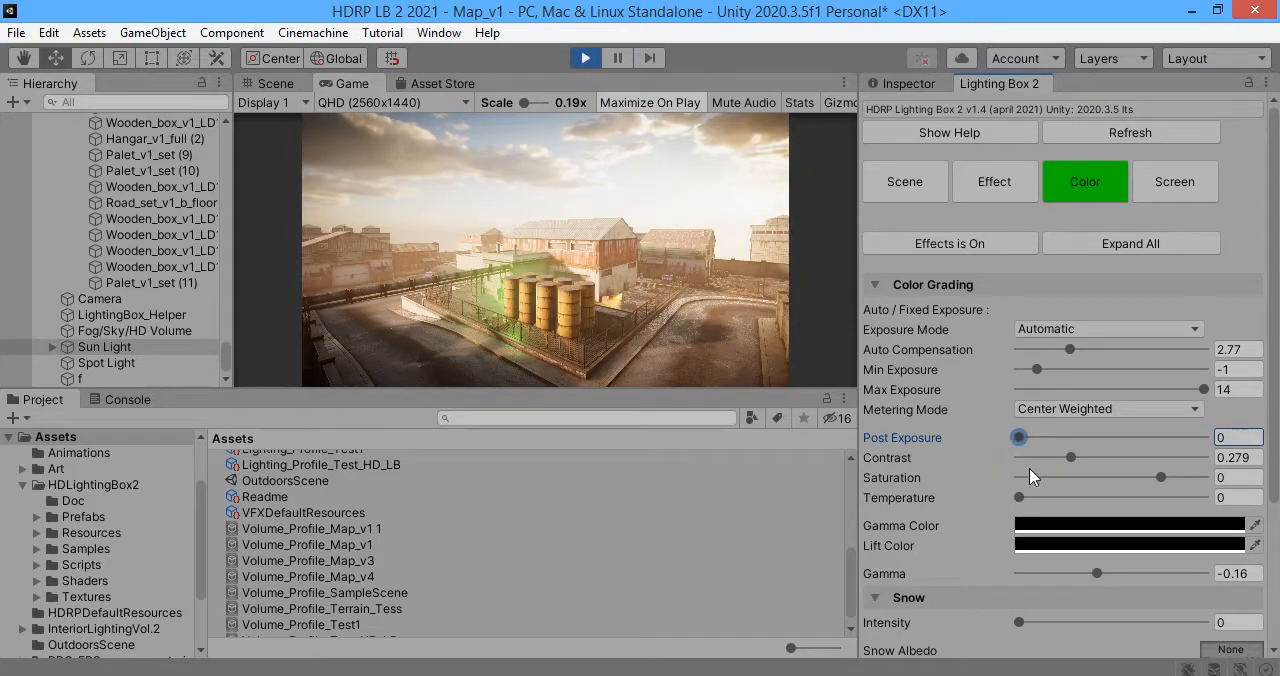
# Step: Raise contrast to 0.452 and settle gamma at -0.17
pyautogui.moveTo(1072, 456); pyautogui.dragTo(1108, 456)
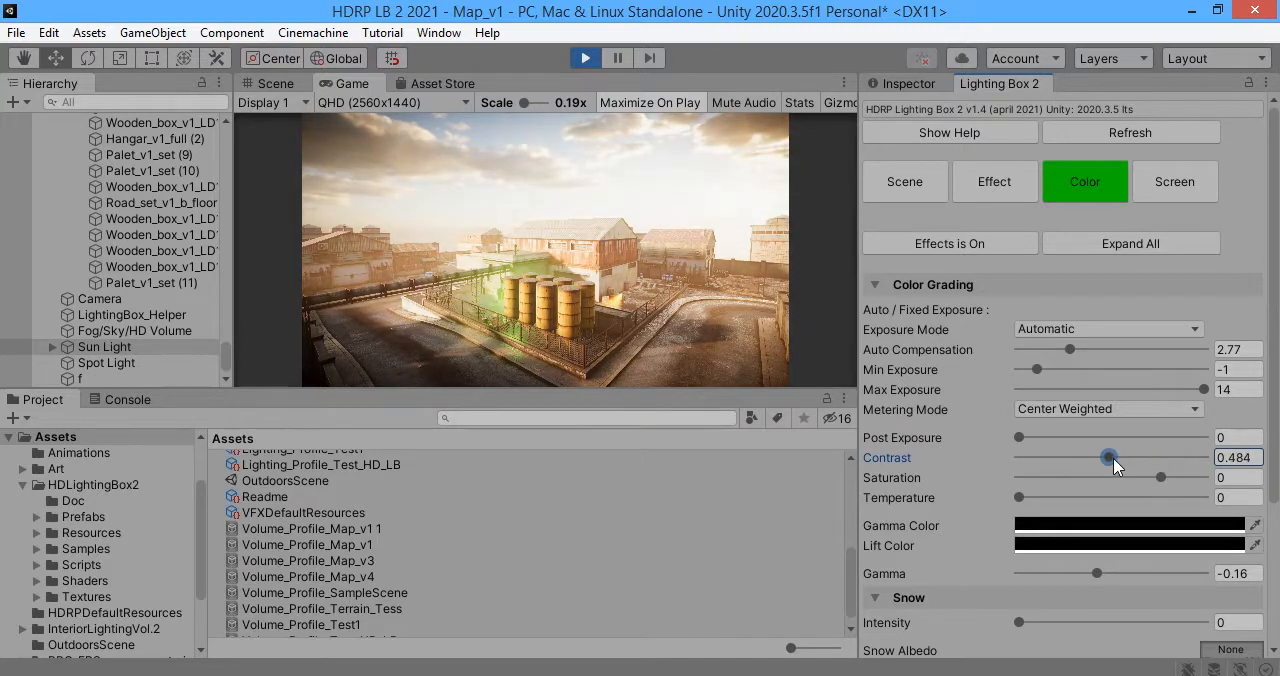
pyautogui.moveTo(1108, 456); pyautogui.dragTo(1104, 456)
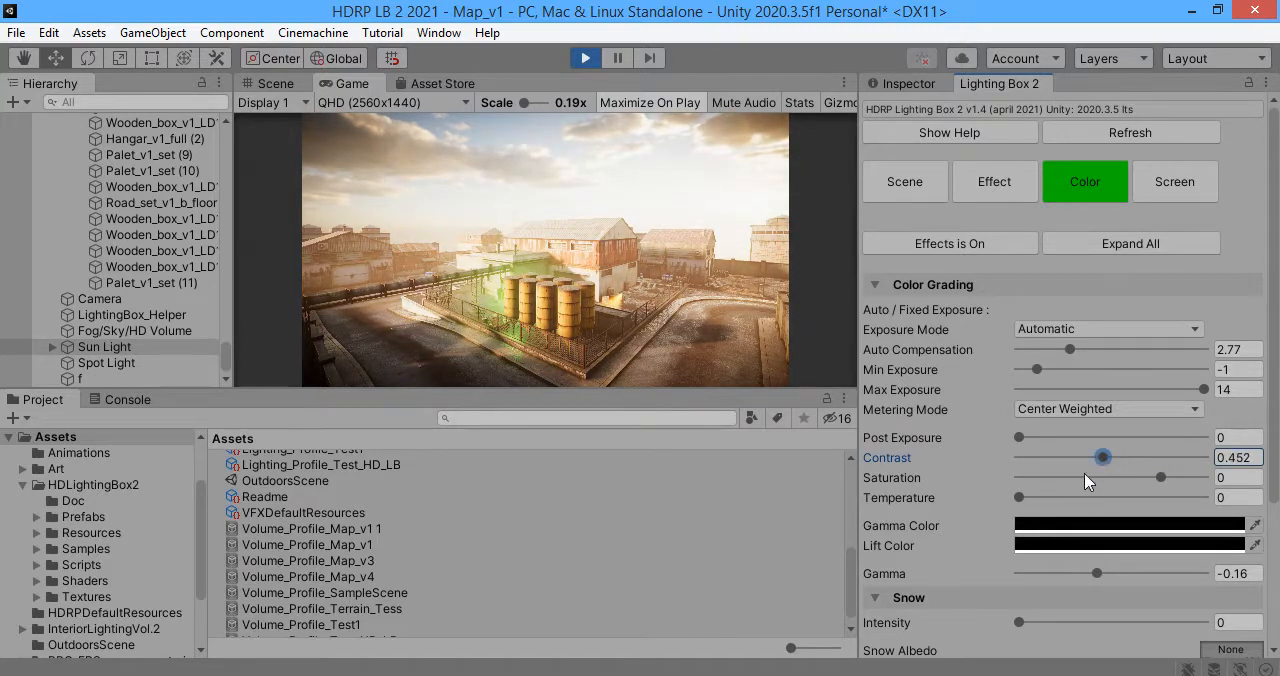
pyautogui.moveTo(1096, 572); pyautogui.dragTo(1120, 572)
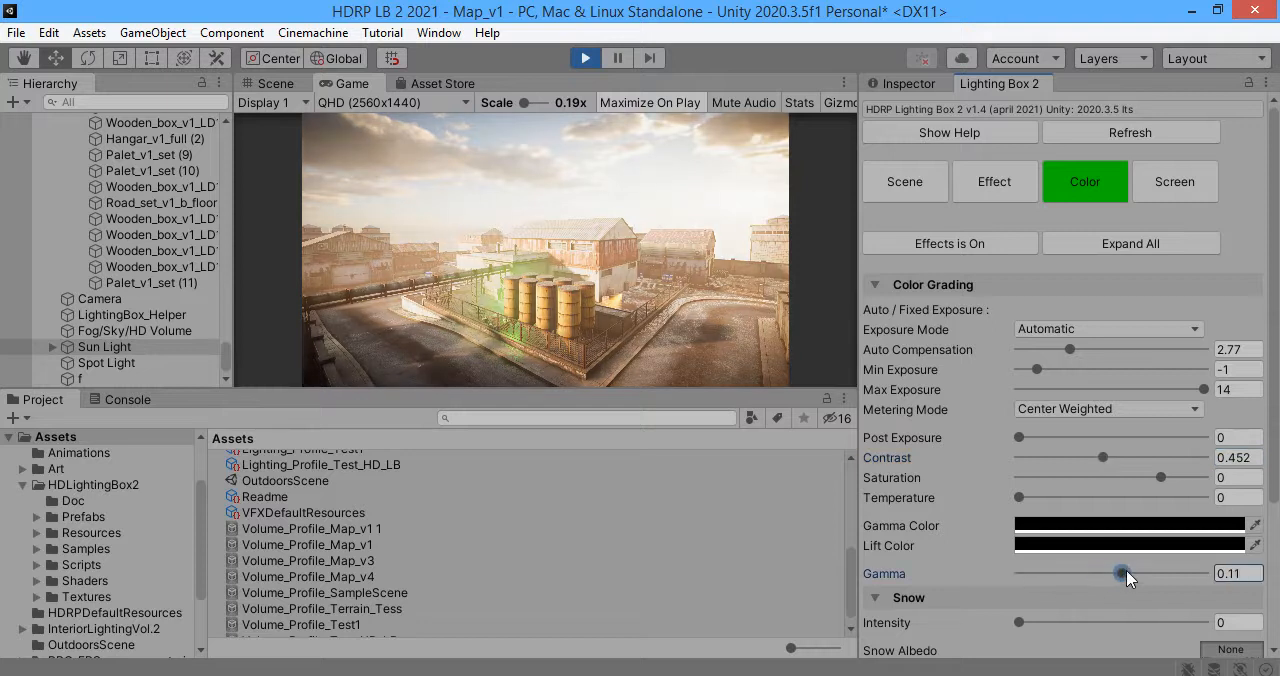
pyautogui.moveTo(1122, 572); pyautogui.dragTo(1092, 572)
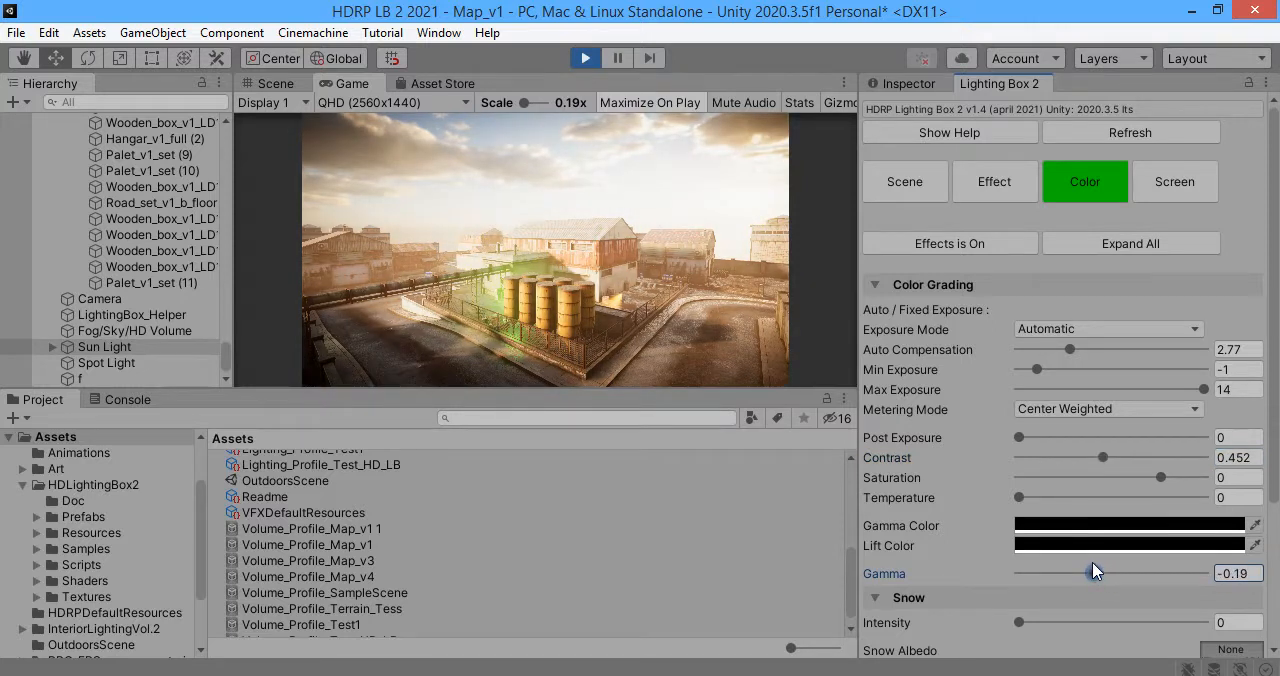
pyautogui.moveTo(1084, 572); pyautogui.dragTo(1096, 572)
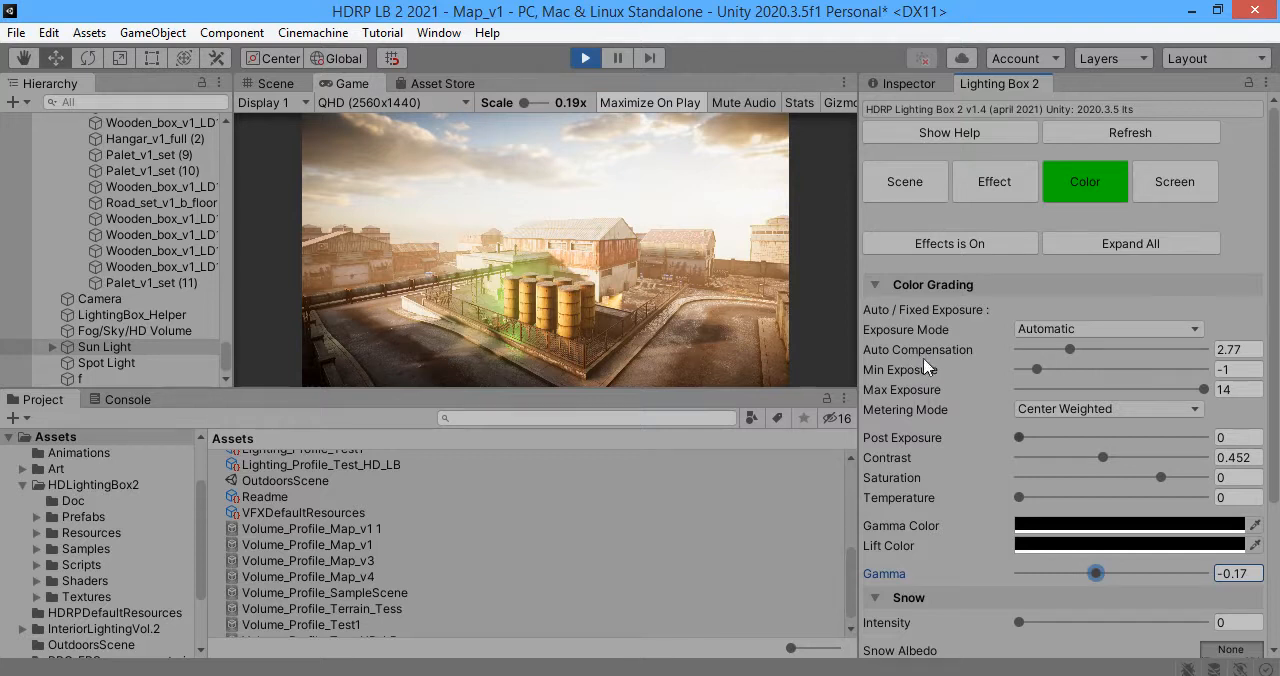
# Step: Adjust auto exposure compensation to 2.66
pyautogui.moveTo(1072, 348); pyautogui.dragTo(1036, 348)
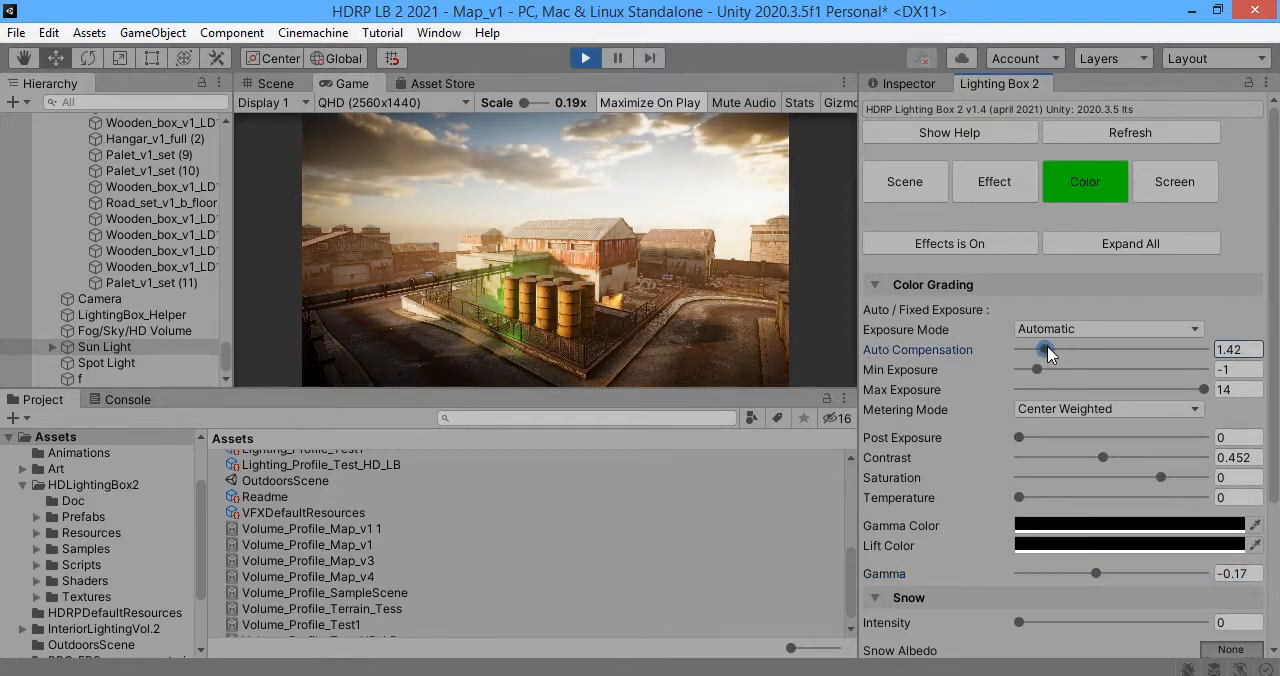
pyautogui.moveTo(1044, 348); pyautogui.dragTo(1068, 348)
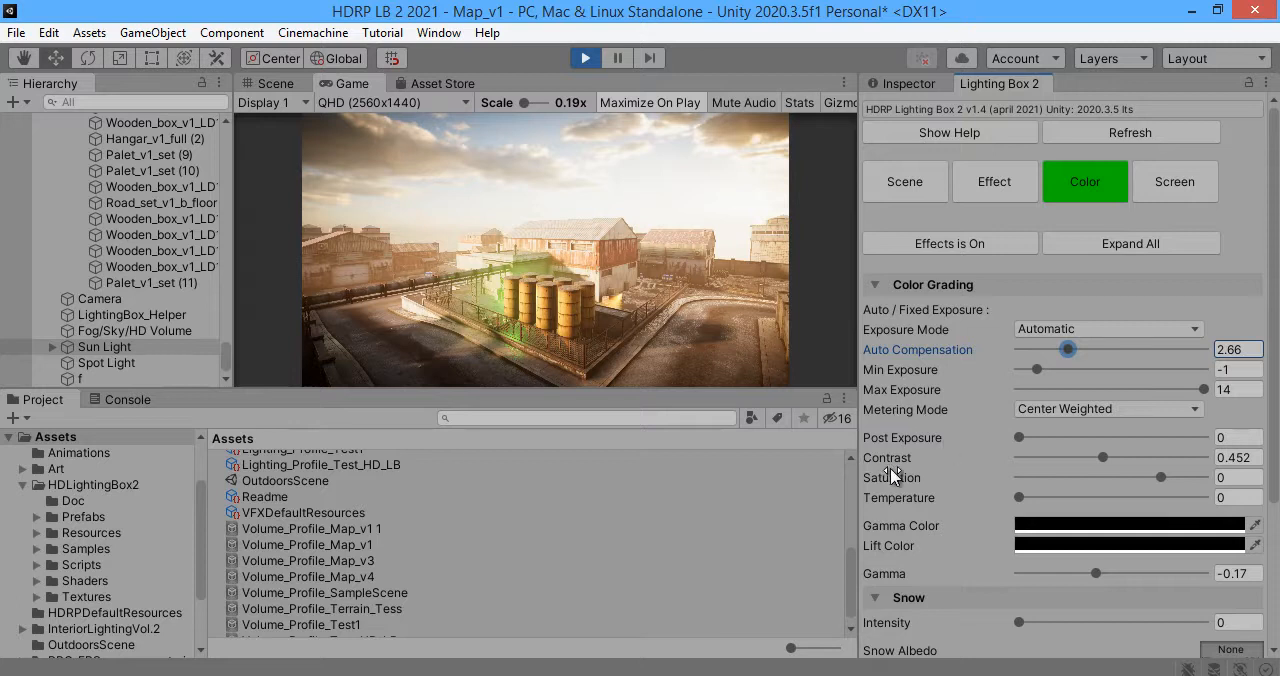
pyautogui.moveTo(930, 544)
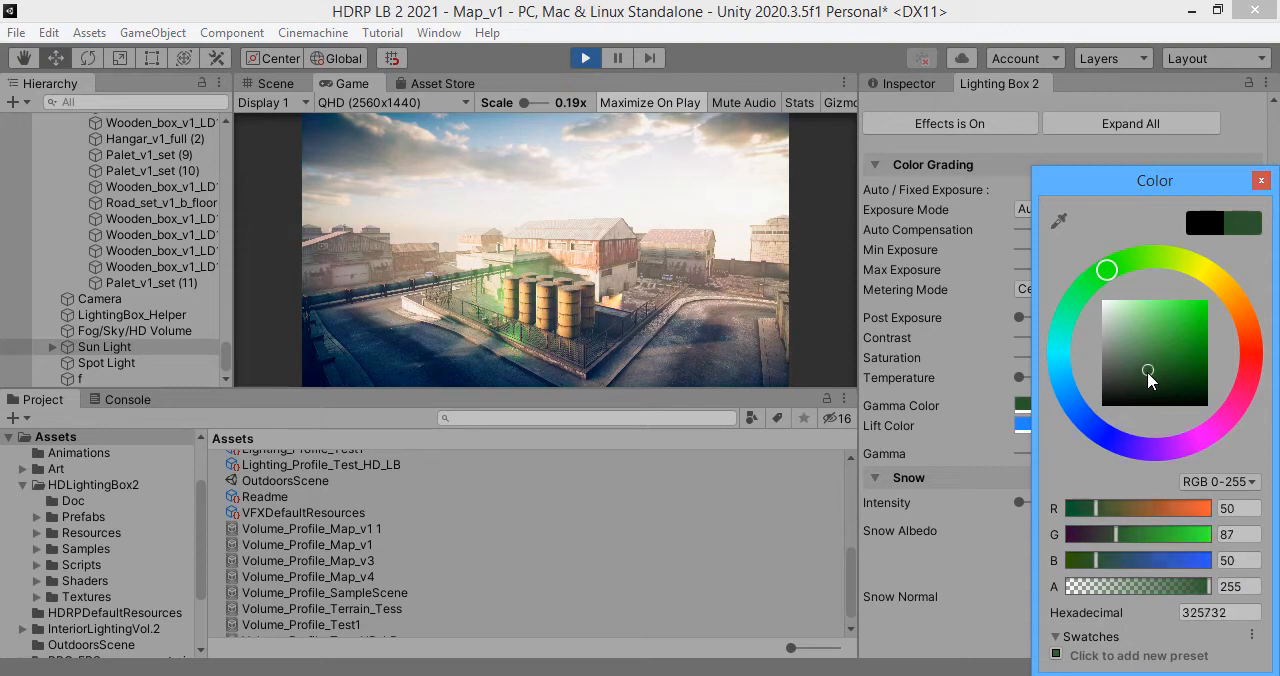
# Step: Tint the gamma colour a saturated green, then leave the colour grading controls
pyautogui.moveTo(1148, 372); pyautogui.dragTo(1176, 340)
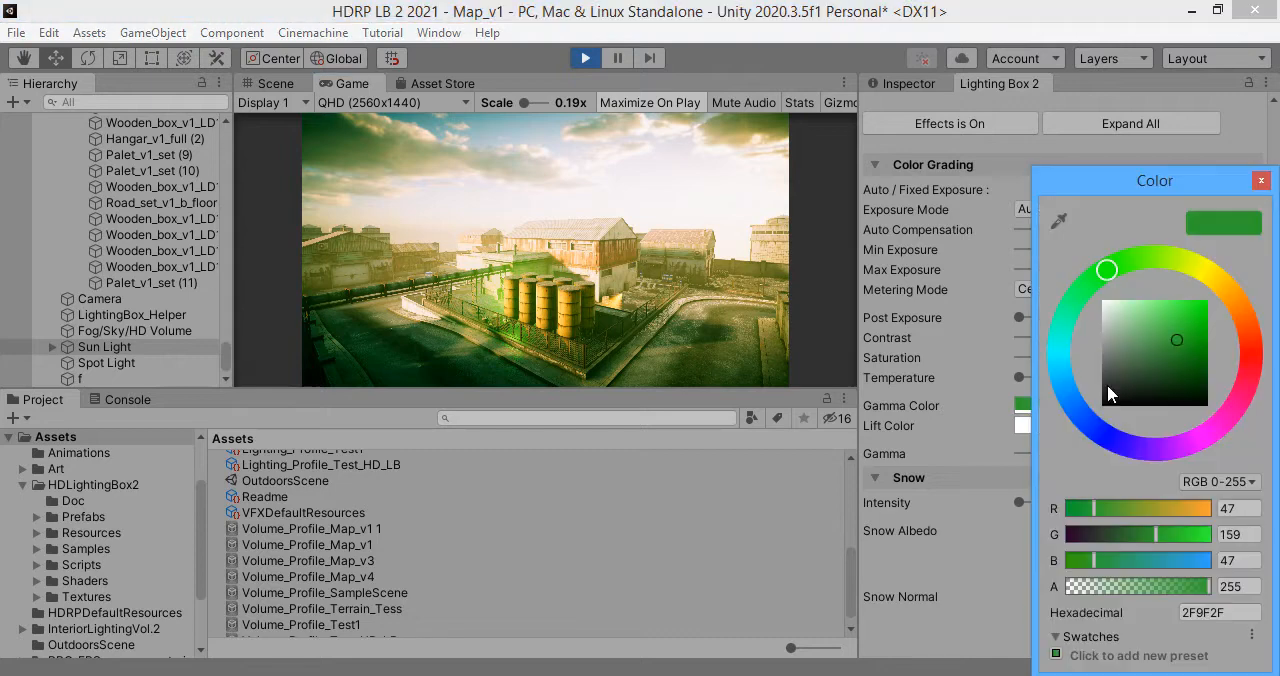
pyautogui.click(1260, 180)
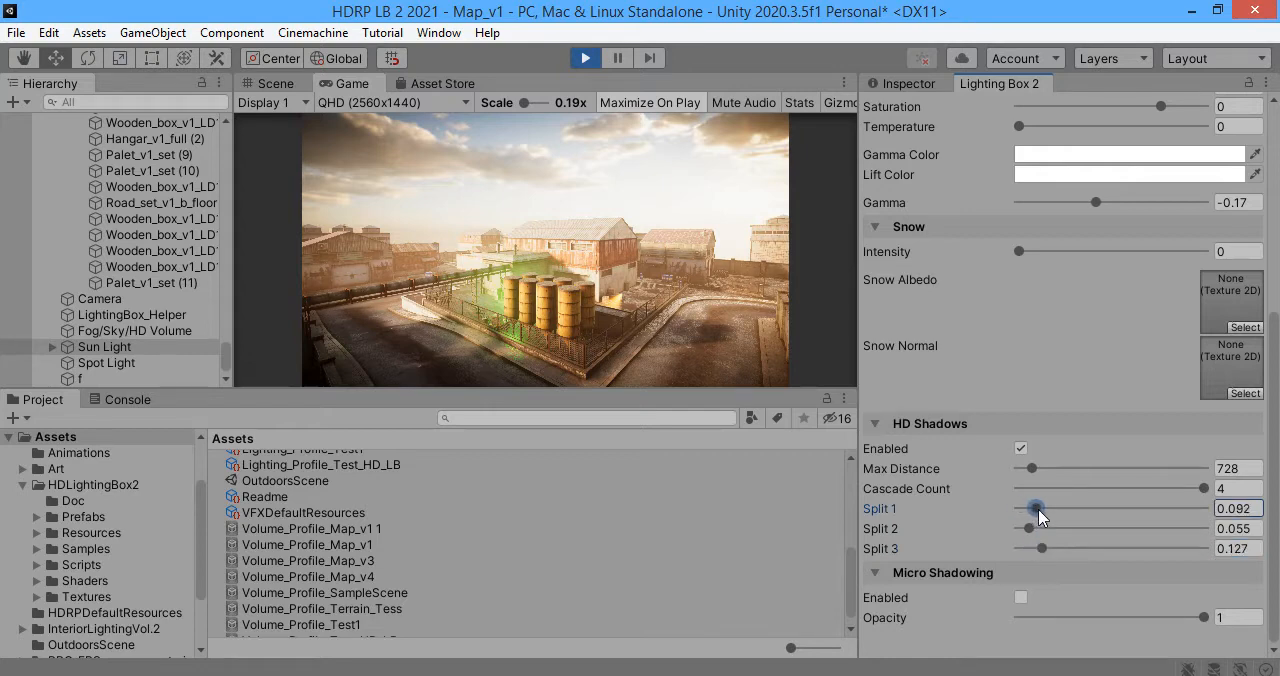
# Step: Lower the first HD shadow cascade split to 0.027 and try micro shadowing
pyautogui.moveTo(1036, 508); pyautogui.dragTo(1024, 508)
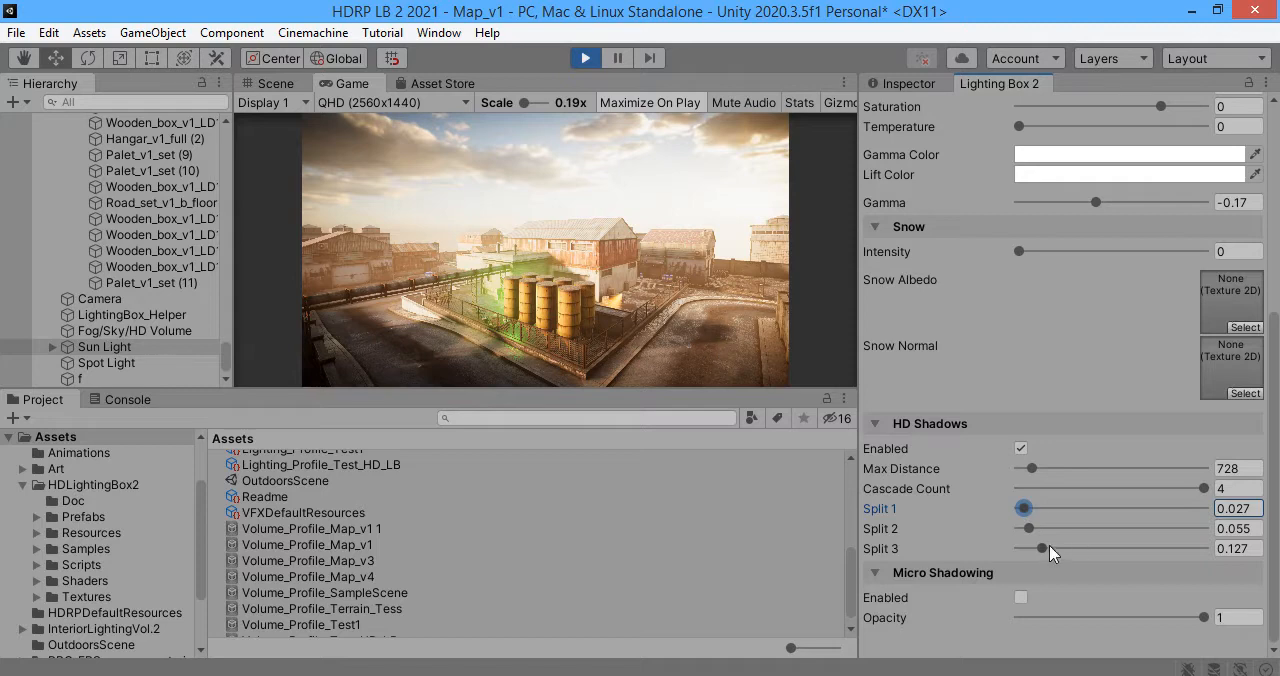
pyautogui.click(1020, 596)
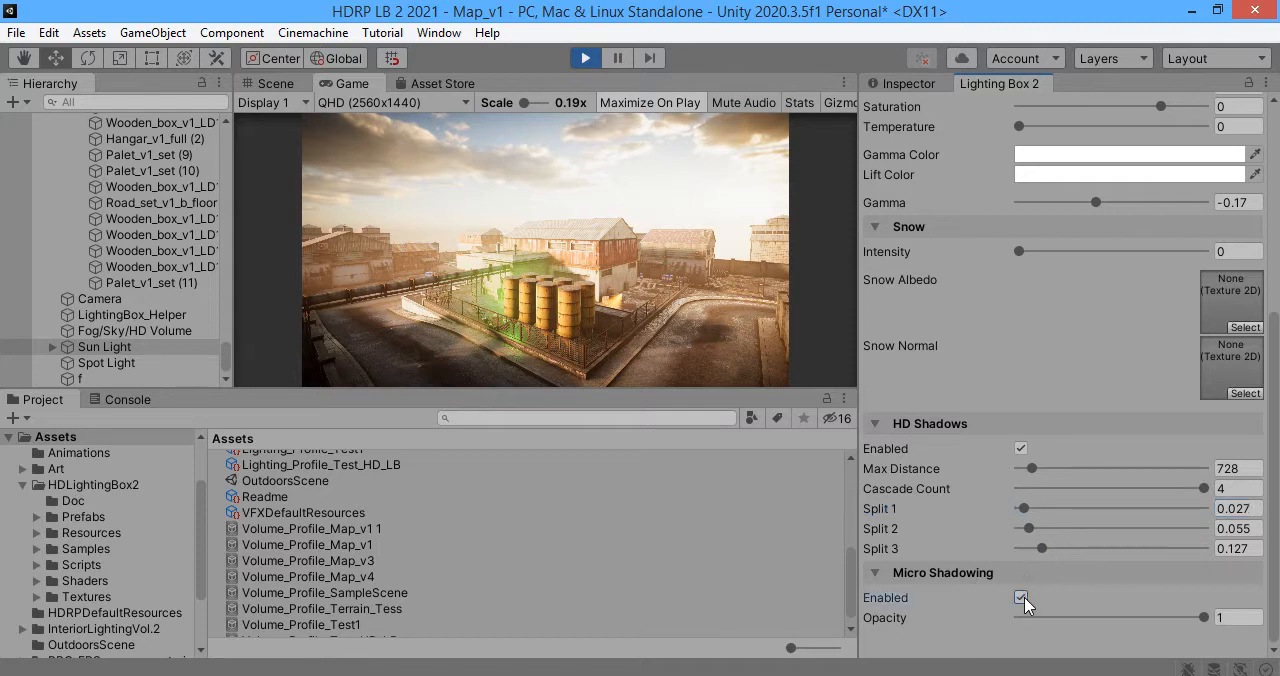
pyautogui.click(1084, 180)
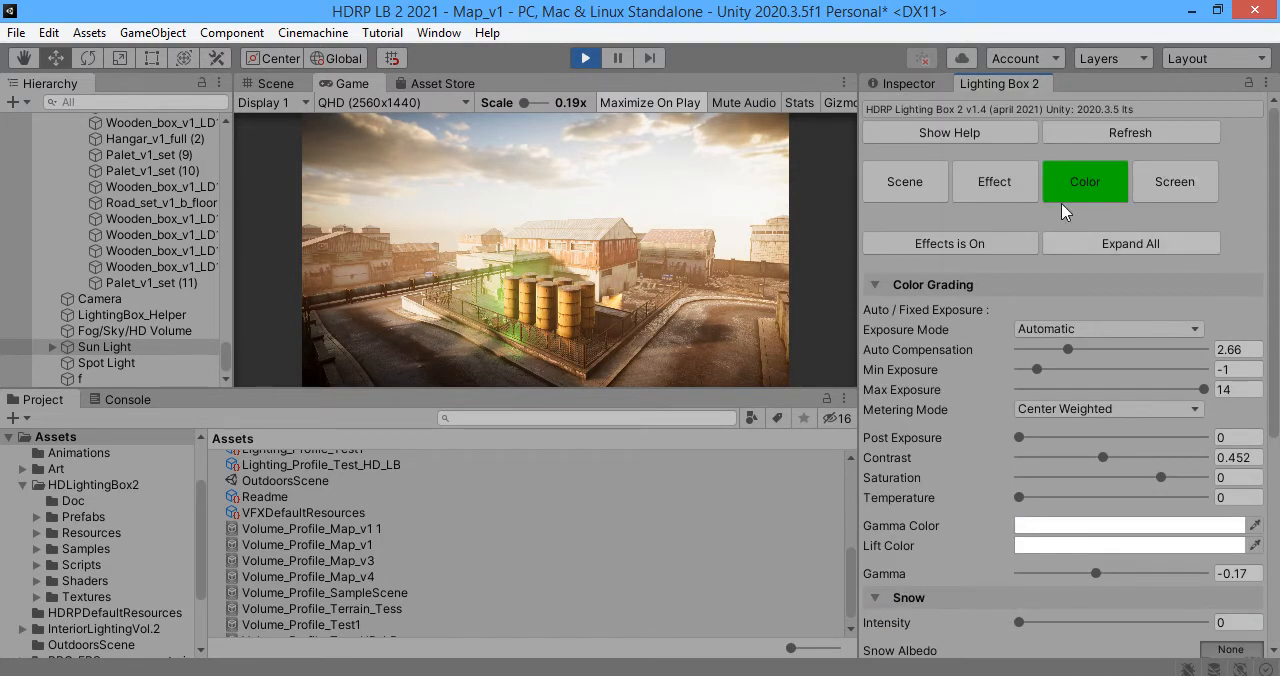
# Step: Raise vignette intensity slightly to 0.238 in the screen effects settings
pyautogui.click(1174, 180)
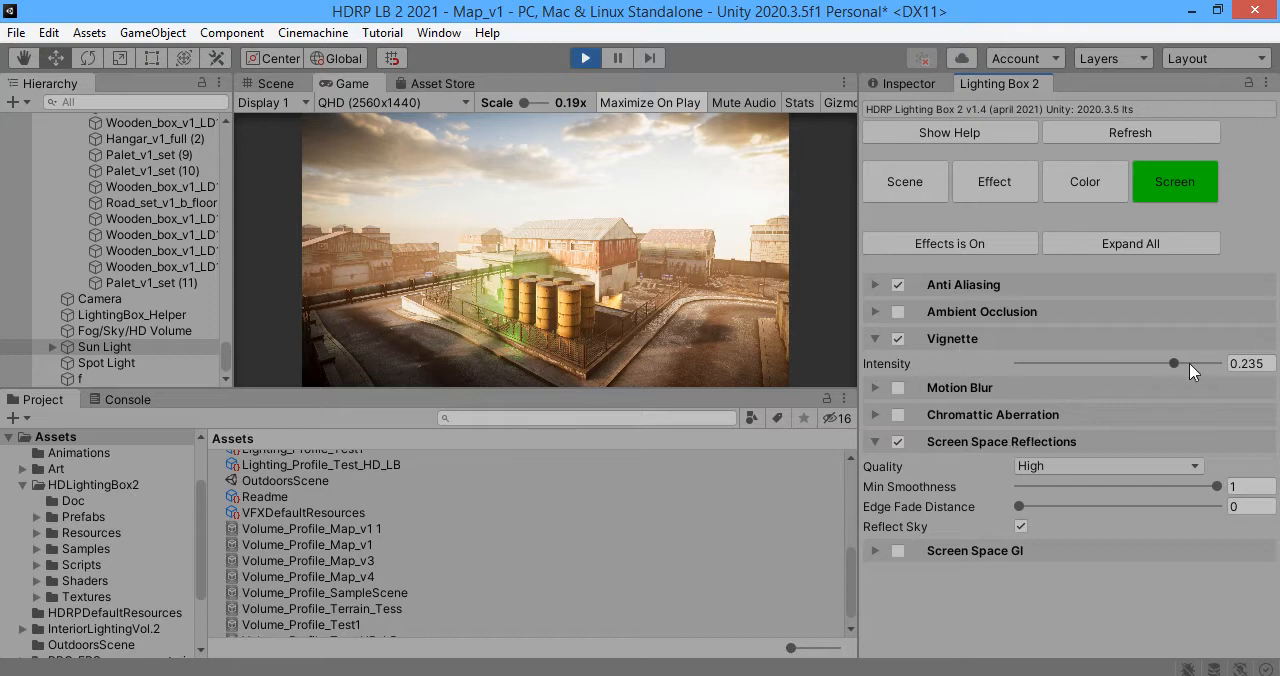
pyautogui.moveTo(1172, 364); pyautogui.dragTo(1176, 364)
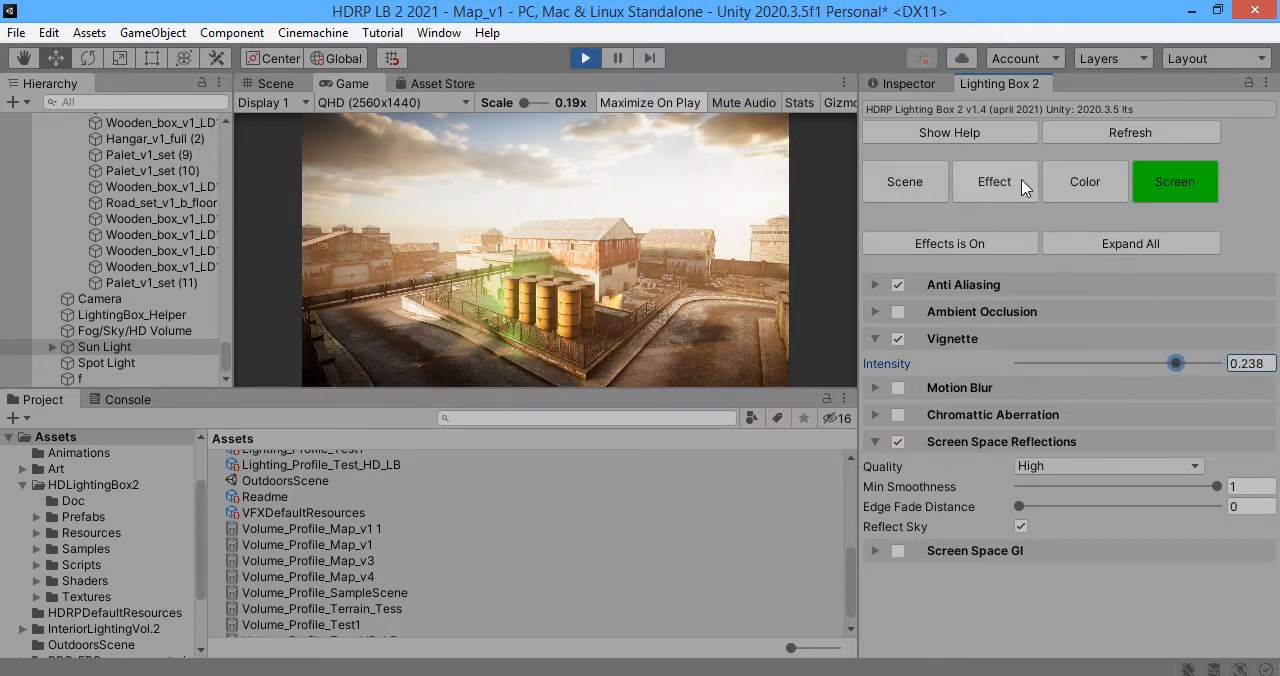
# Step: Glance at the fog and depth of field settings, then return to scene lighting settings
pyautogui.click(994, 180)
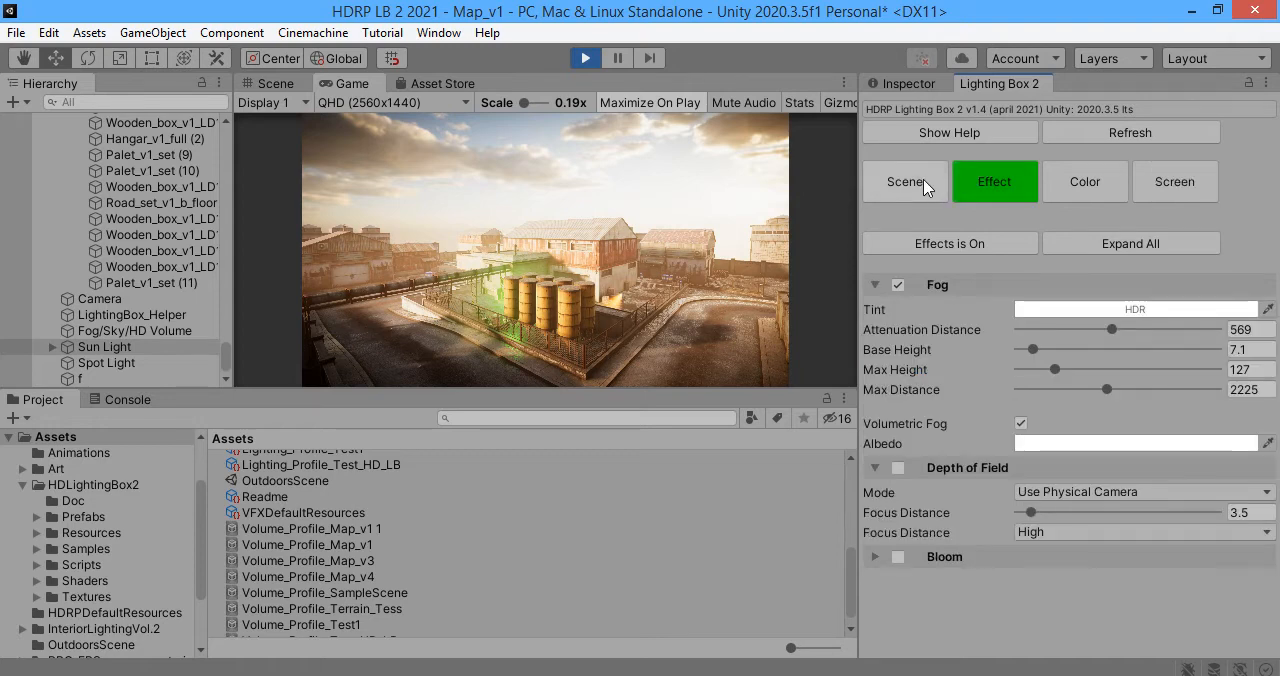
pyautogui.click(896, 556)
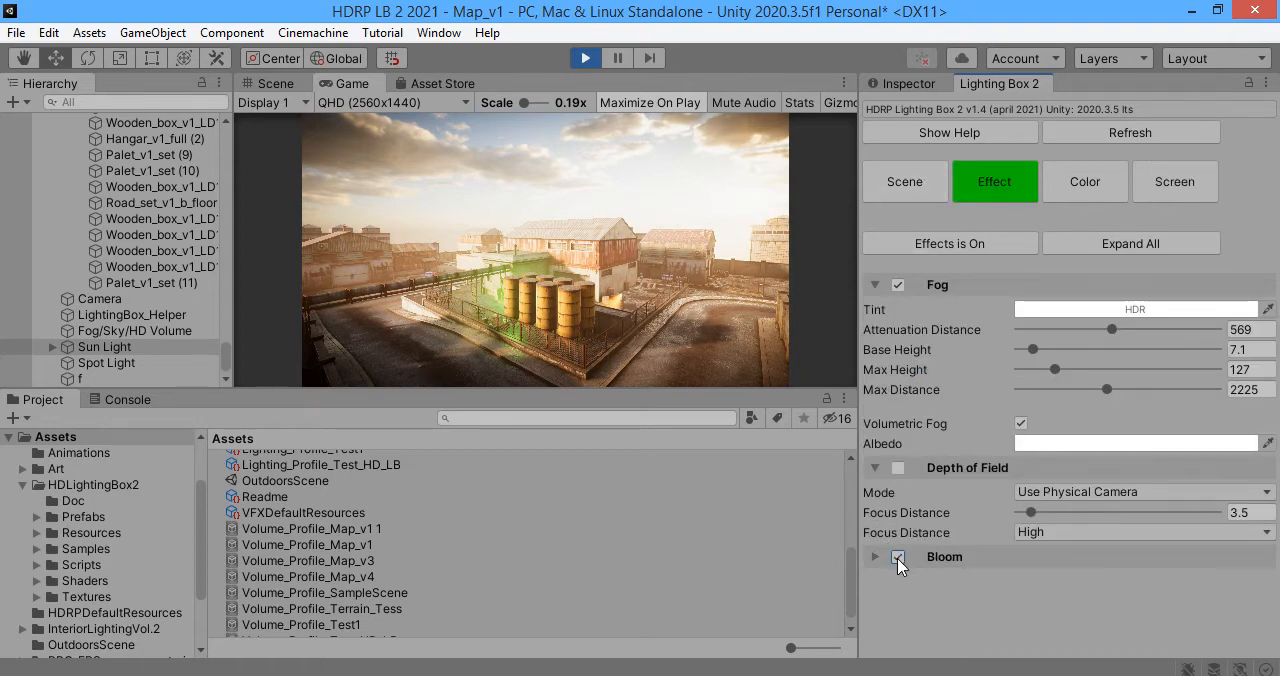
pyautogui.click(904, 180)
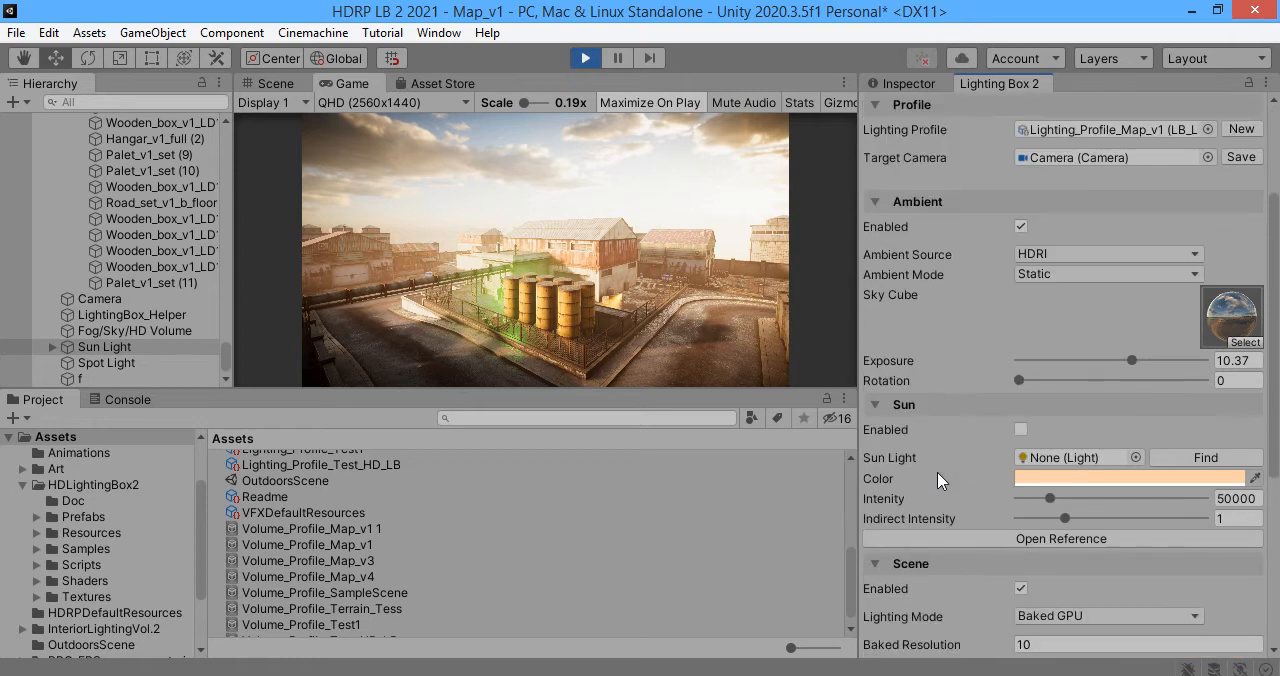
pyautogui.scroll(-3)
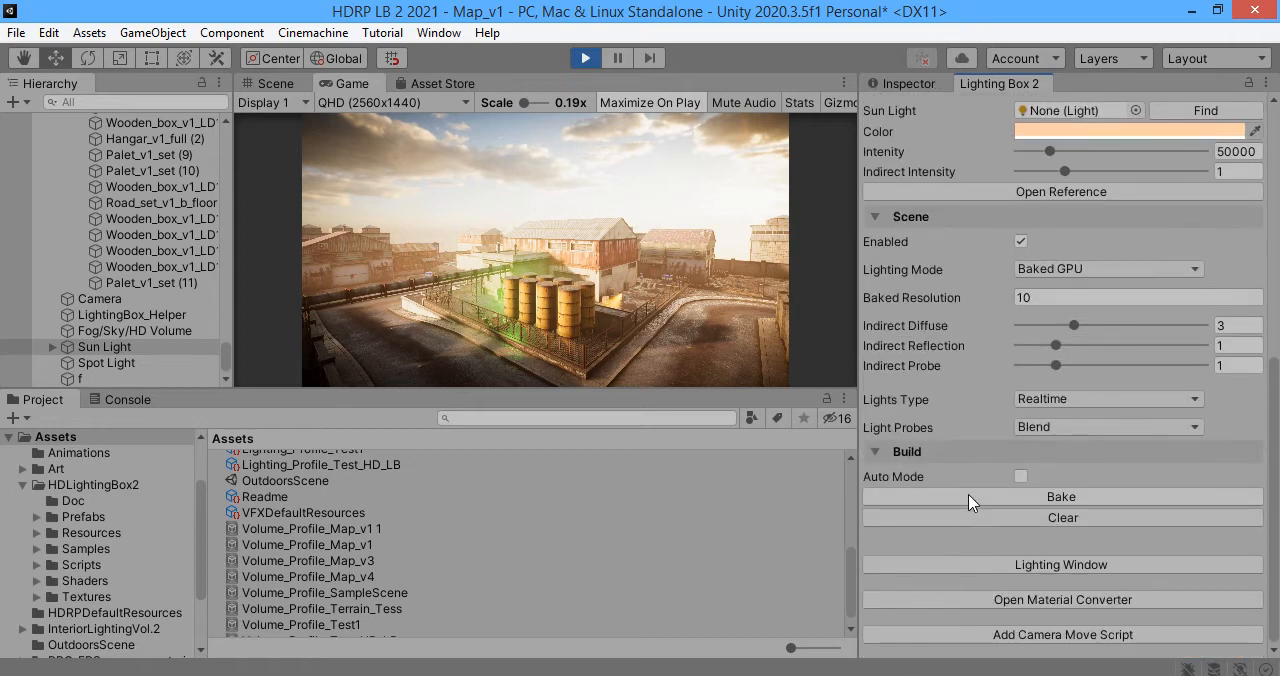
pyautogui.click(1060, 564)
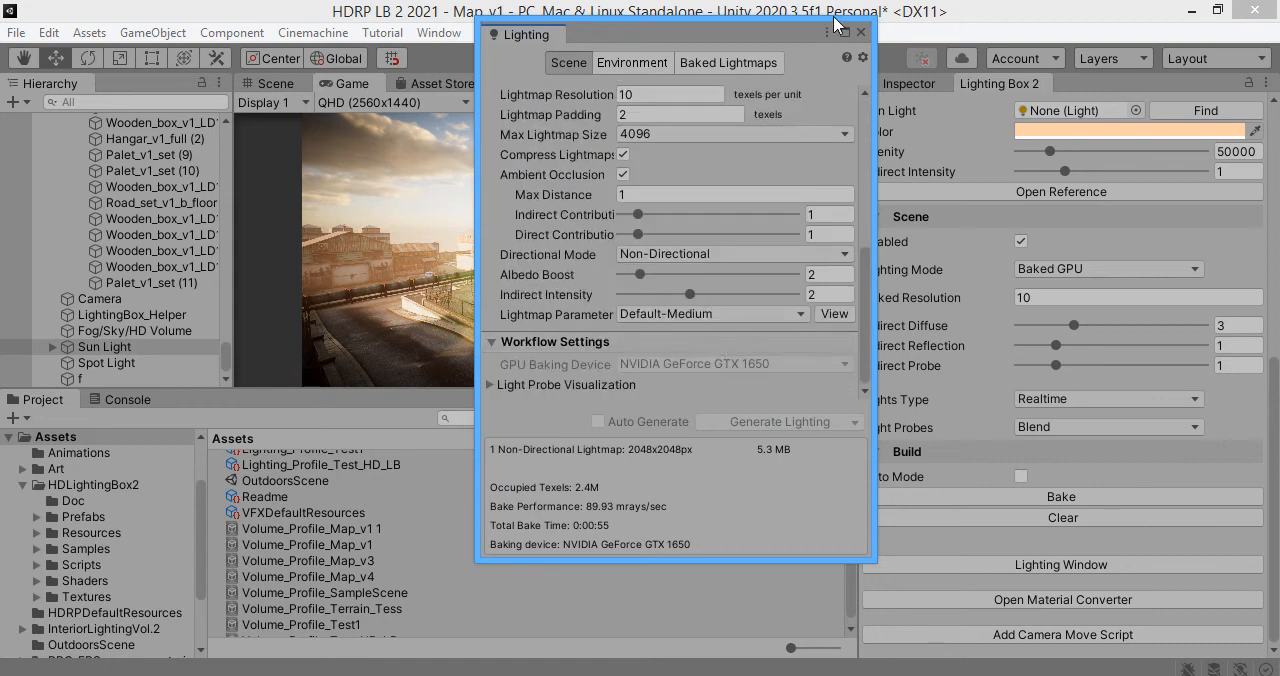
pyautogui.click(860, 32)
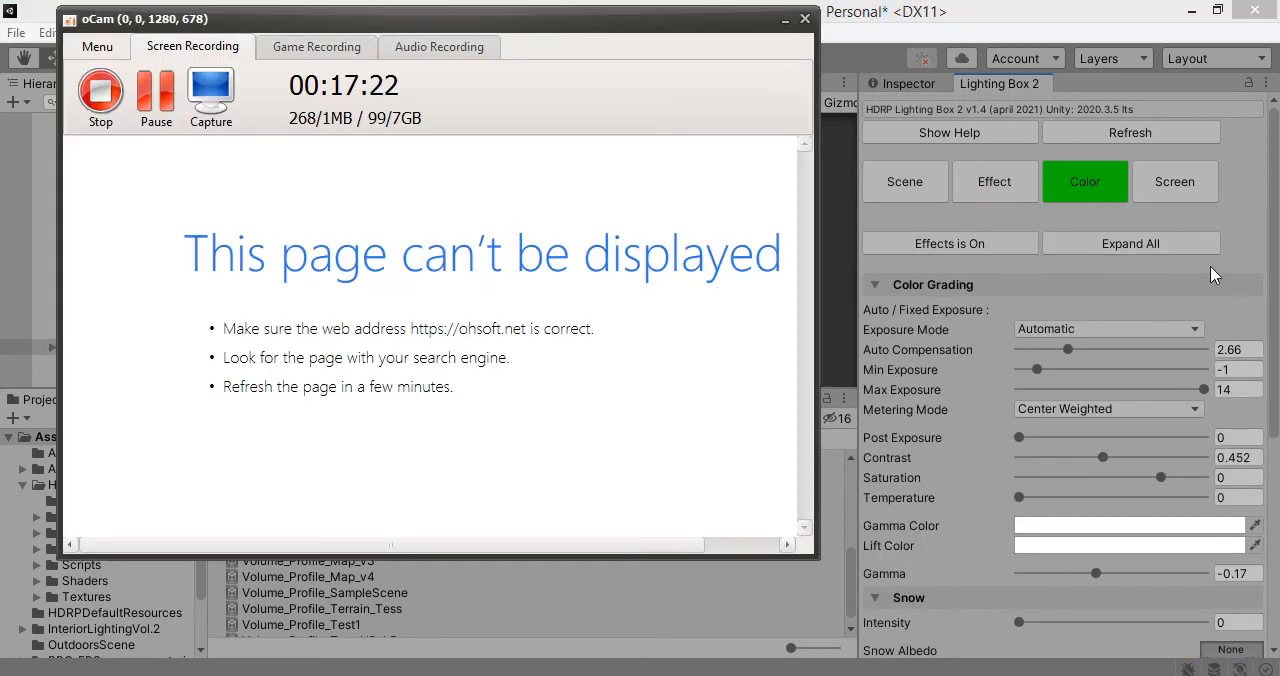
pyautogui.moveTo(476, 492)
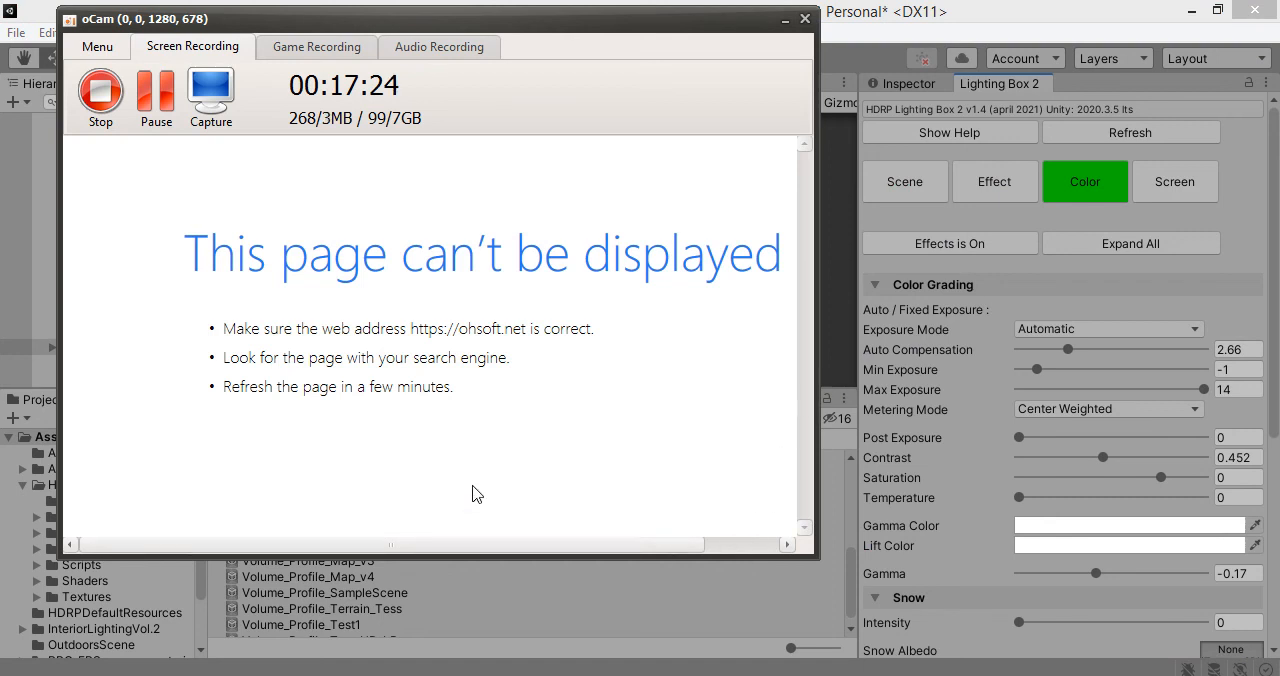